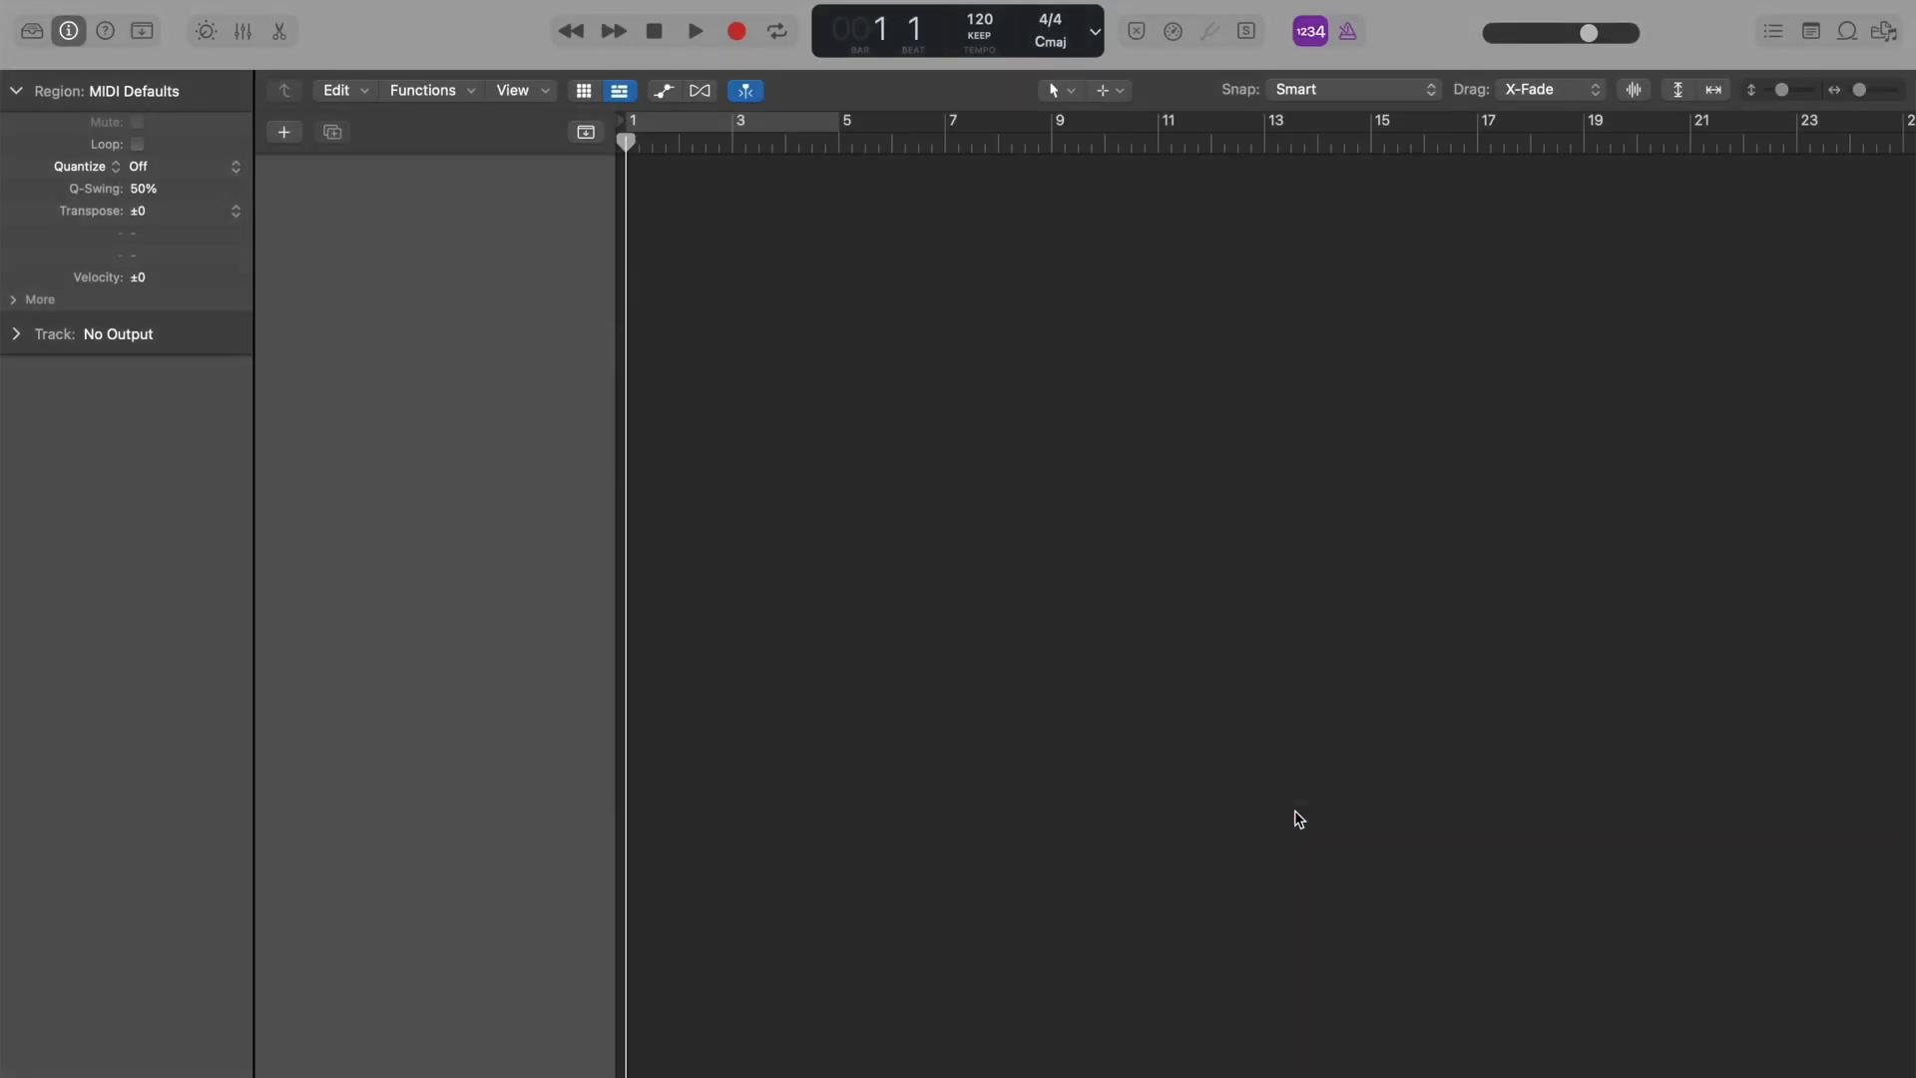
- Add a software instrument track loaded with the Electronic Drum Kit > 808 Flex sound
left_click(32, 30)
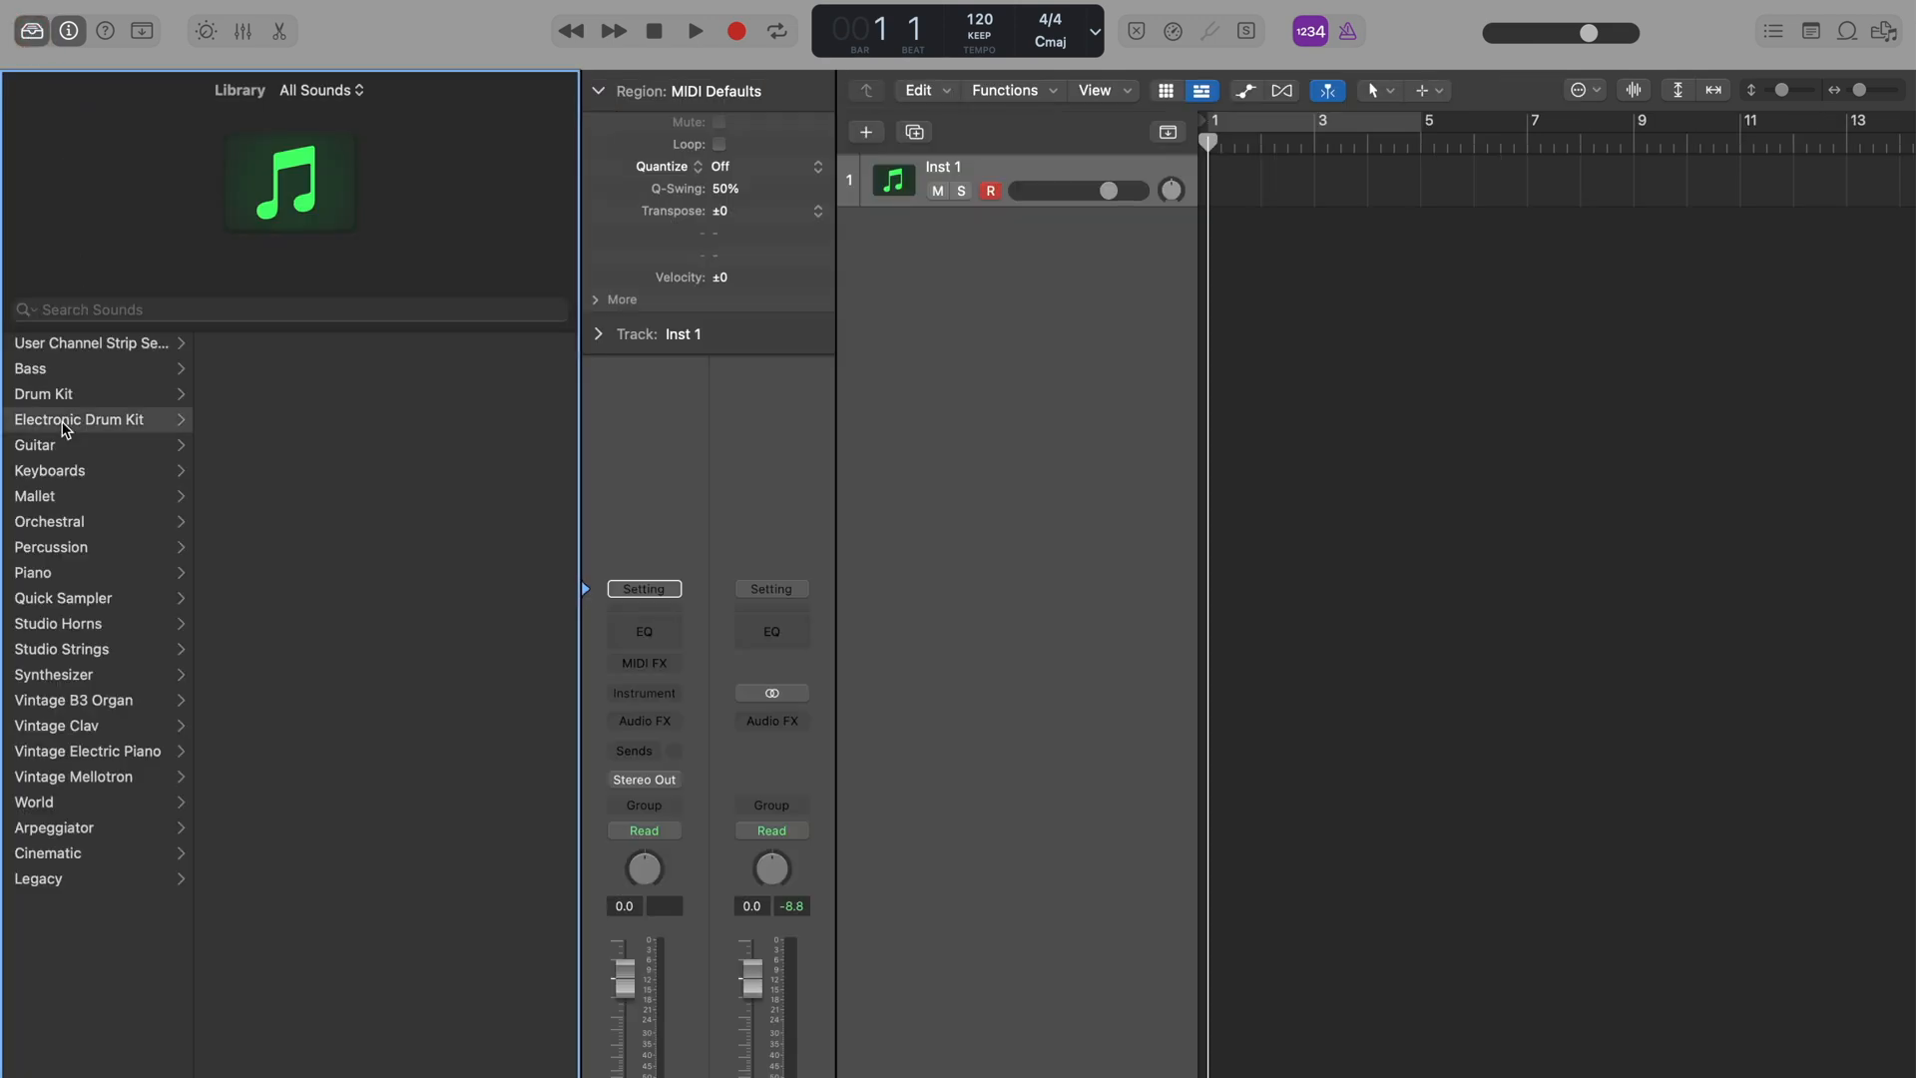
left_click(80, 419)
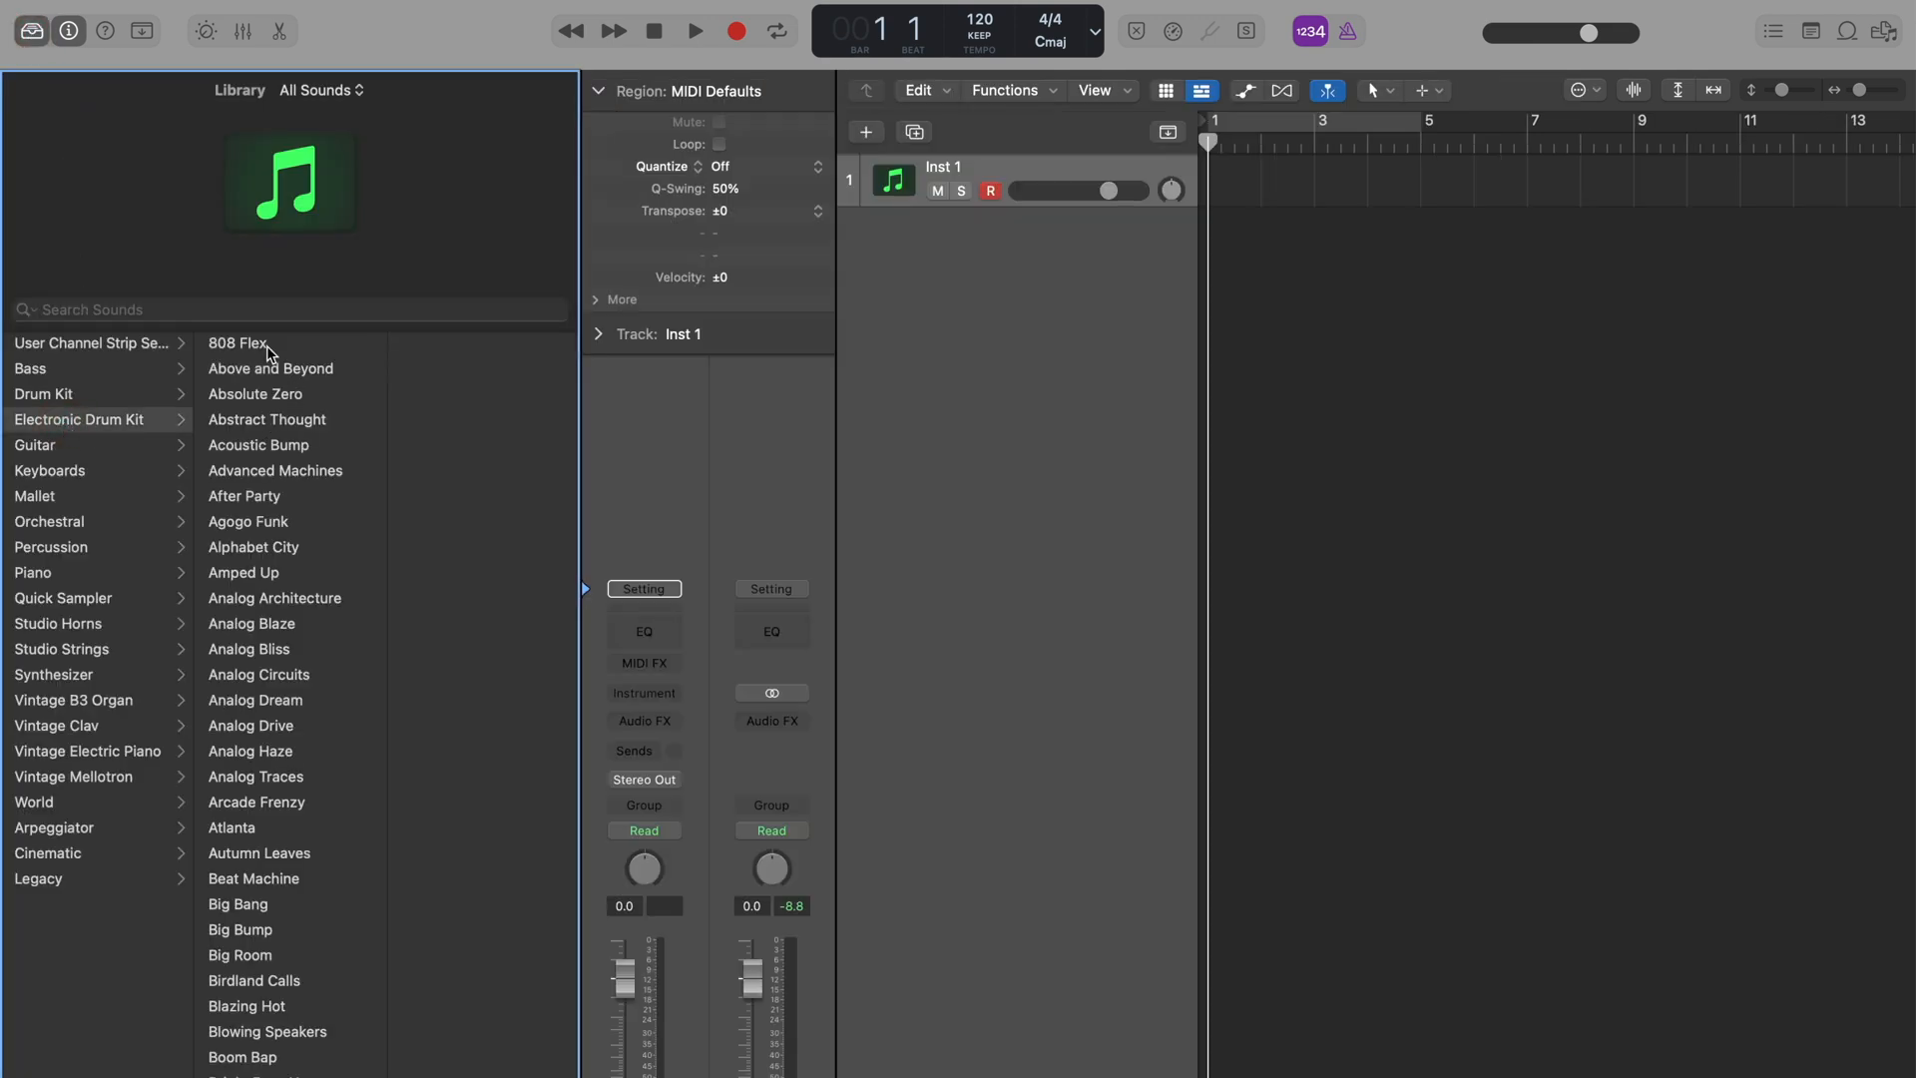
left_click(237, 343)
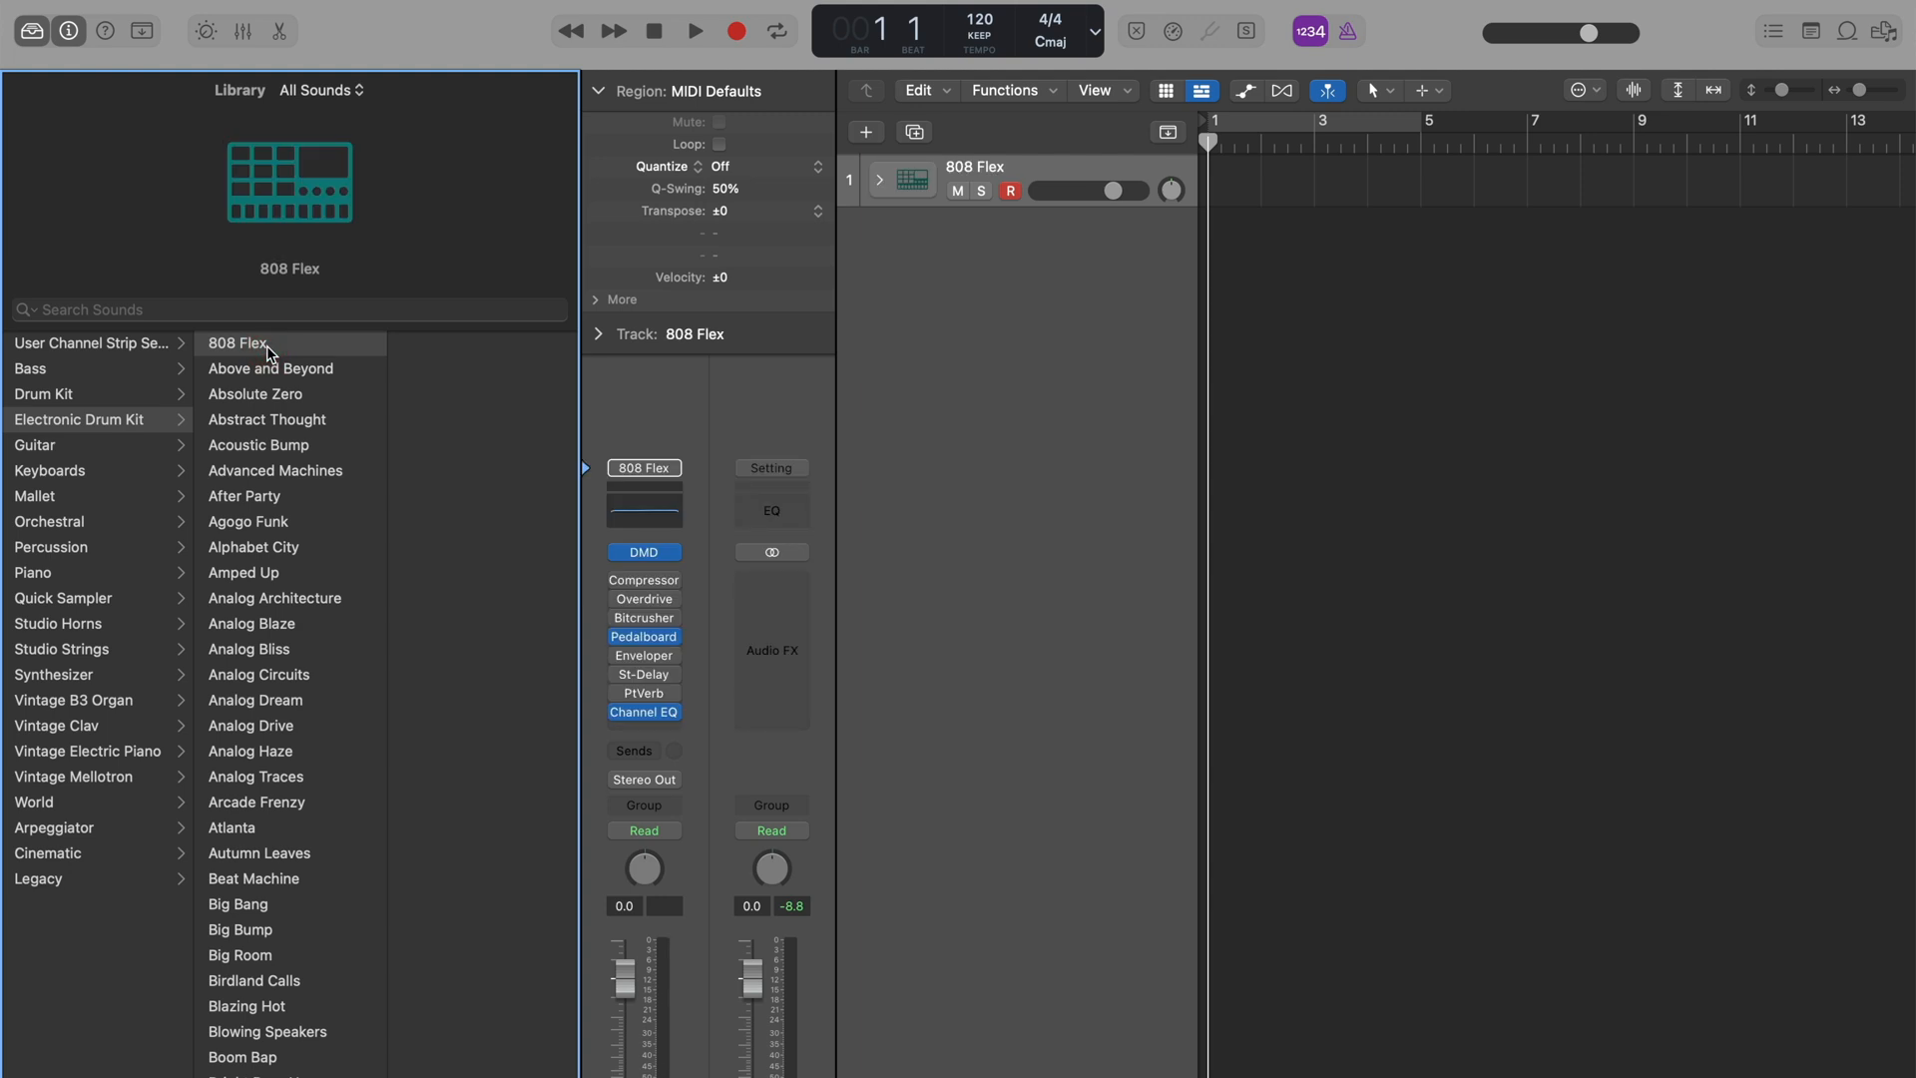
left_click(30, 30)
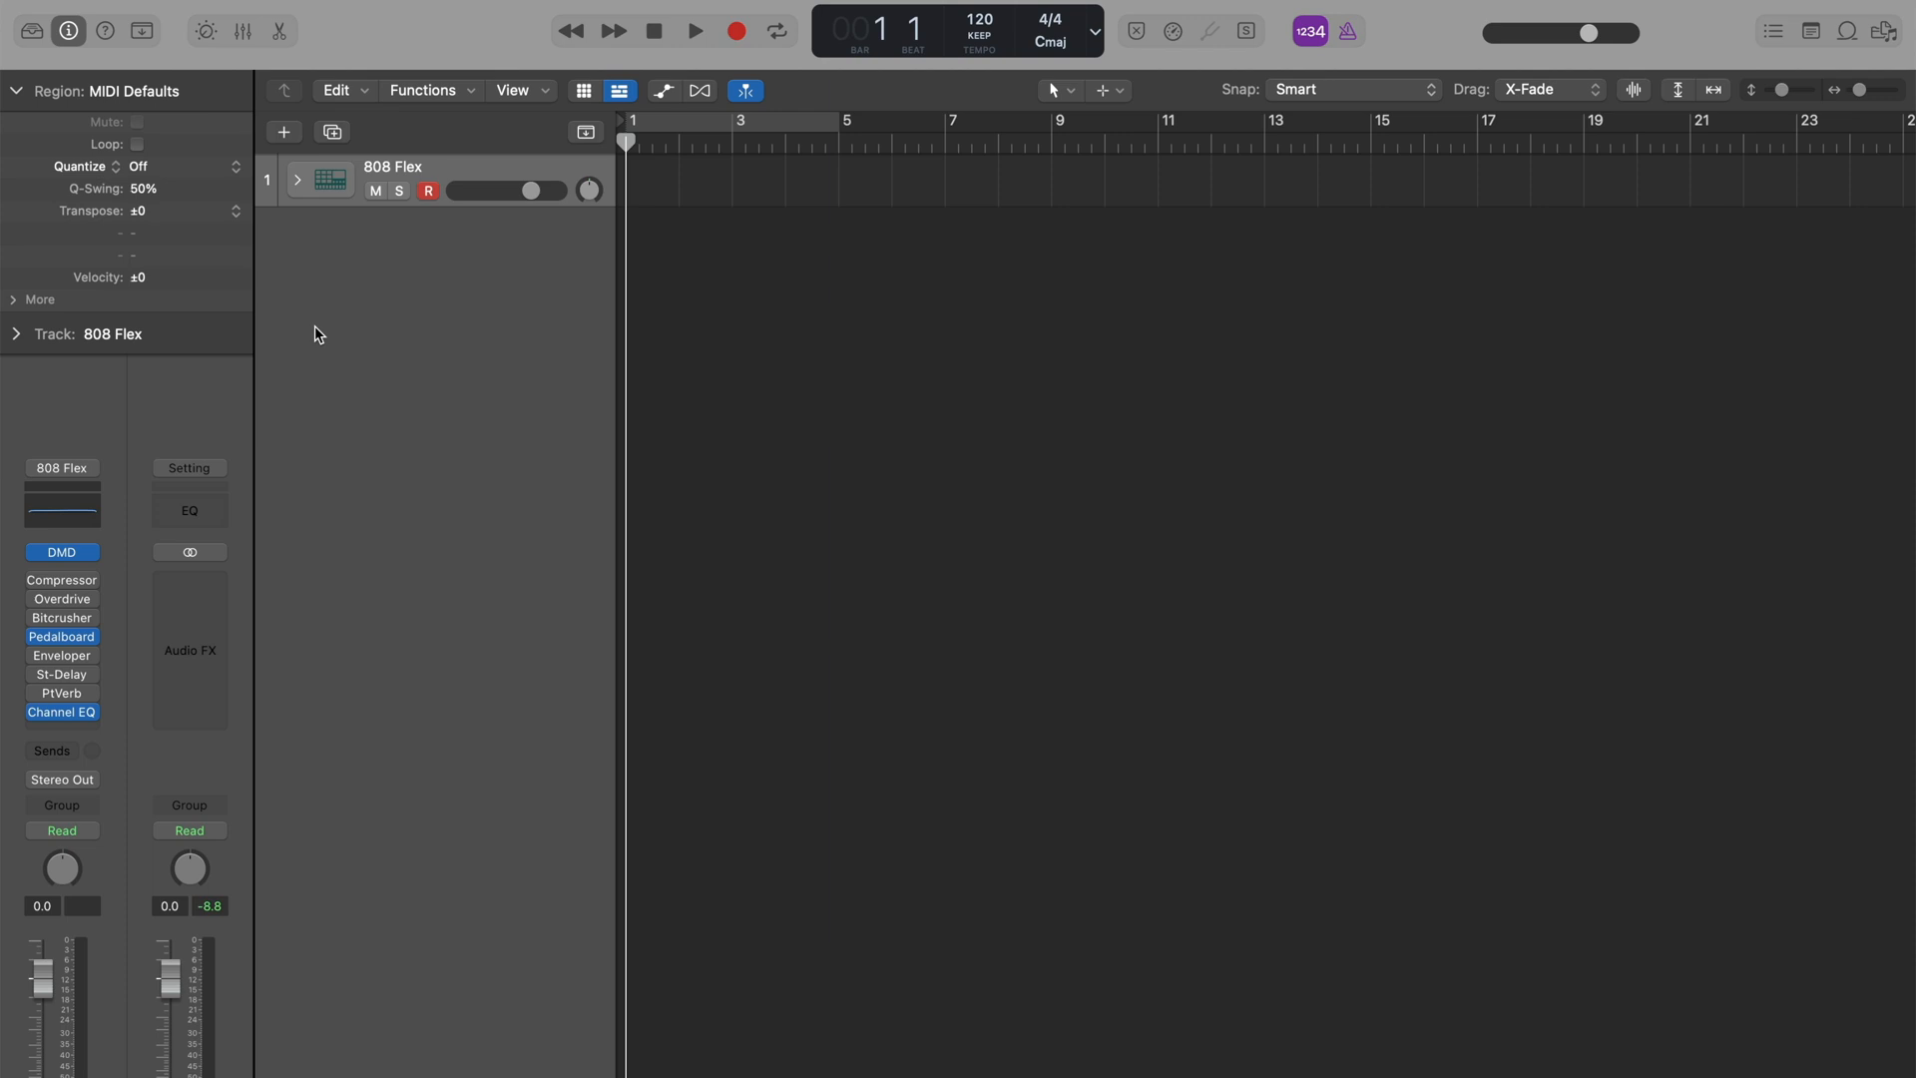
mouse_move(673, 205)
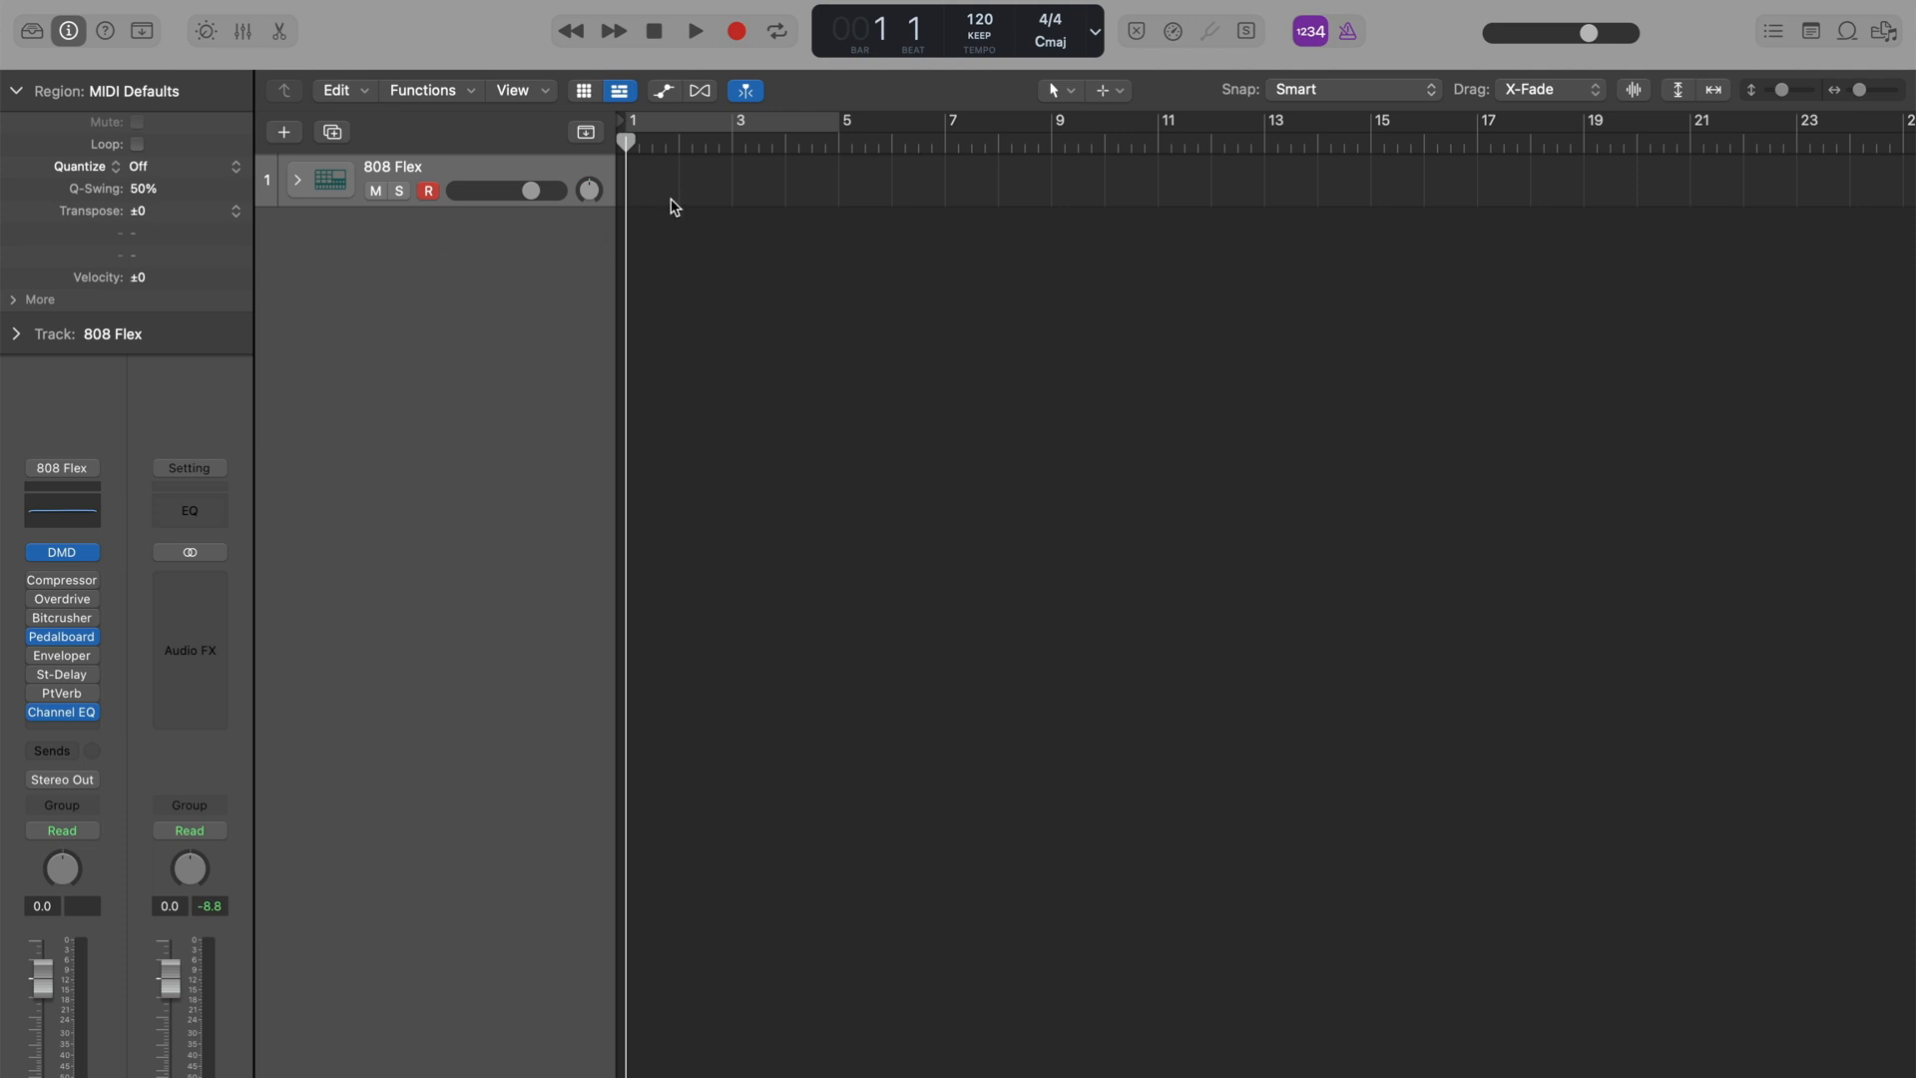
- Create a pattern region on the drum track with kick hits and a sub kick on step one
right_click(671, 206)
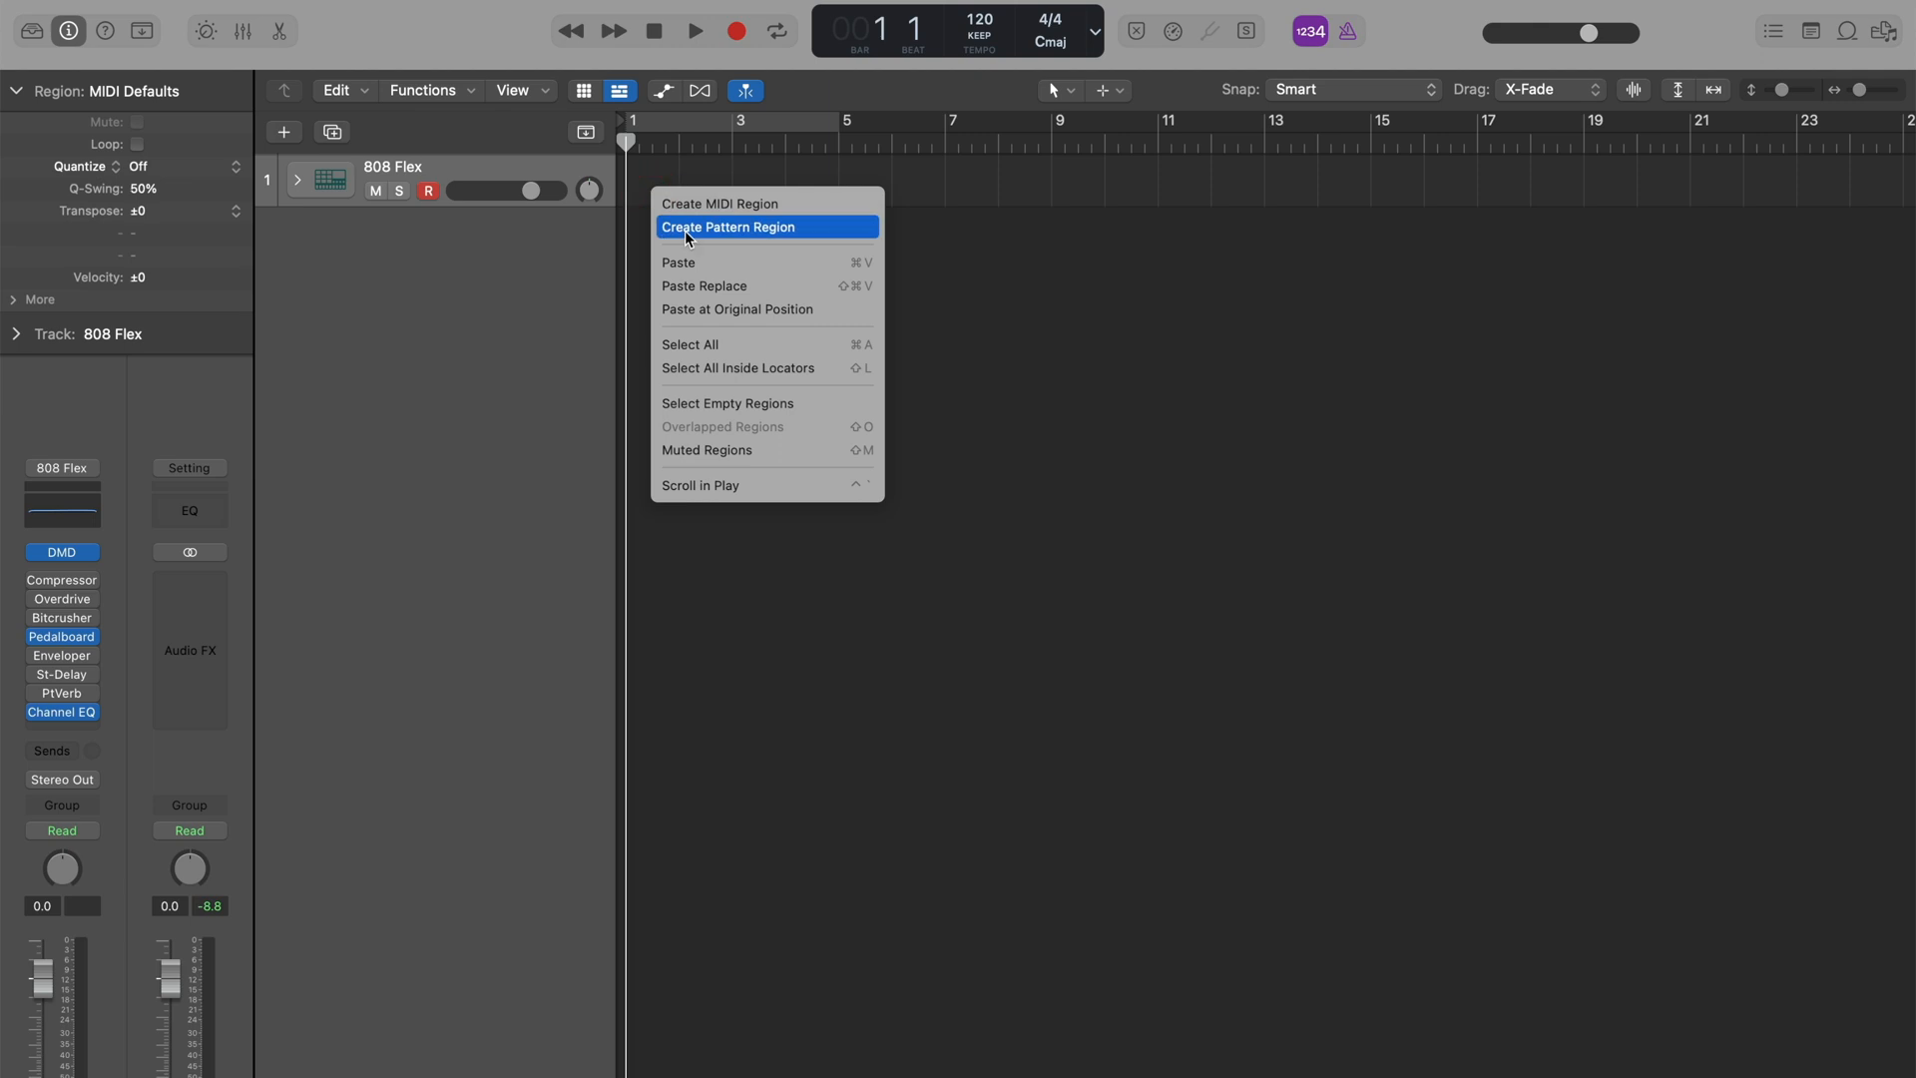
left_click(729, 228)
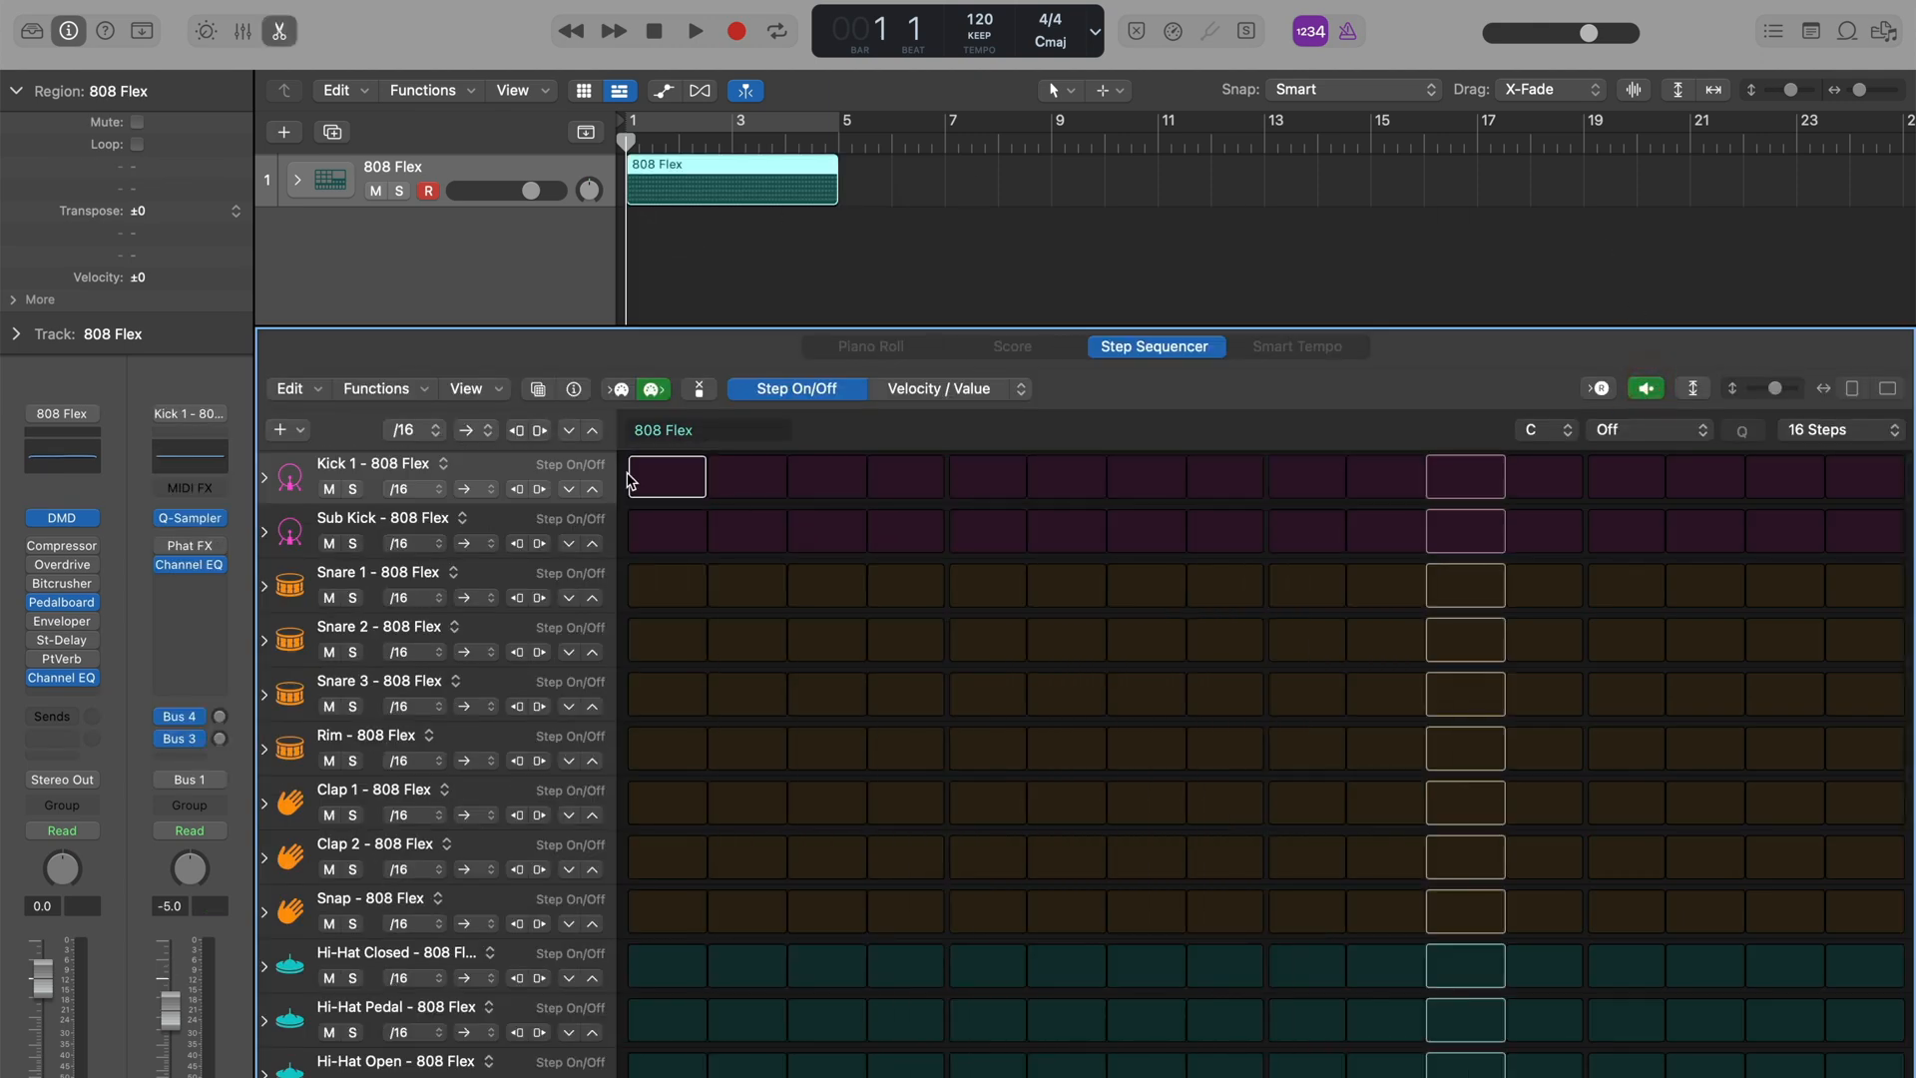
left_click(1140, 371)
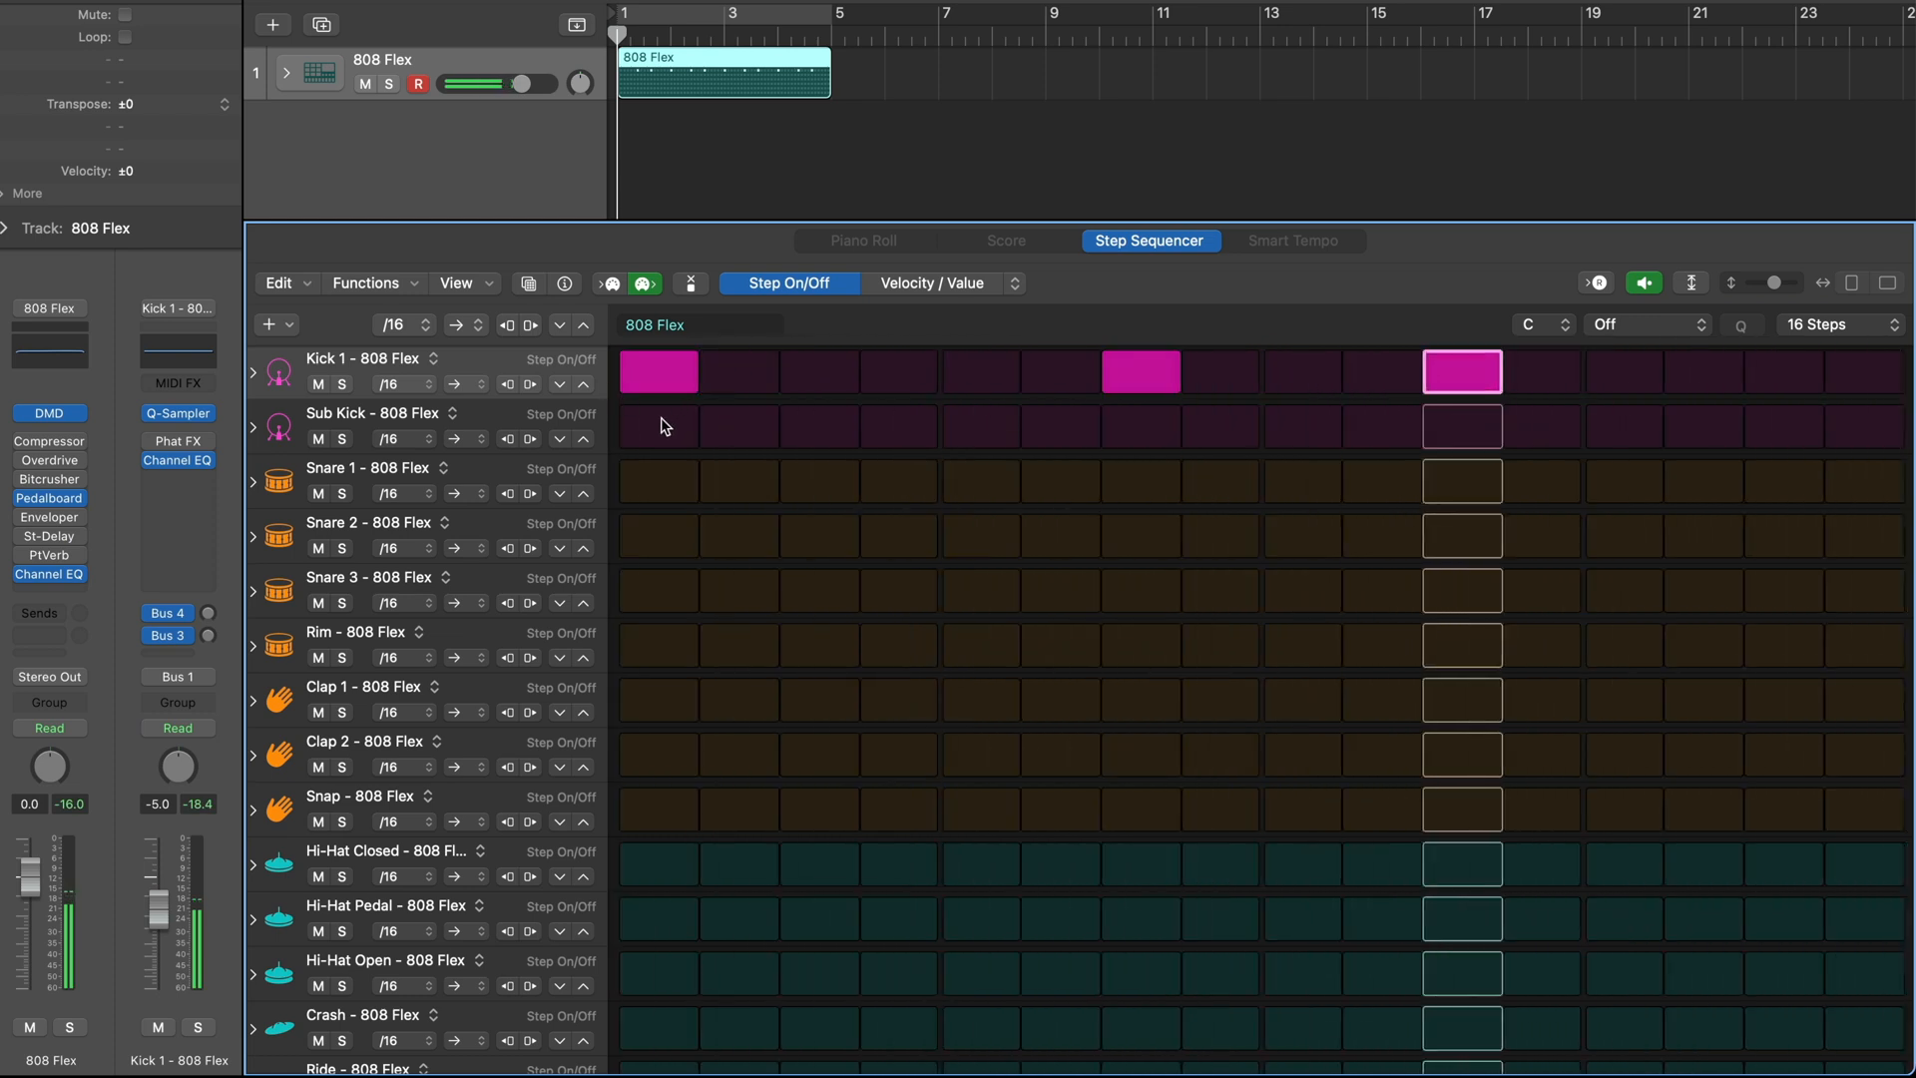
left_click(657, 428)
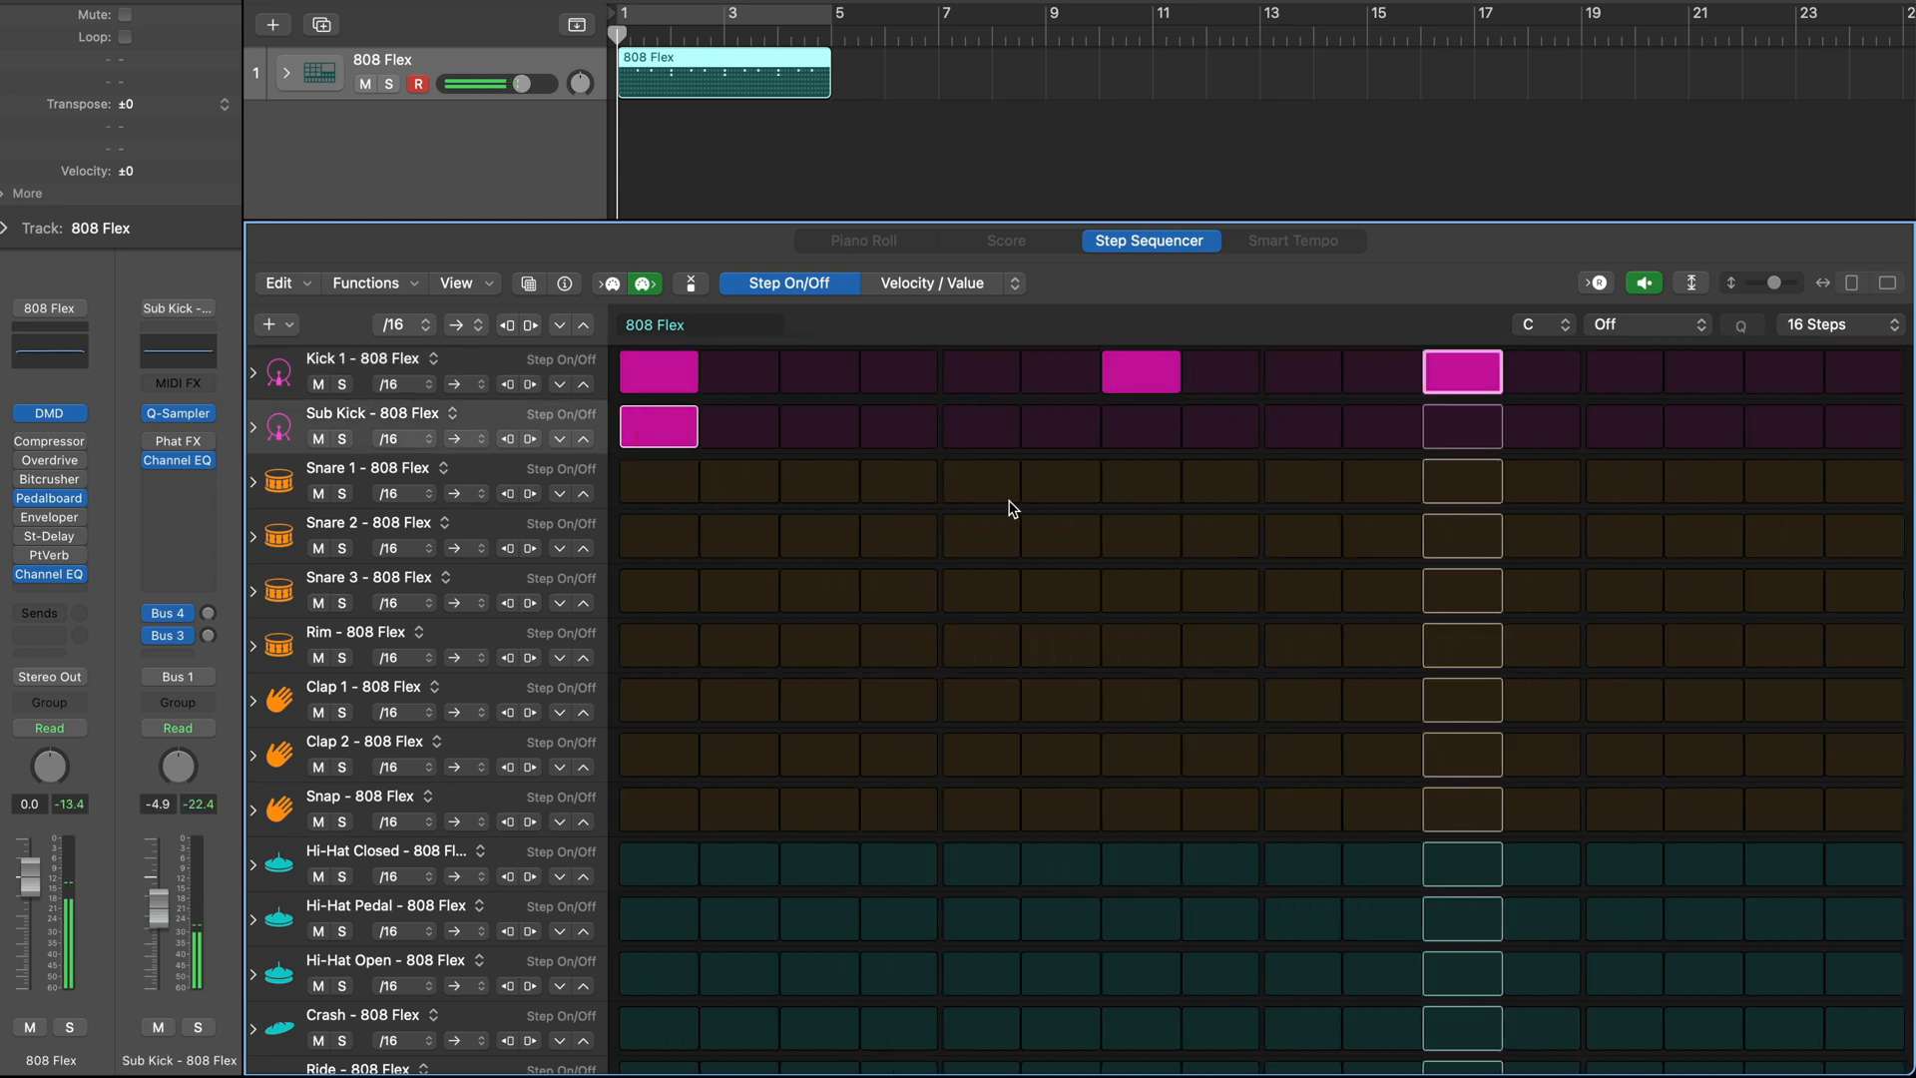
- Add Snare 1 on step five, a later Snare 2, matching claps and an open hi-hat swap
left_click(978, 481)
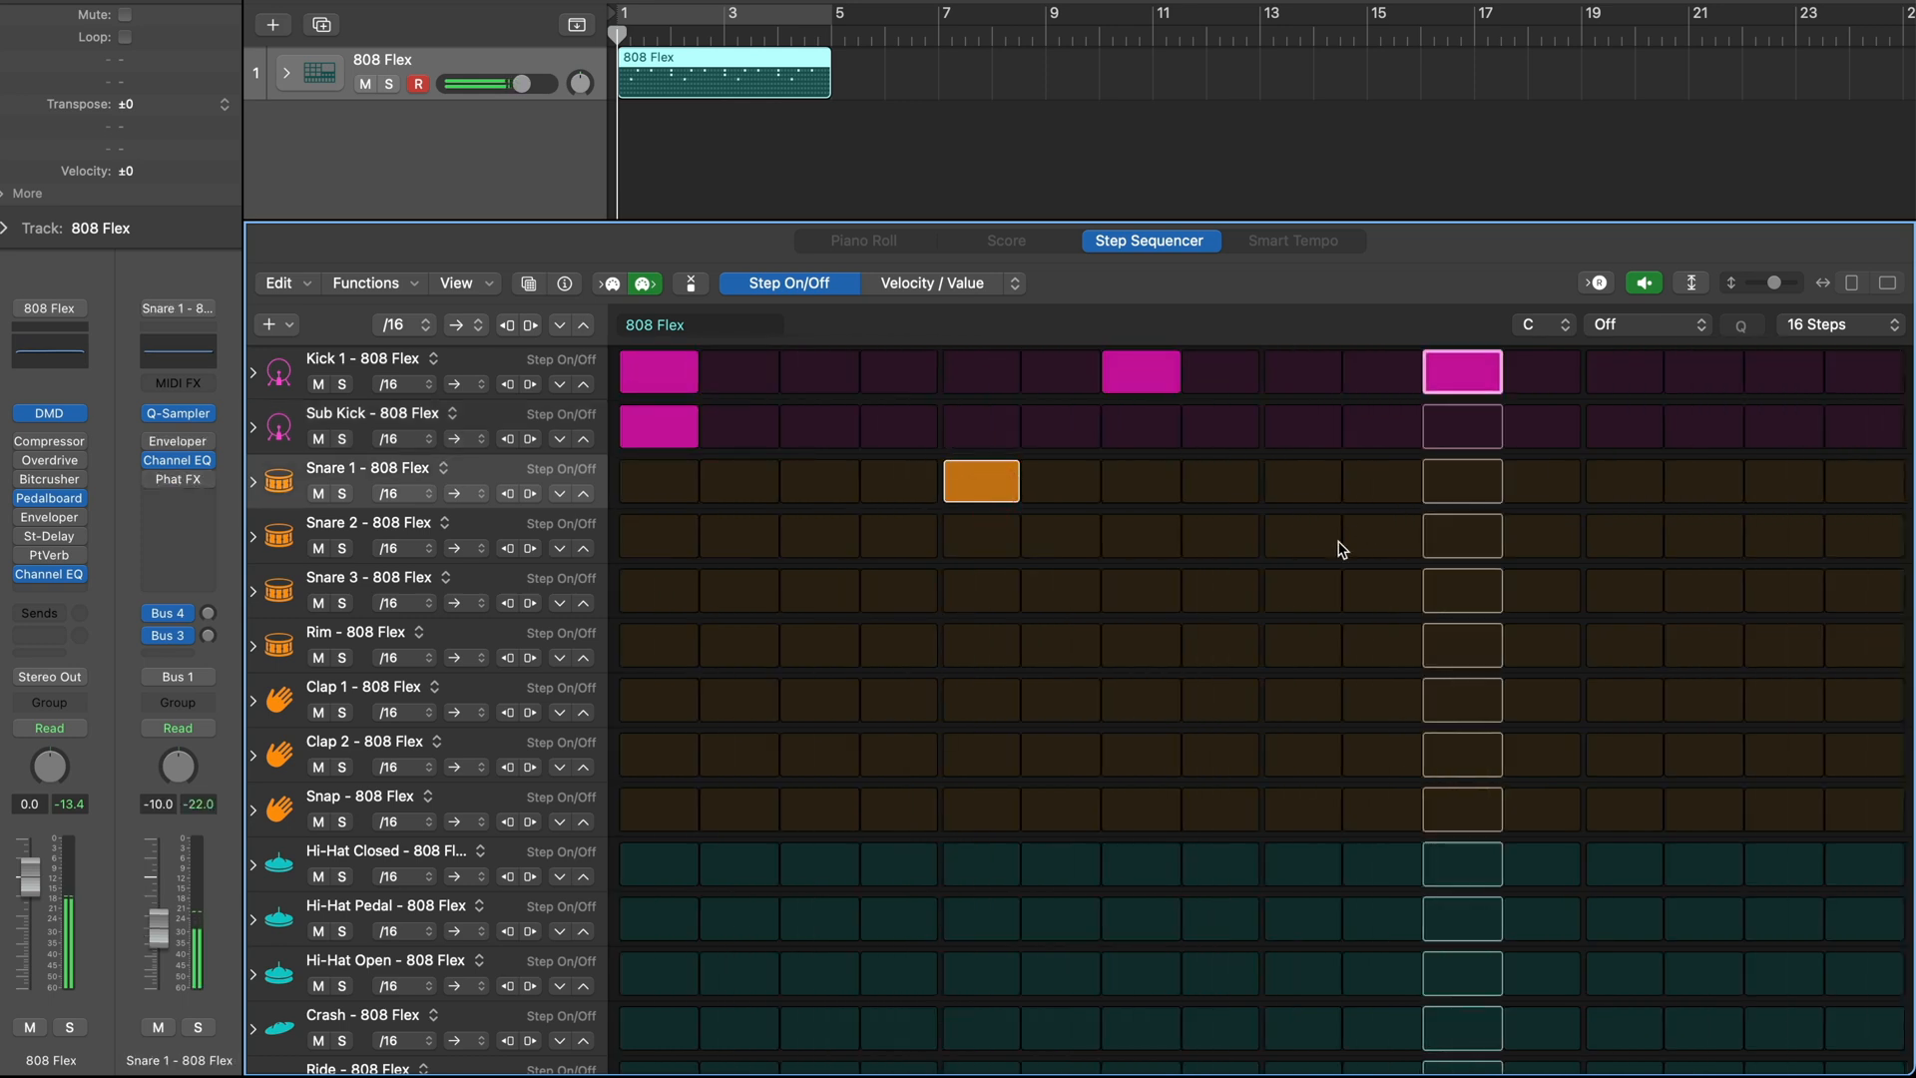
left_click(1625, 535)
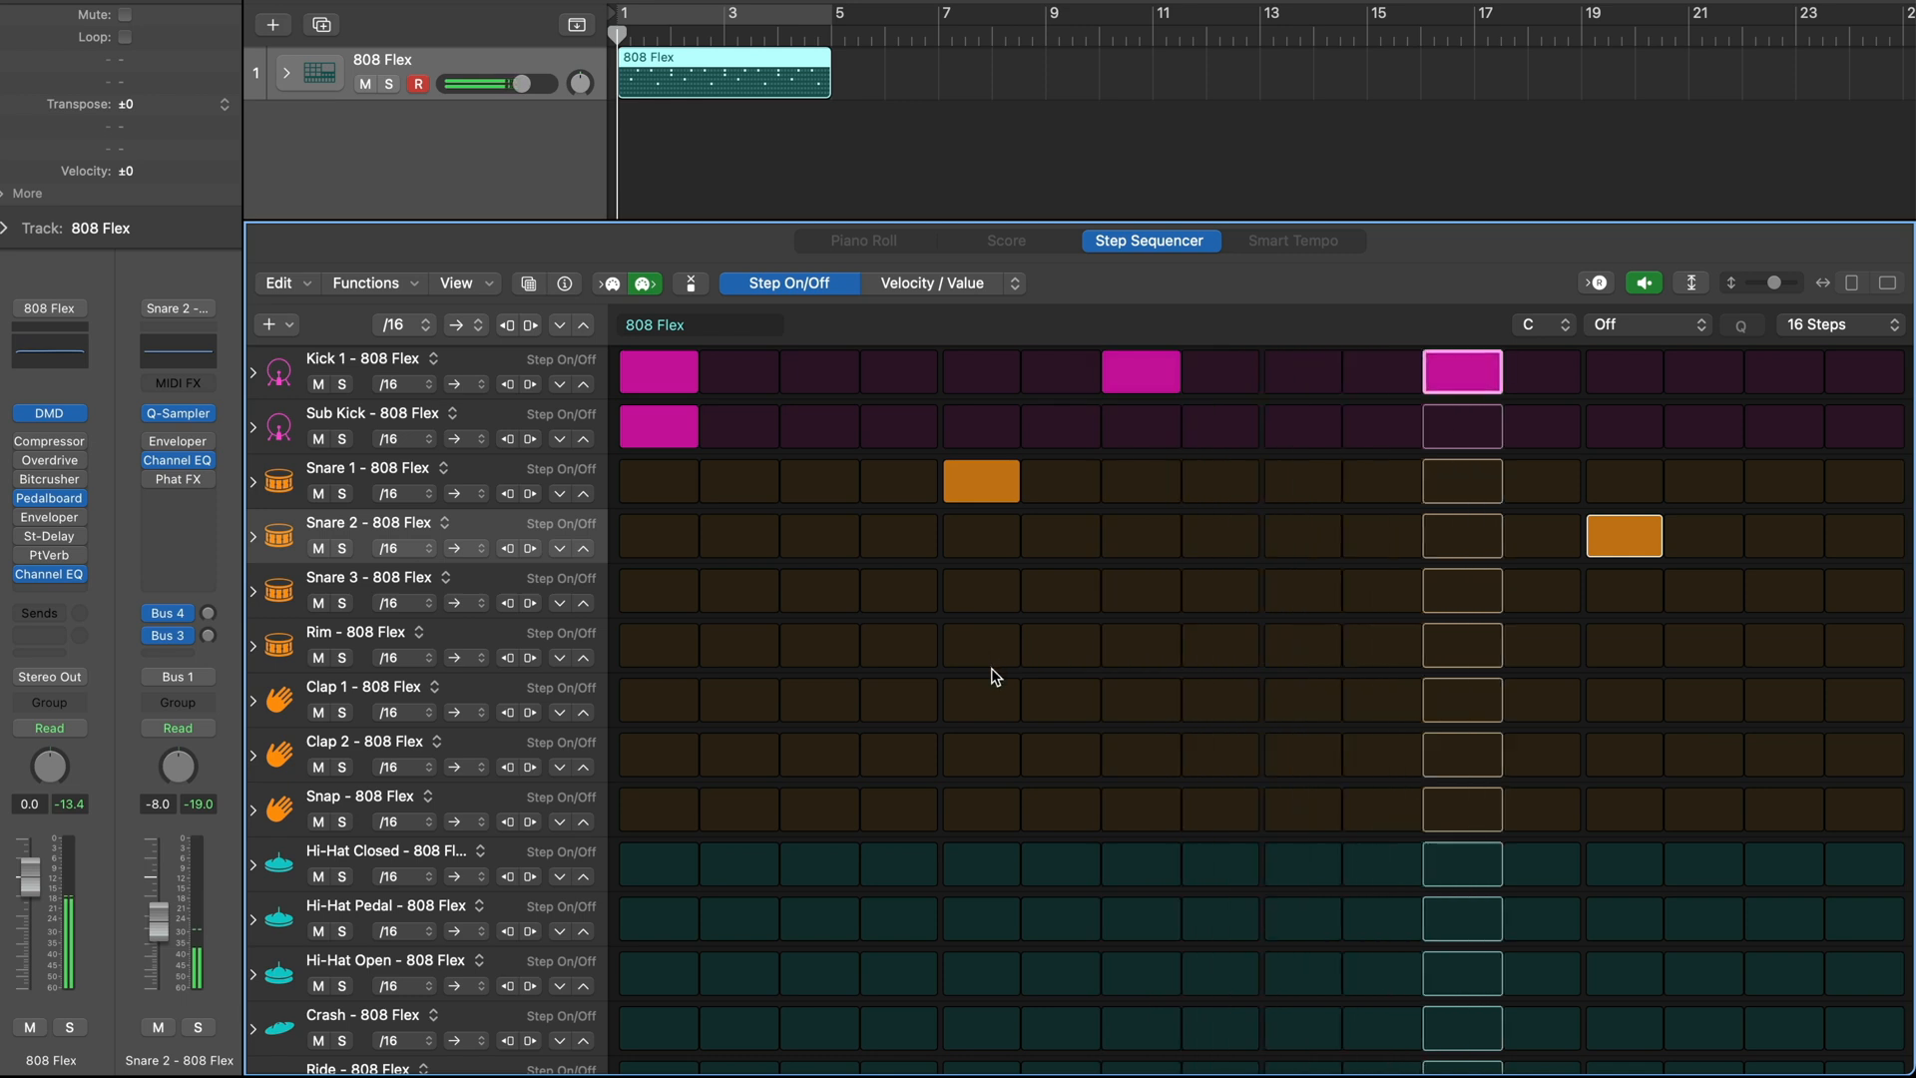
left_click(1625, 754)
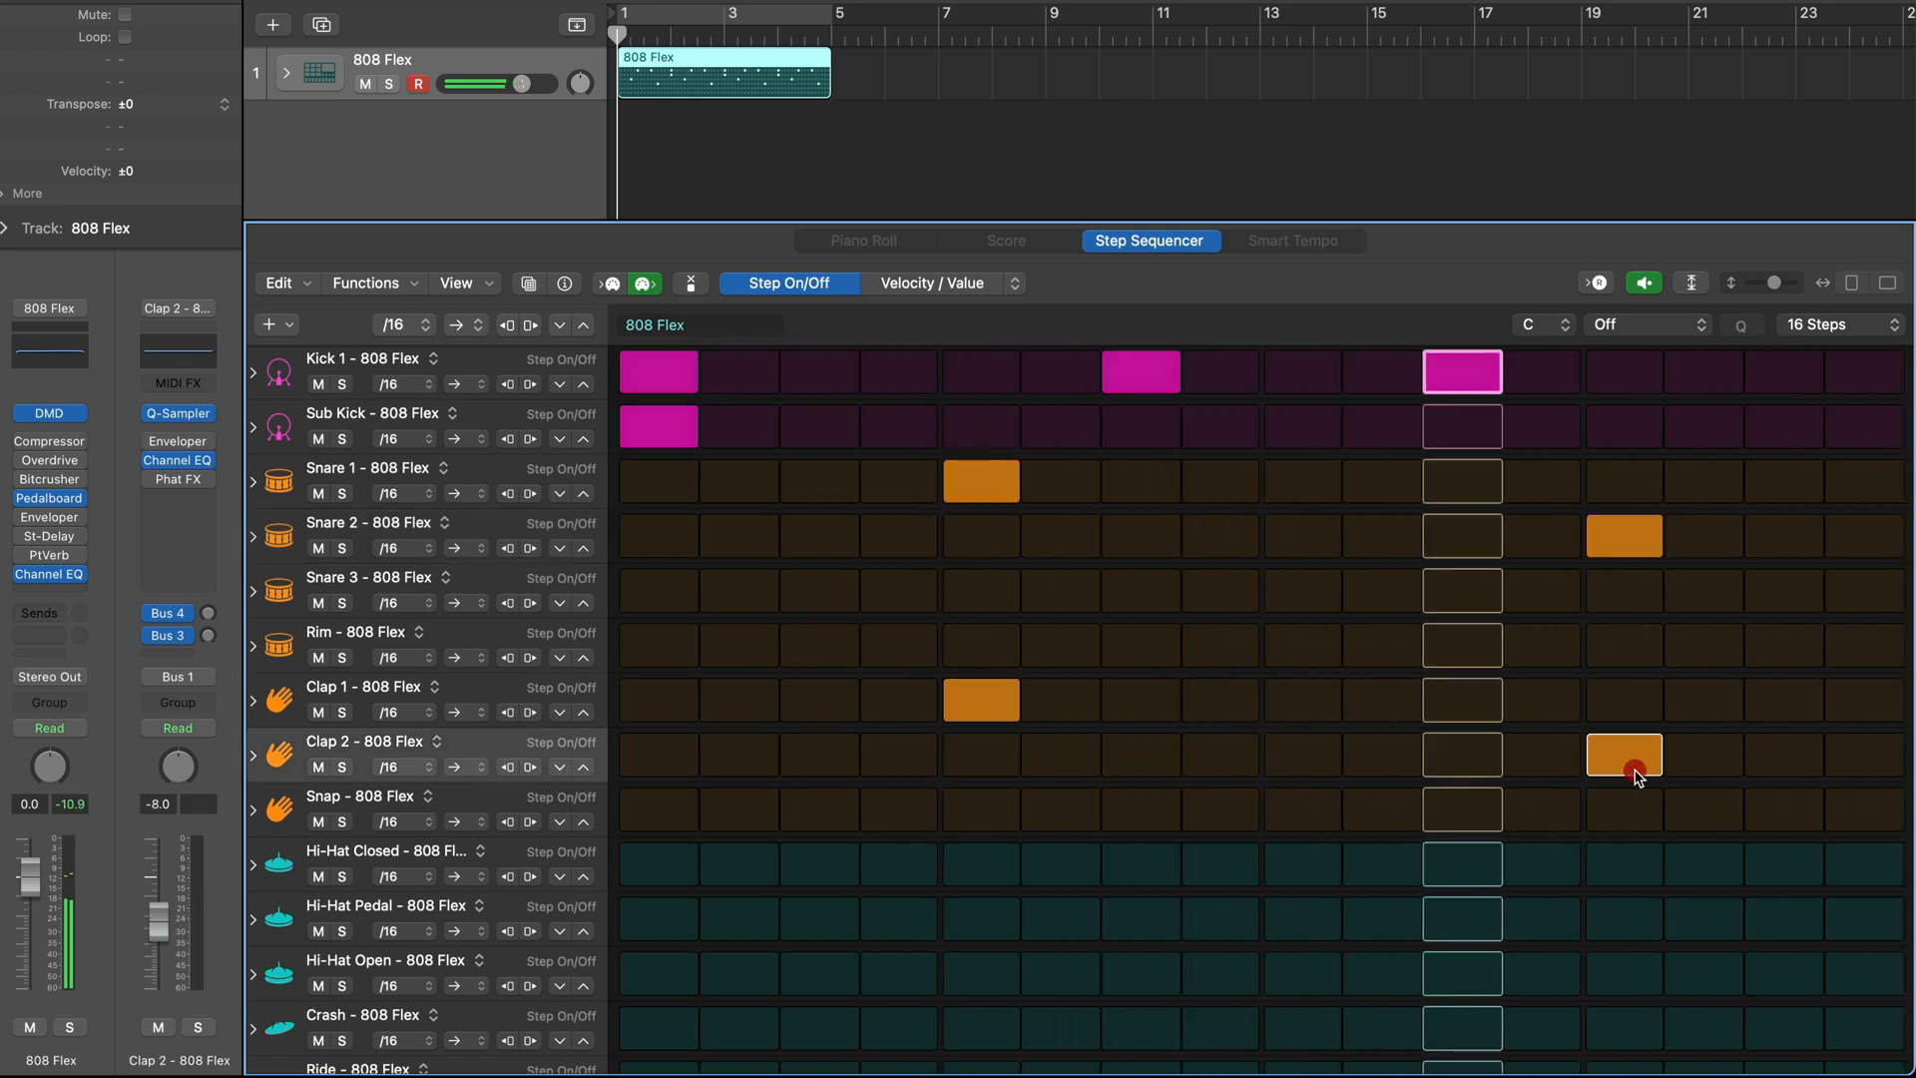
scroll("down", 3)
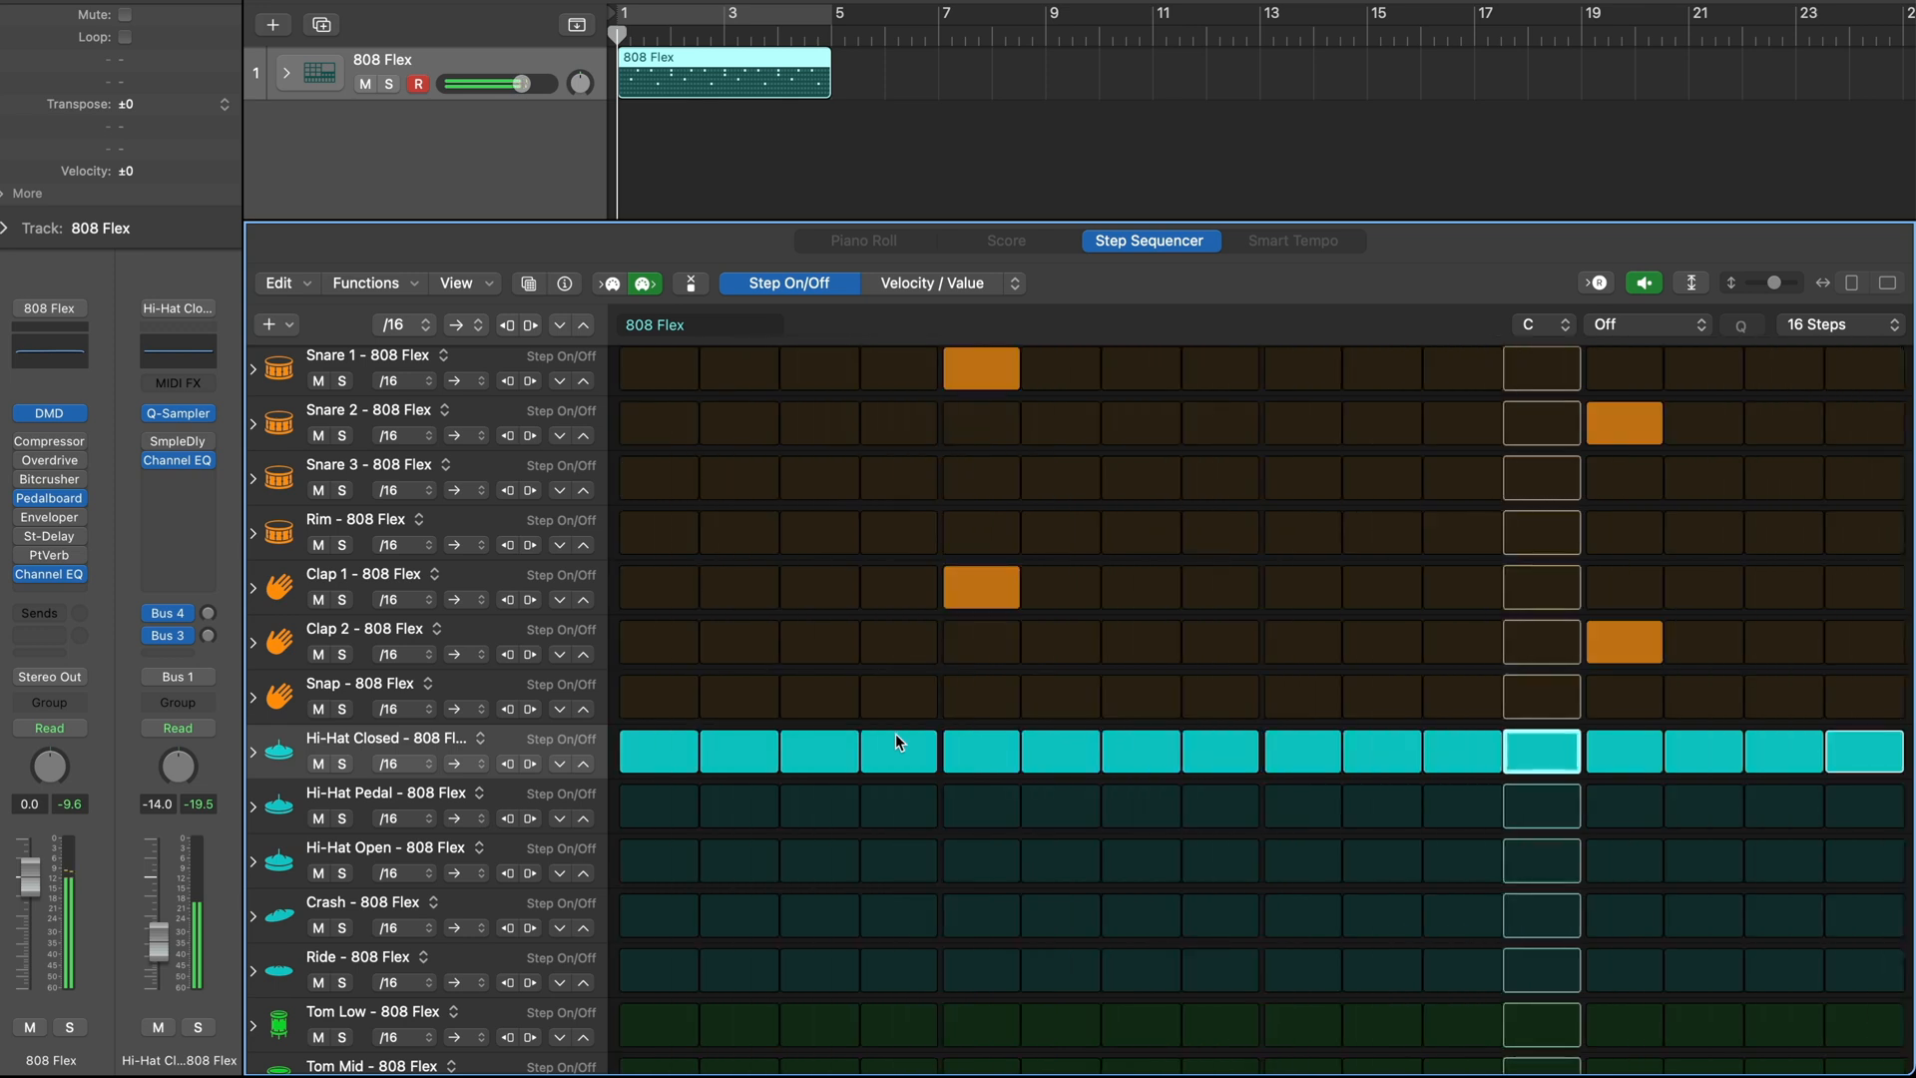
left_click(1785, 858)
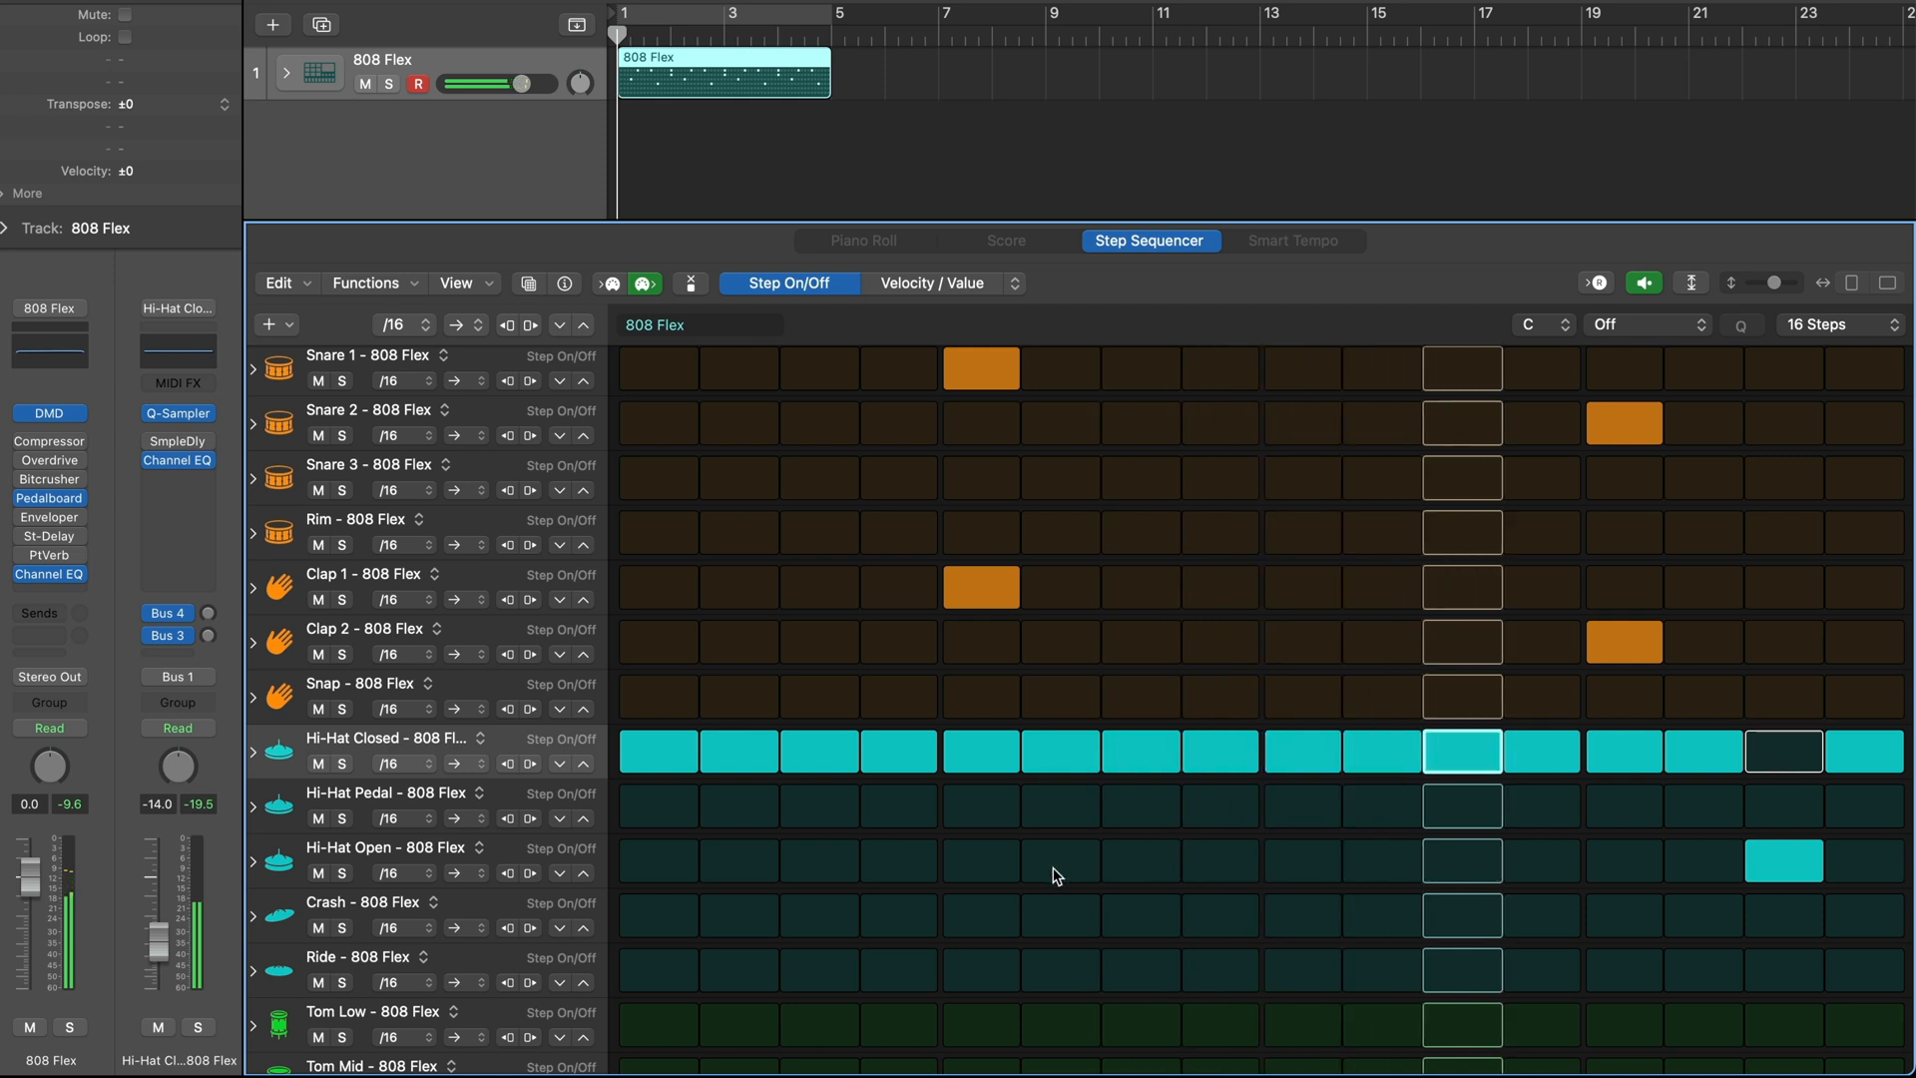
mouse_move(651, 818)
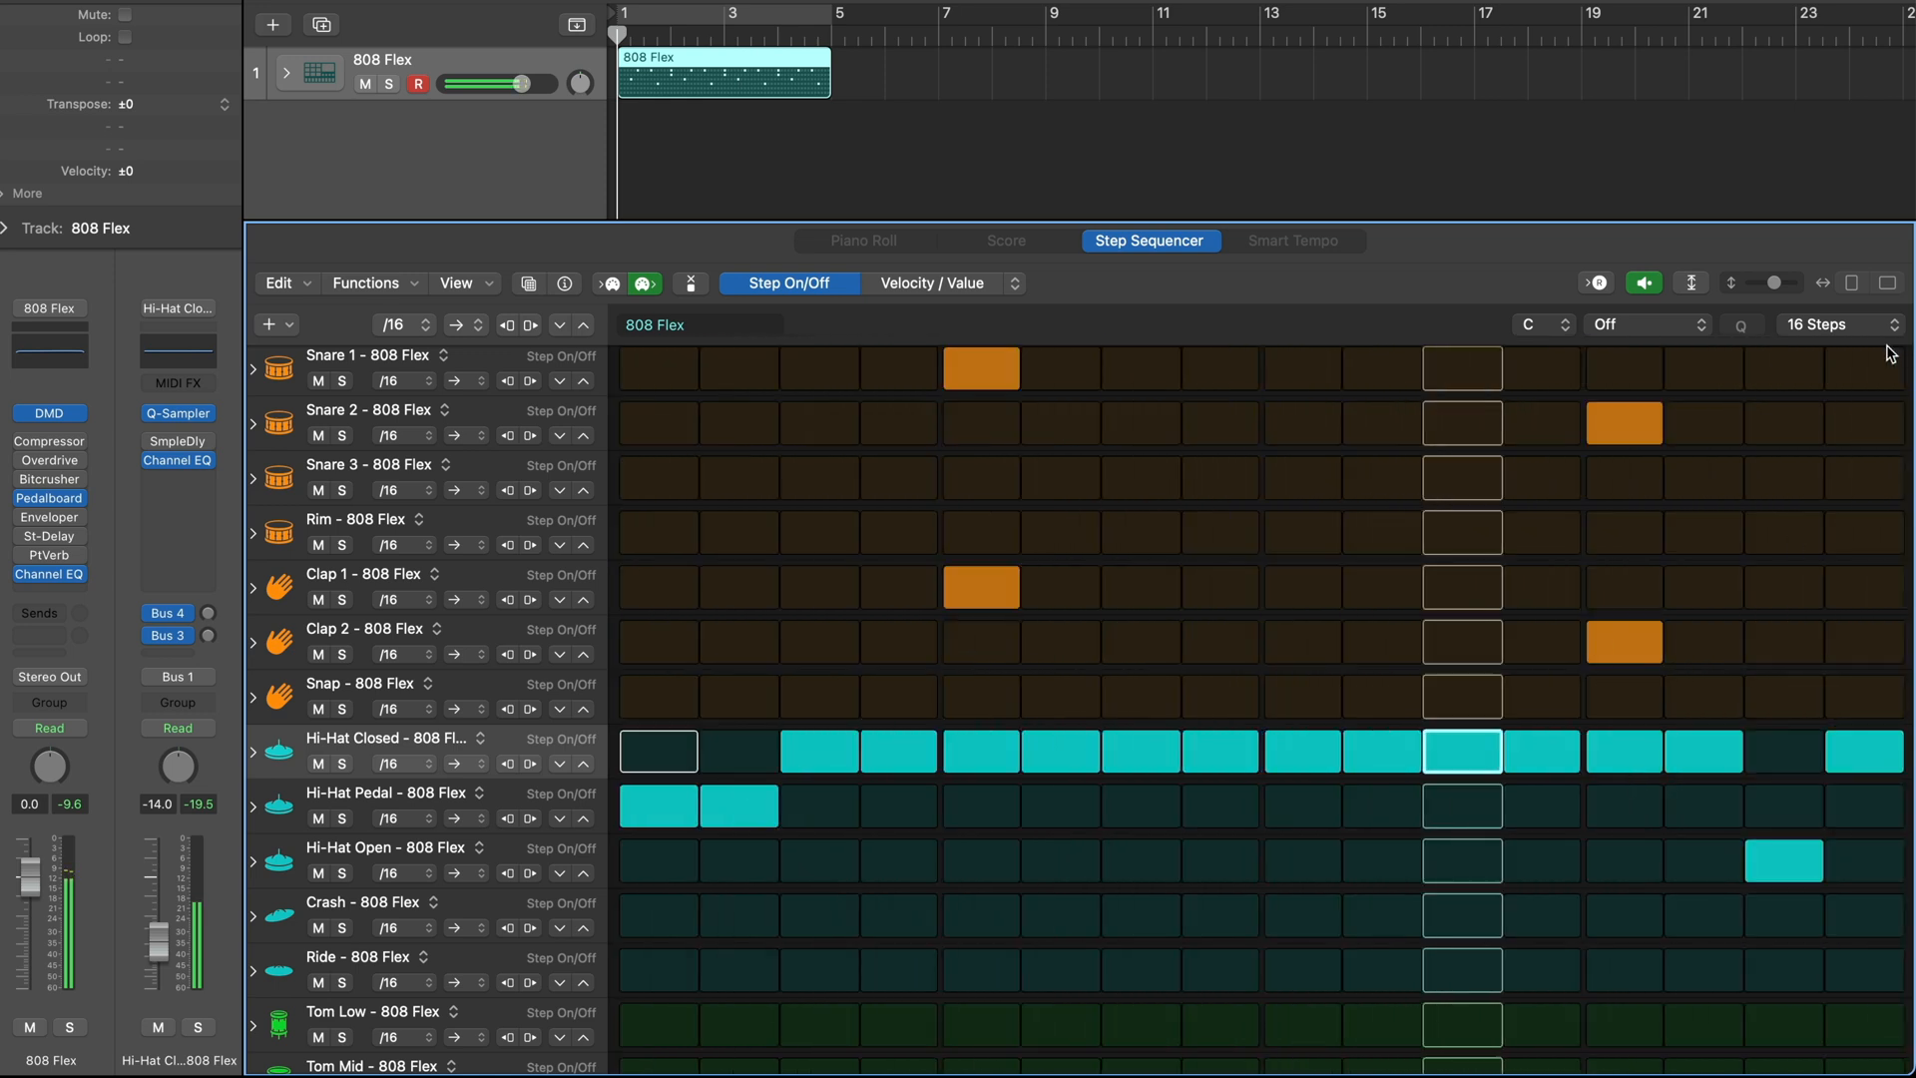
- Extend the pattern to 32 steps and thin out the closed hi-hat steps
left_click(1830, 323)
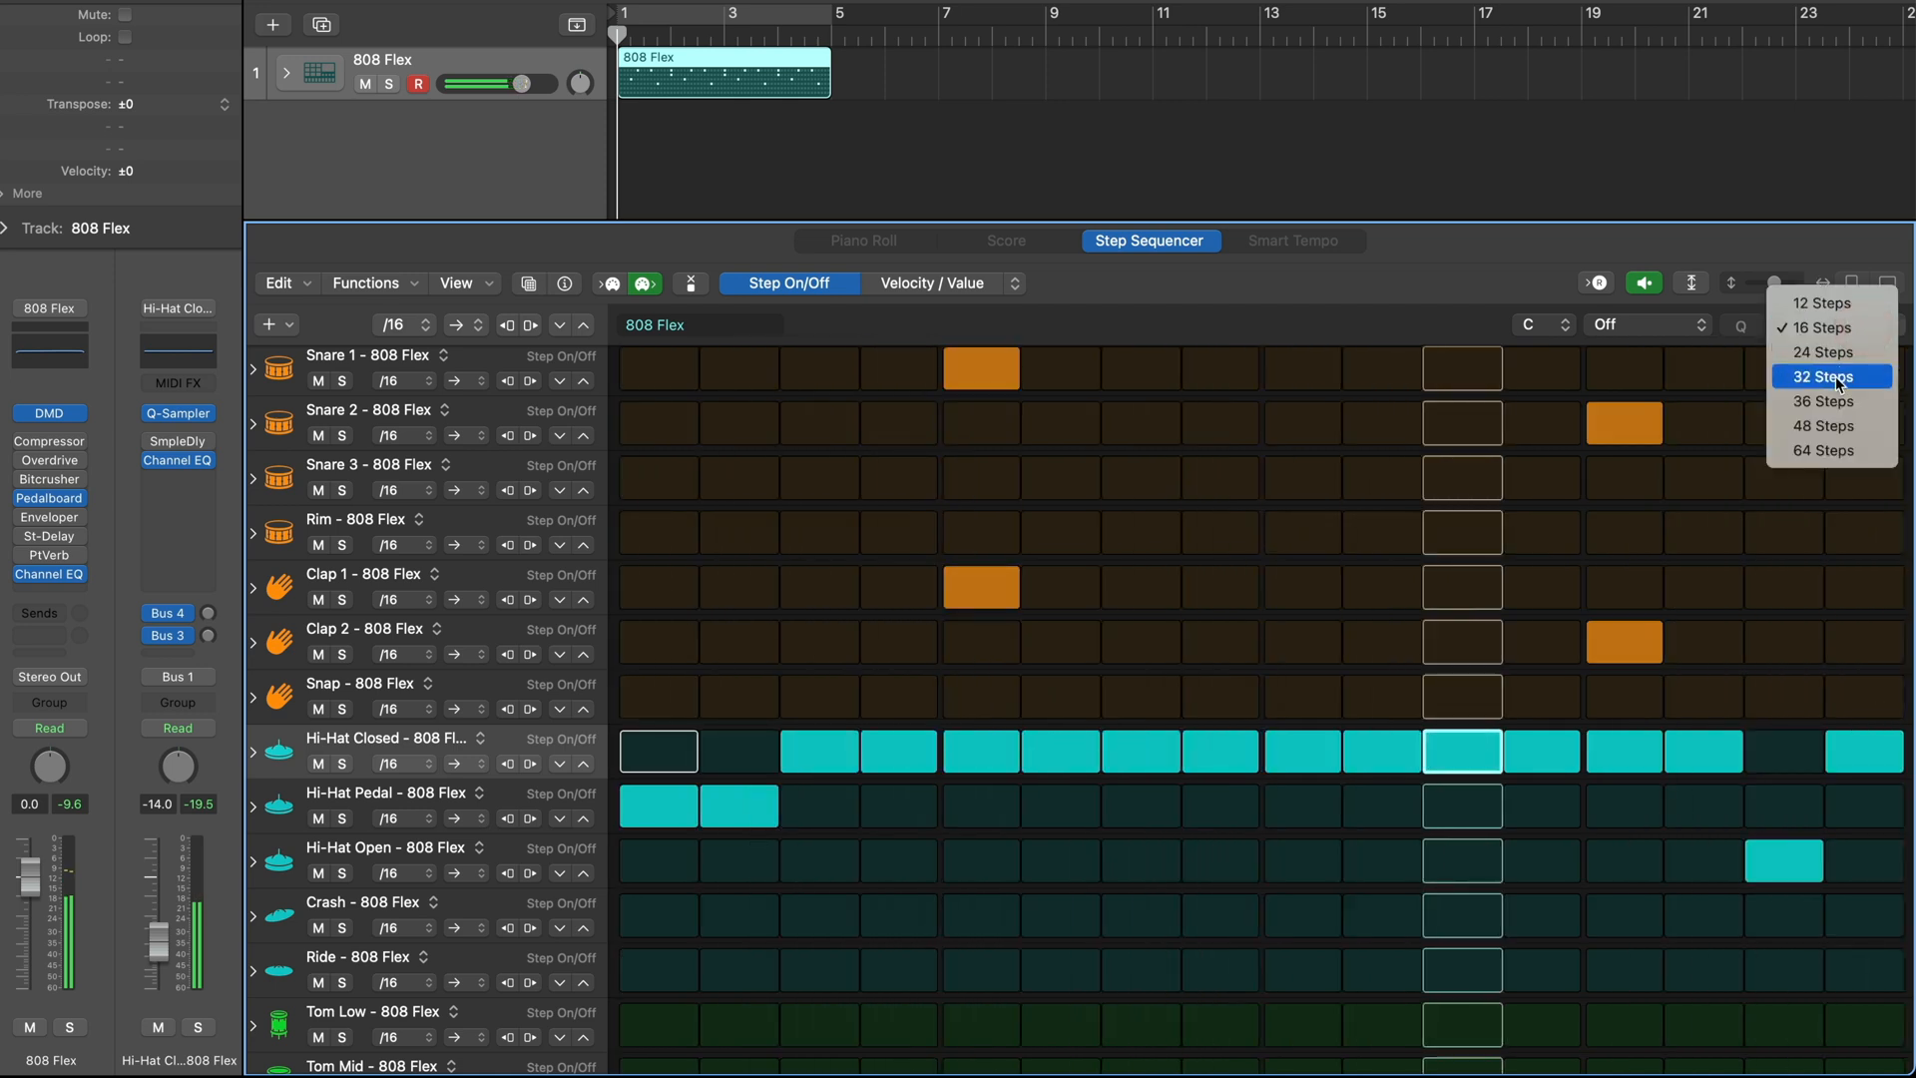
left_click(1823, 377)
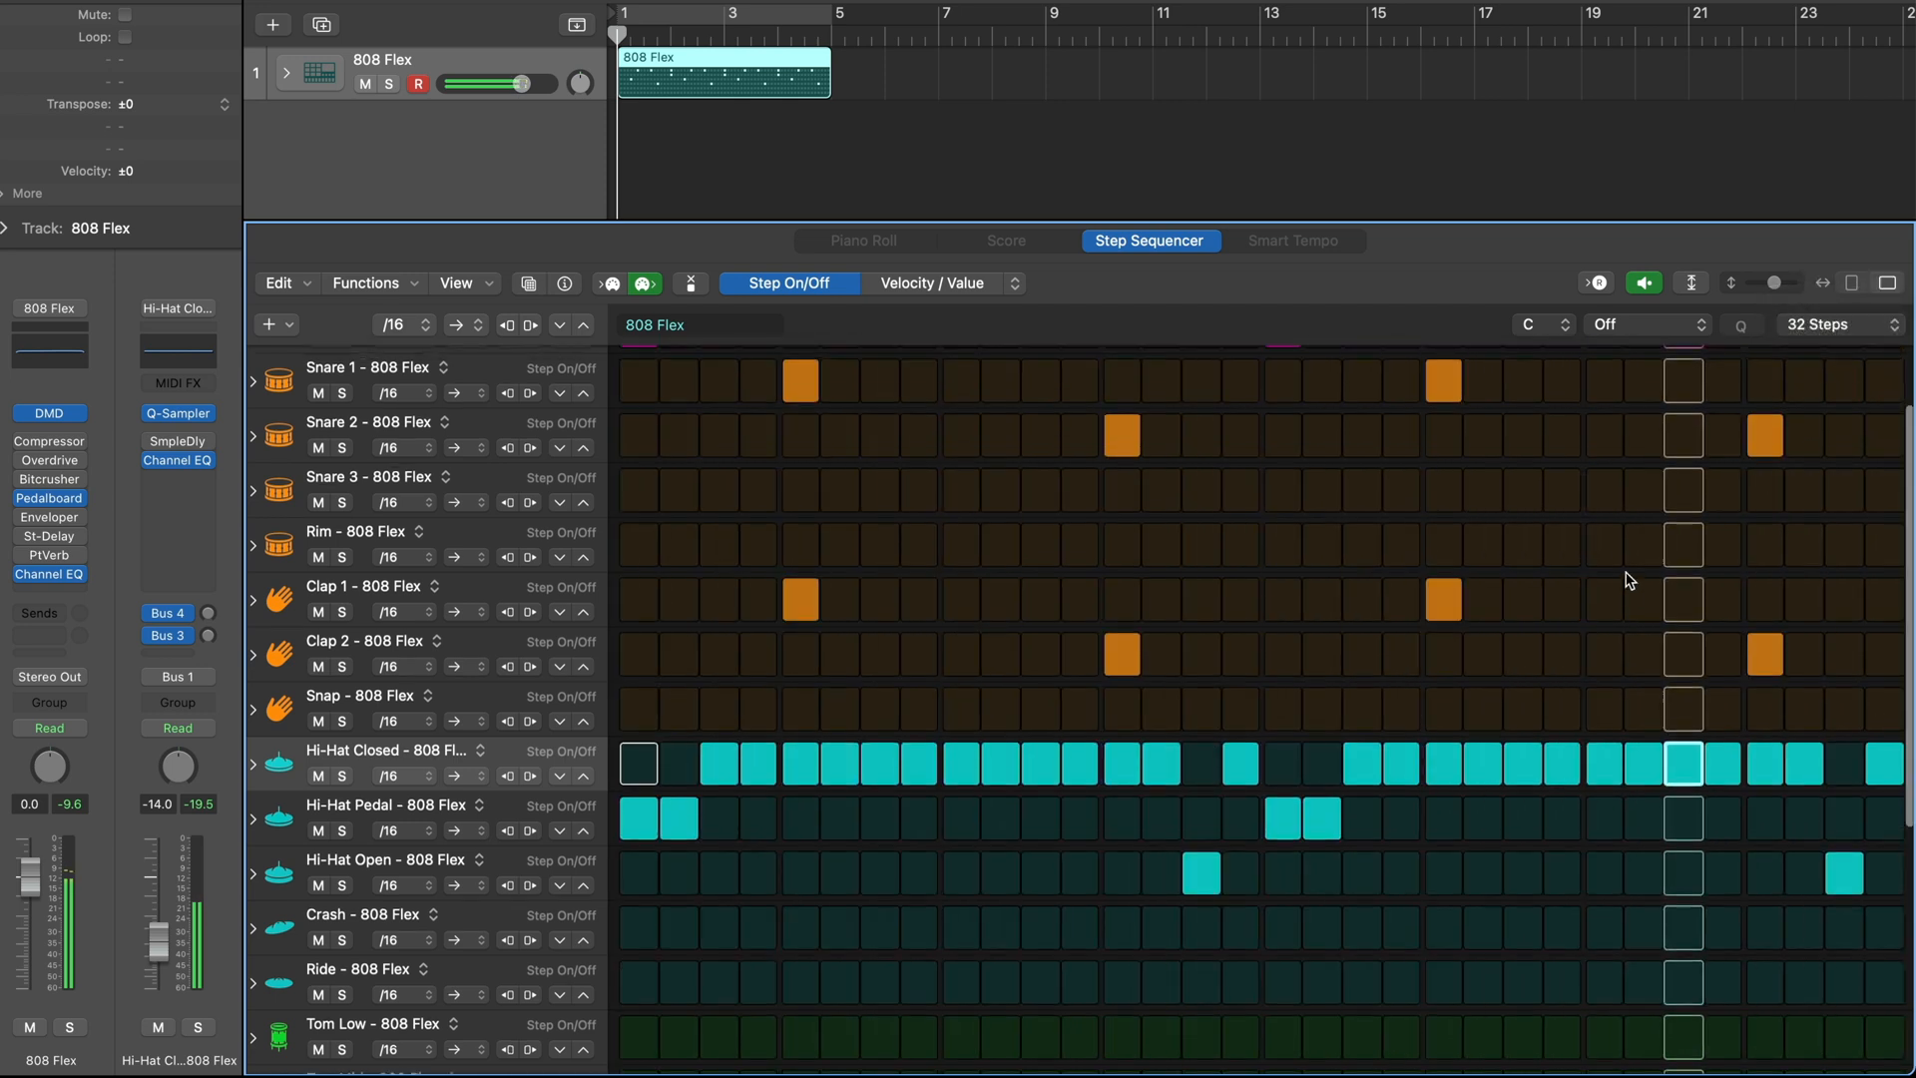
scroll("up", 3)
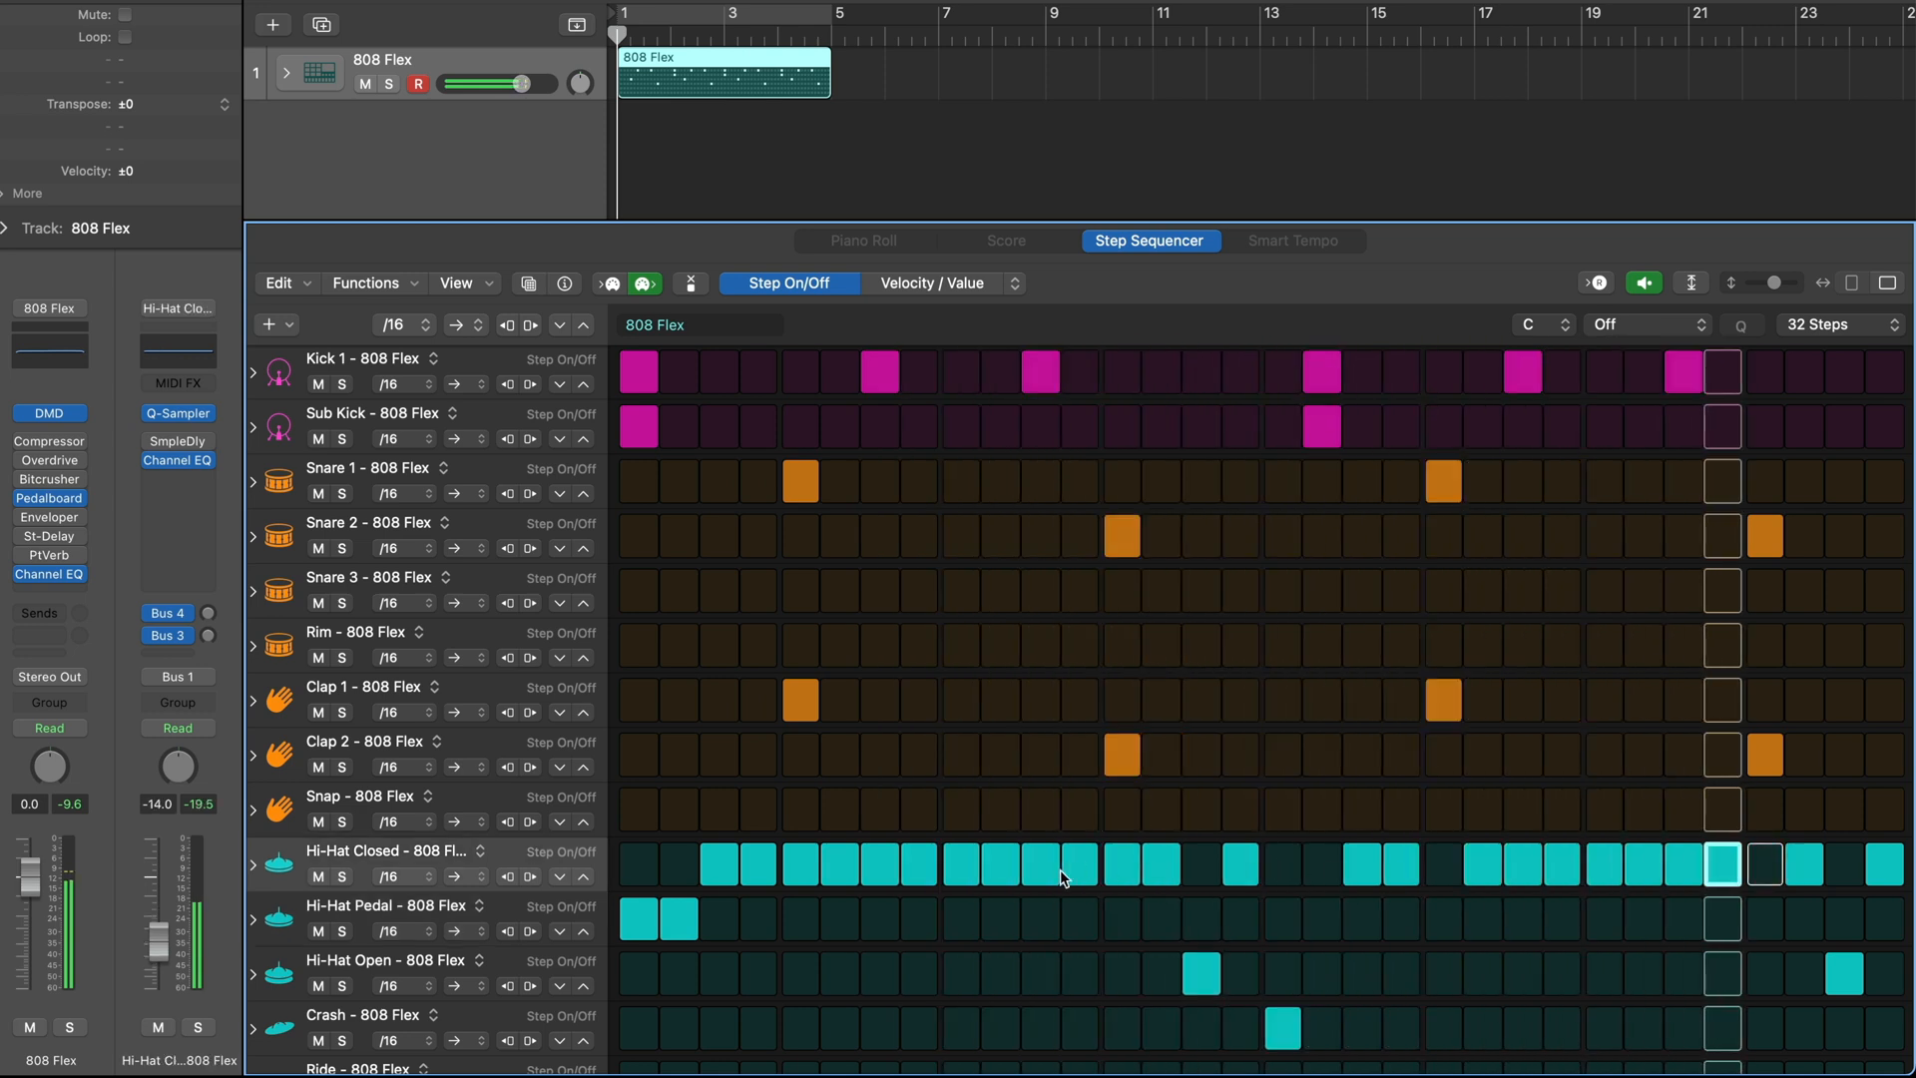
left_click(1038, 864)
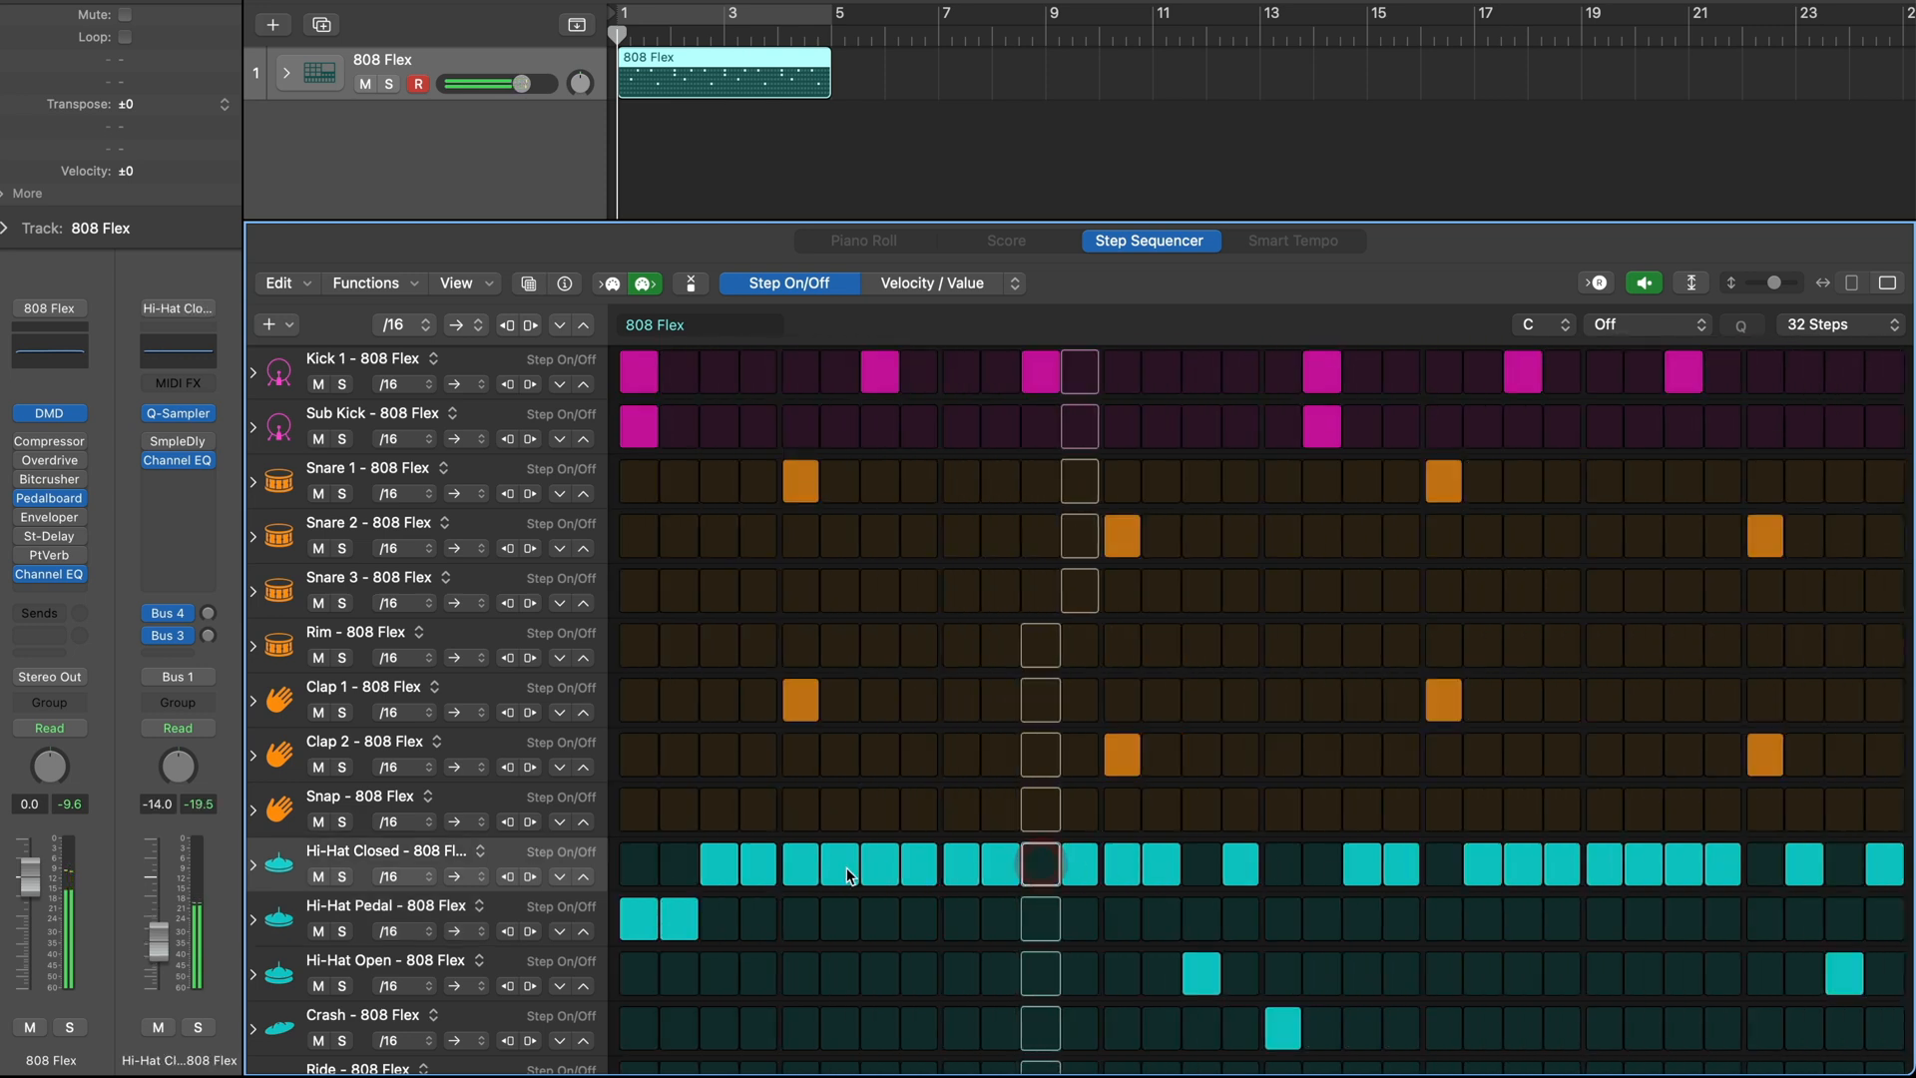
left_click(878, 864)
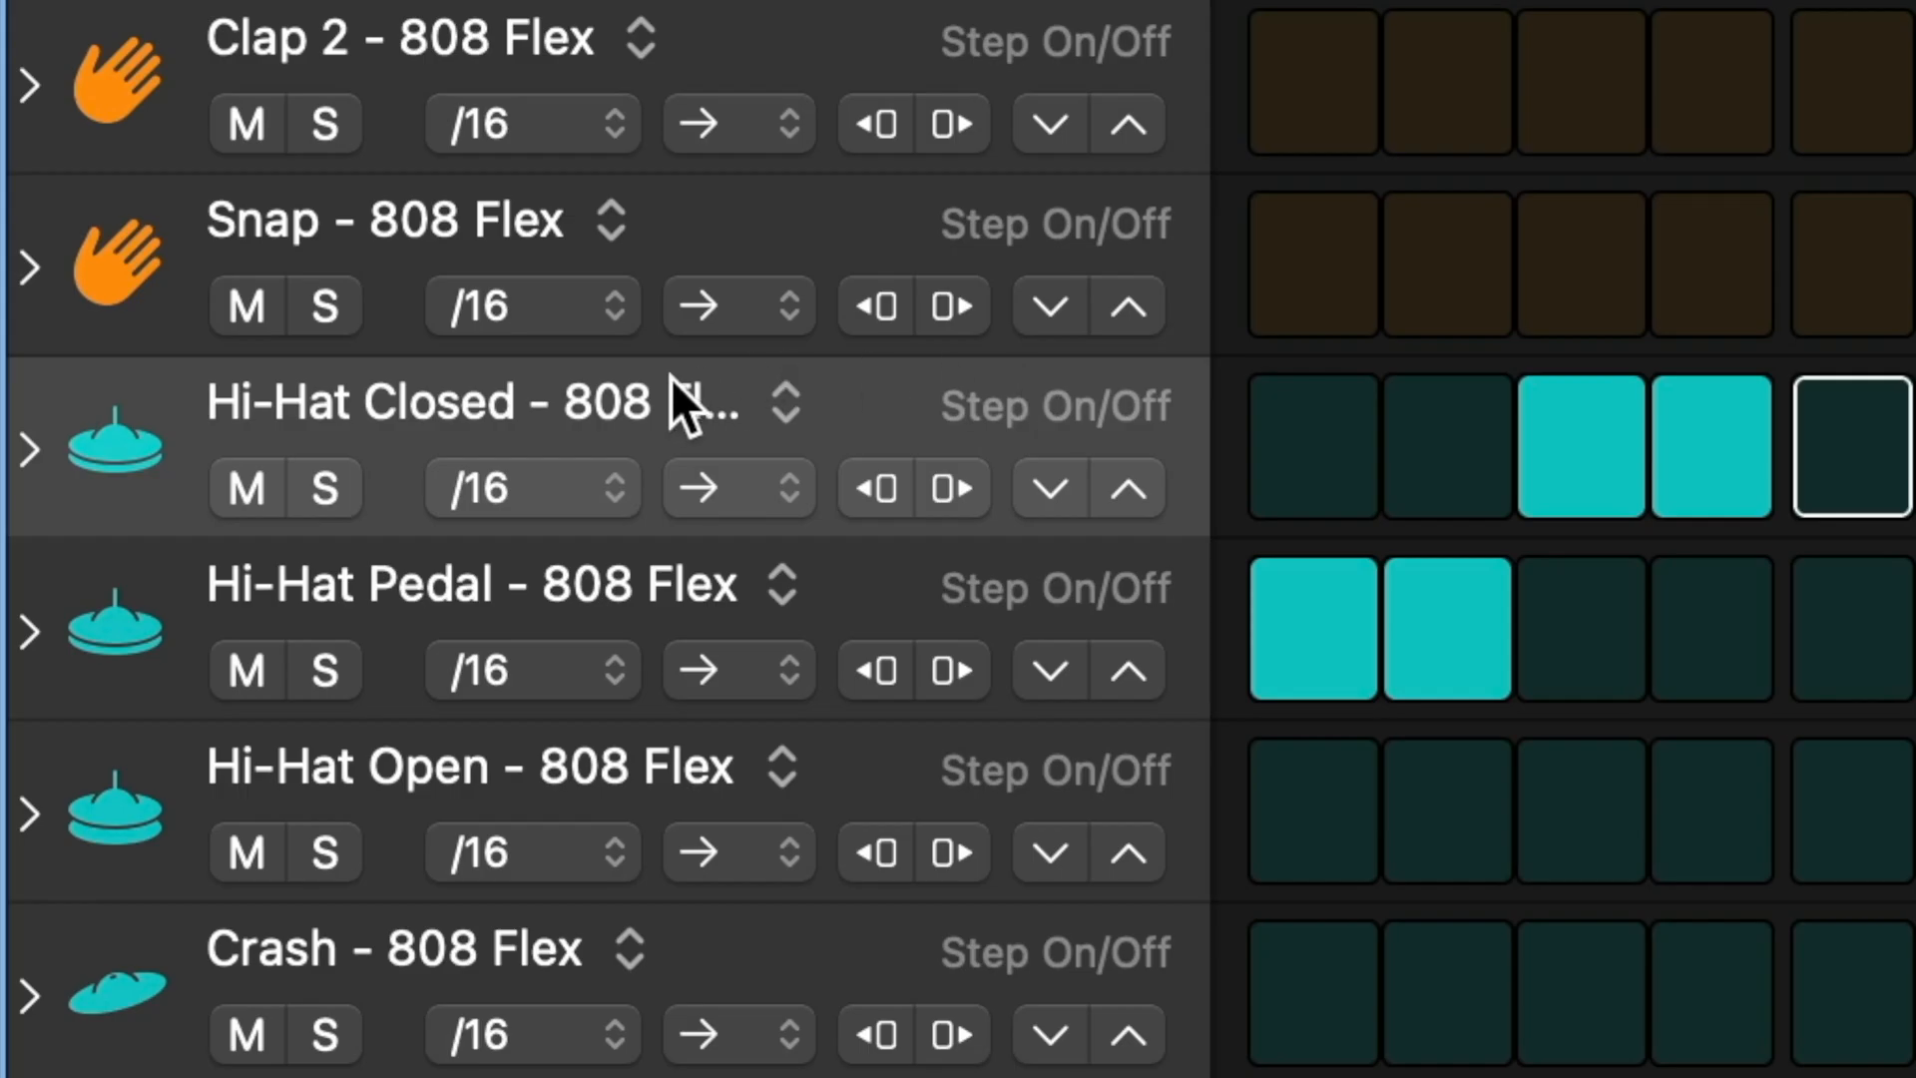
mouse_move(48, 465)
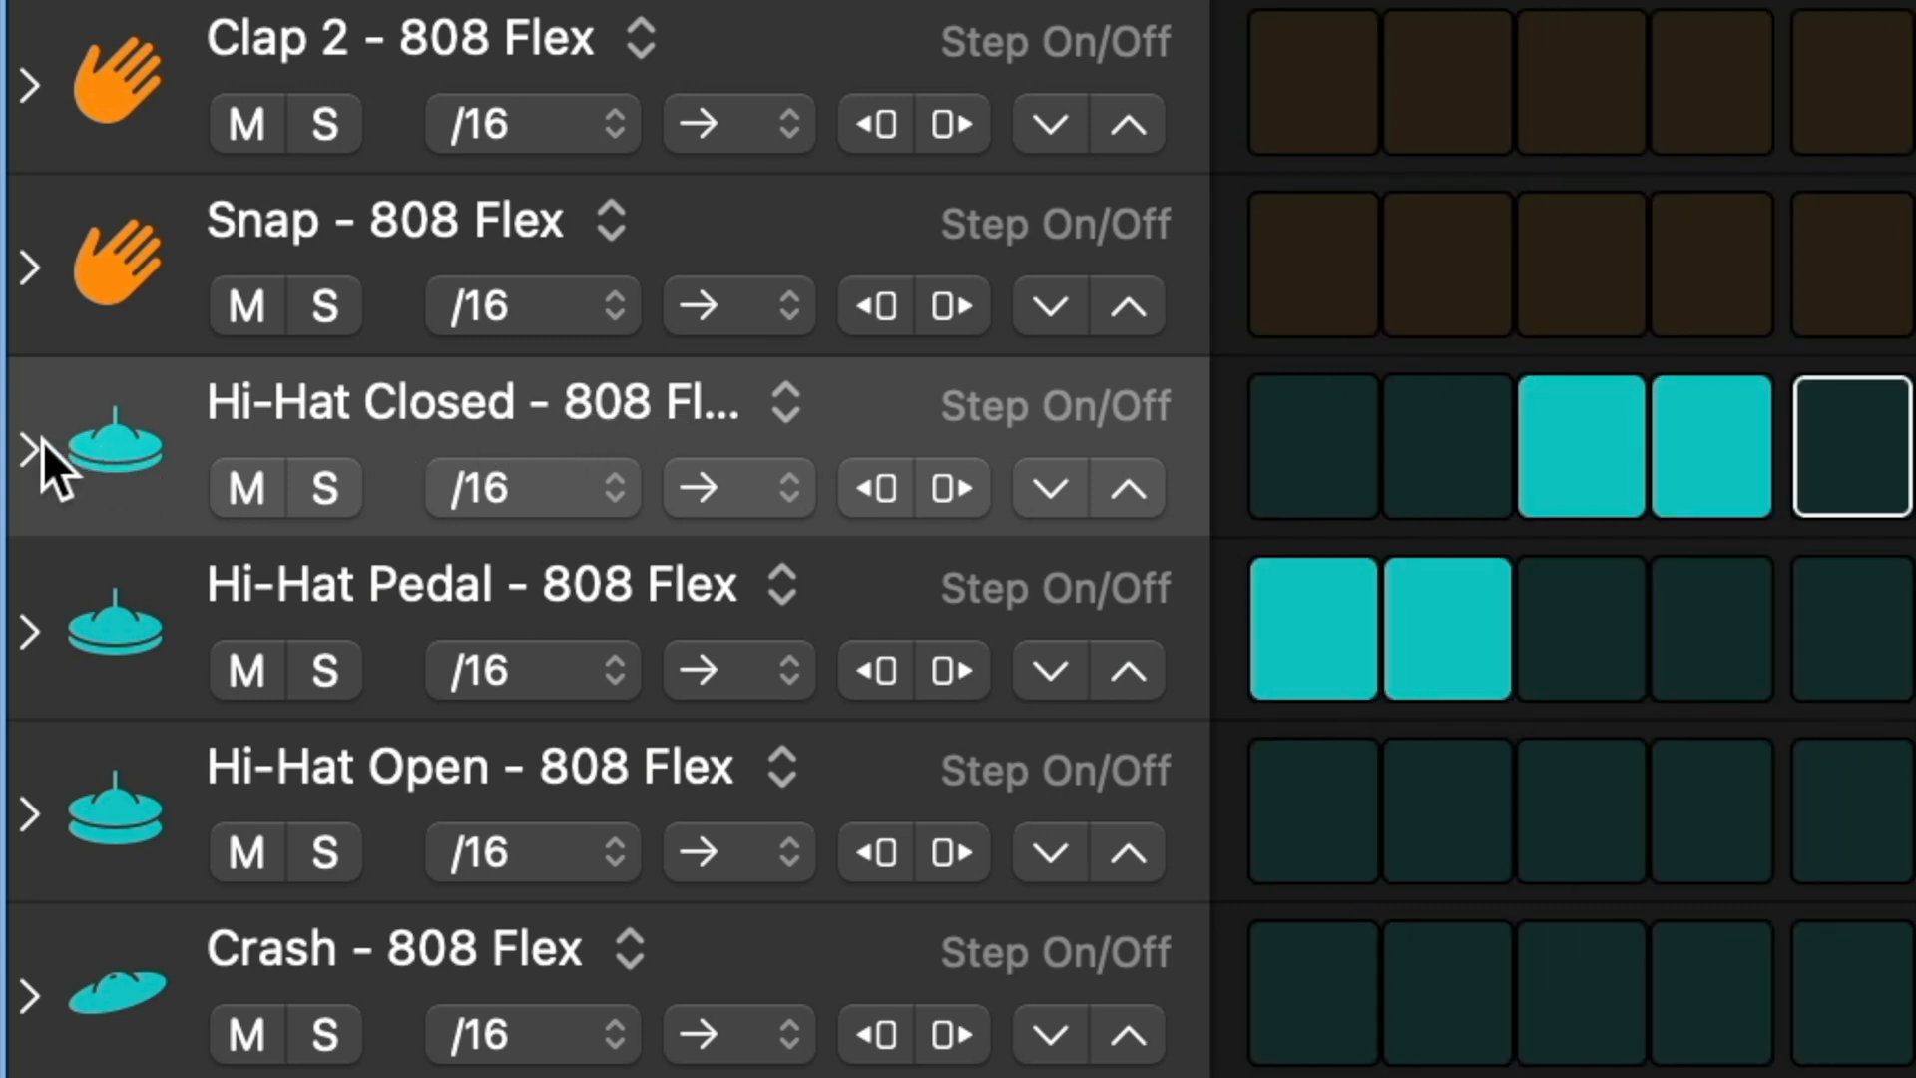
- Expand Hi-Hat Closed, set note repeats on steps and change its Octave lane to Chance
left_click(26, 439)
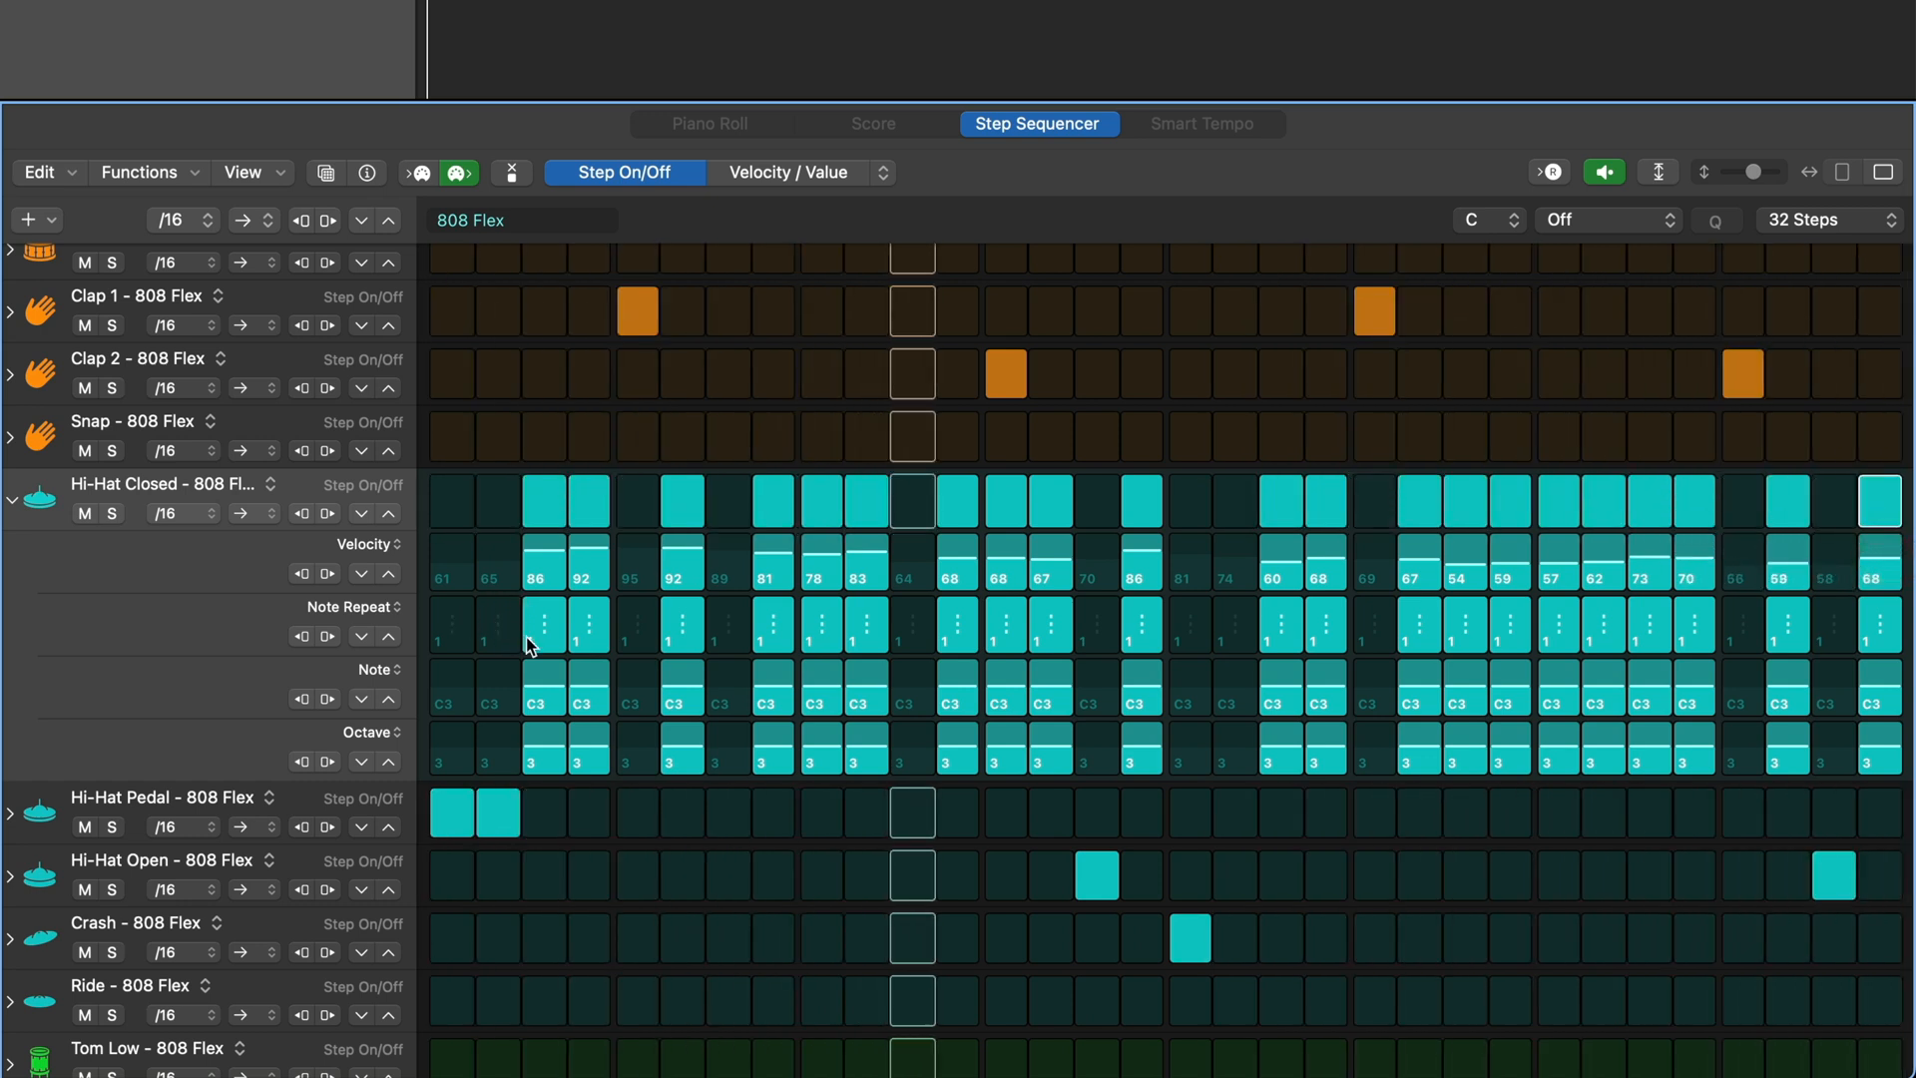
left_click(543, 625)
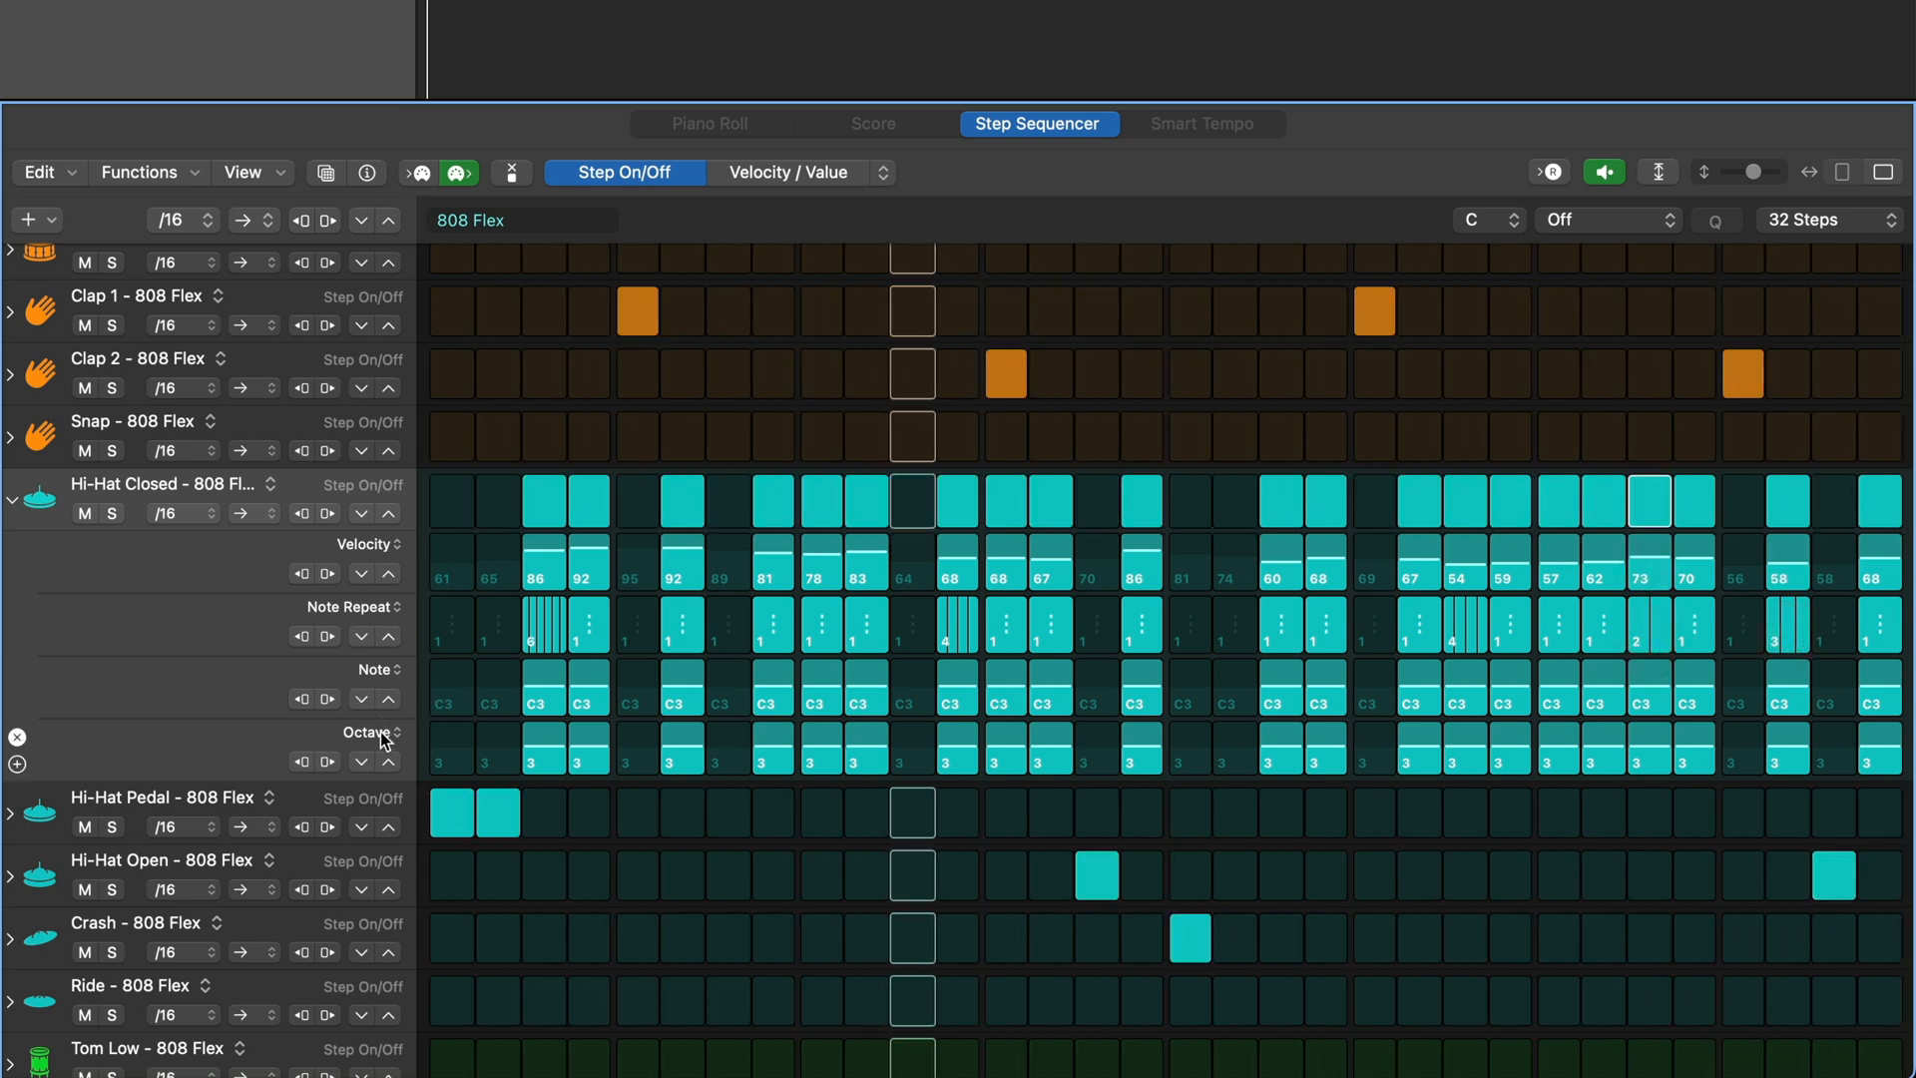
left_click(371, 731)
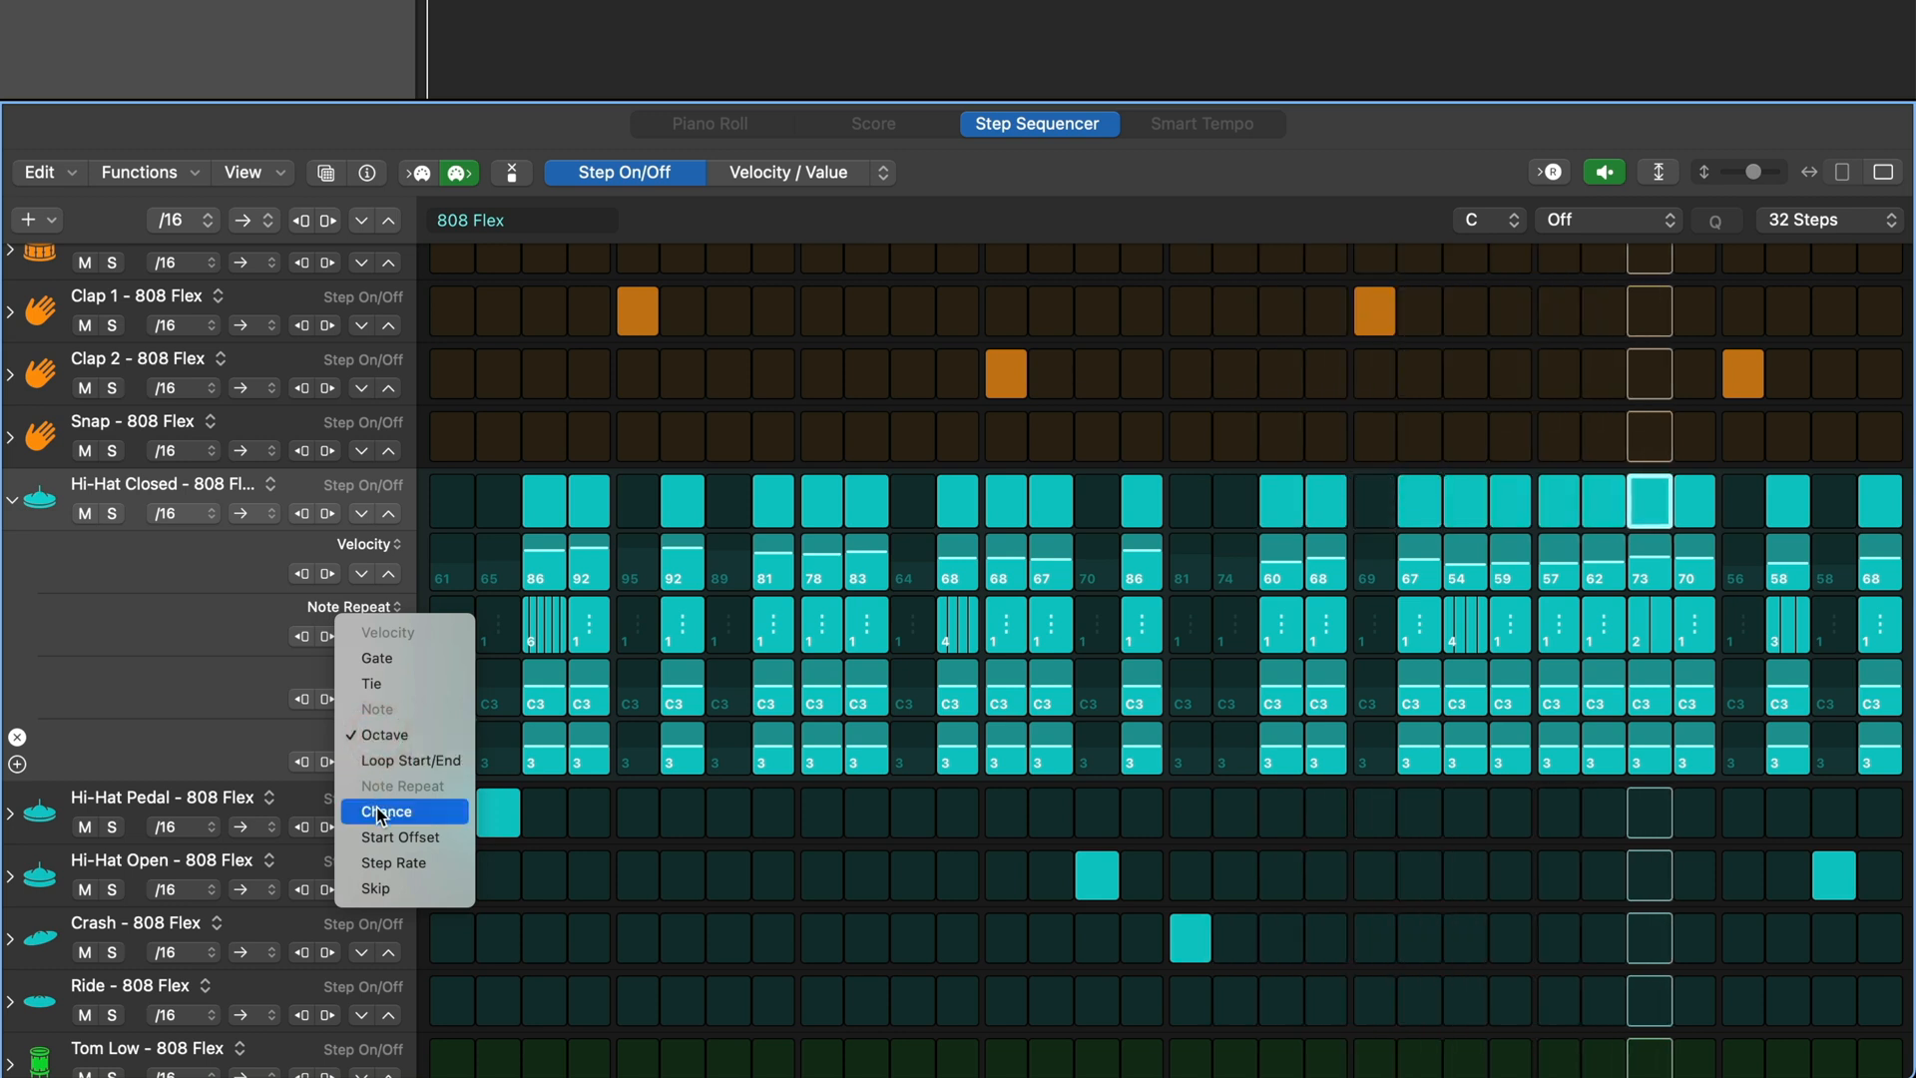
left_click(386, 810)
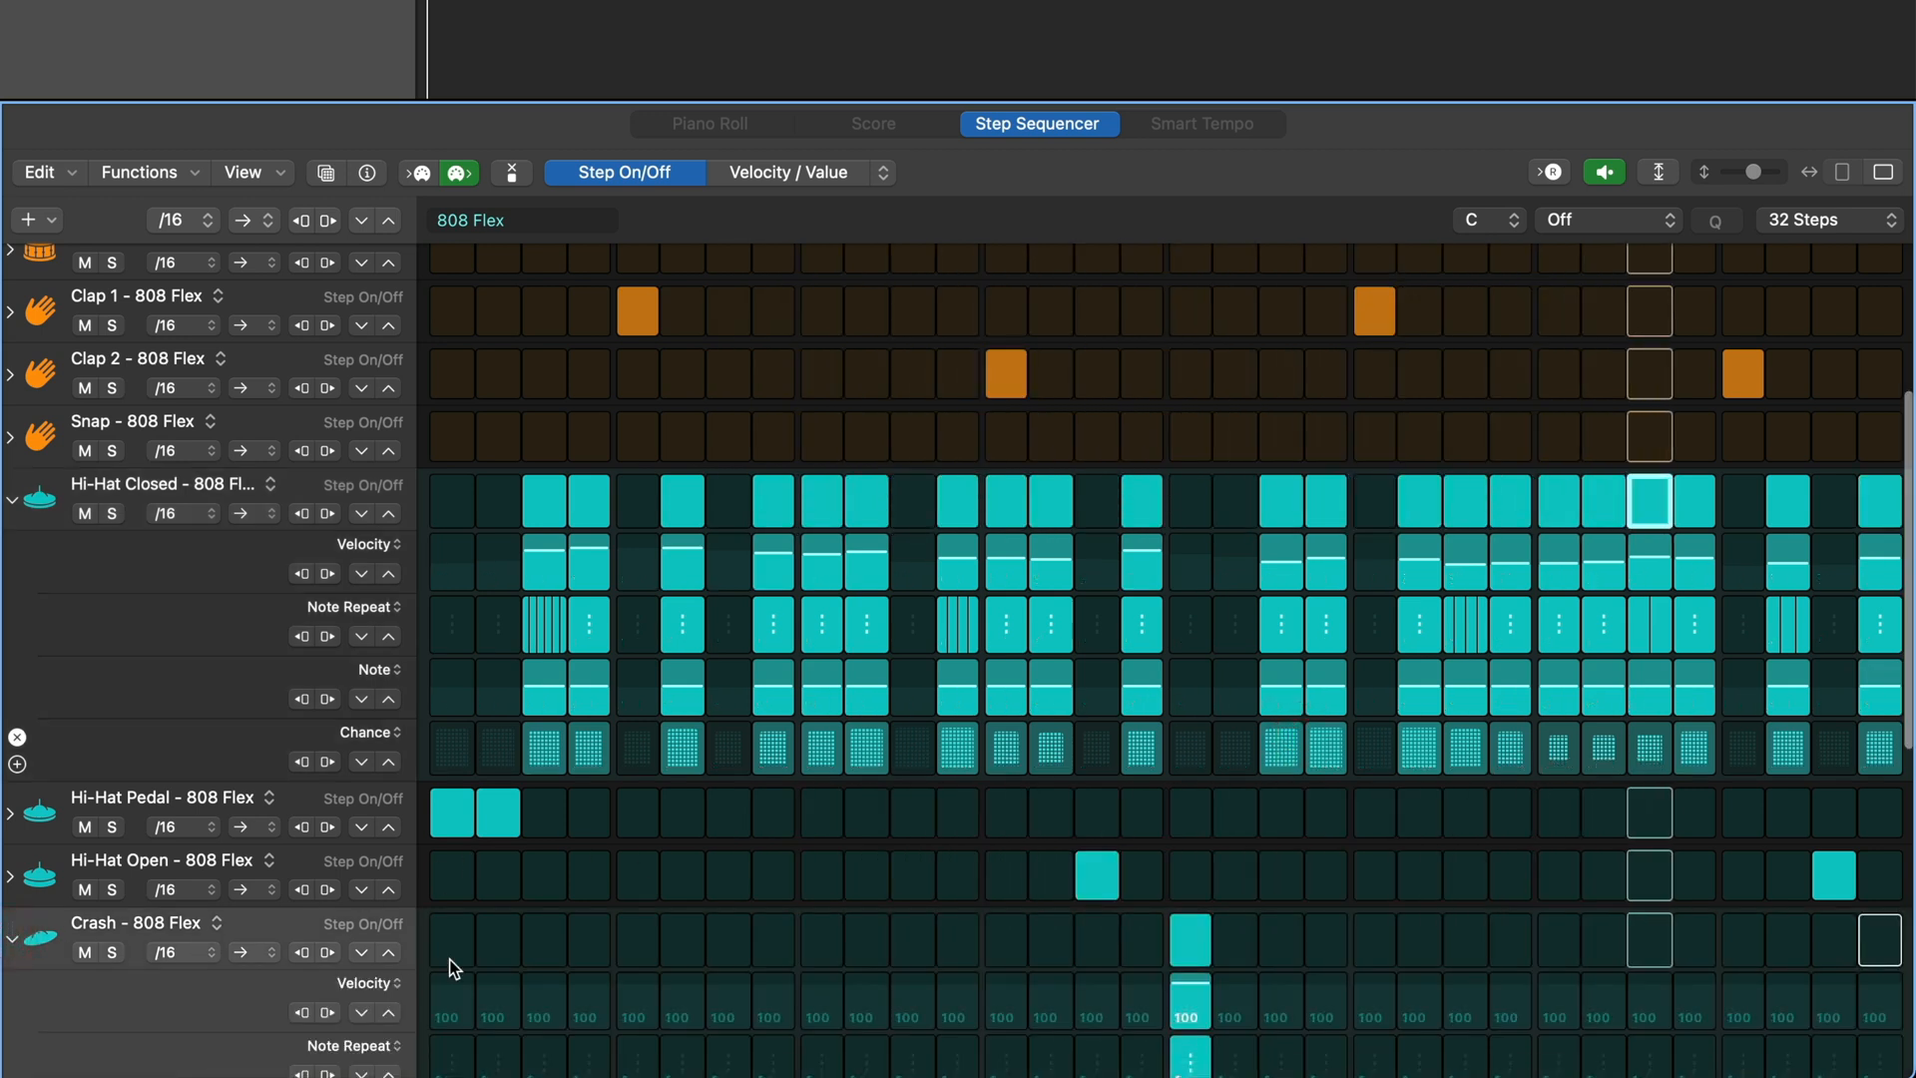
- Set the Hi-Hat Closed row's playback mode to Ping-Pong
scroll("down", 3)
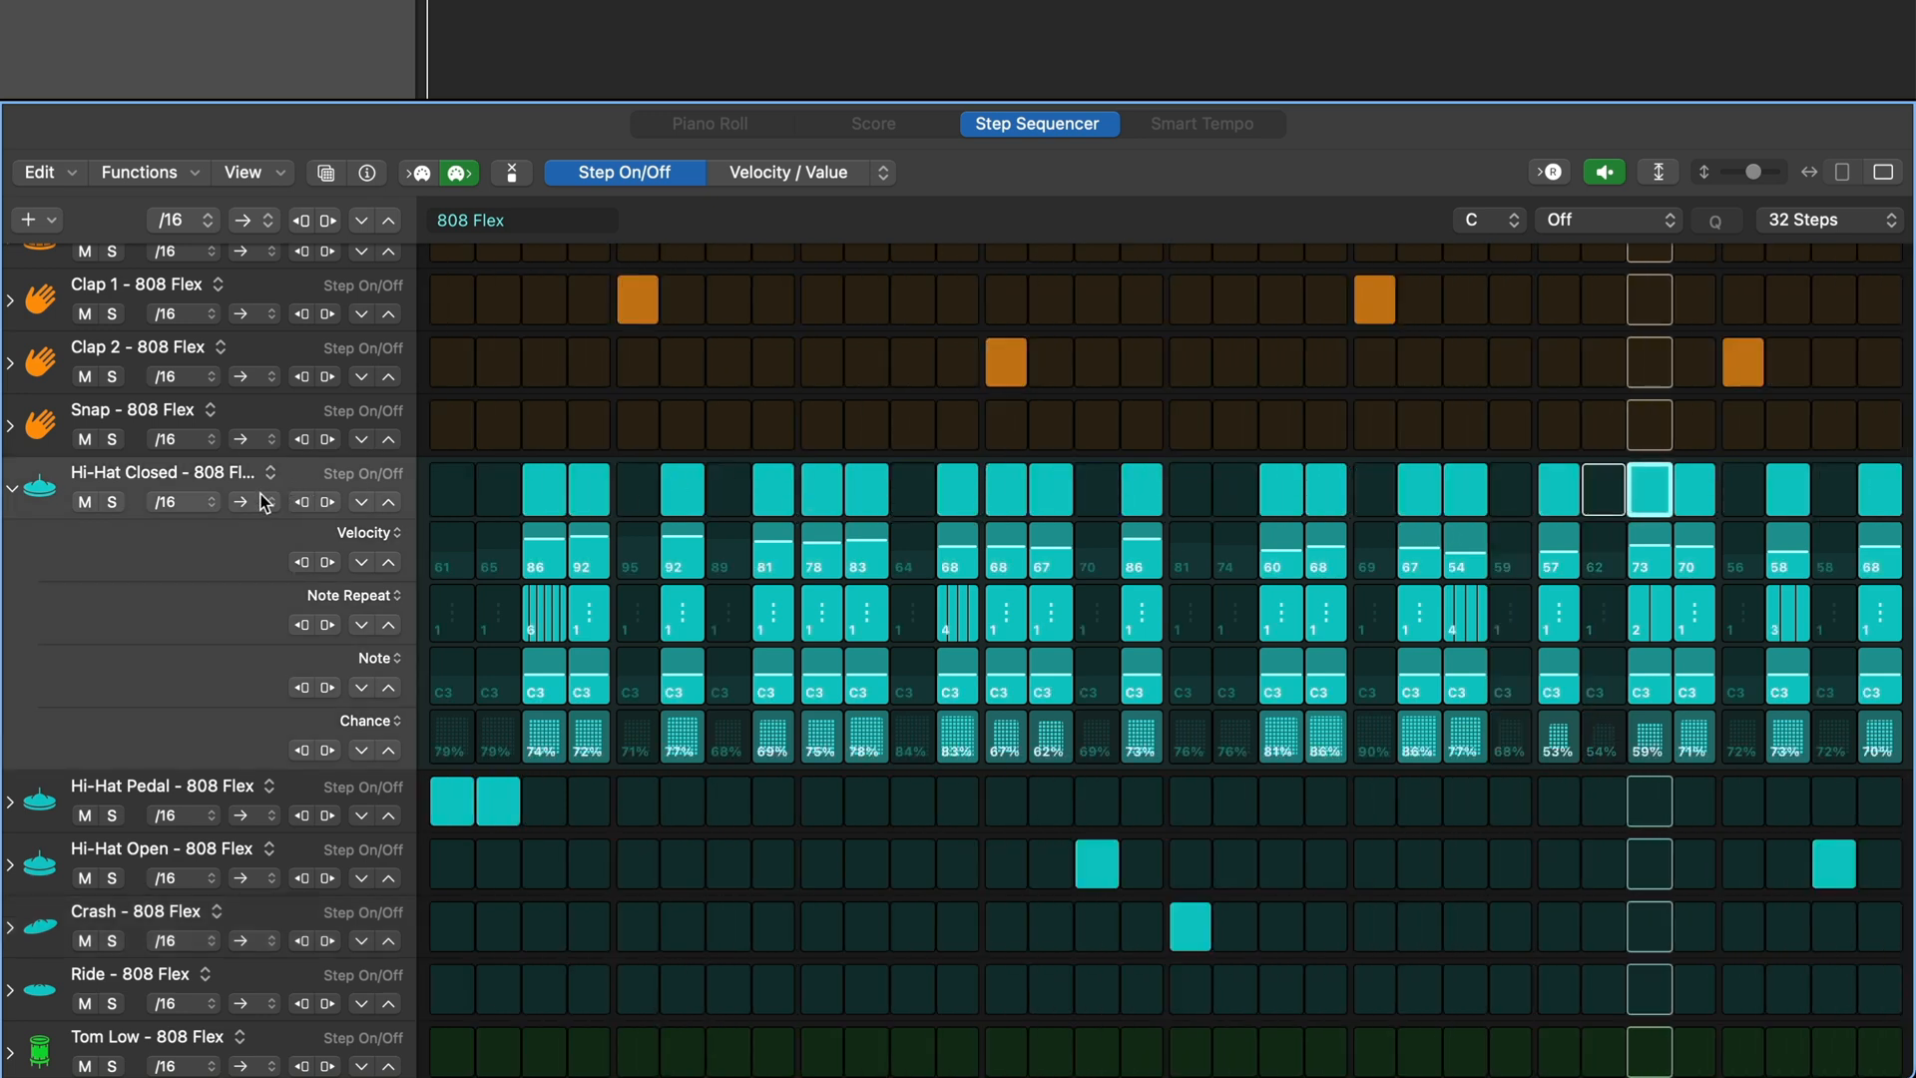
left_click(241, 501)
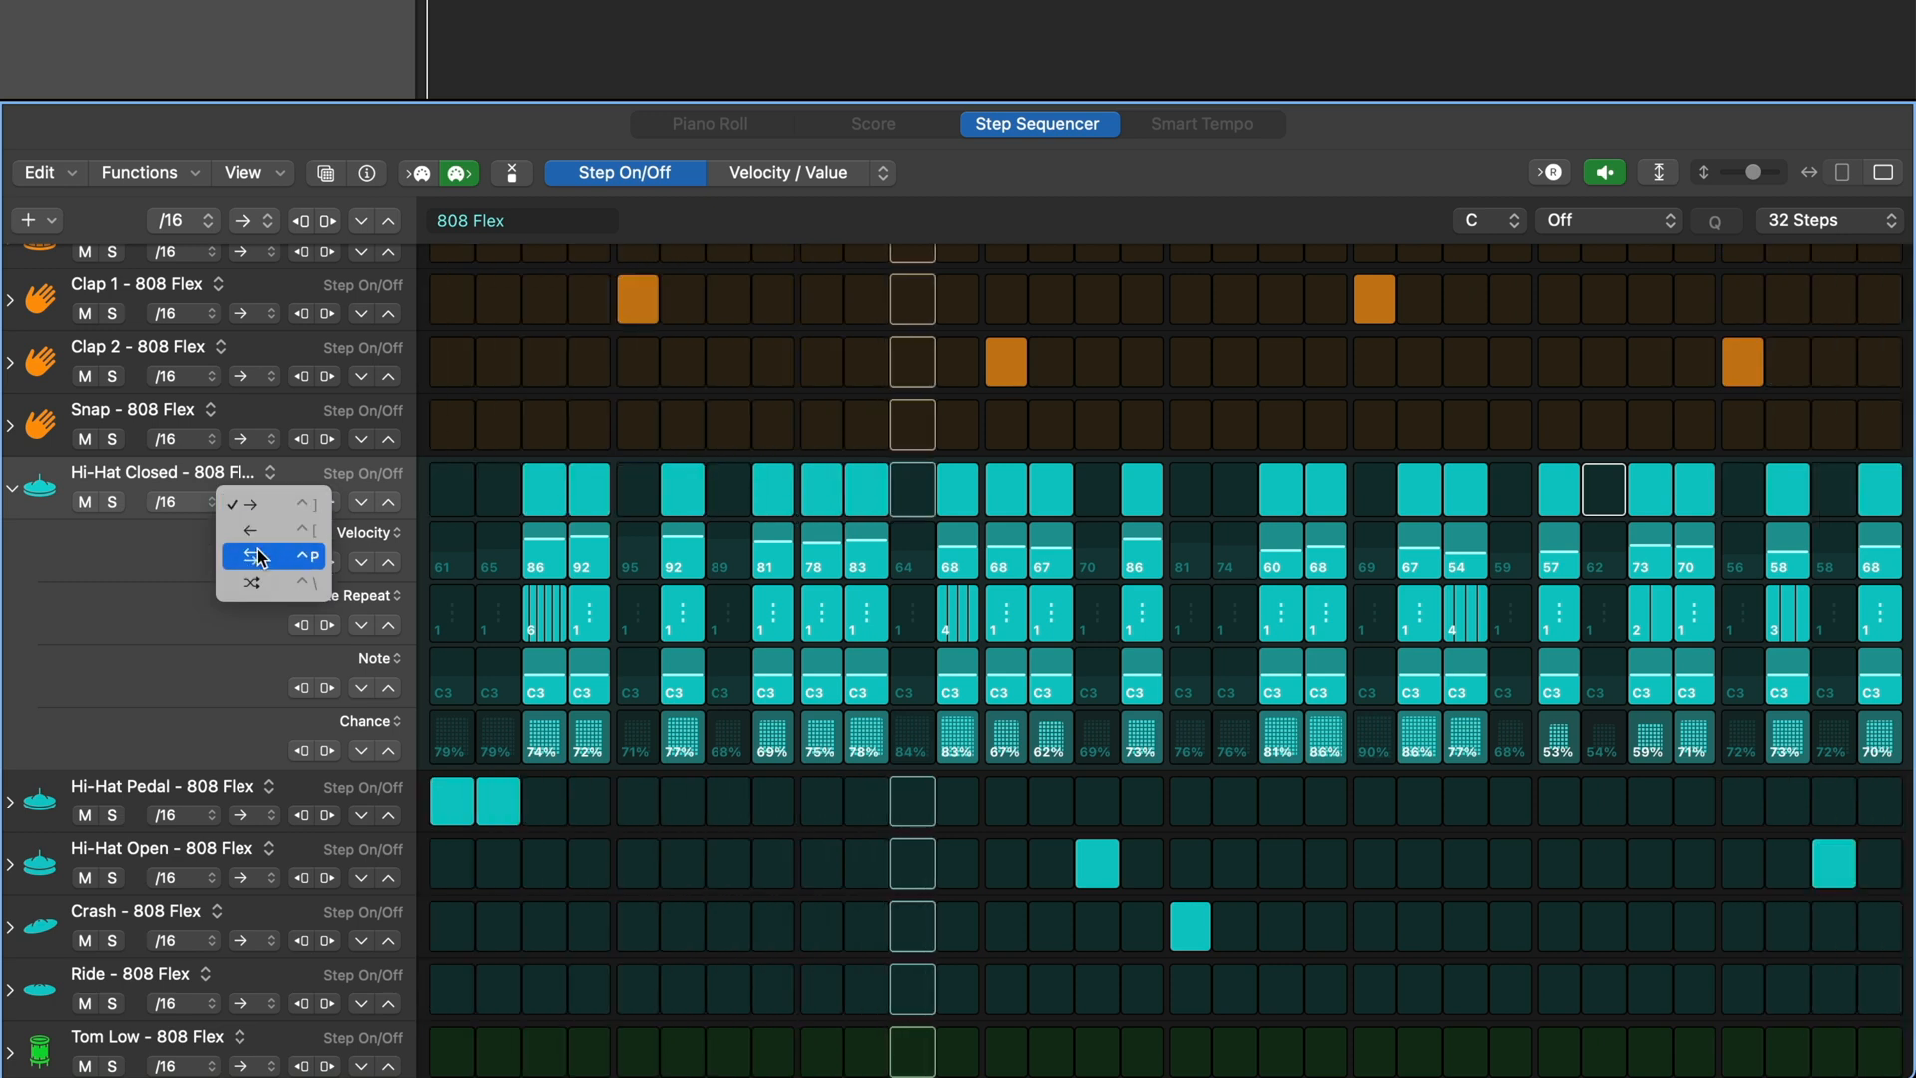
left_click(257, 557)
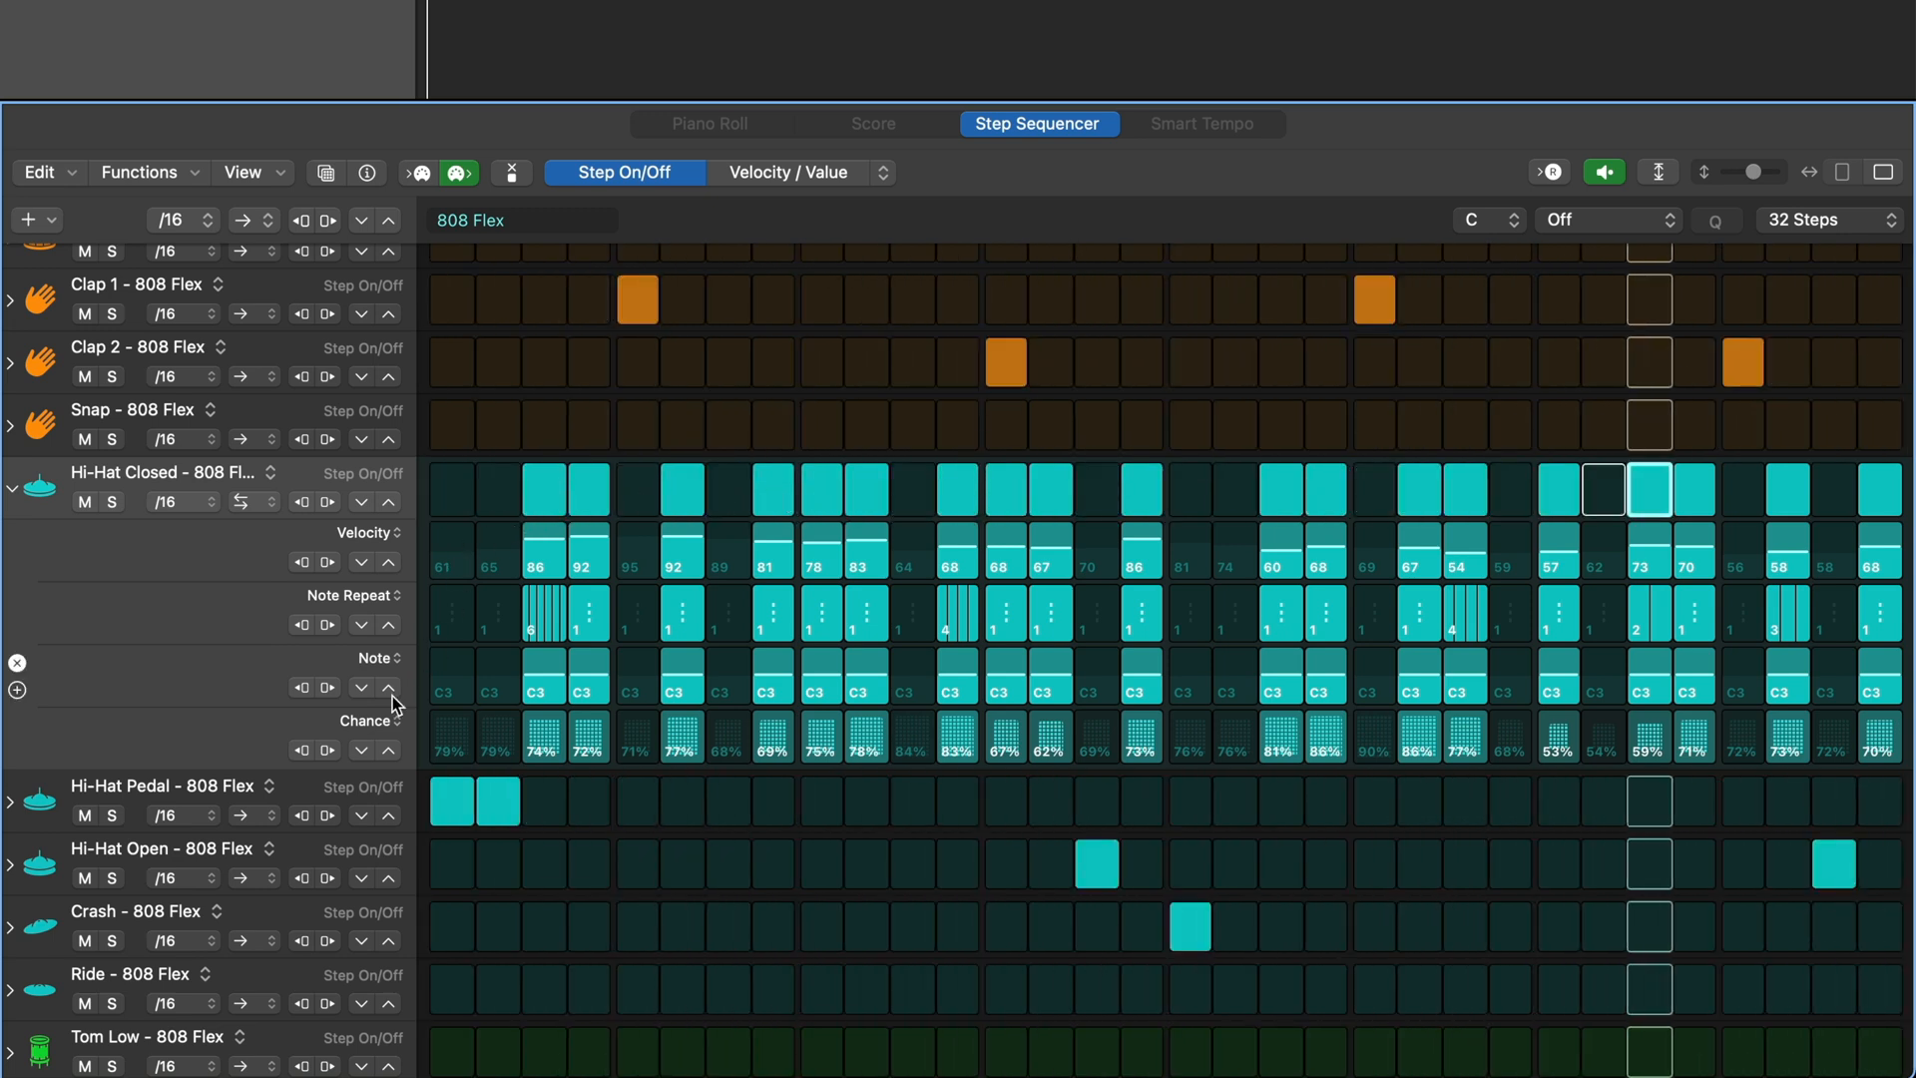
- Turn the Note lane into Loop Start/End and try a /64 row step rate
left_click(379, 657)
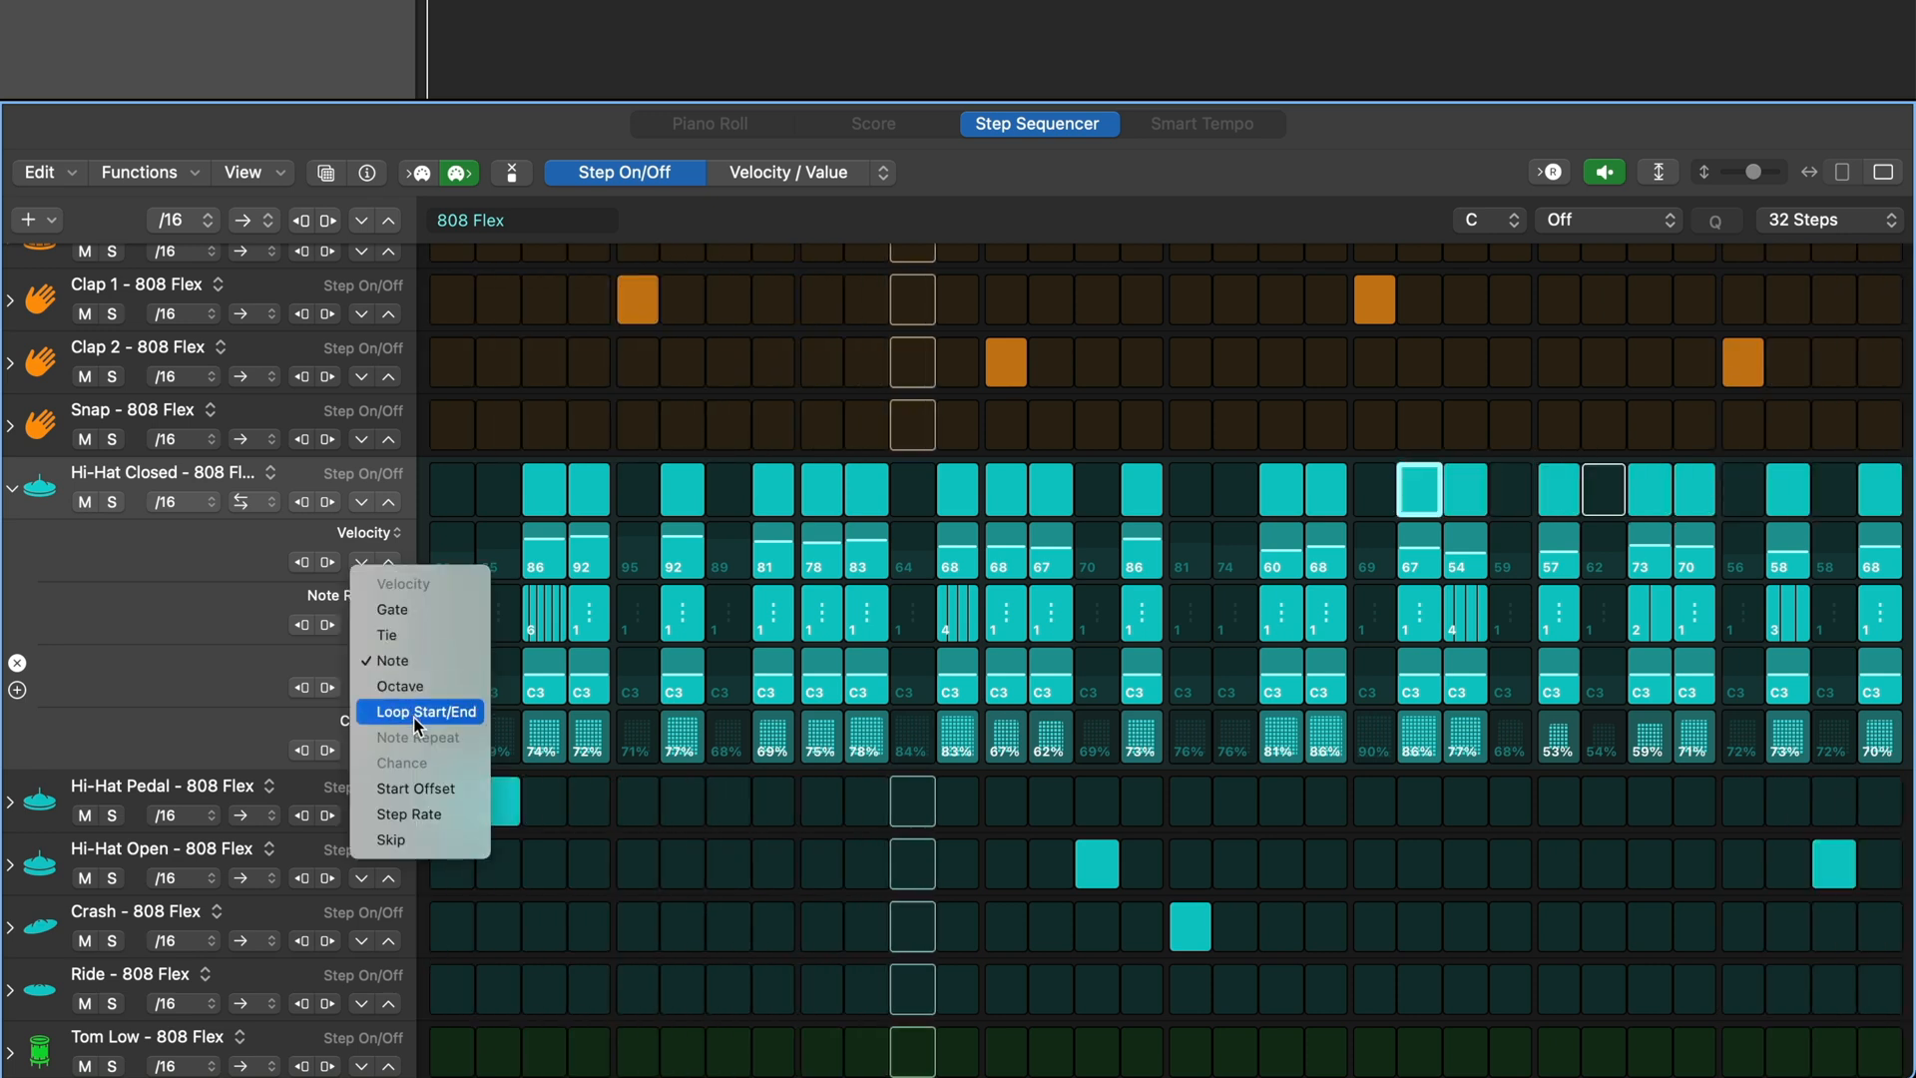
left_click(427, 711)
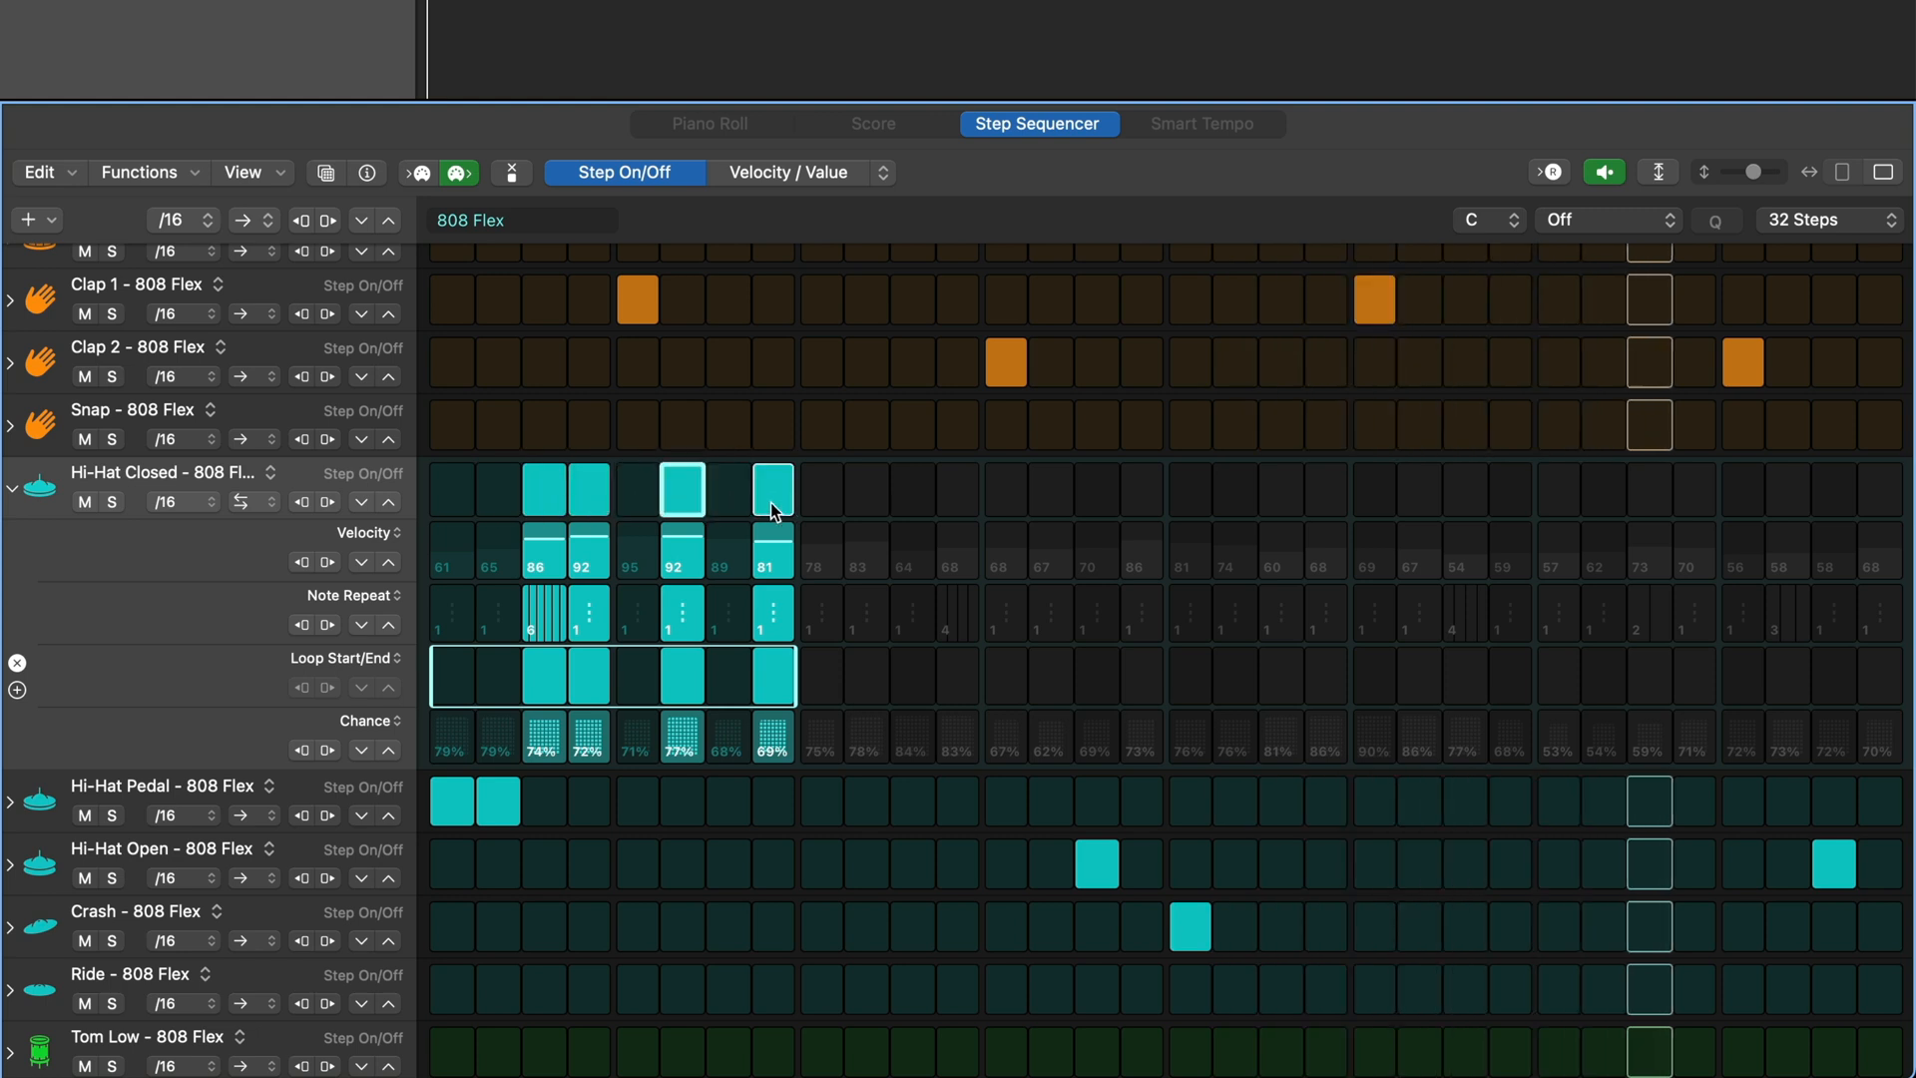
left_click(180, 501)
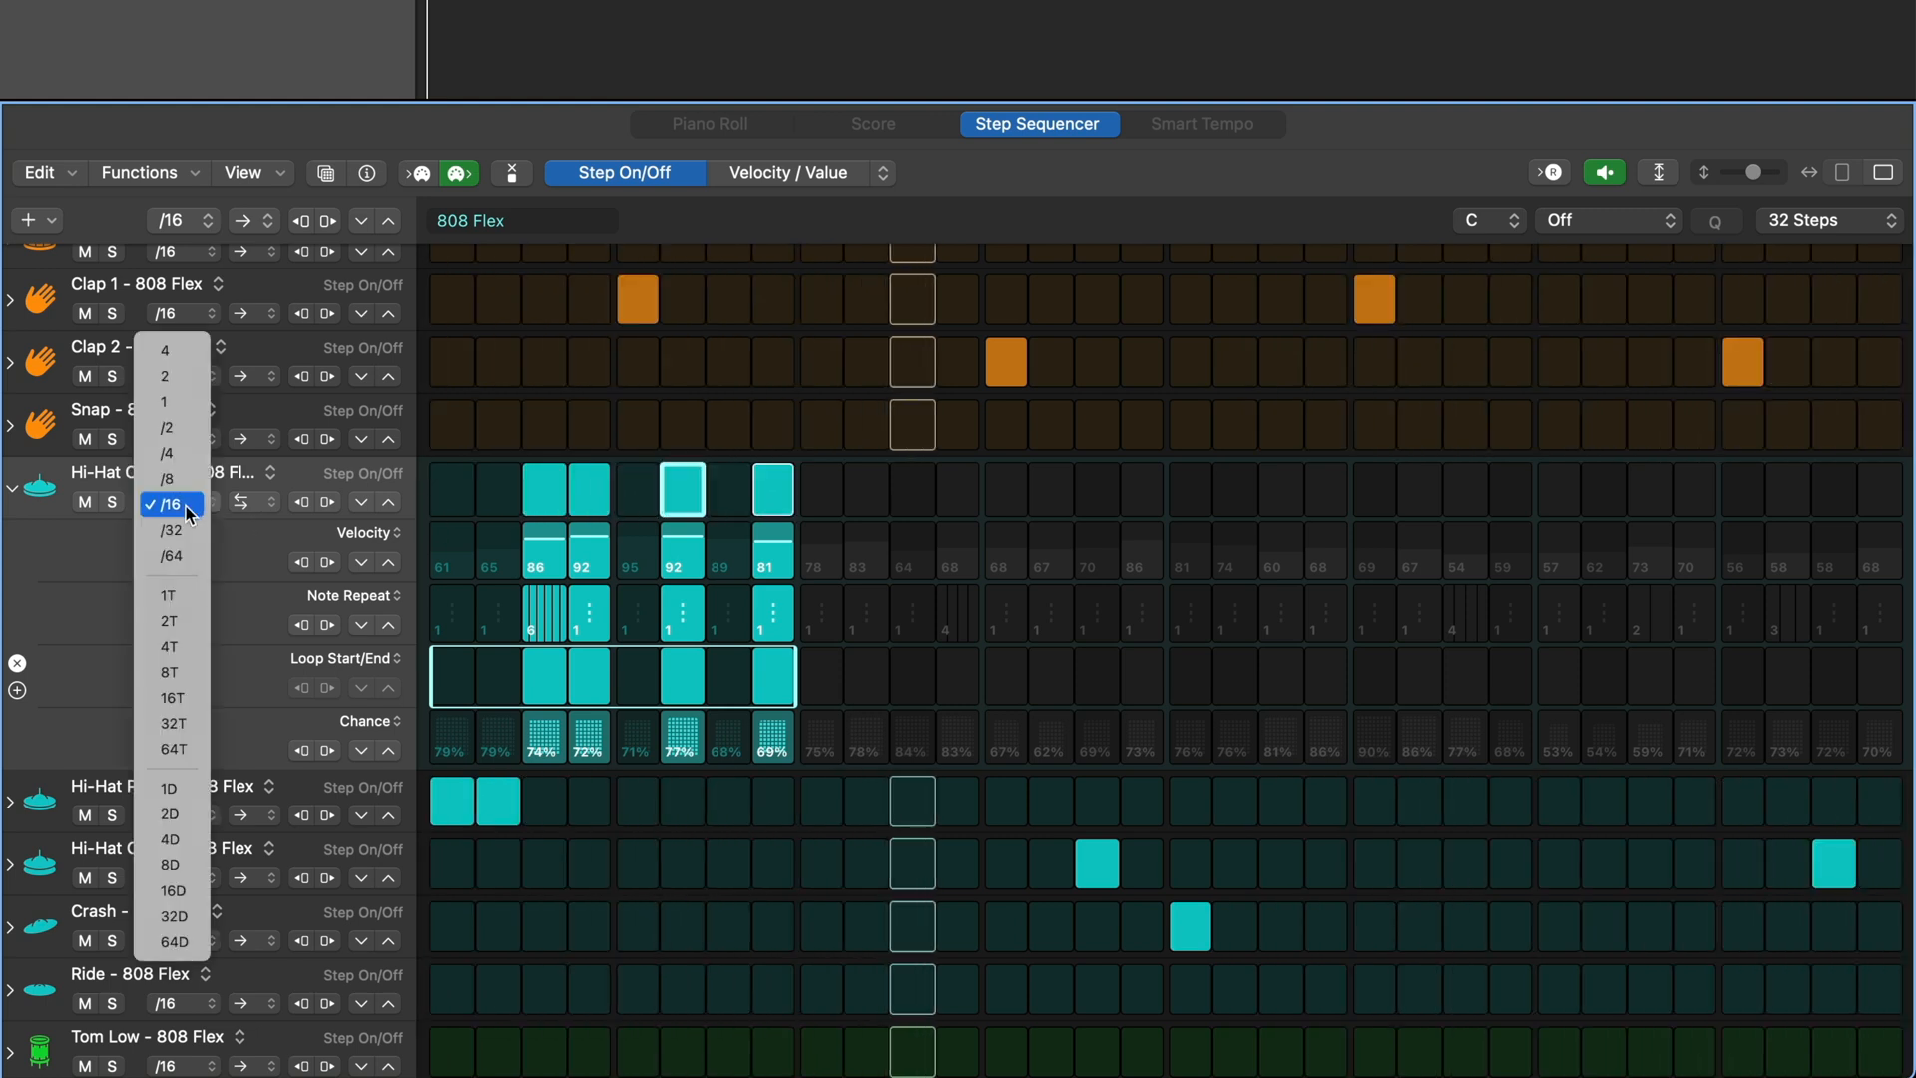
left_click(172, 529)
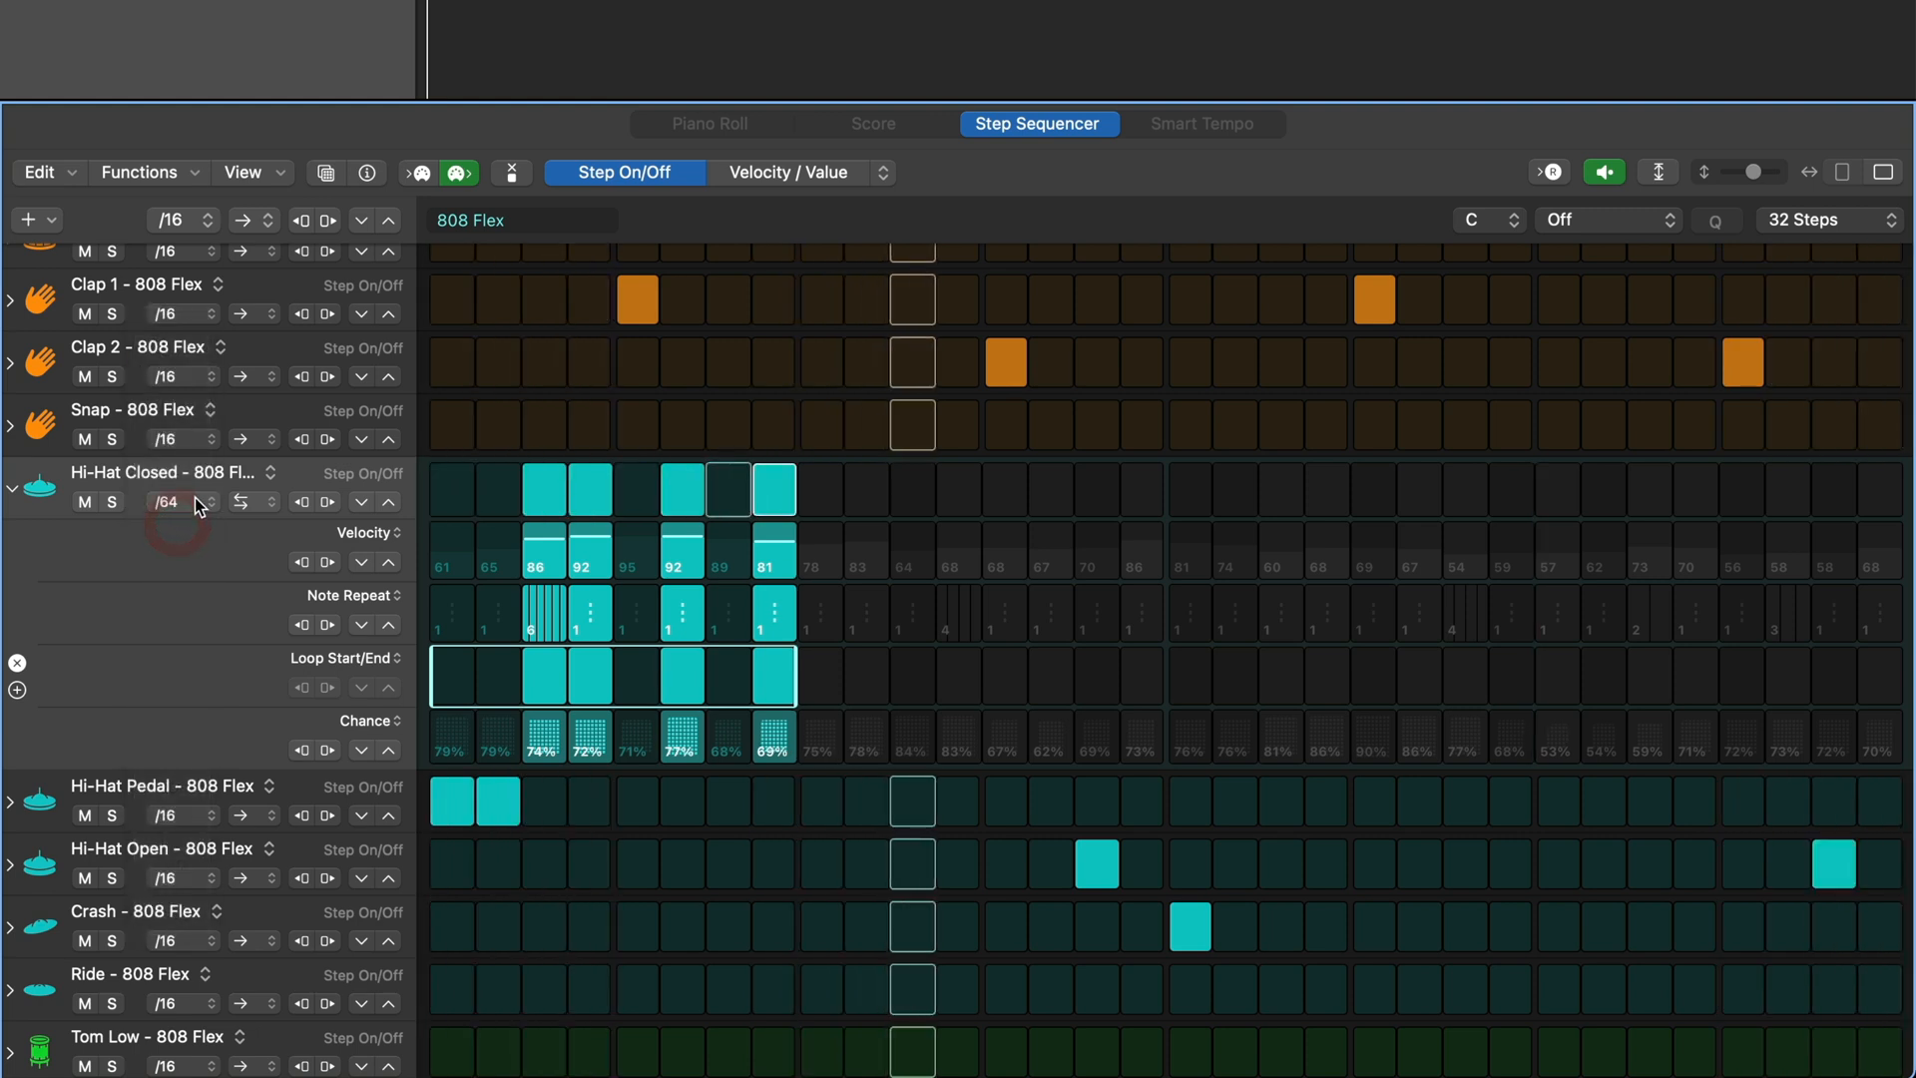
- Try /8, restore the /16 step rate and collapse the hi-hat row's lanes
left_click(210, 494)
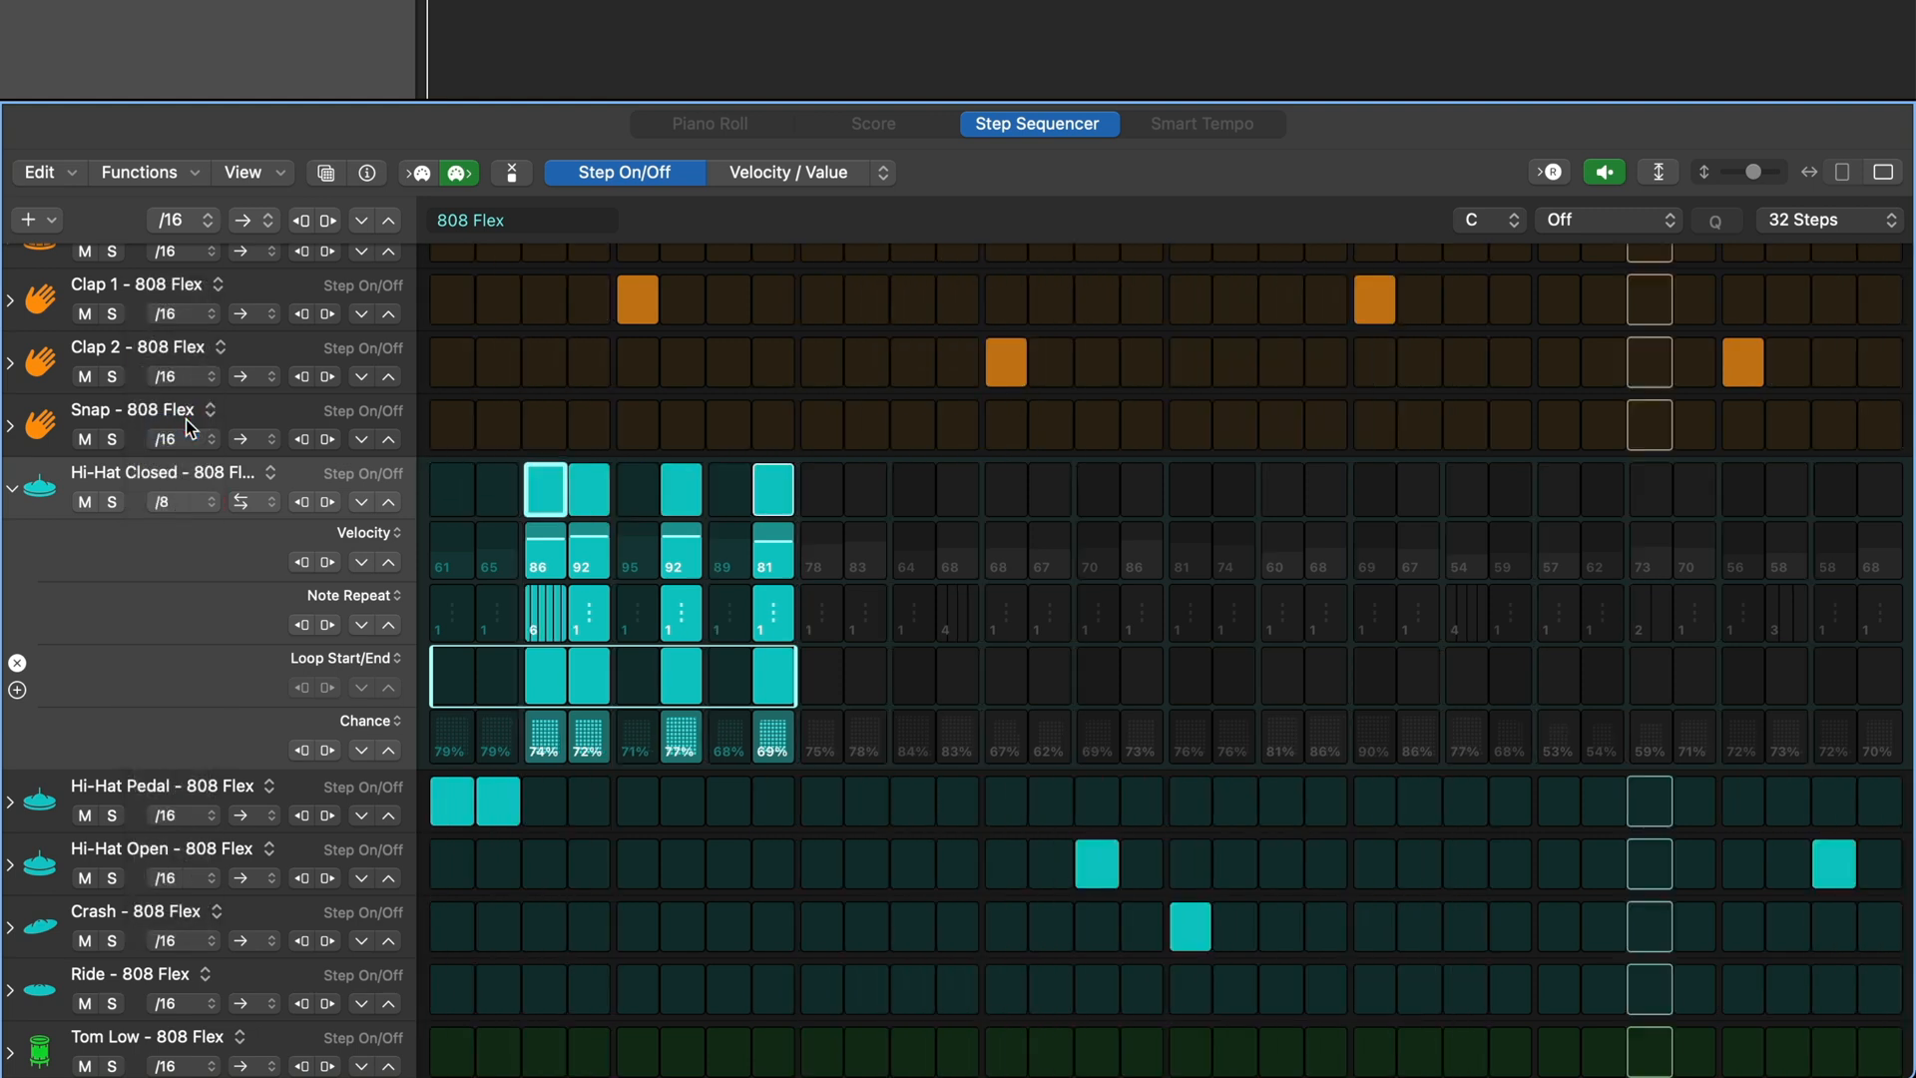
mouse_move(201, 455)
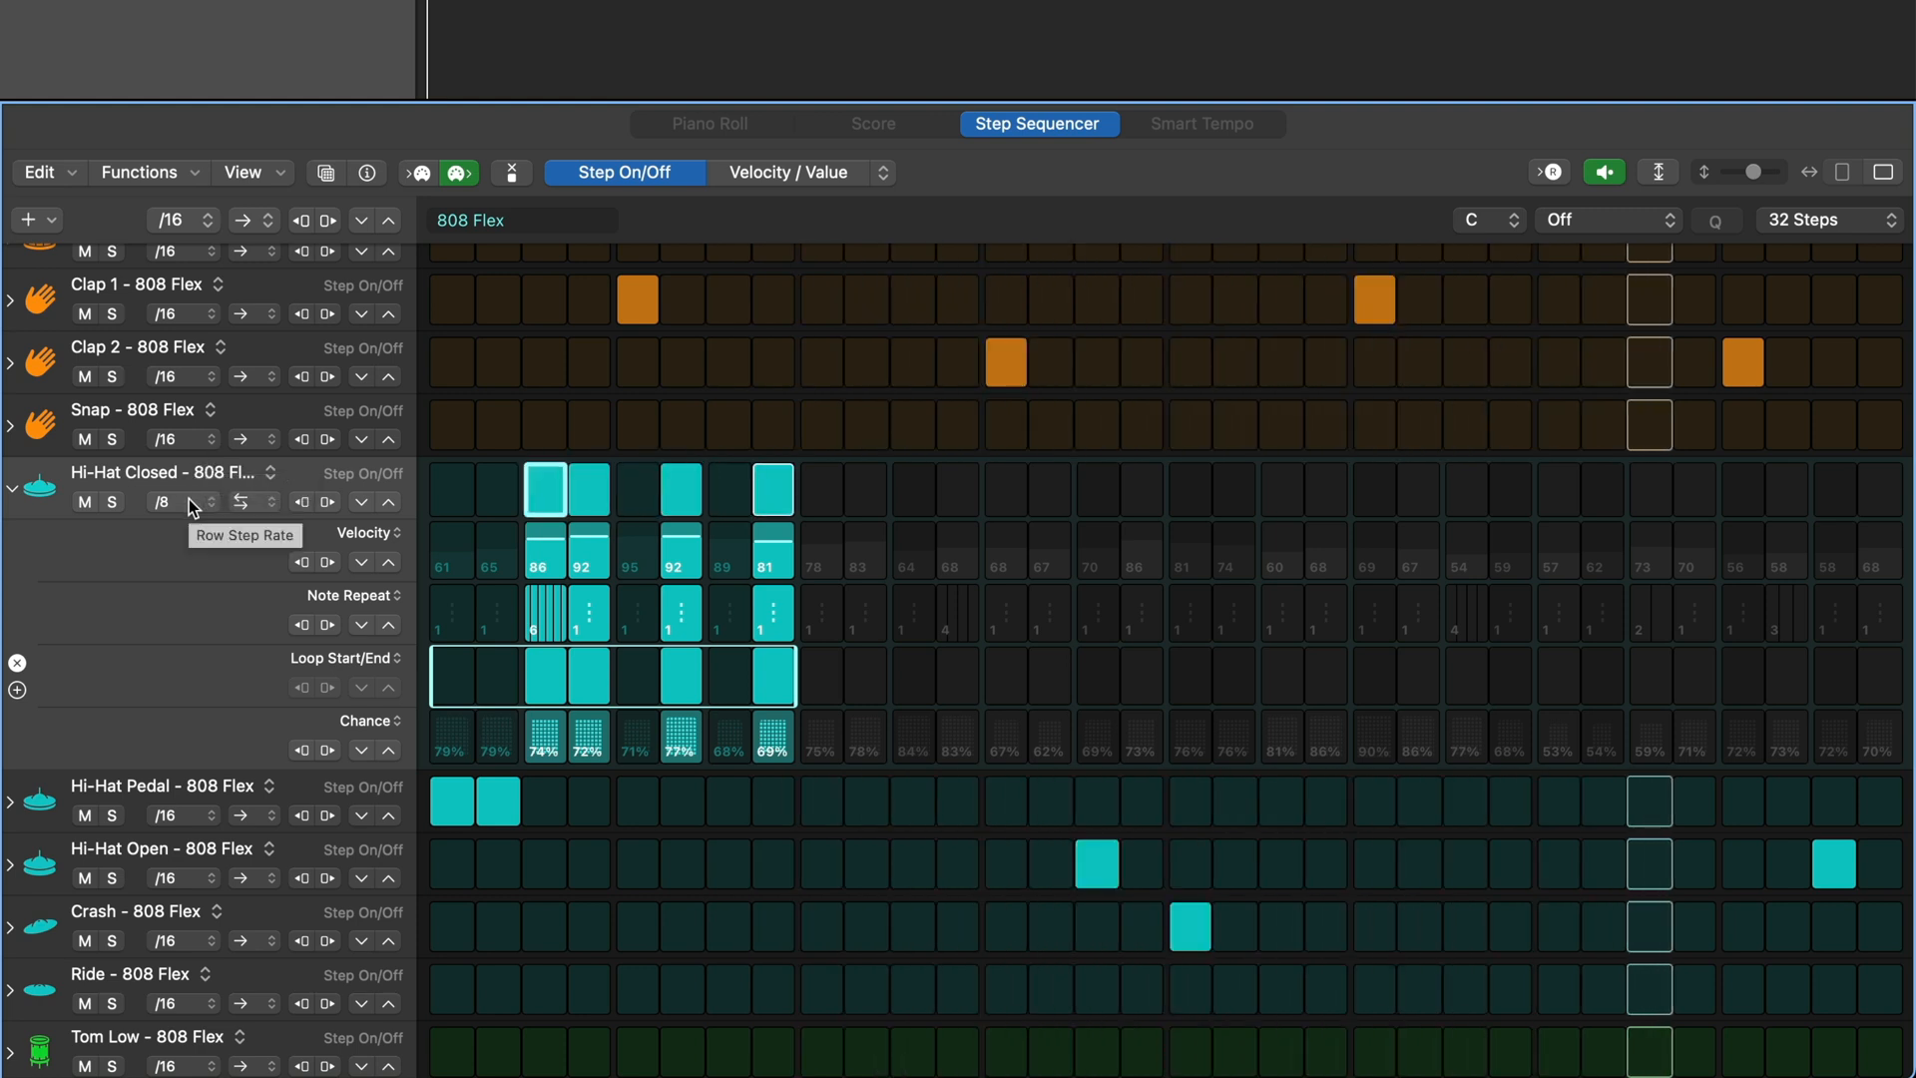
left_click(178, 503)
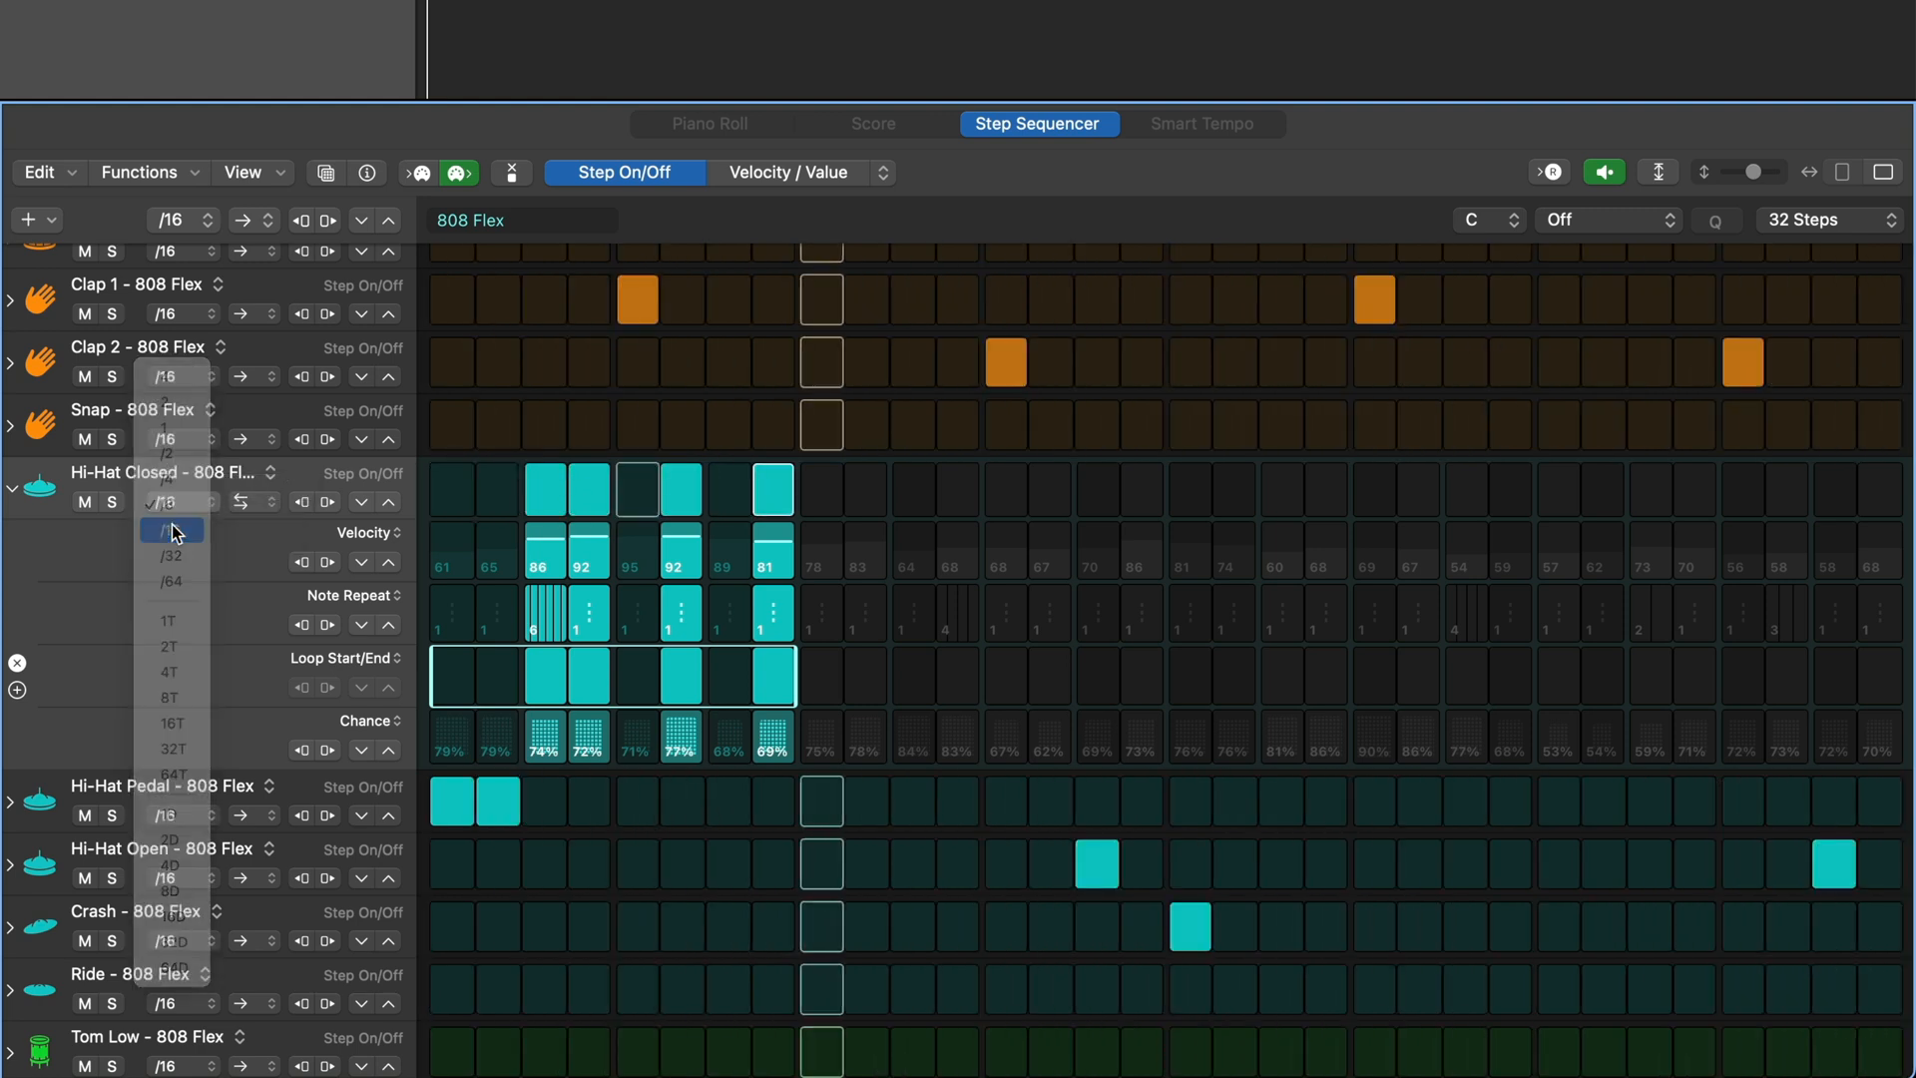
left_click(172, 531)
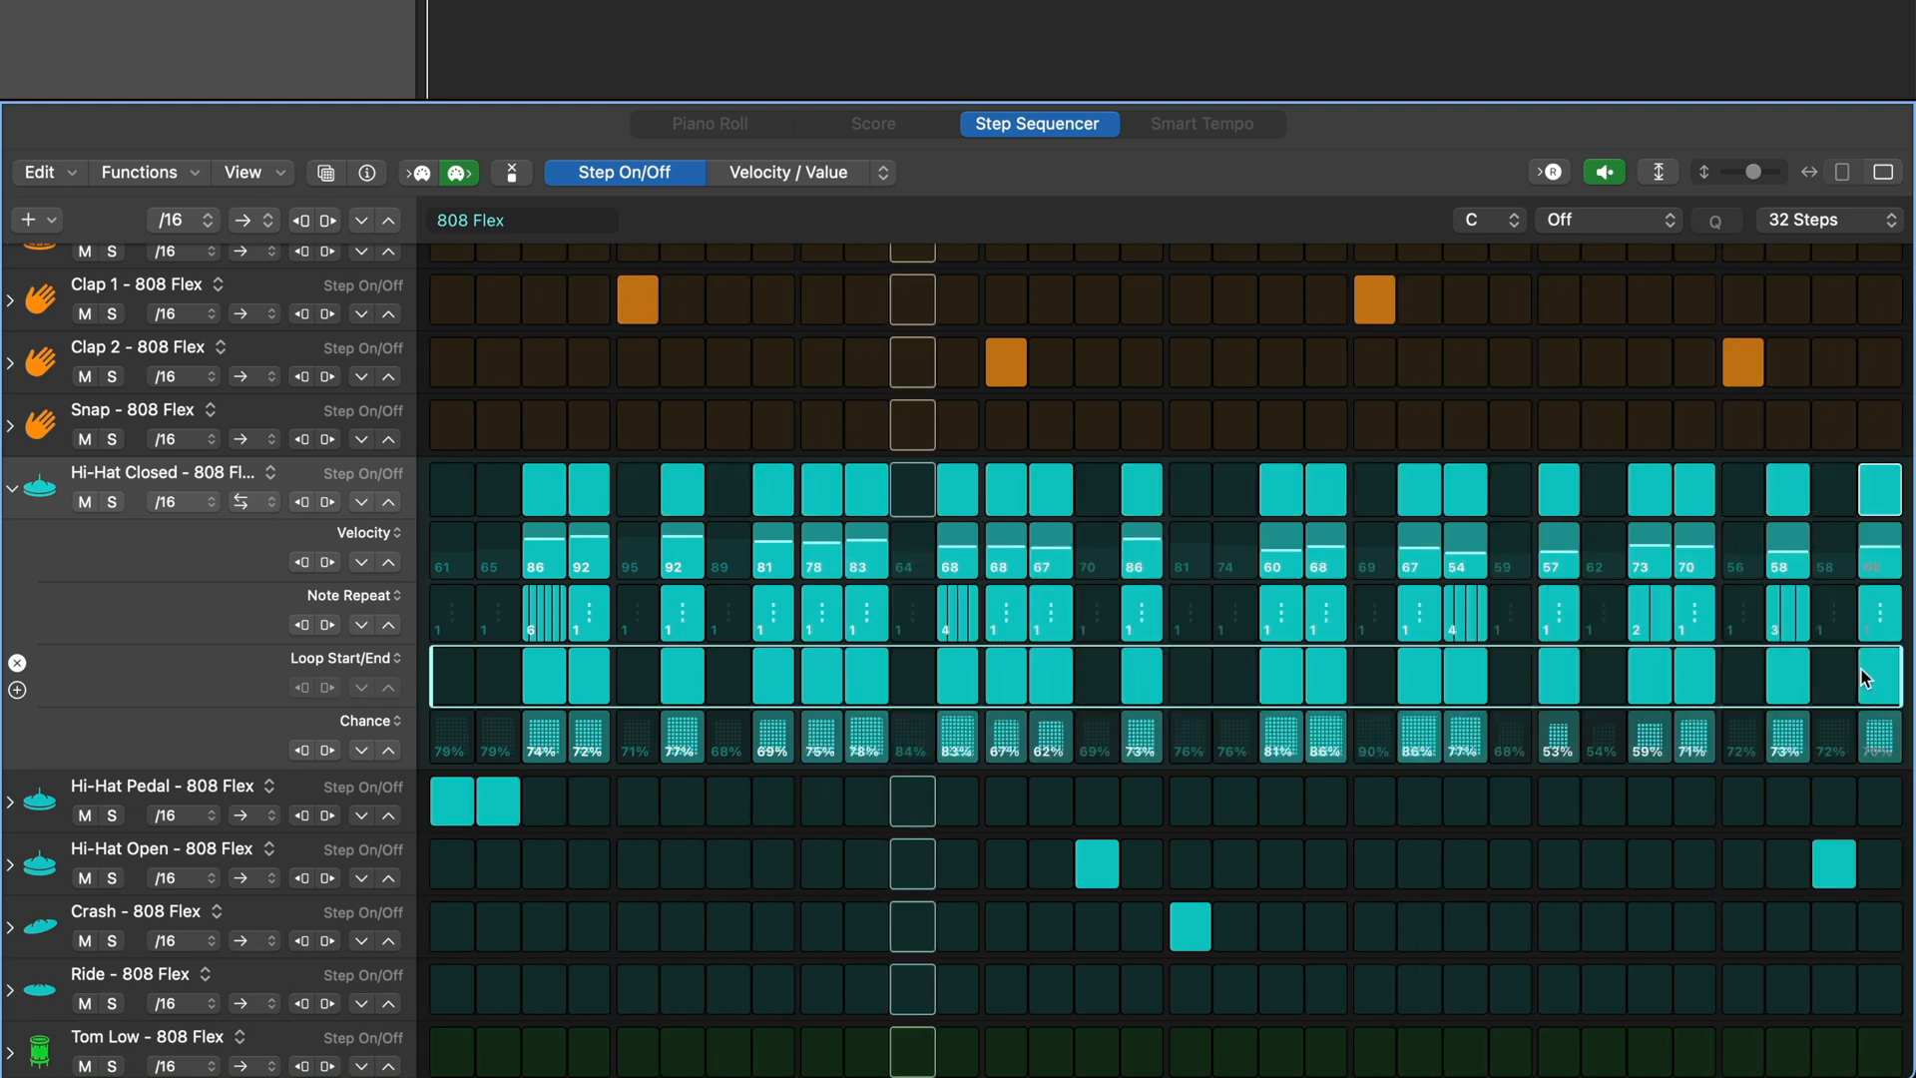
left_click(10, 493)
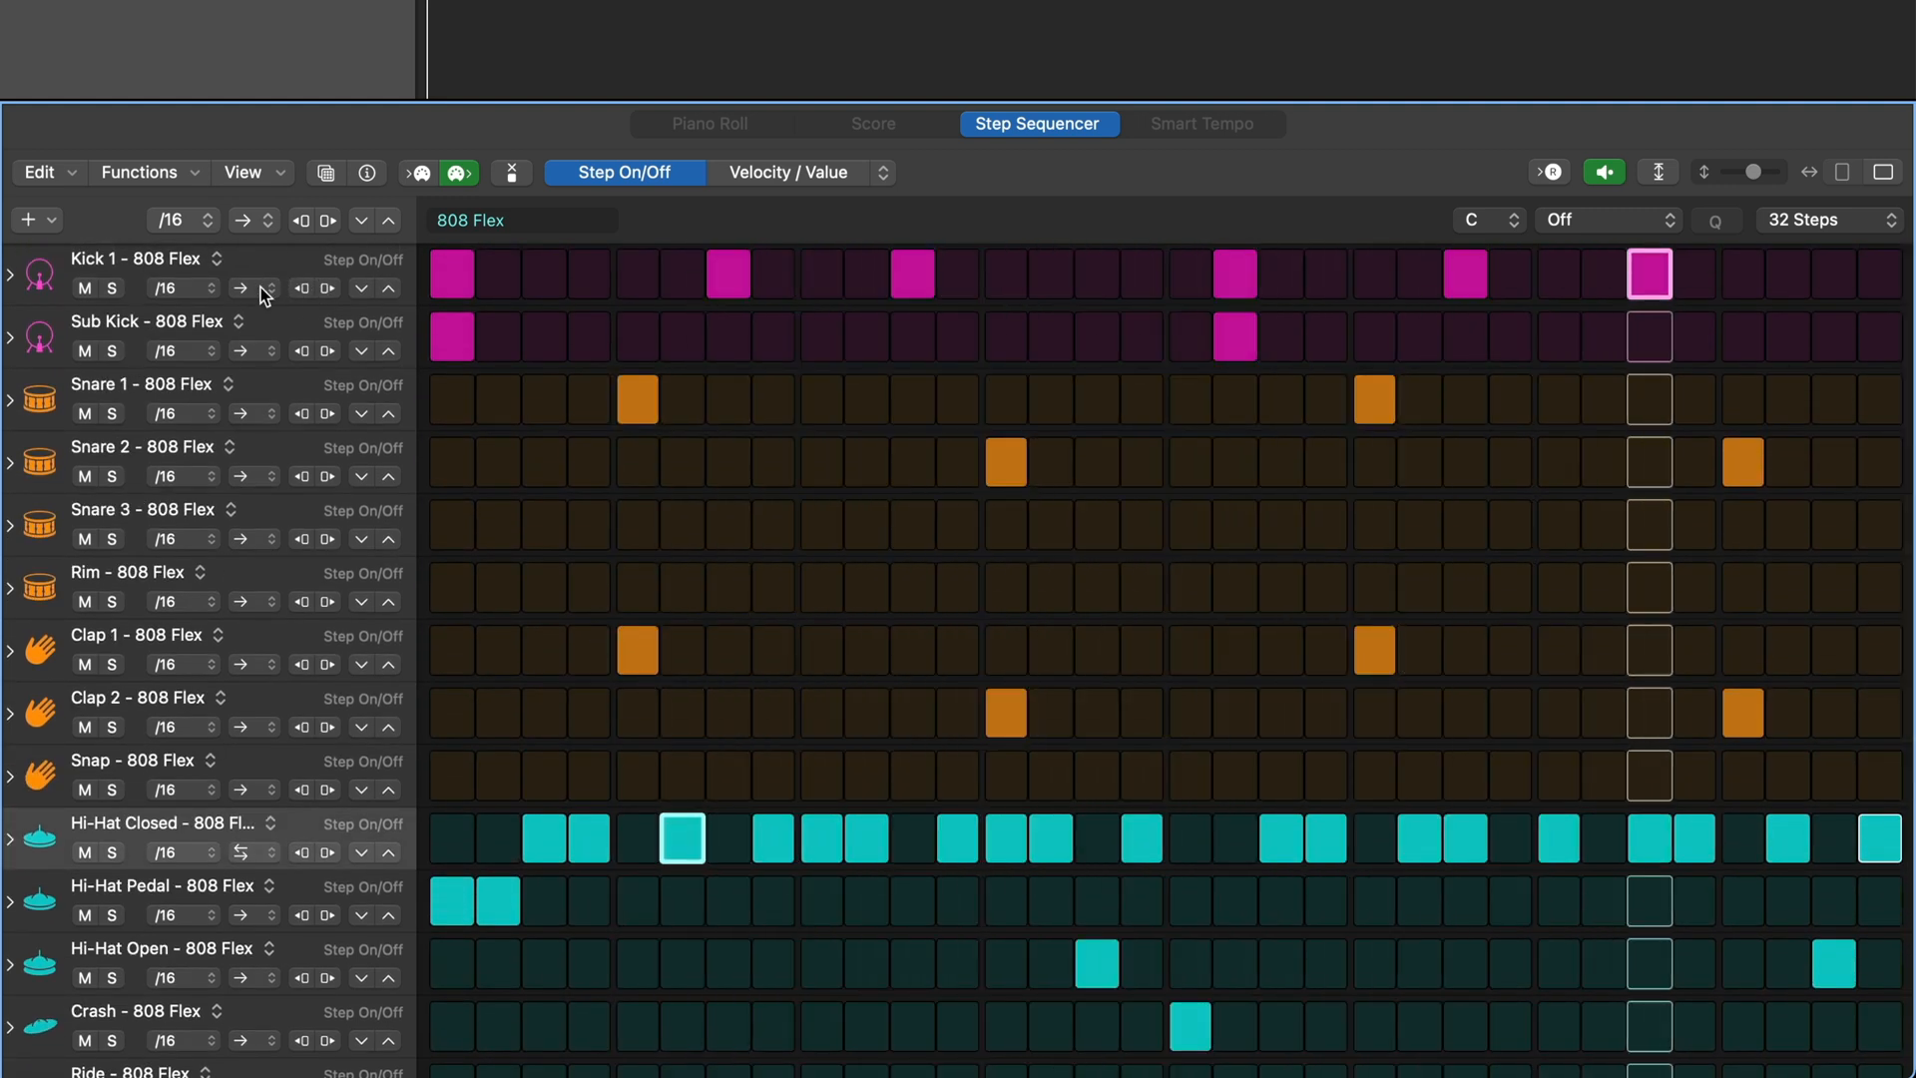
- Expand Kick 1 and turn its Octave lane into Loop Start/End
left_click(10, 257)
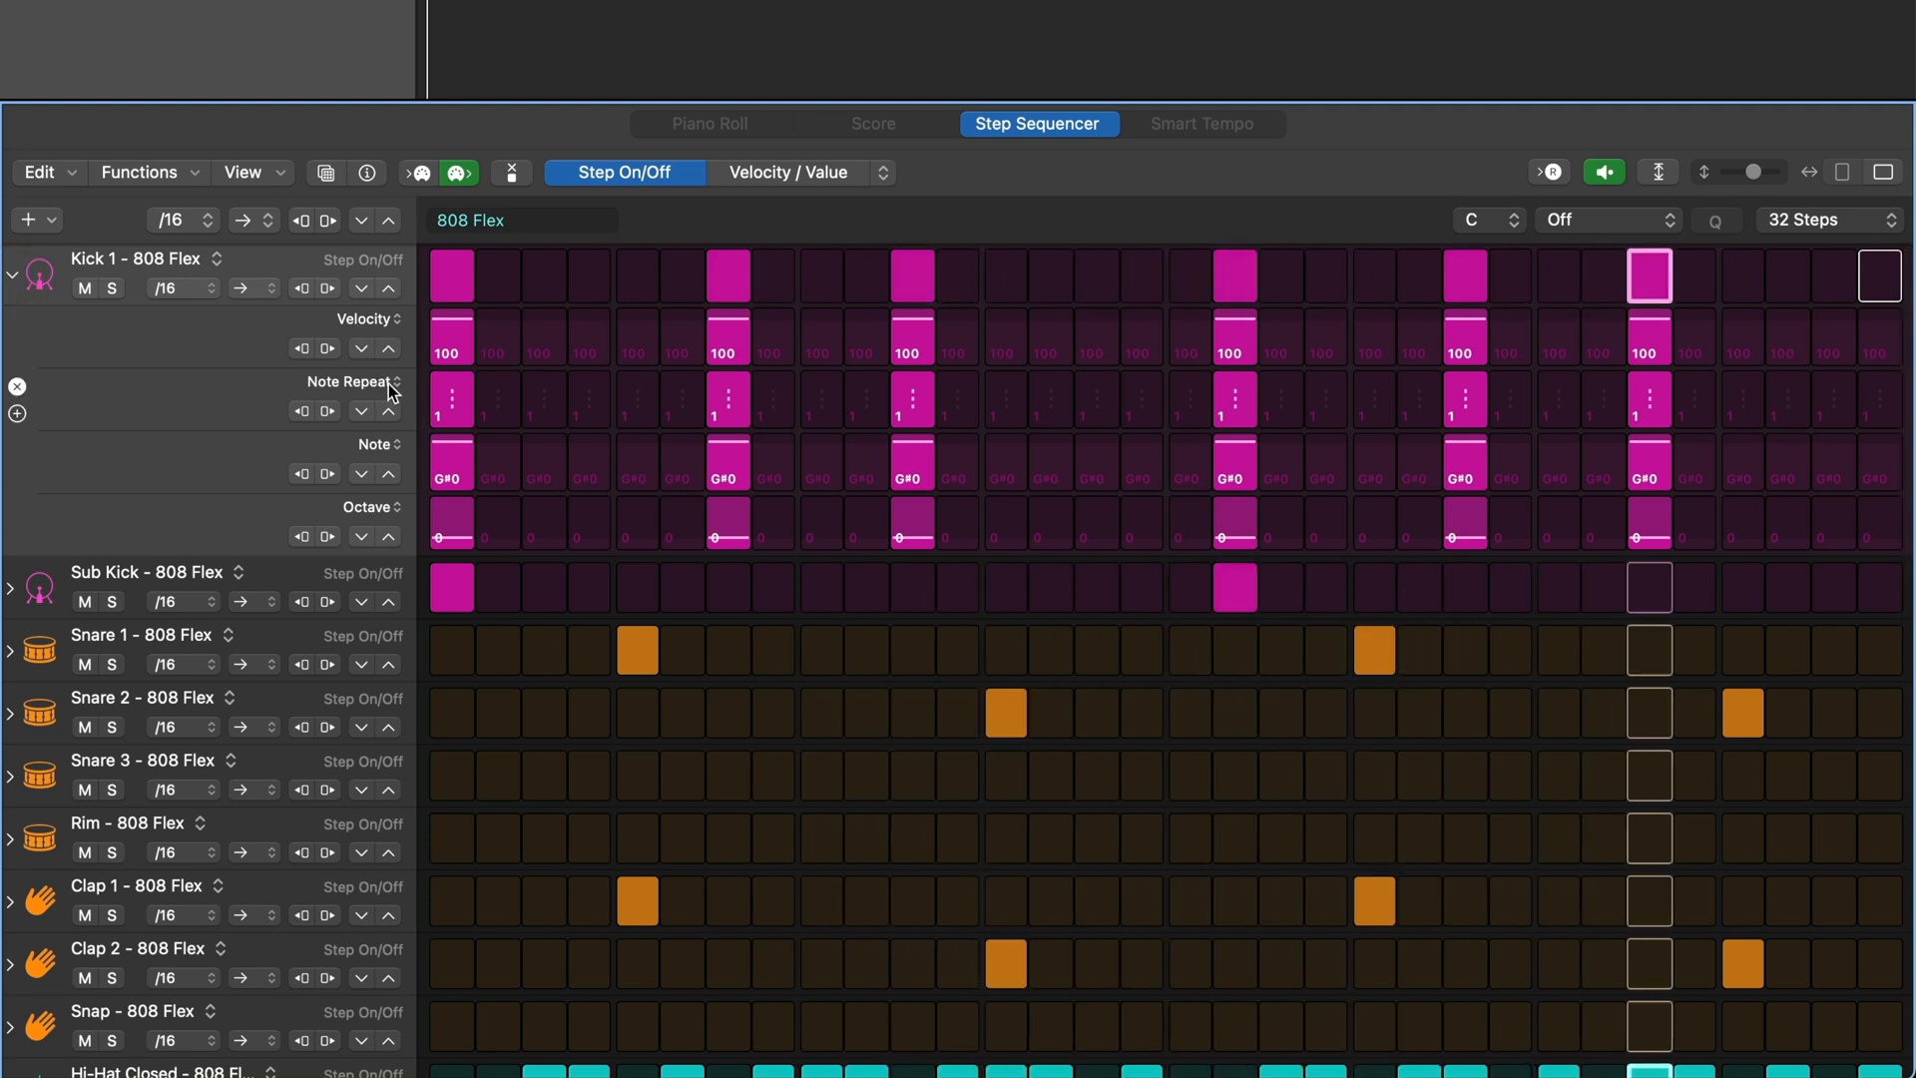
left_click(397, 381)
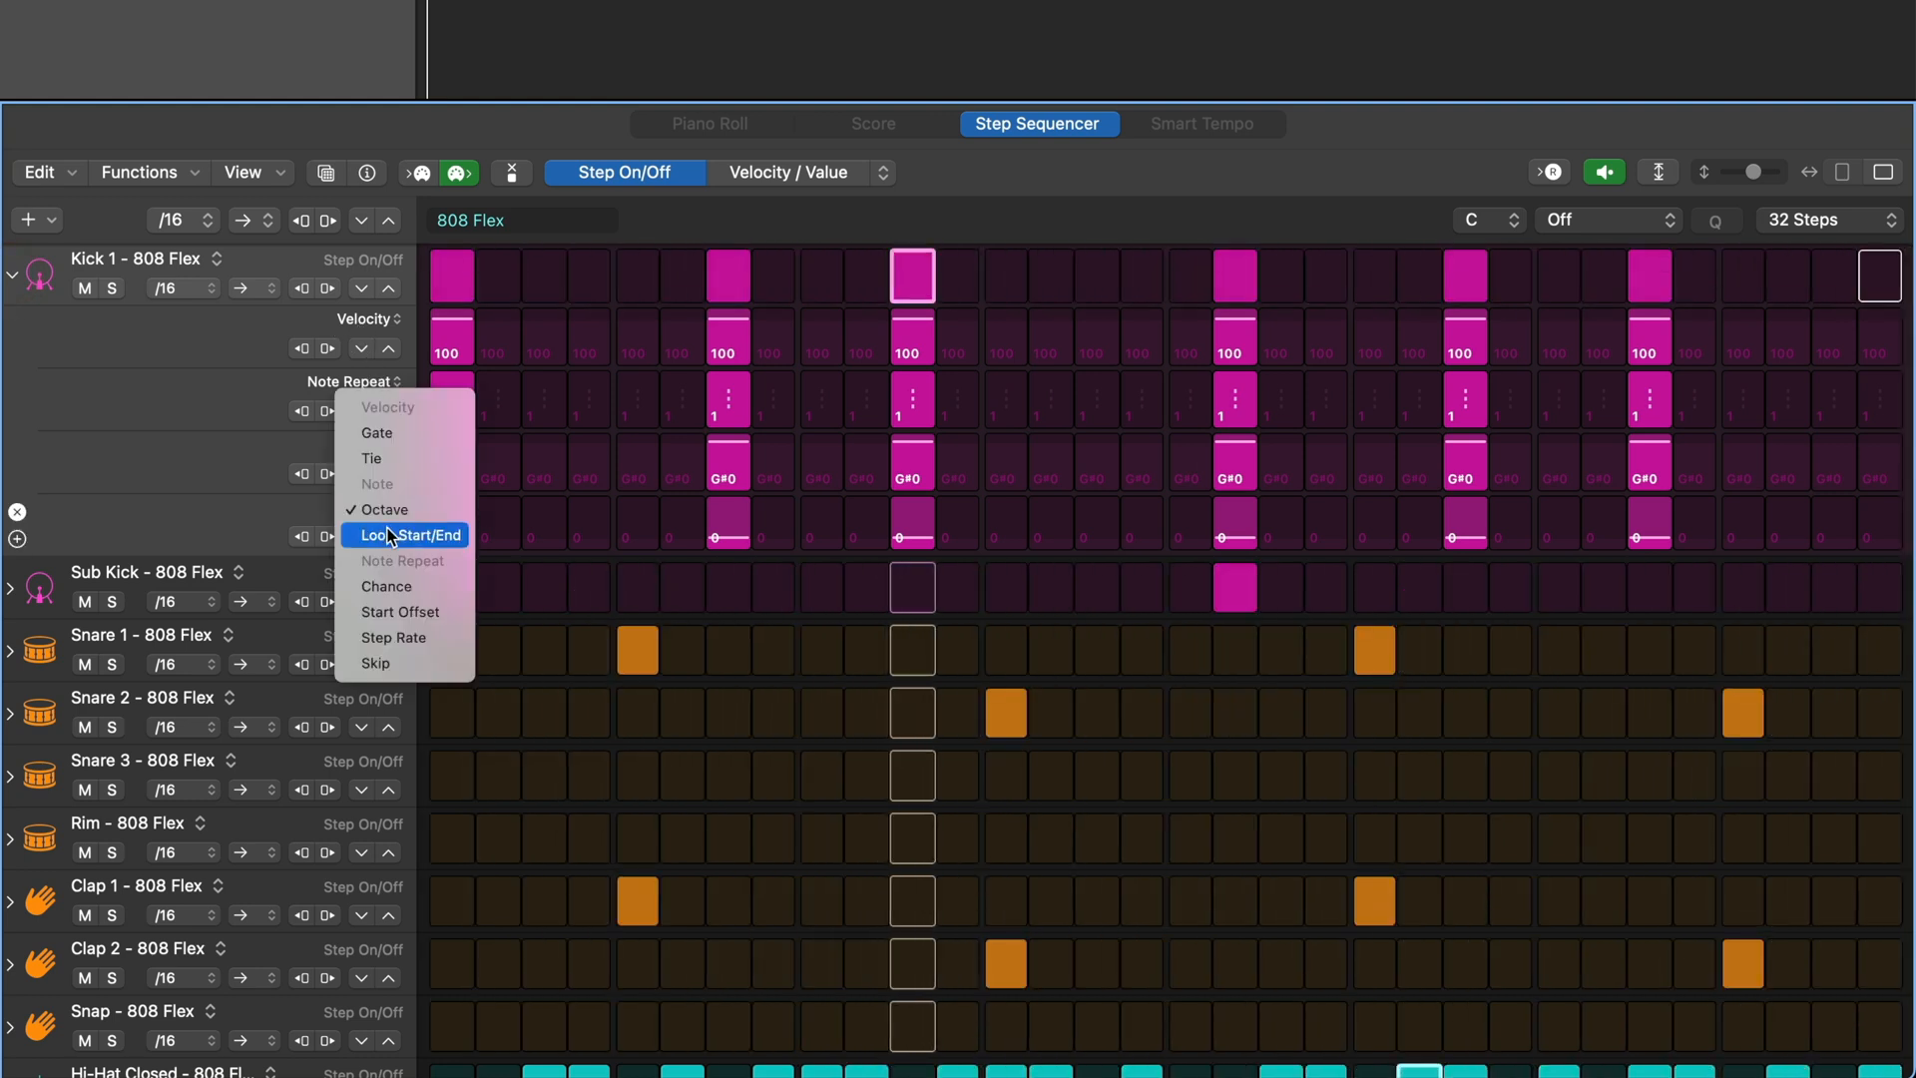
left_click(413, 535)
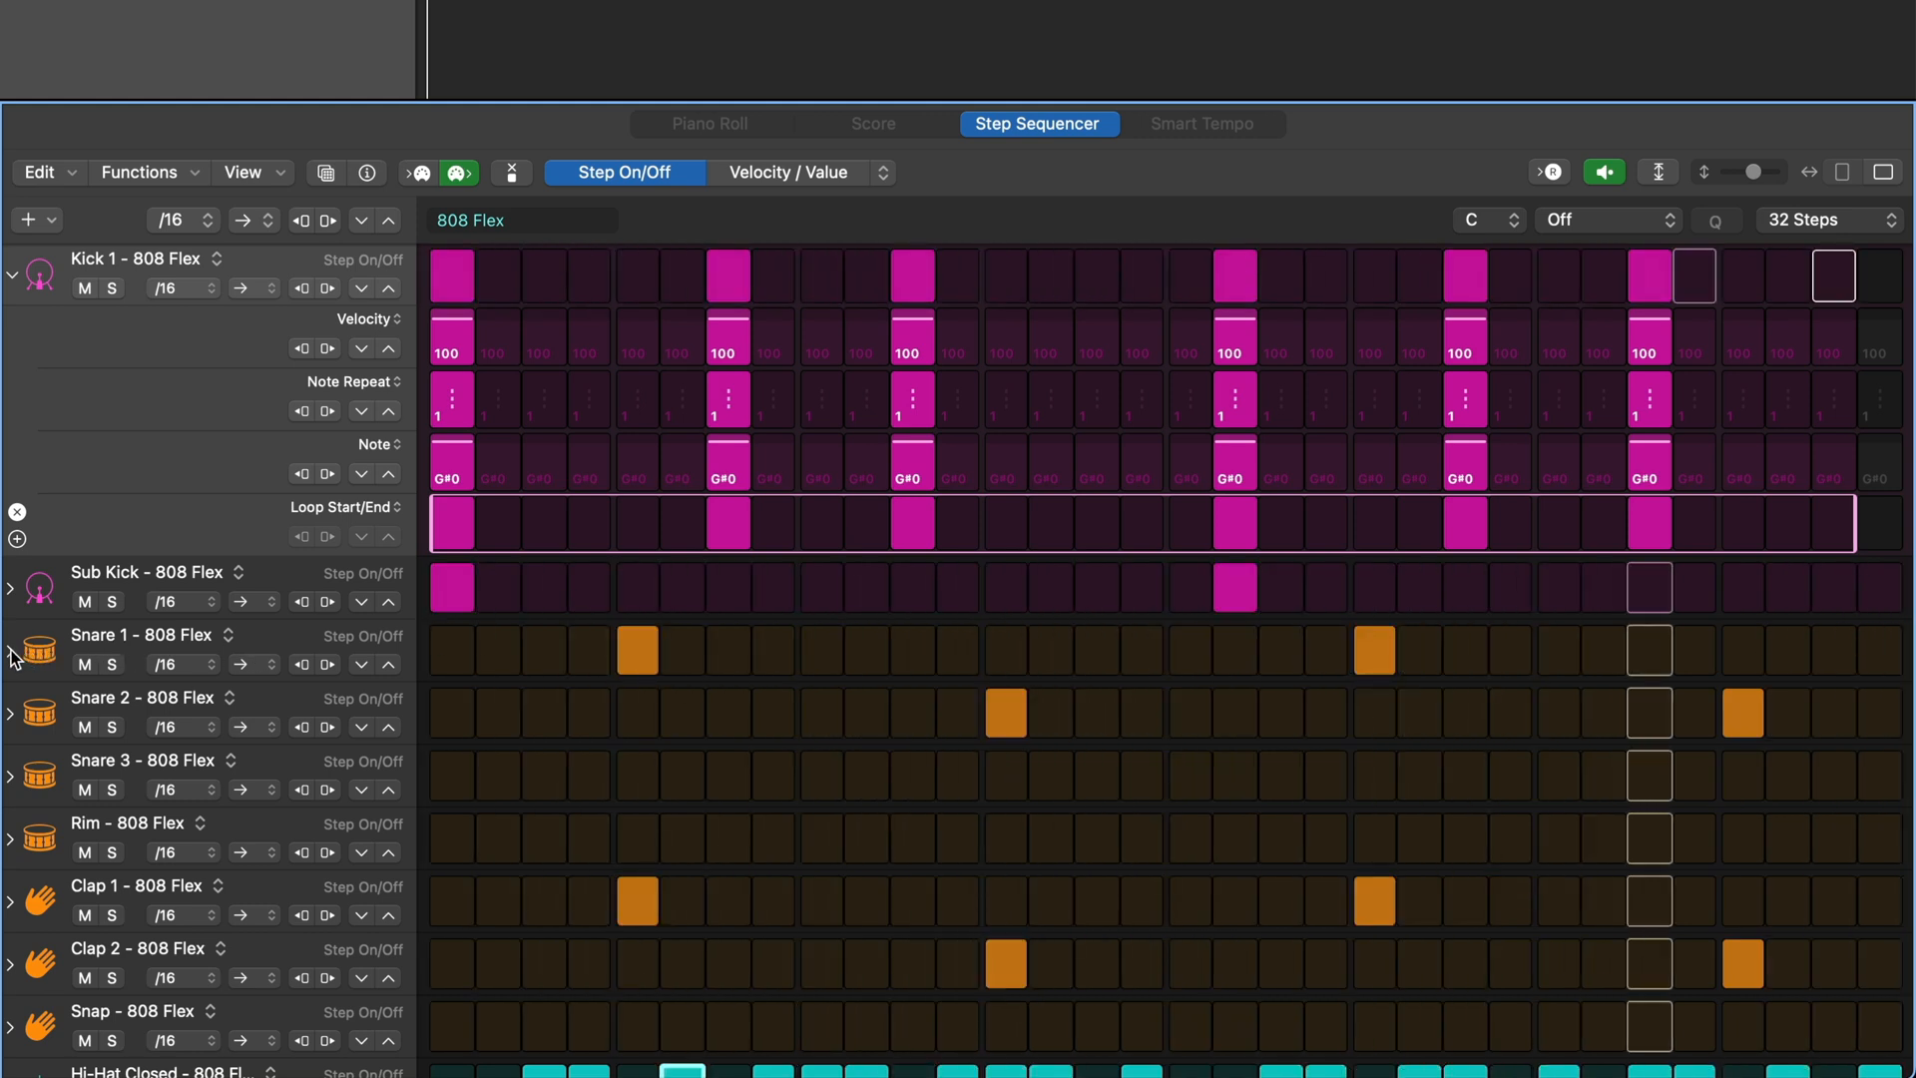
- Expand Snare 1, turn its Velocity lane into Loop Start/End, then collapse Kick 1
left_click(10, 635)
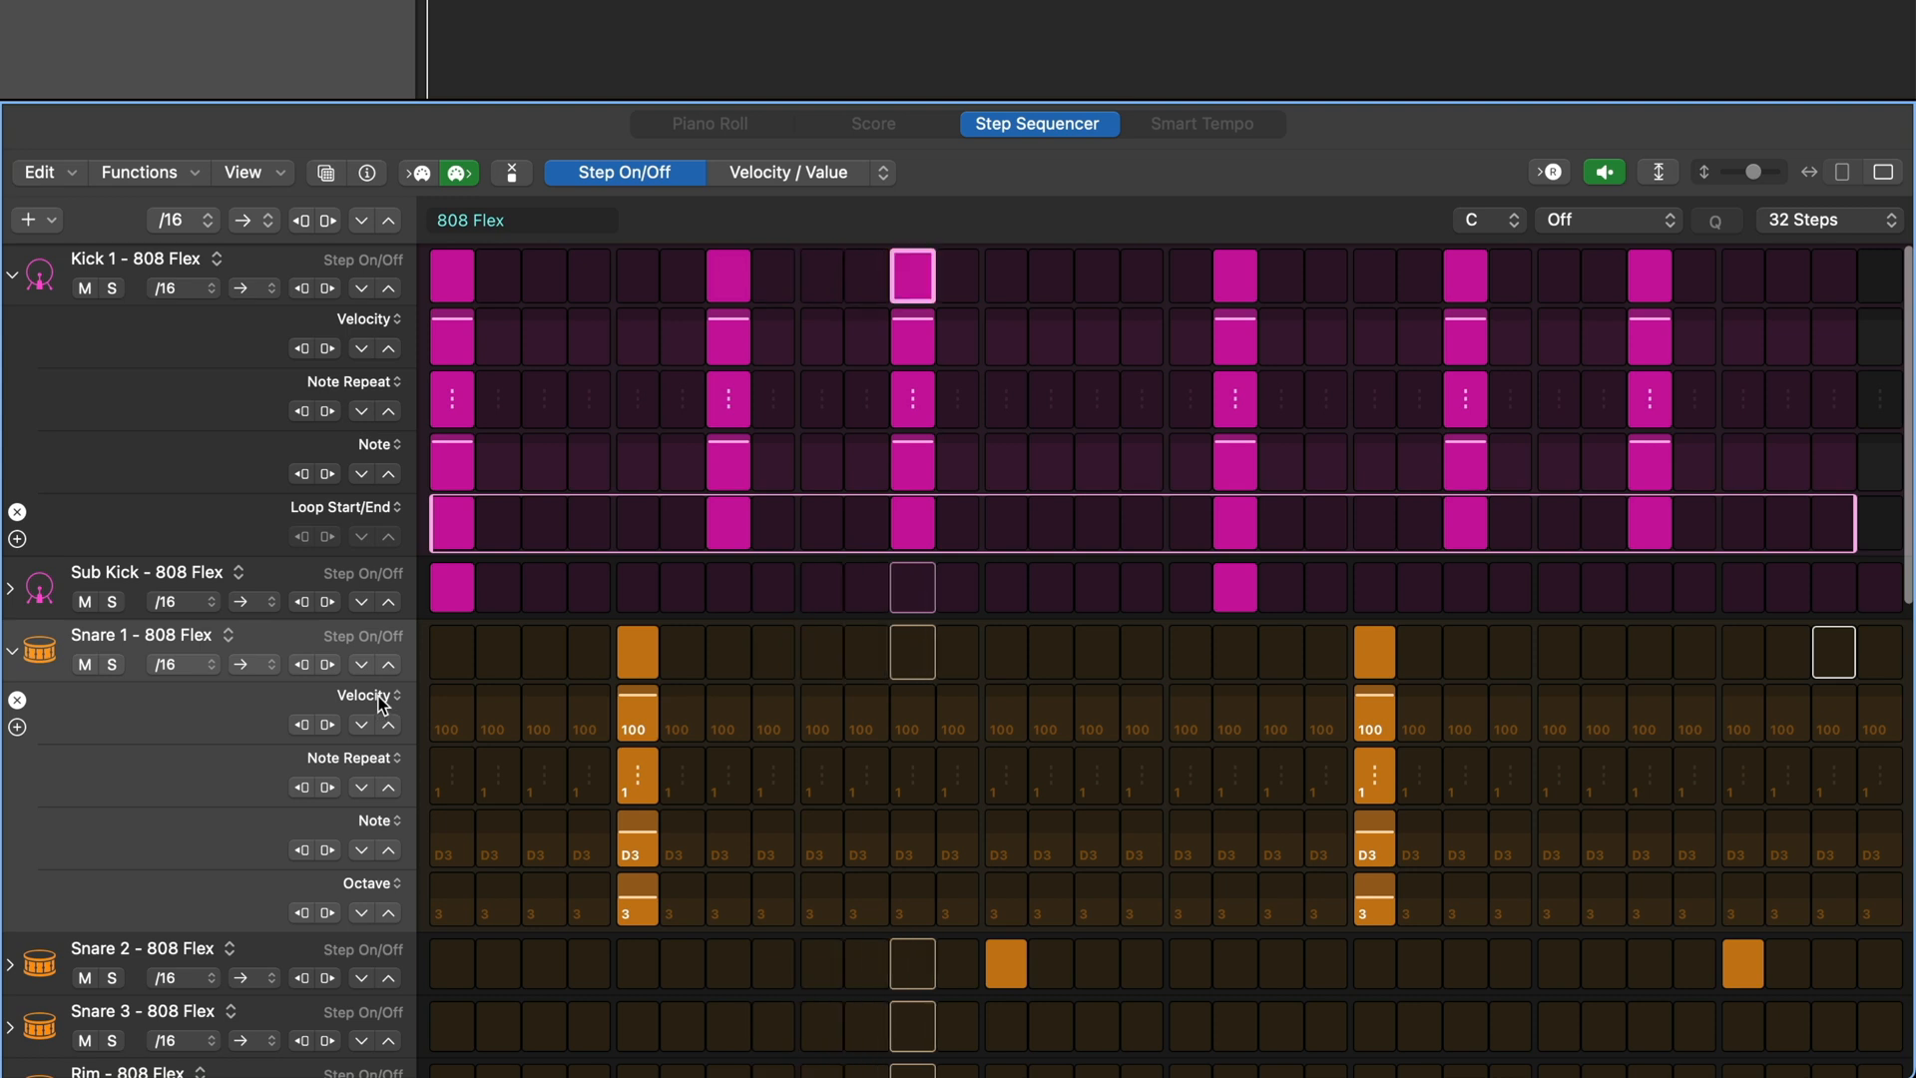
left_click(363, 695)
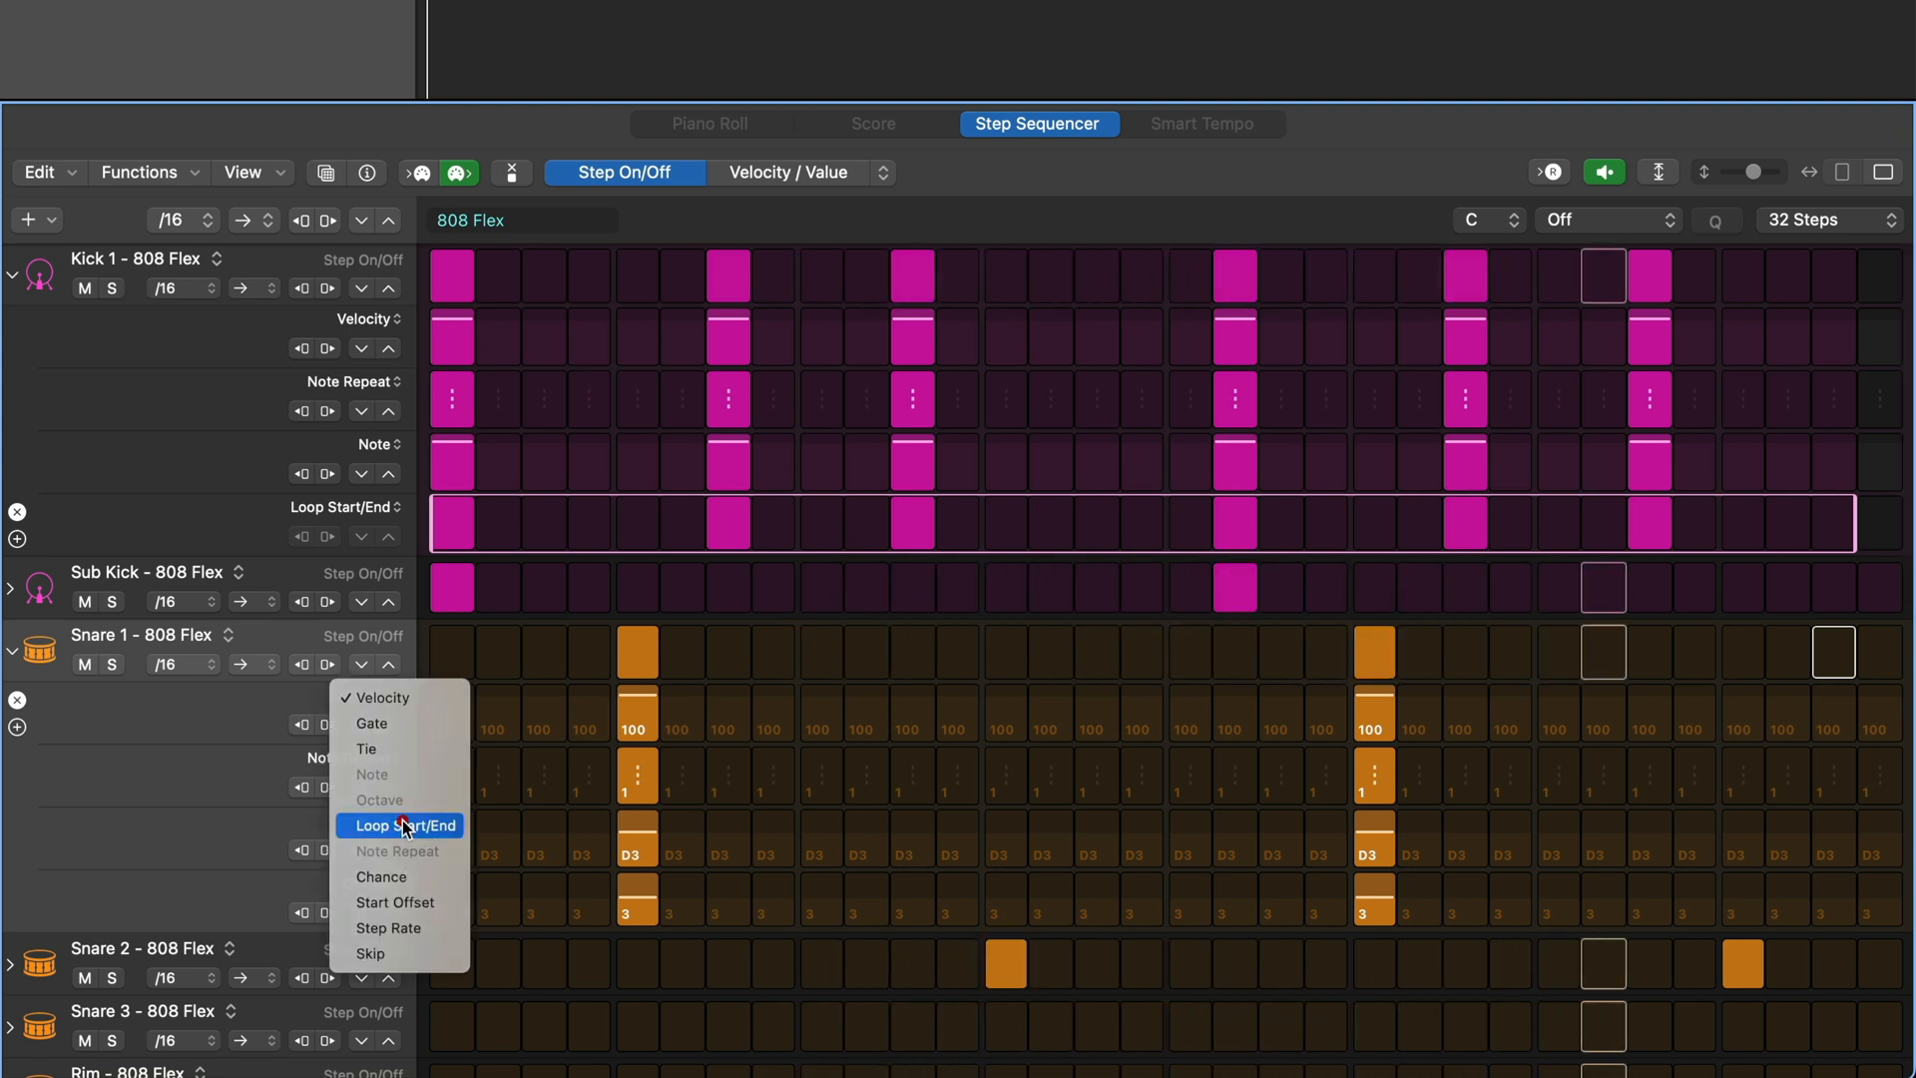
left_click(401, 824)
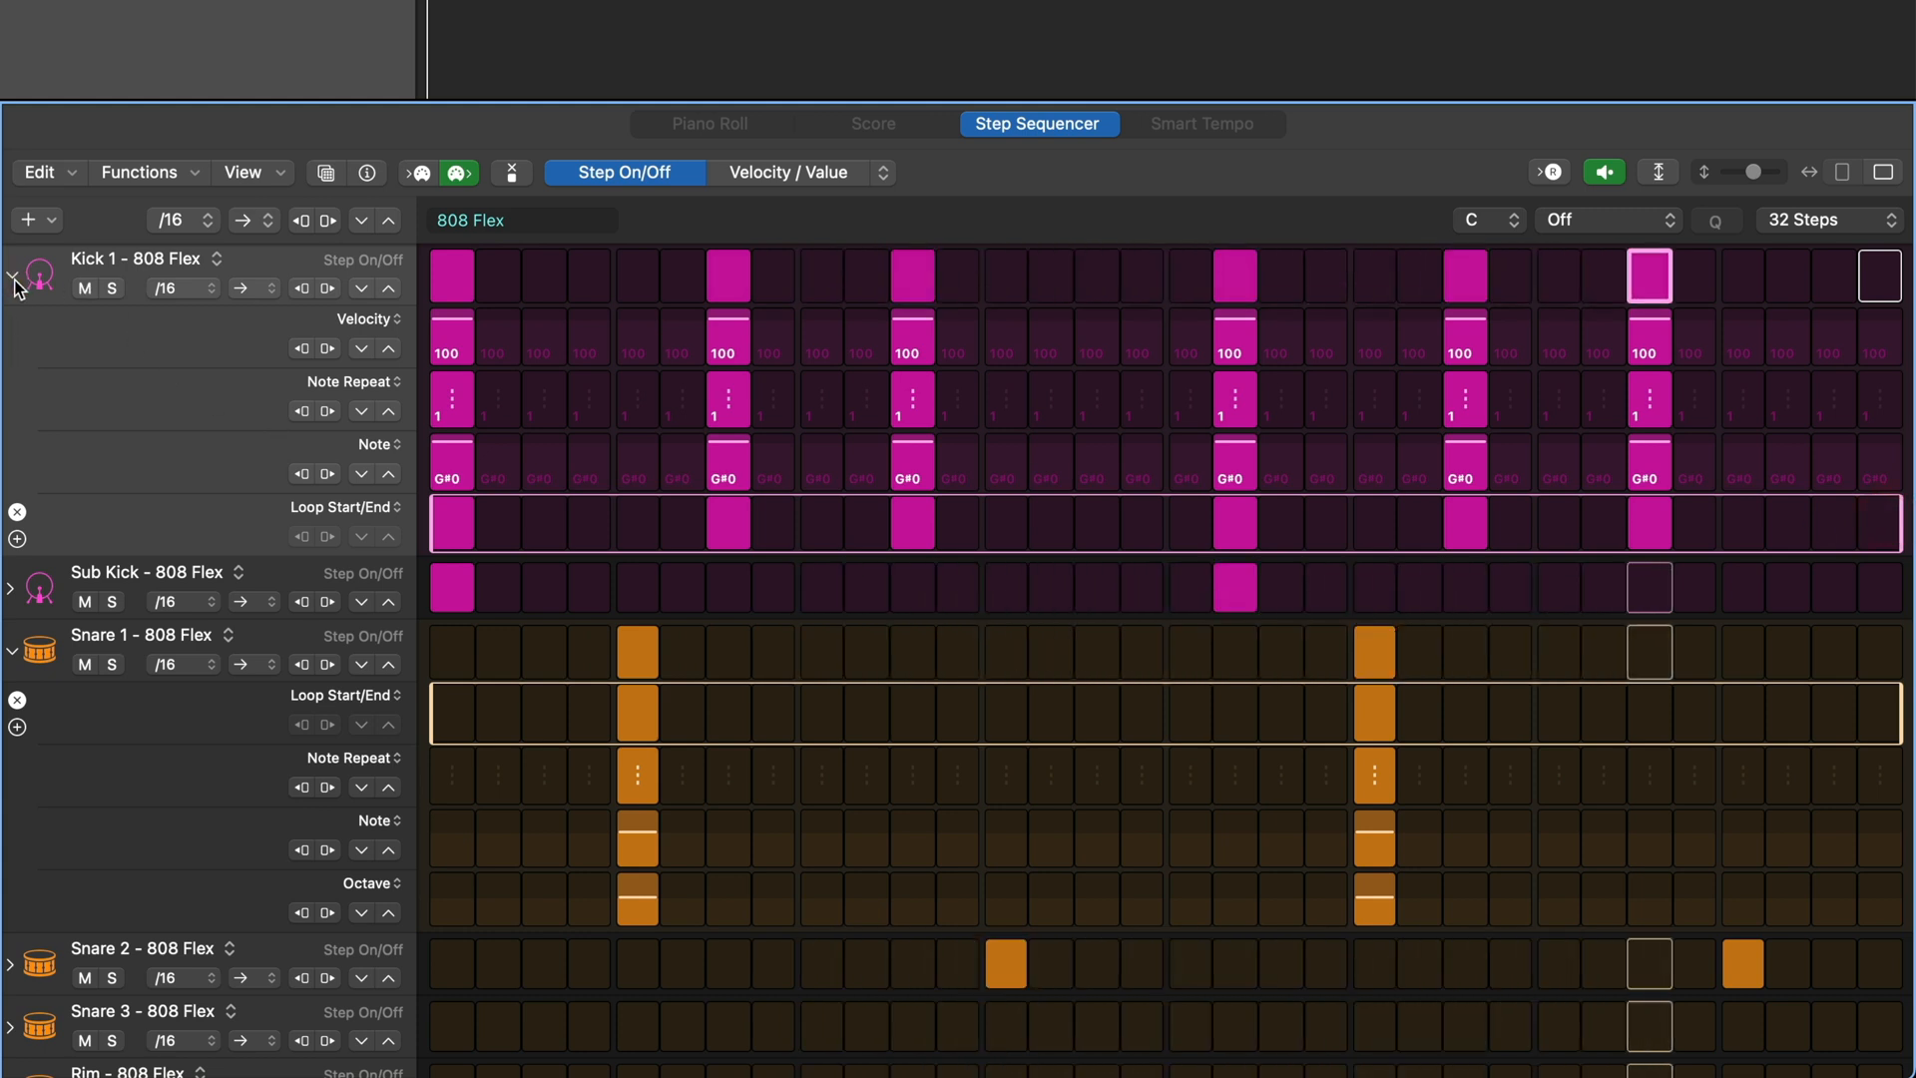
left_click(12, 264)
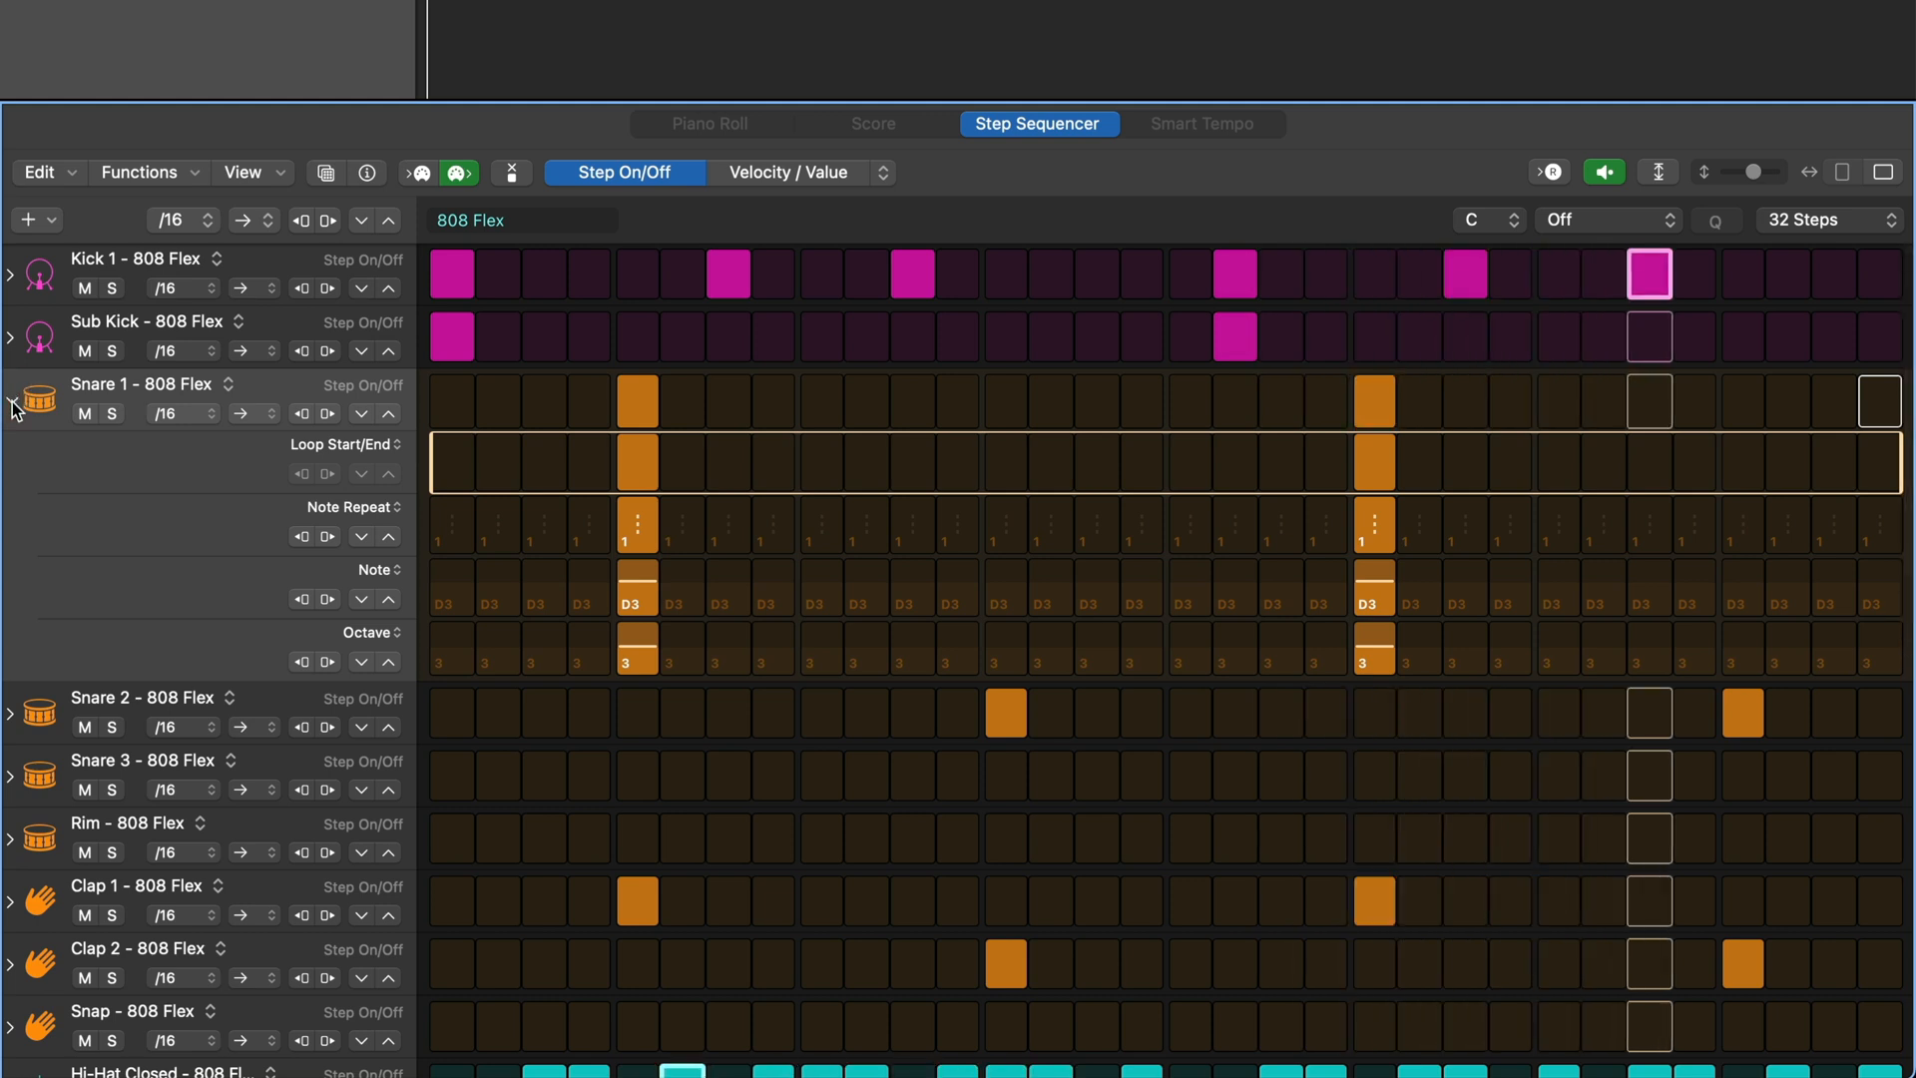
- Collapse Snare 1, view step velocities and Chance across rows, then return to Step On/Off
left_click(12, 403)
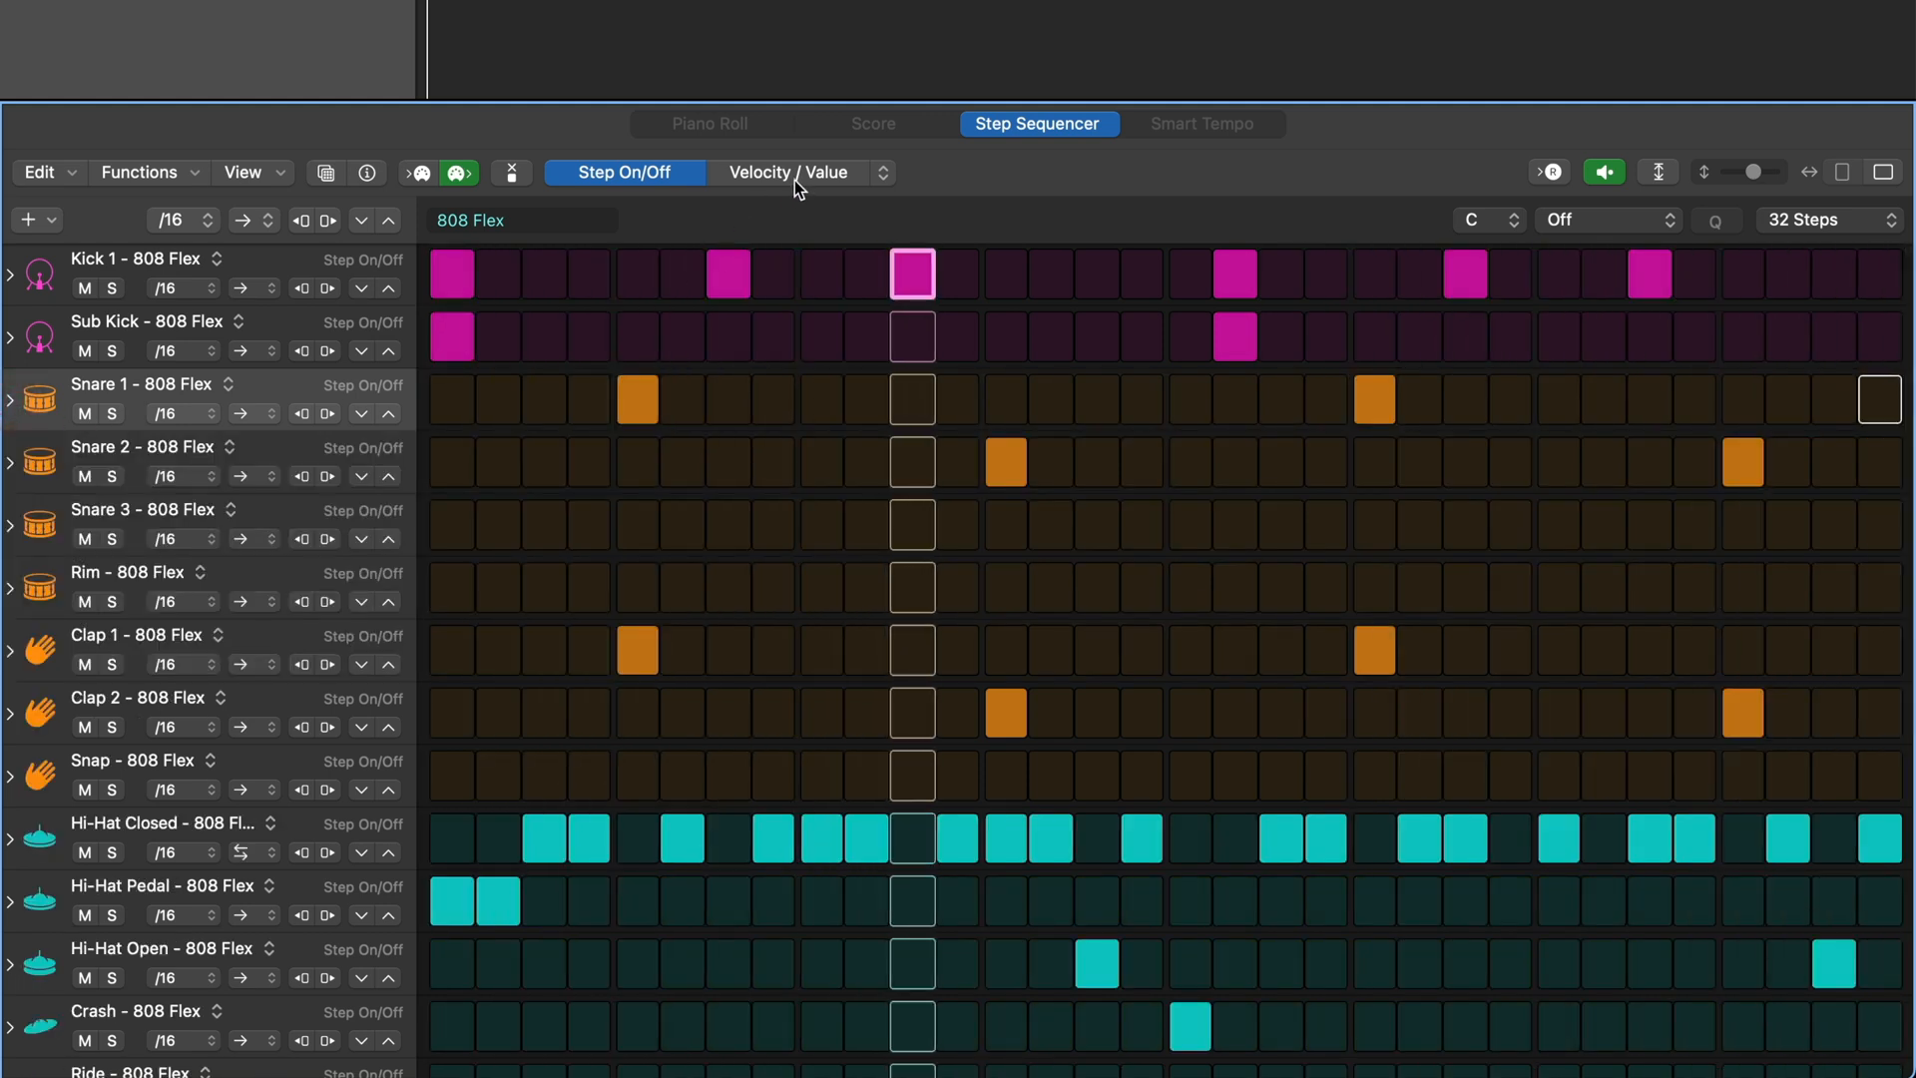
left_click(790, 172)
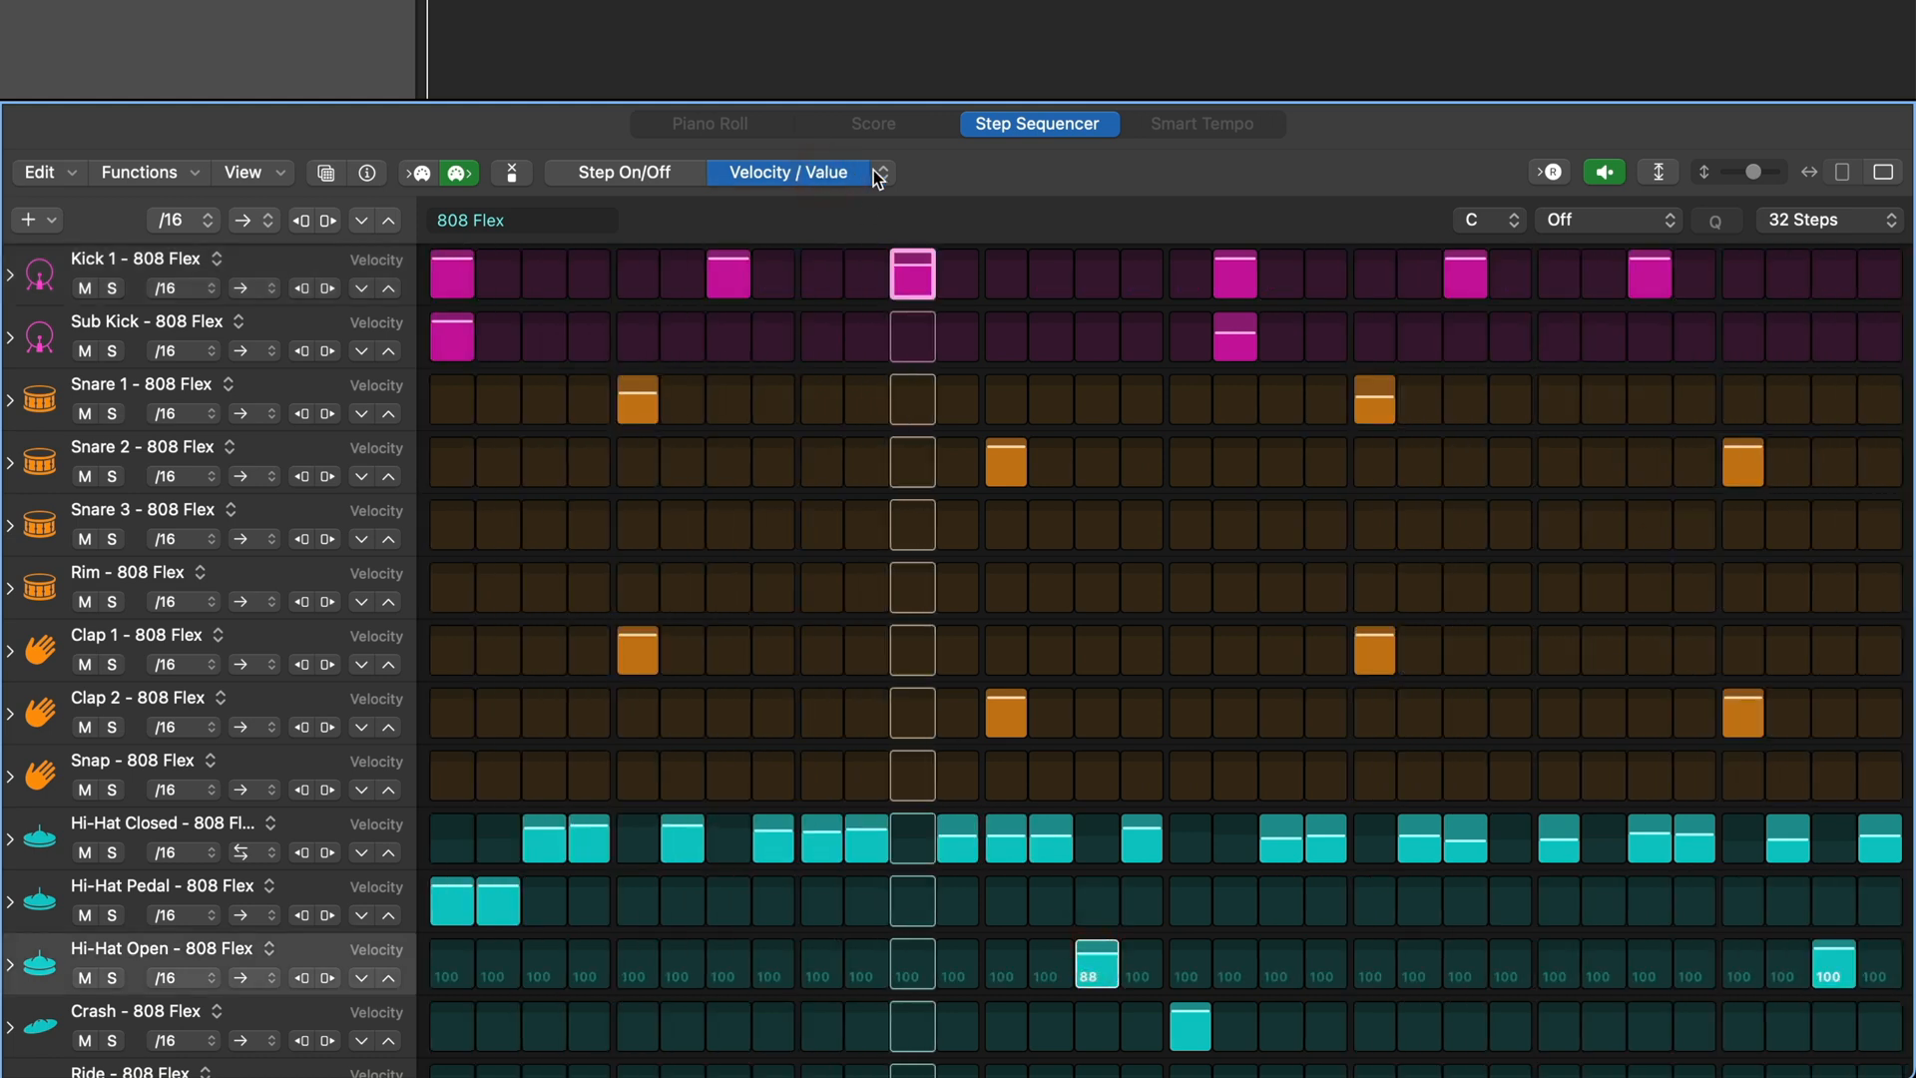
left_click(877, 172)
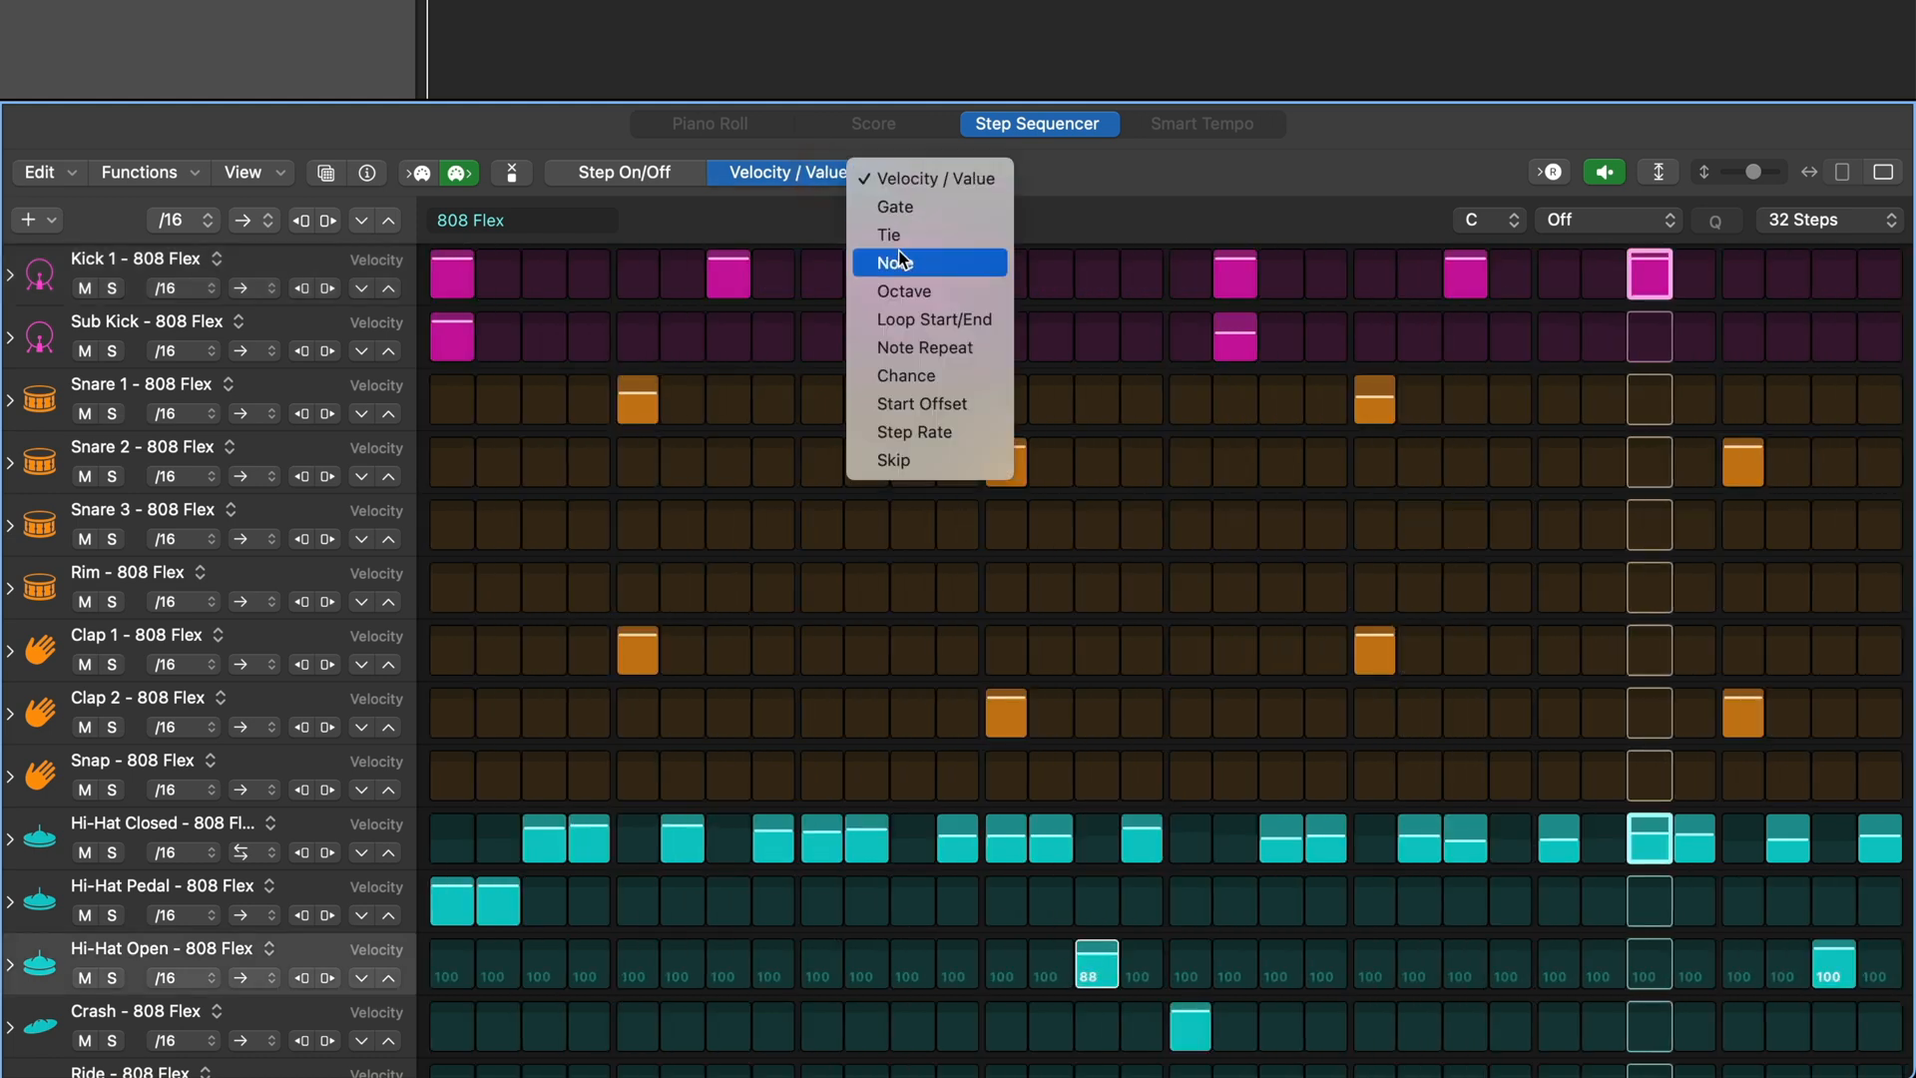
mouse_move(904, 375)
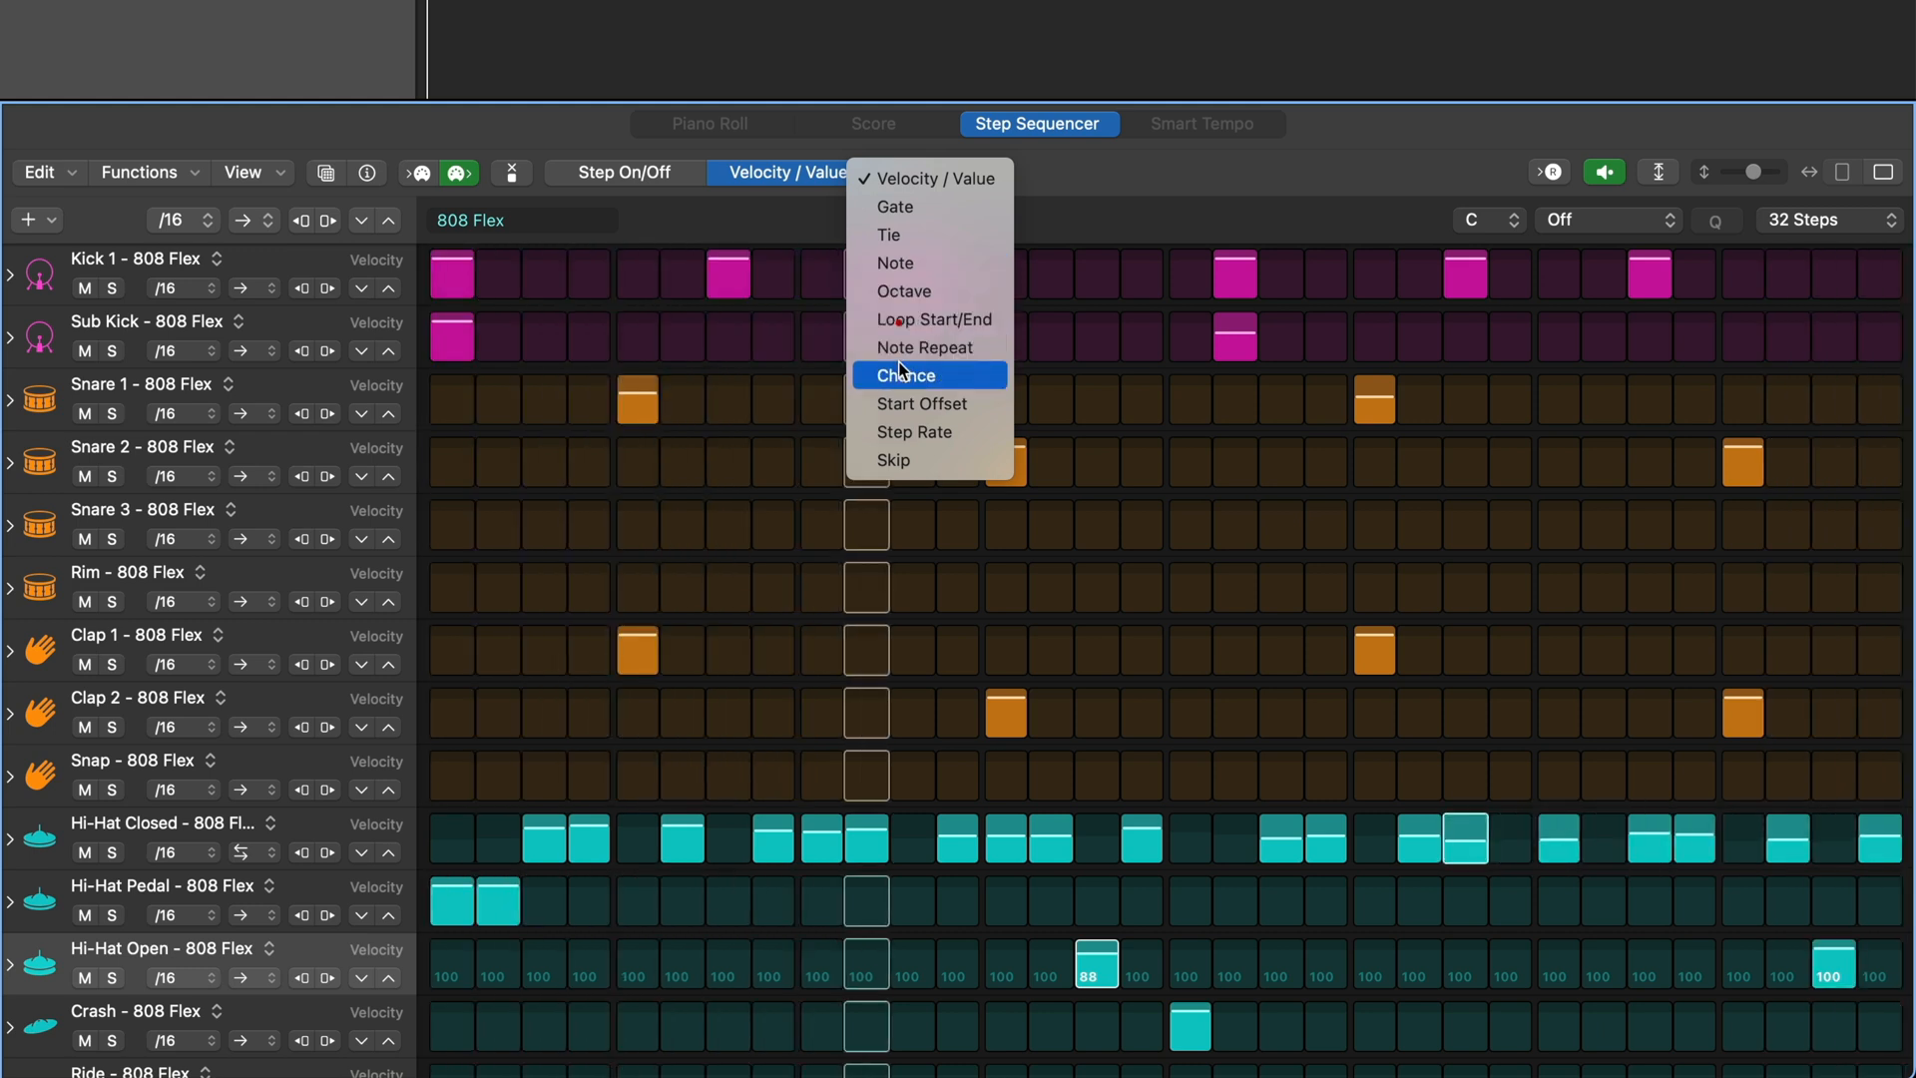
left_click(906, 376)
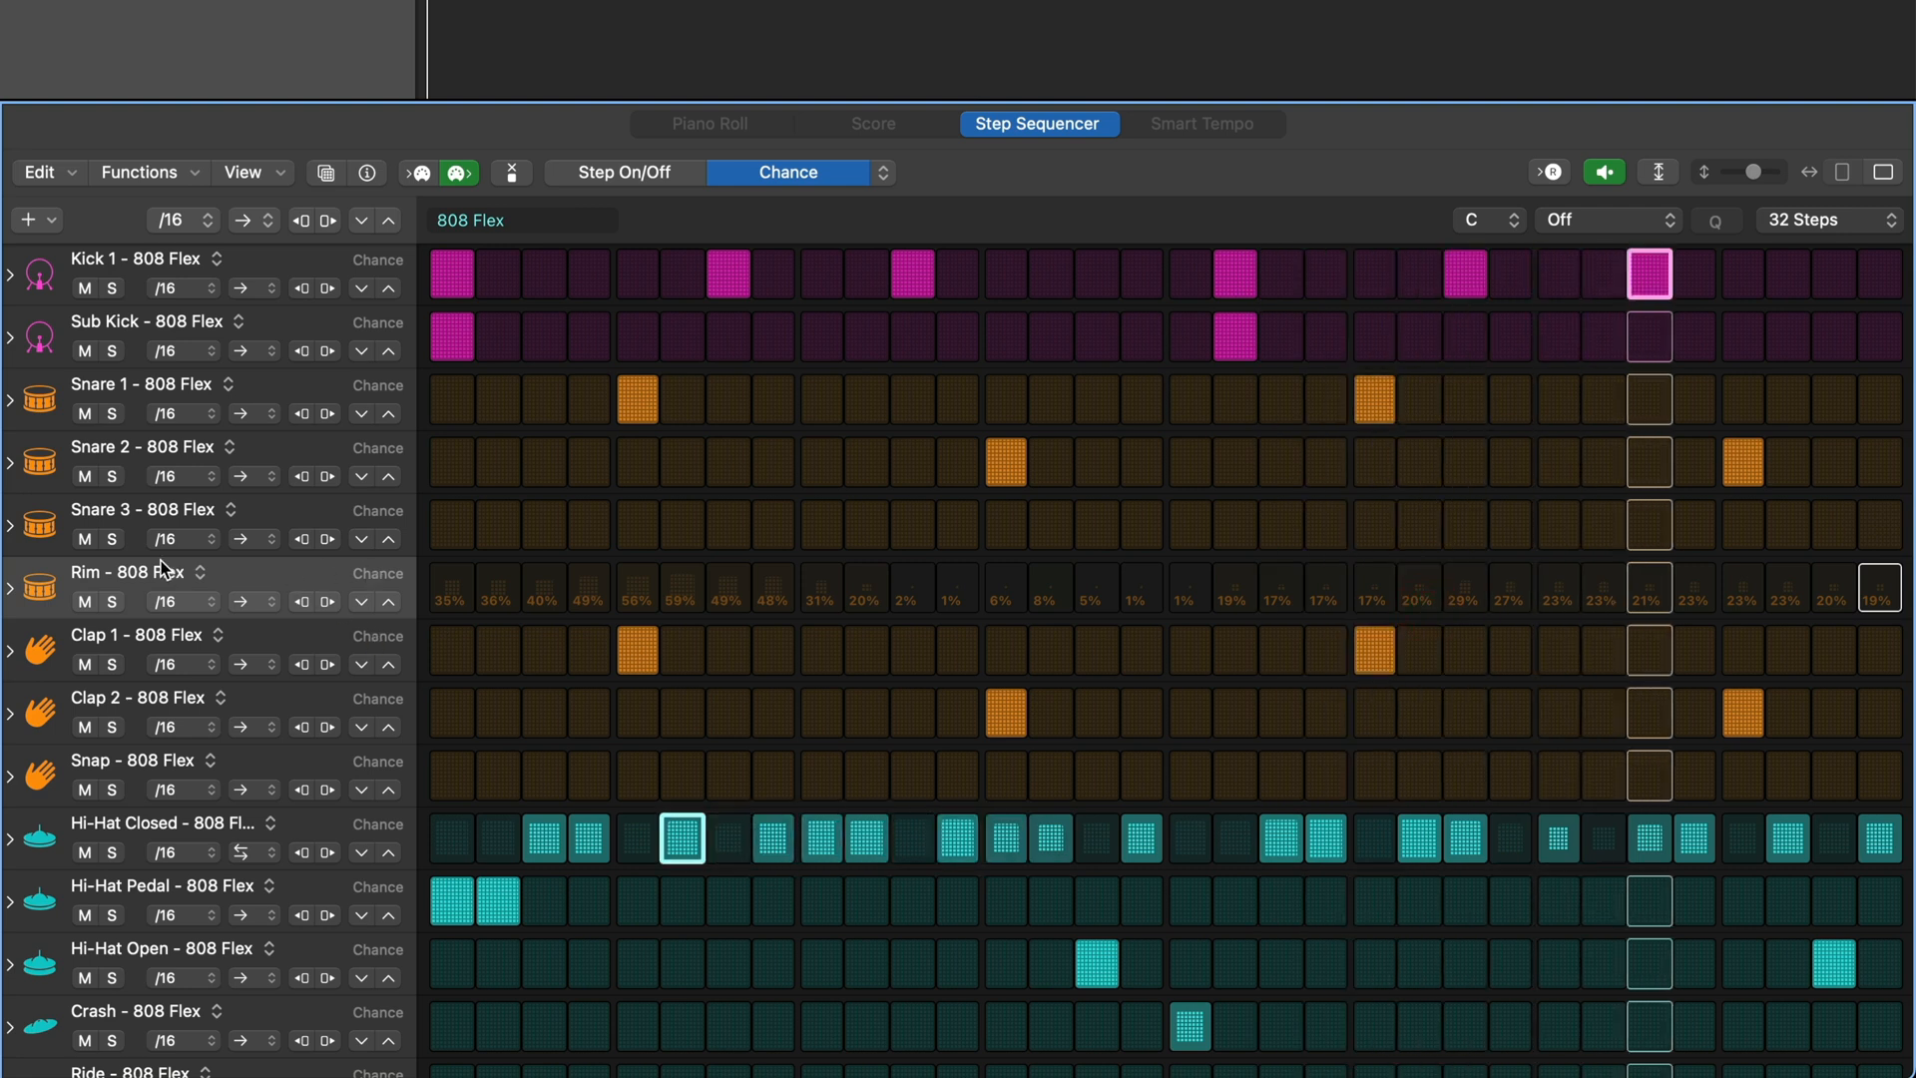
left_click(623, 172)
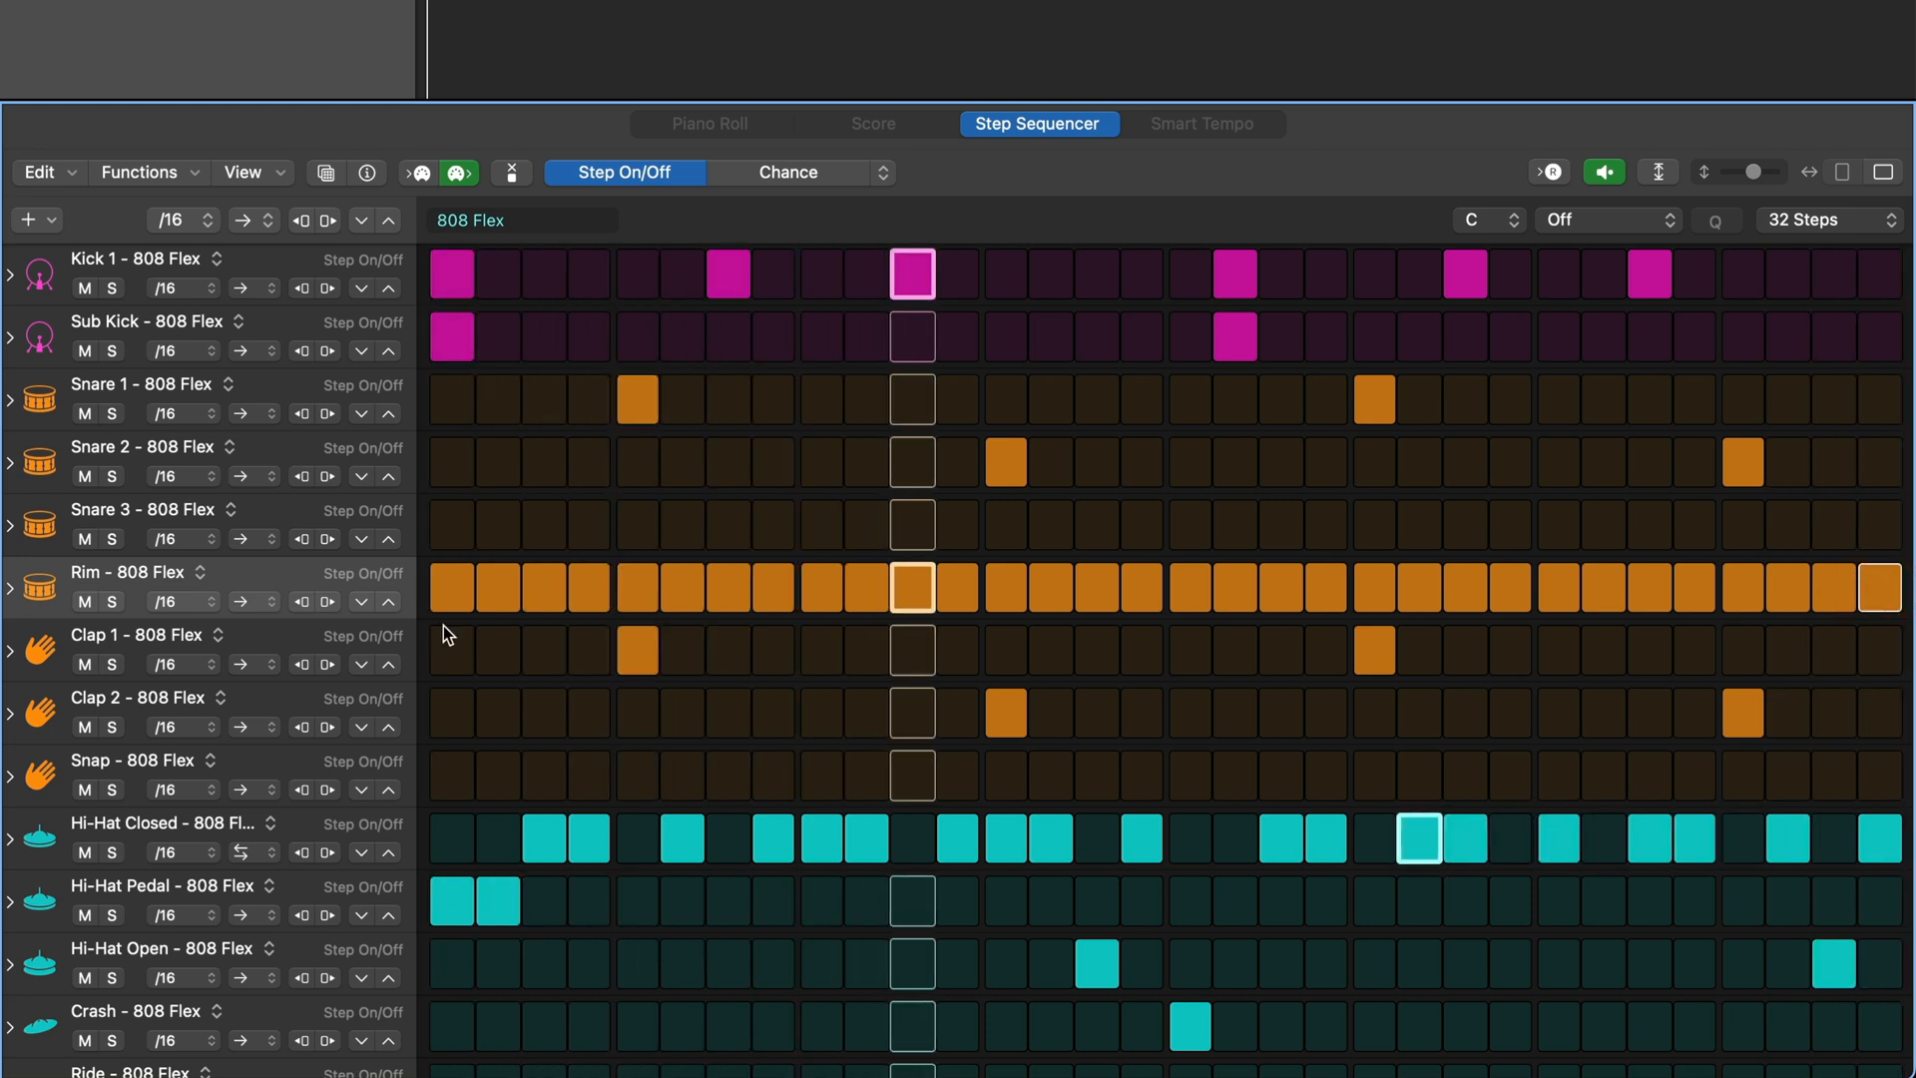
- Switch the edit mode to Chance and expand the Rim row into its per-step lanes
left_click(786, 172)
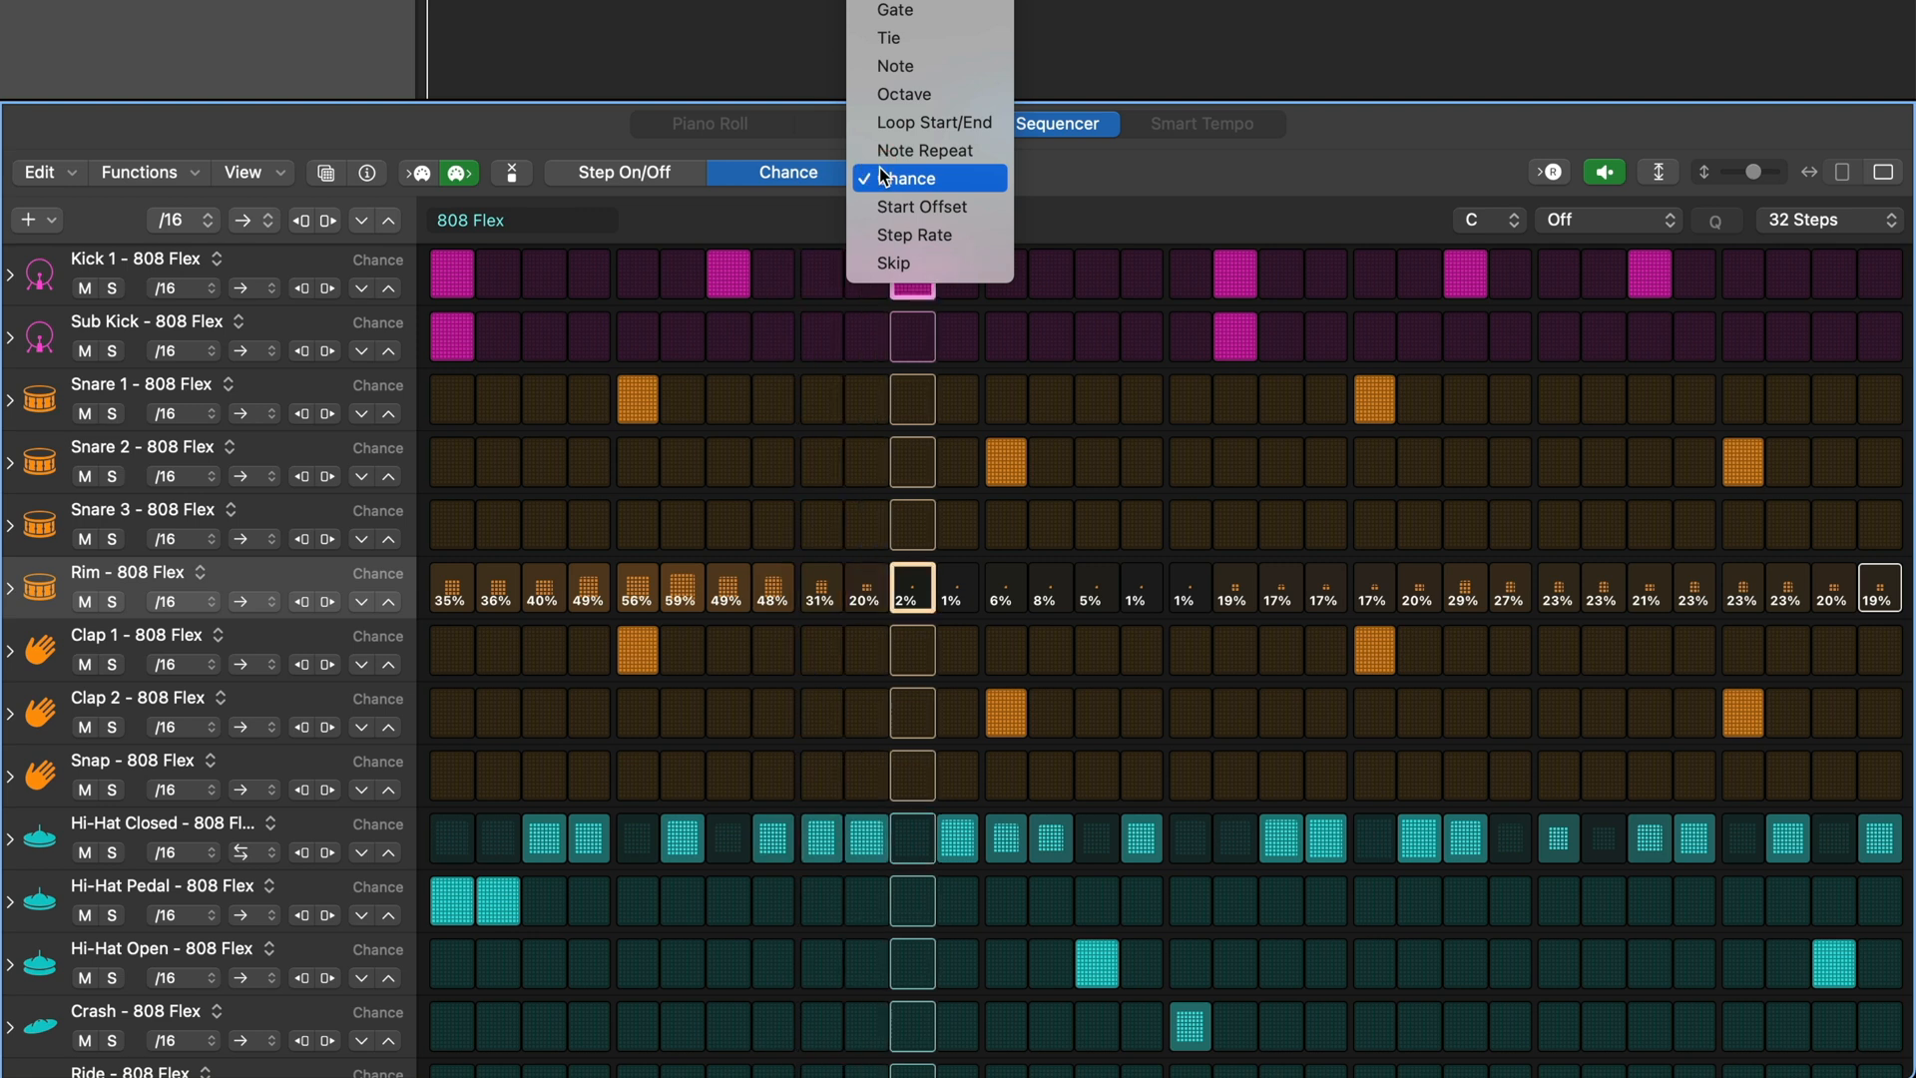
mouse_move(892, 36)
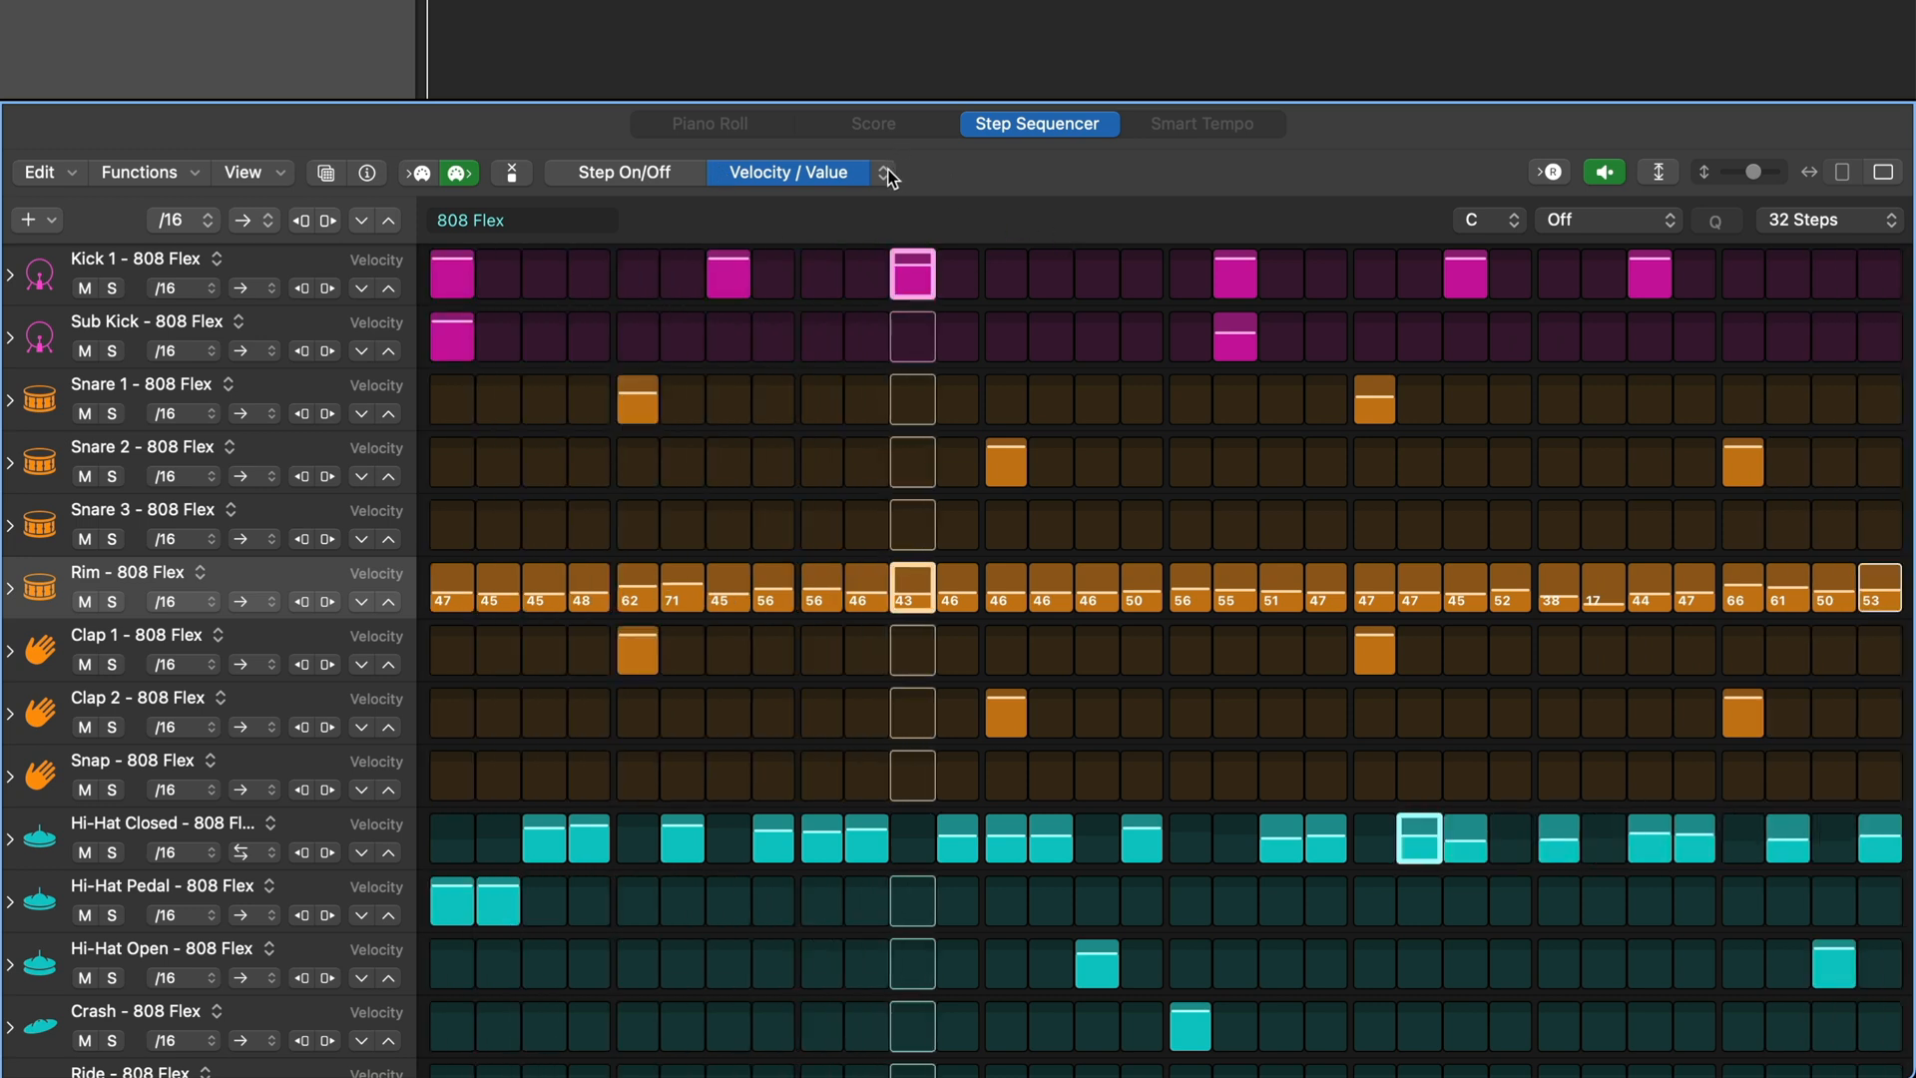
left_click(886, 172)
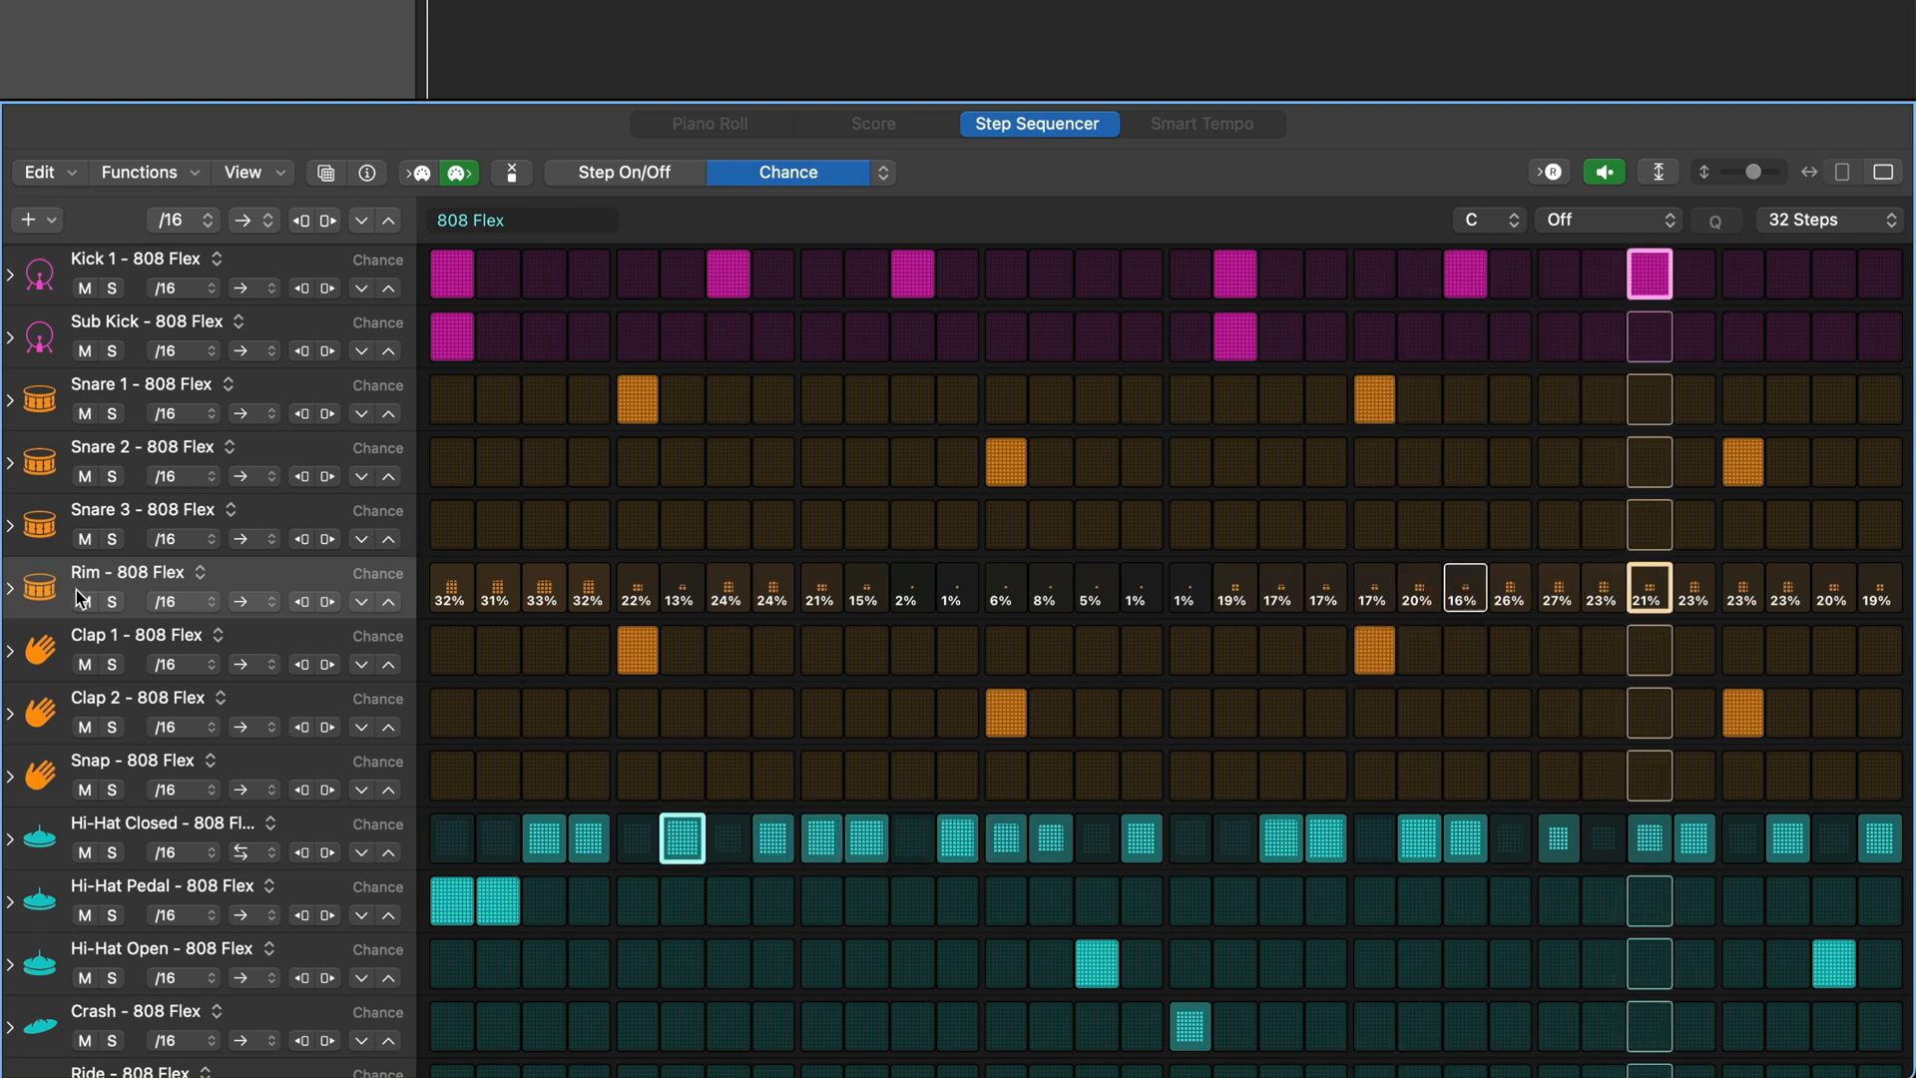
left_click(10, 573)
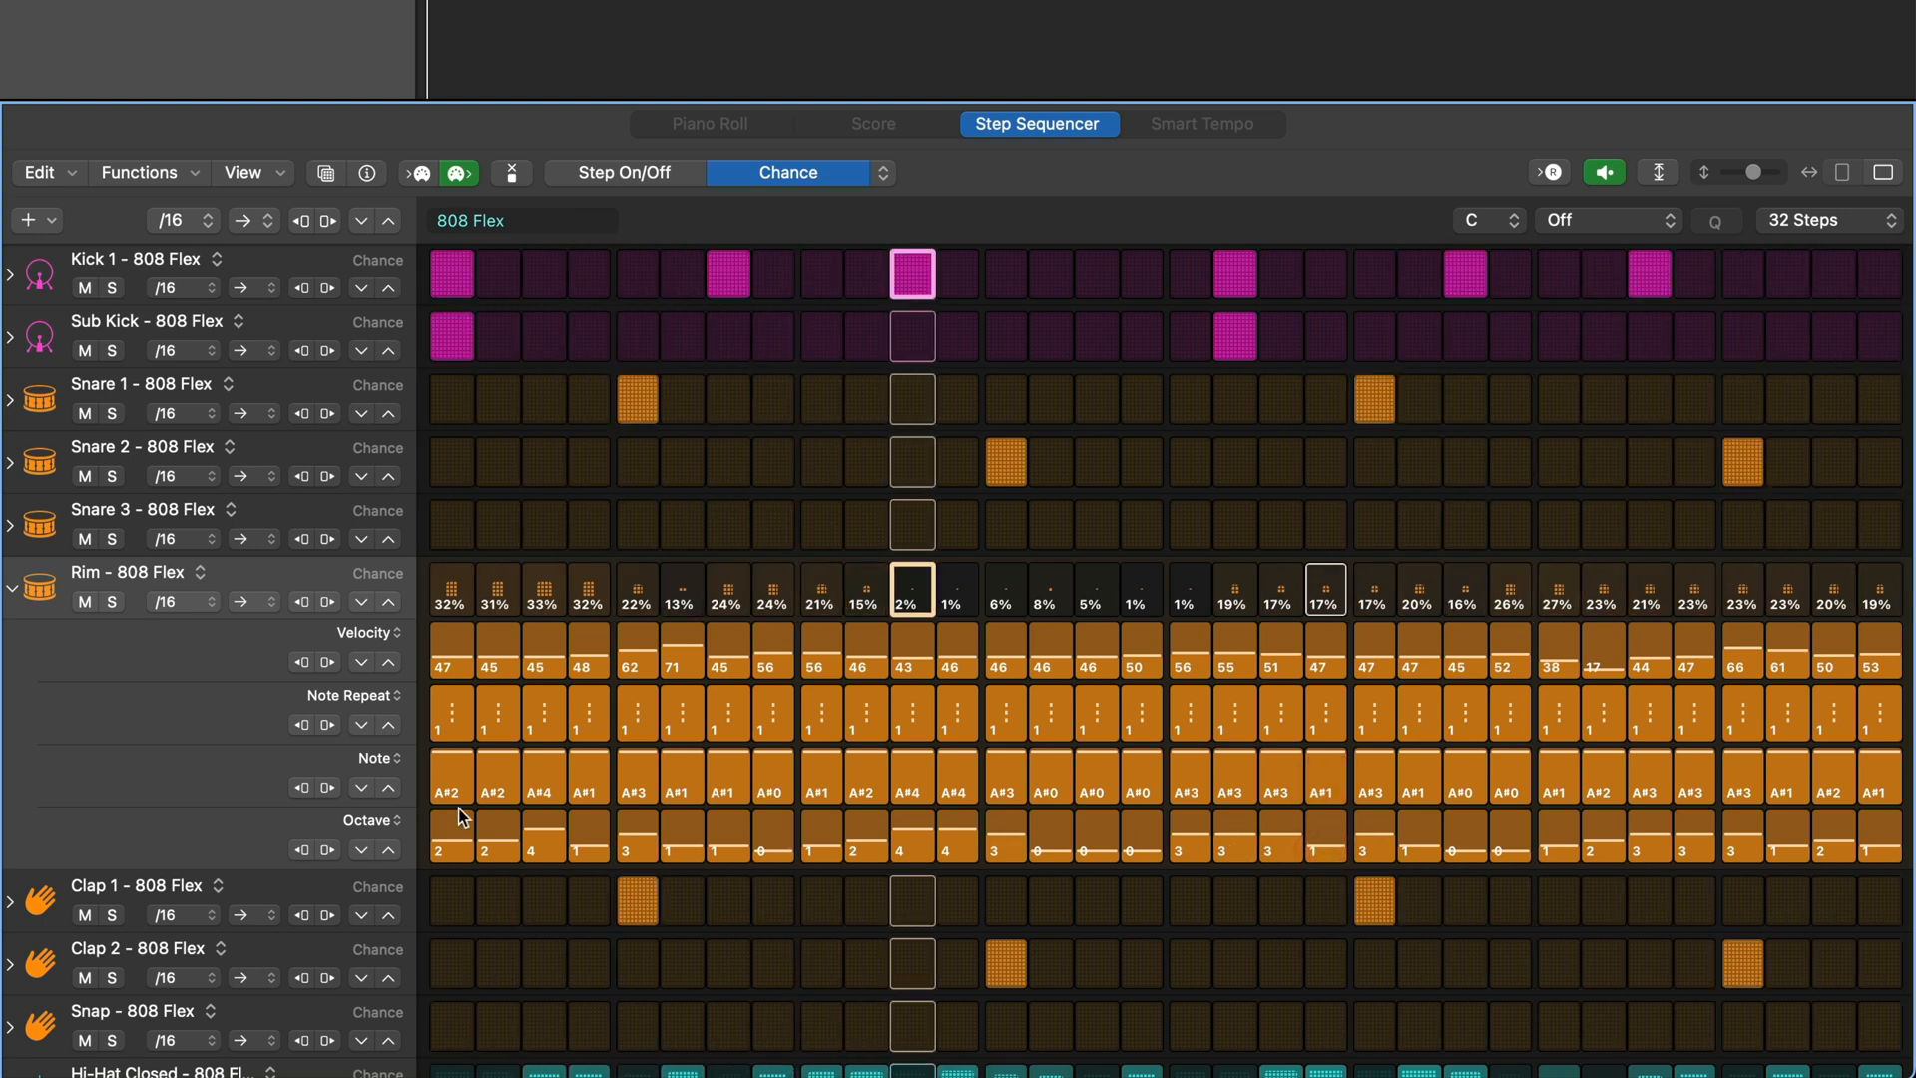
left_click(12, 591)
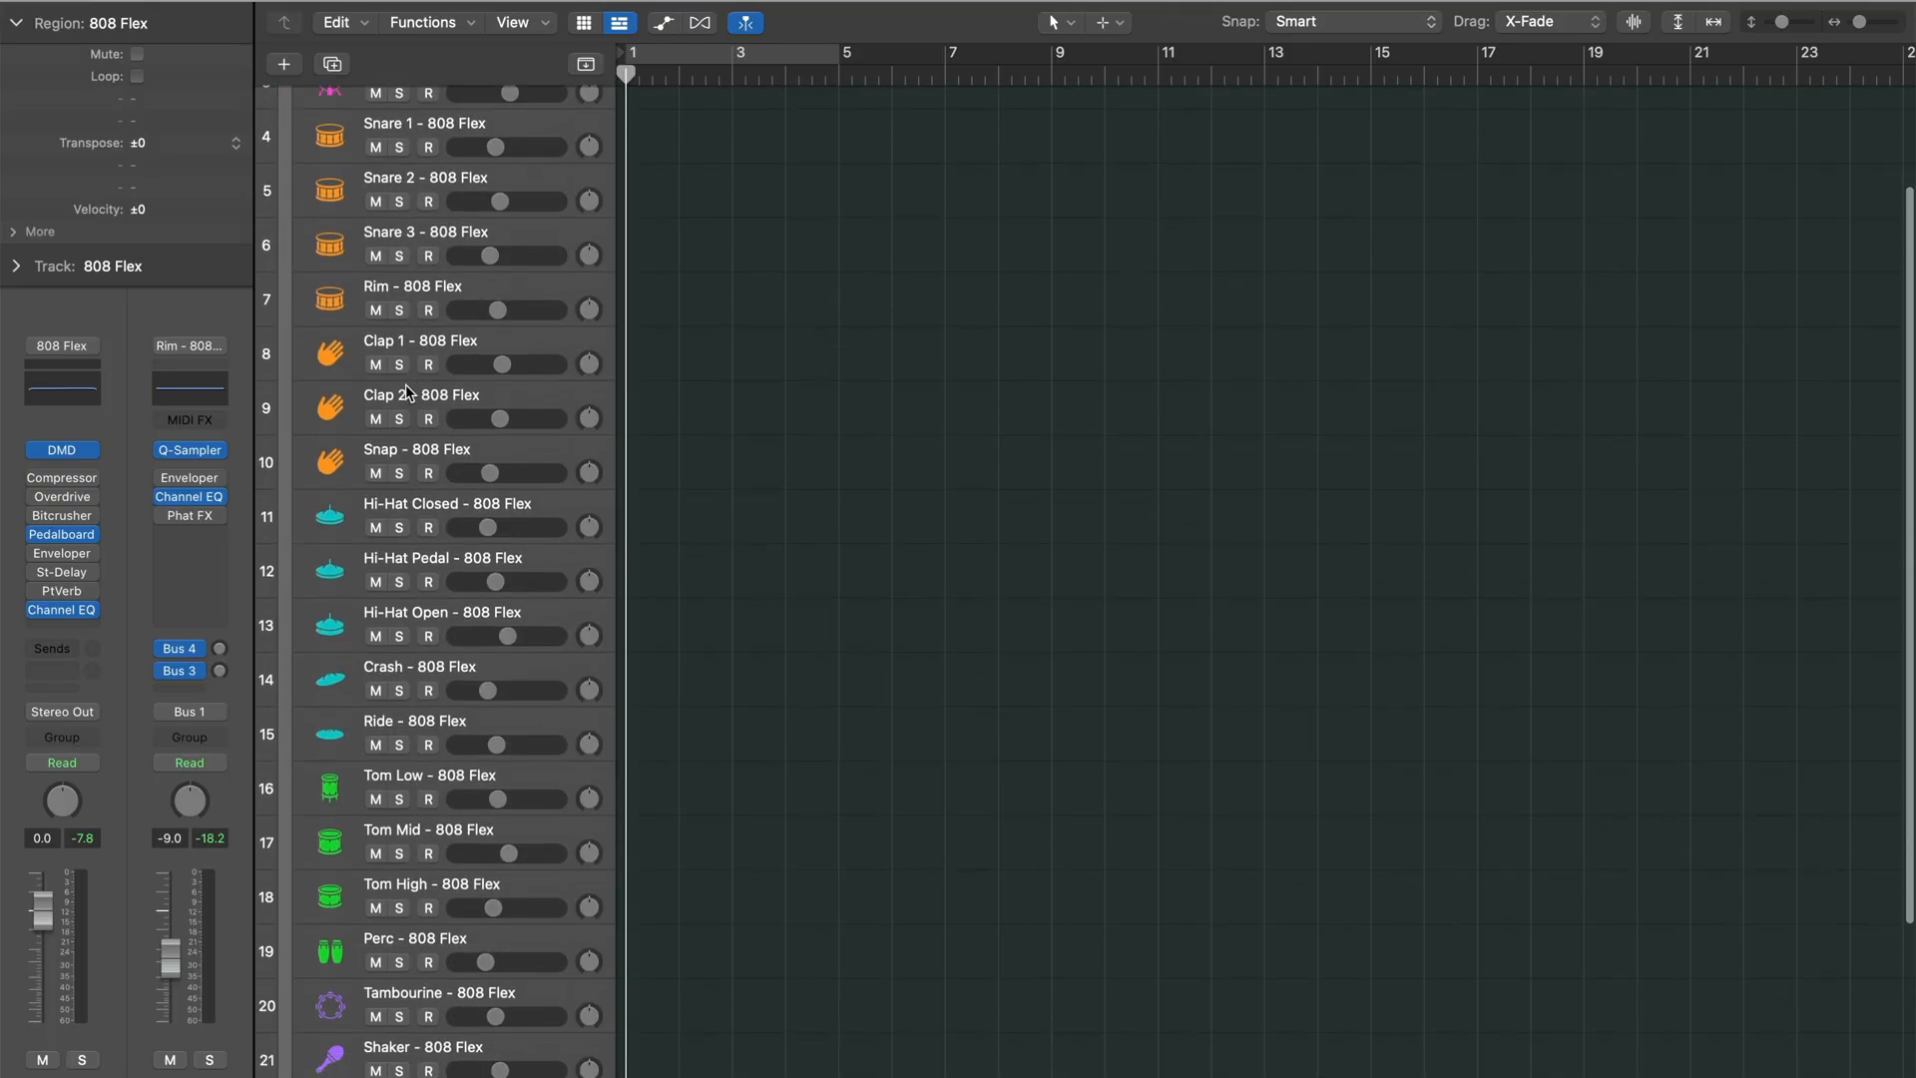
- Collapse the 808 Flex stack, add a Faded Keys instrument track and create its pattern region
scroll("down", 3)
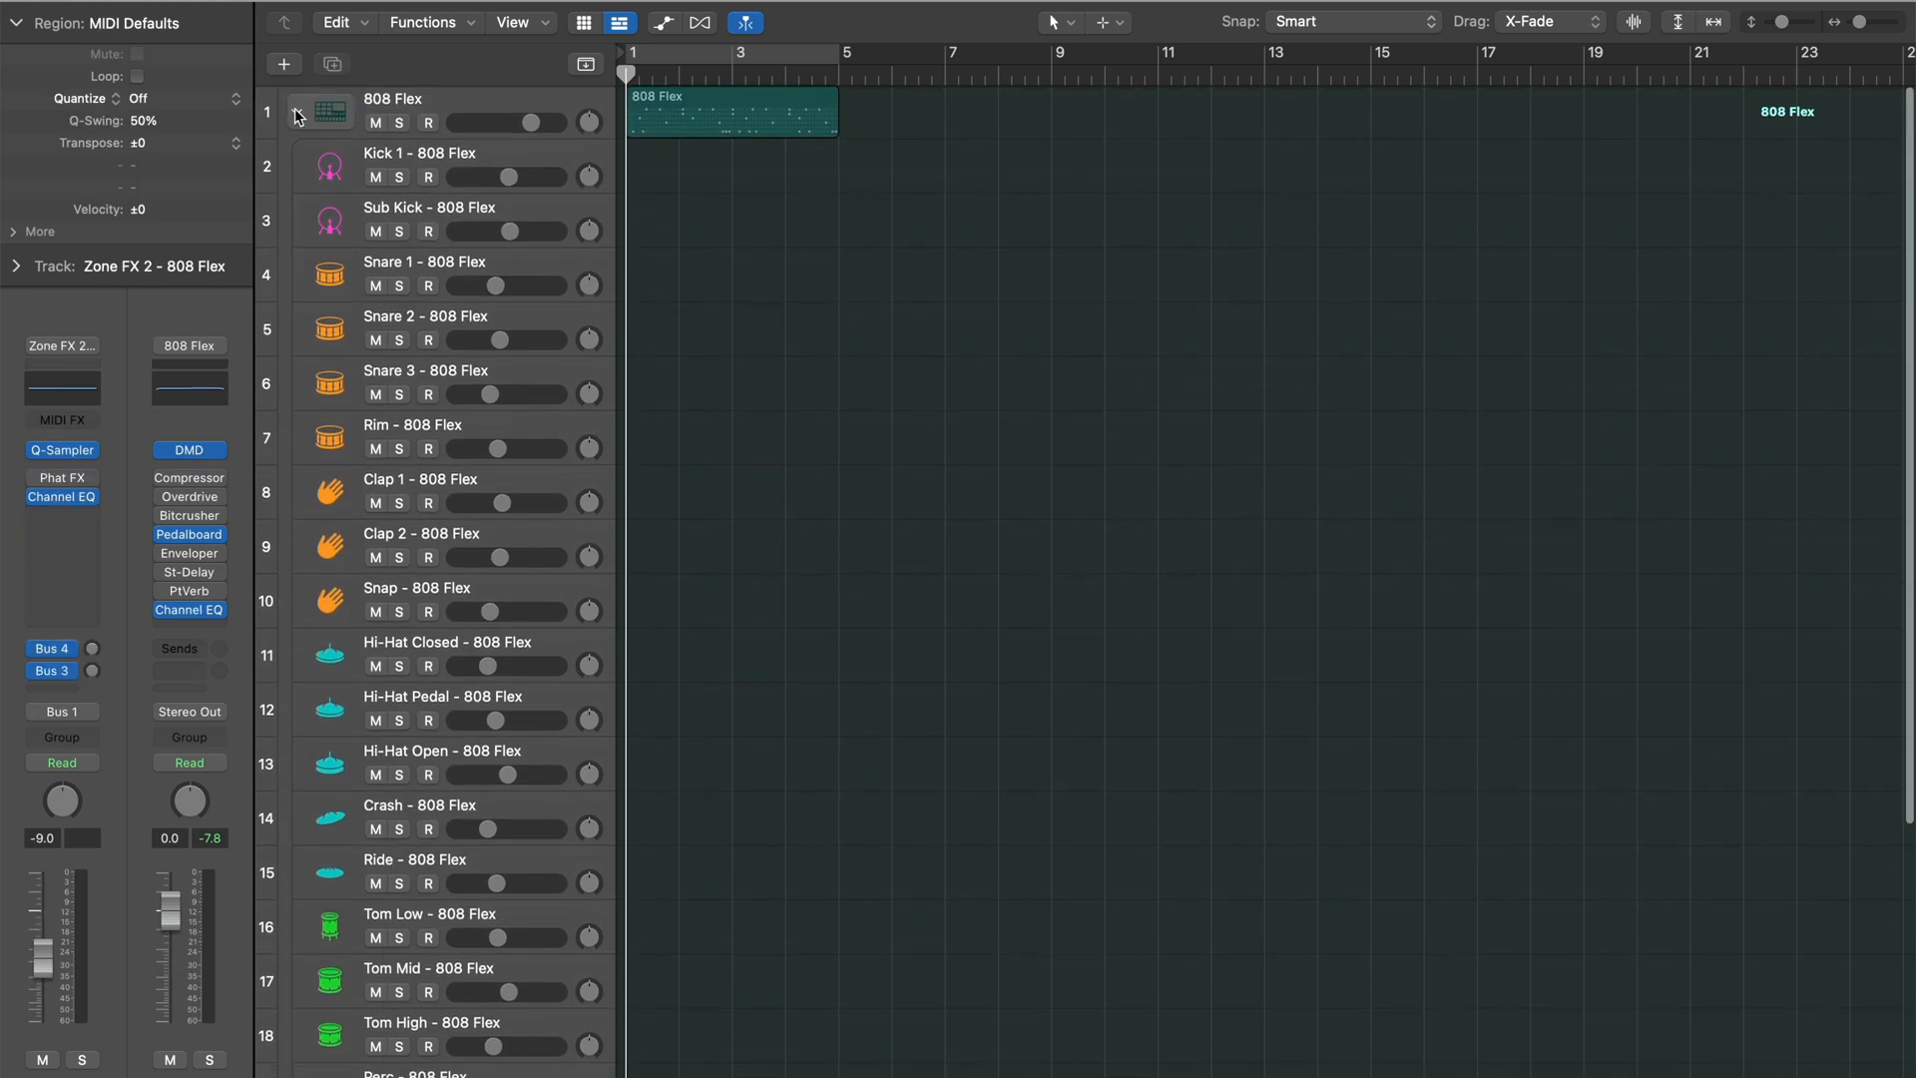
left_click(285, 64)
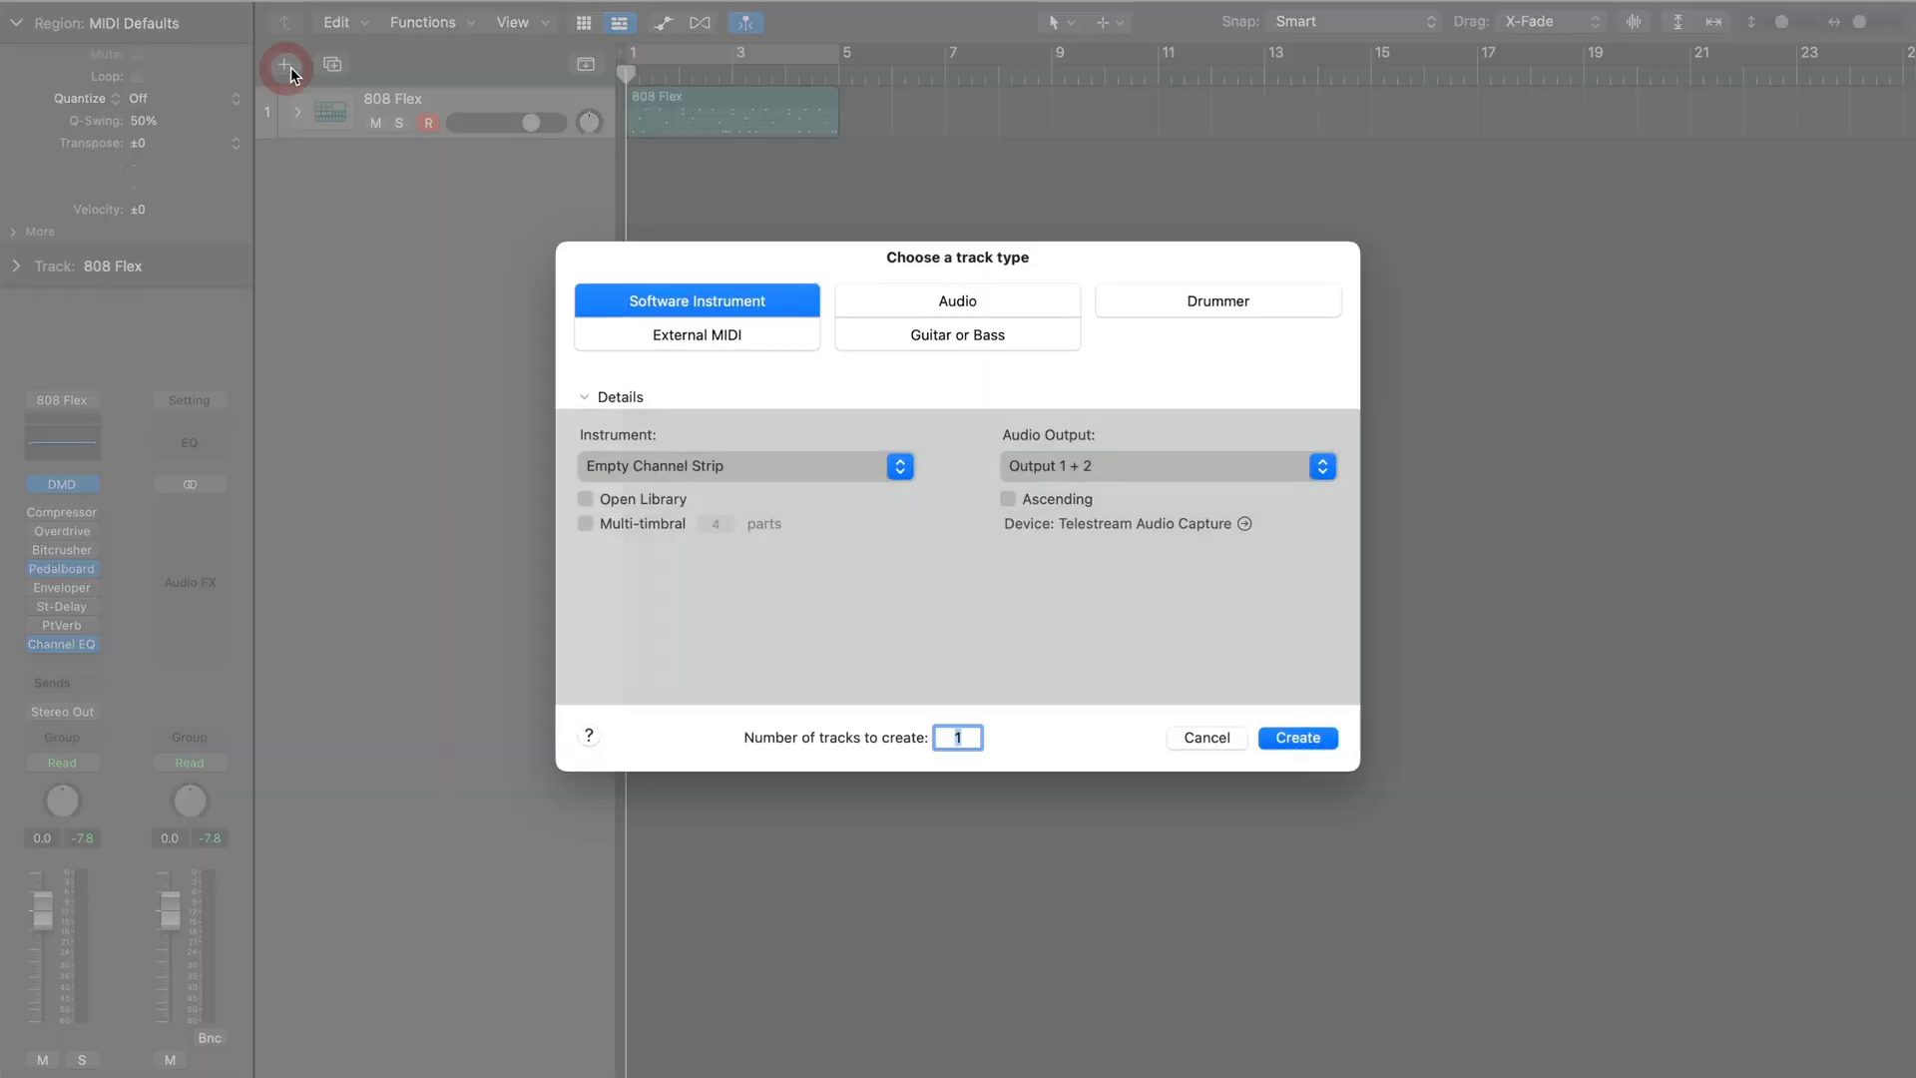
left_click(1295, 736)
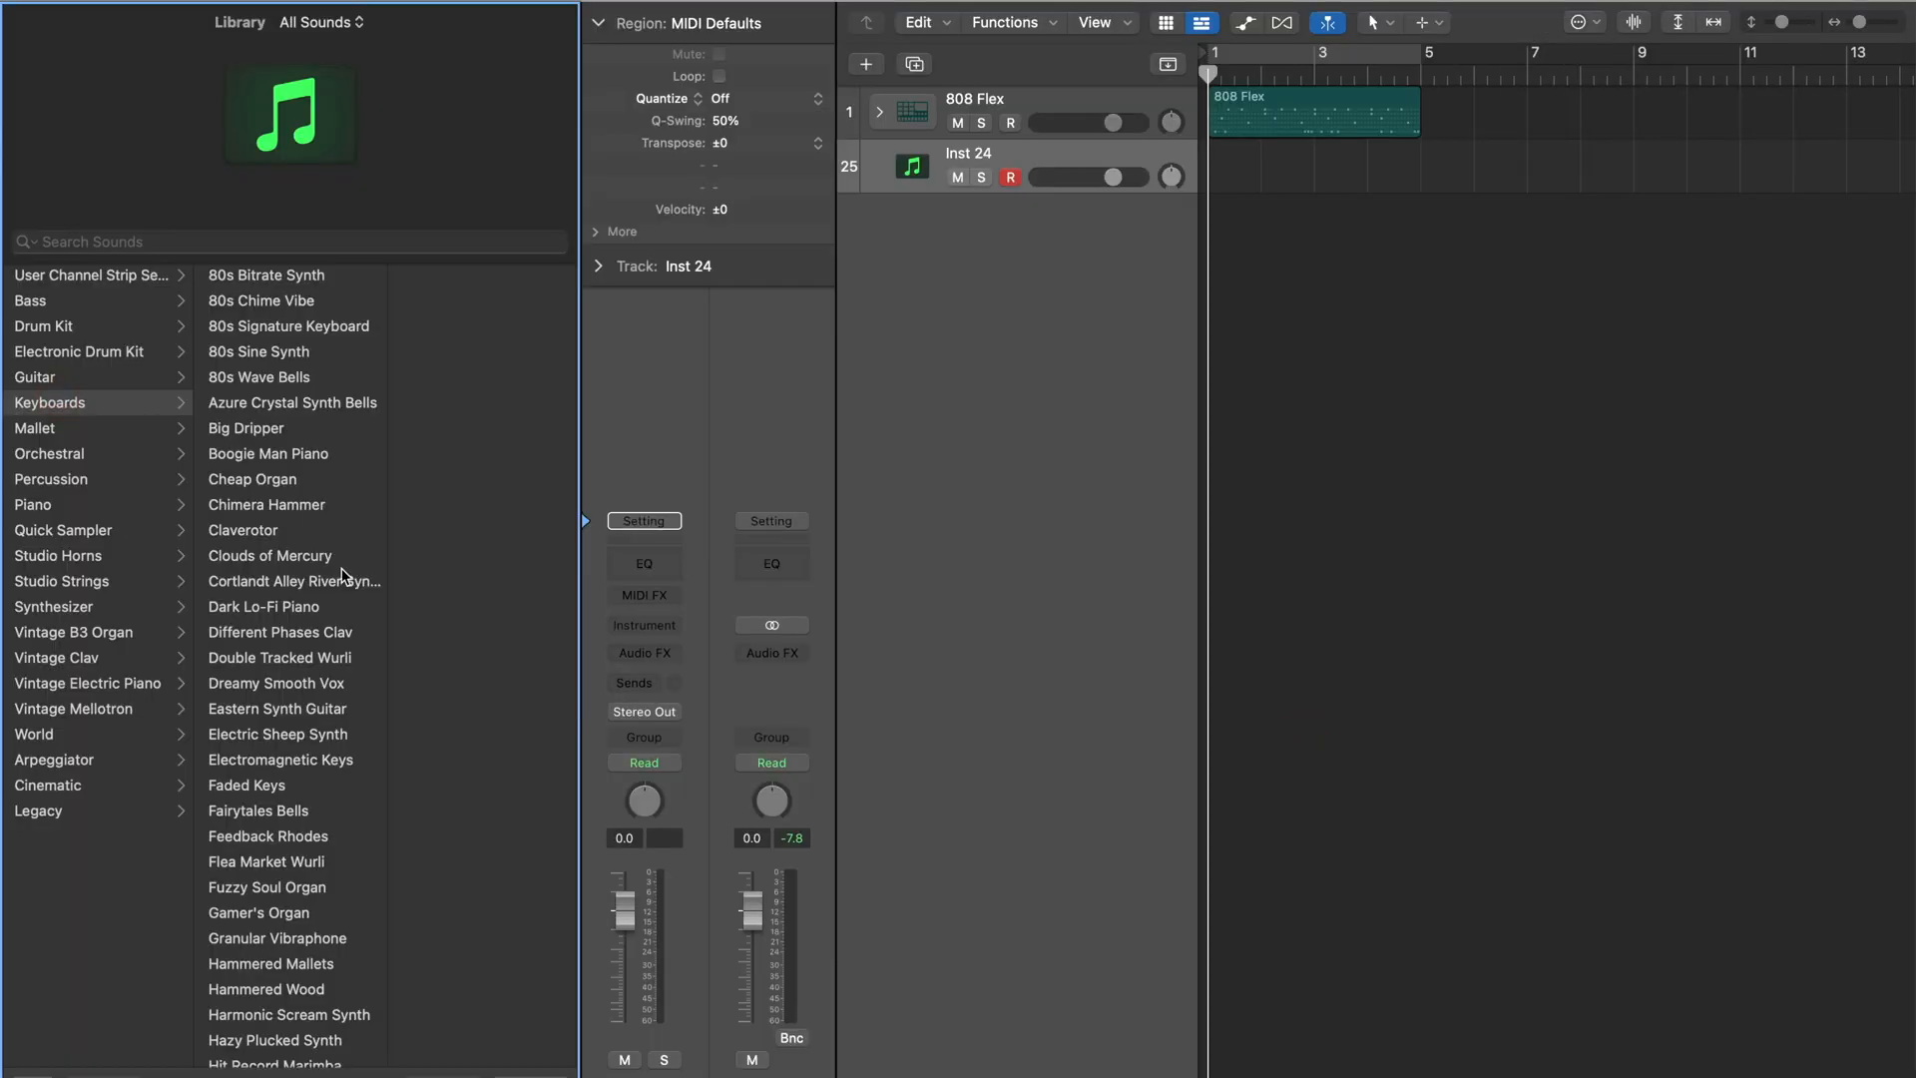
left_click(246, 785)
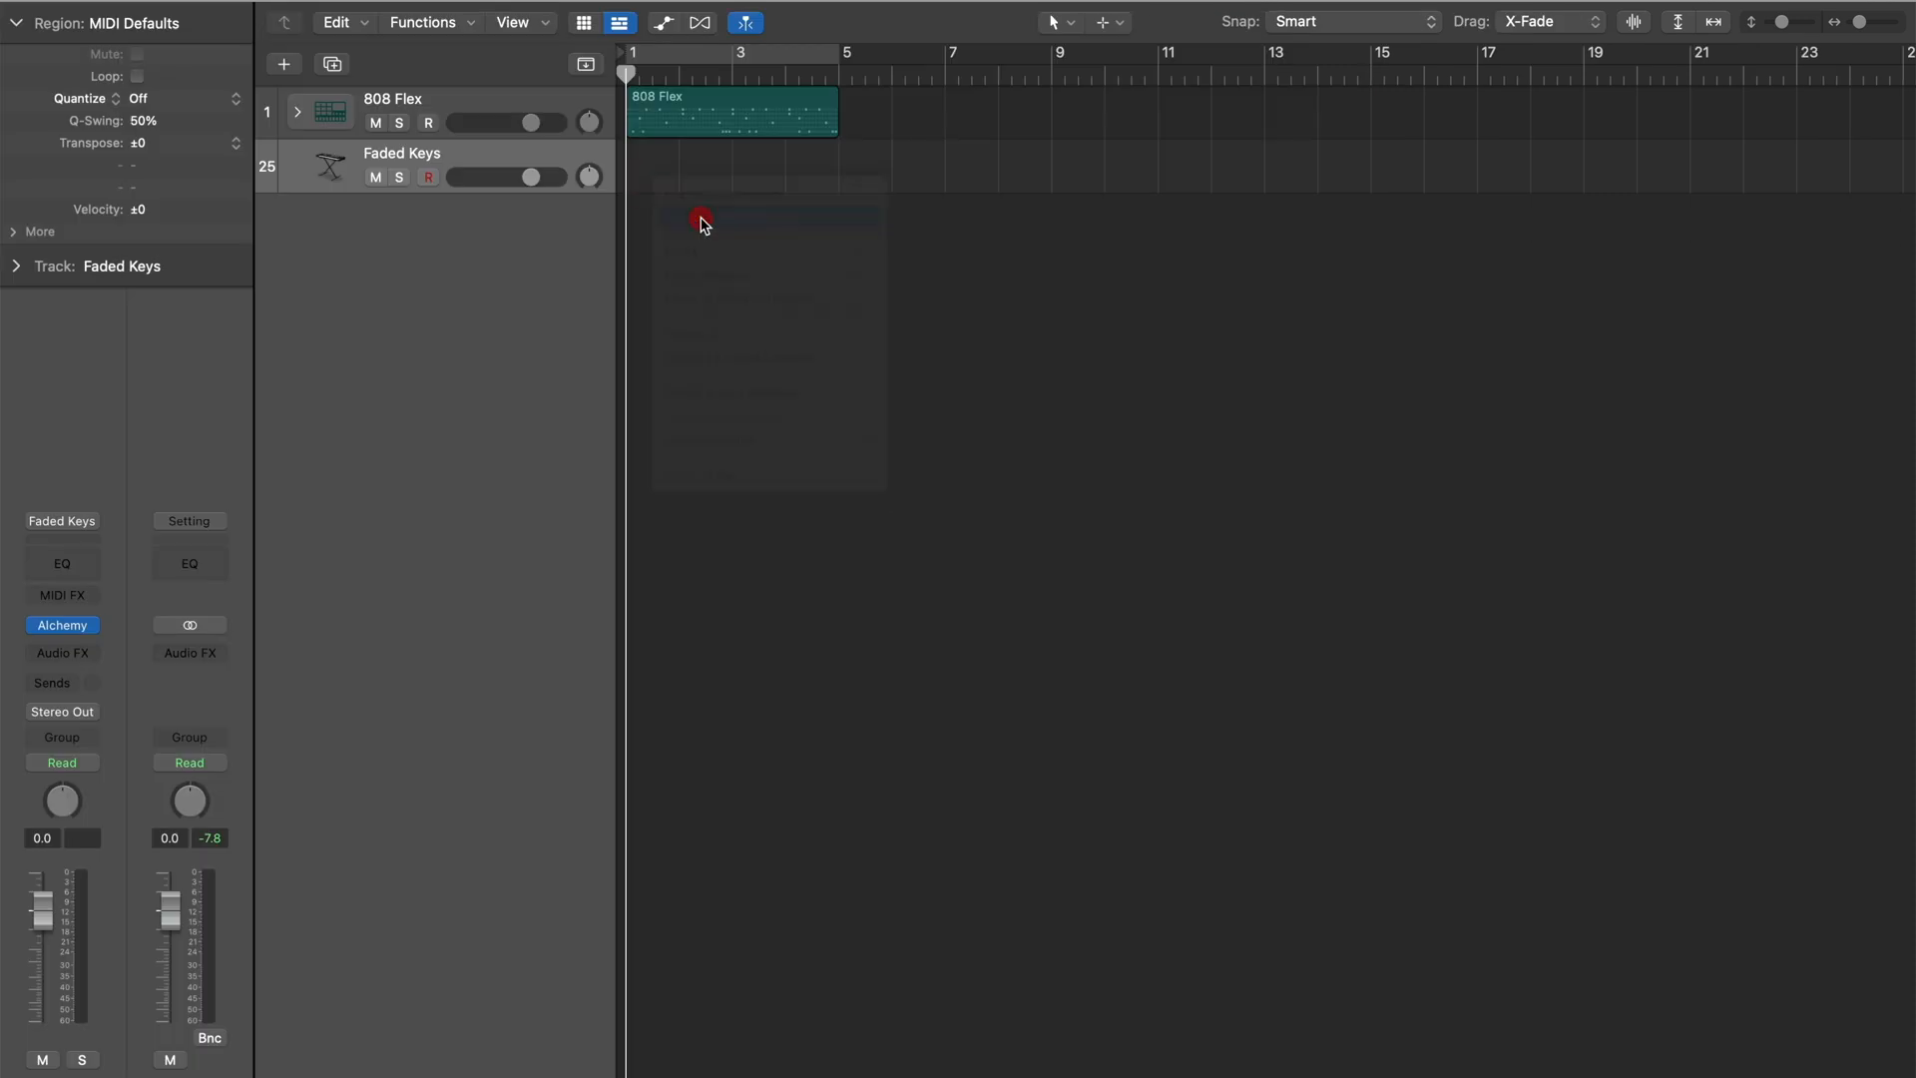
left_click(1178, 30)
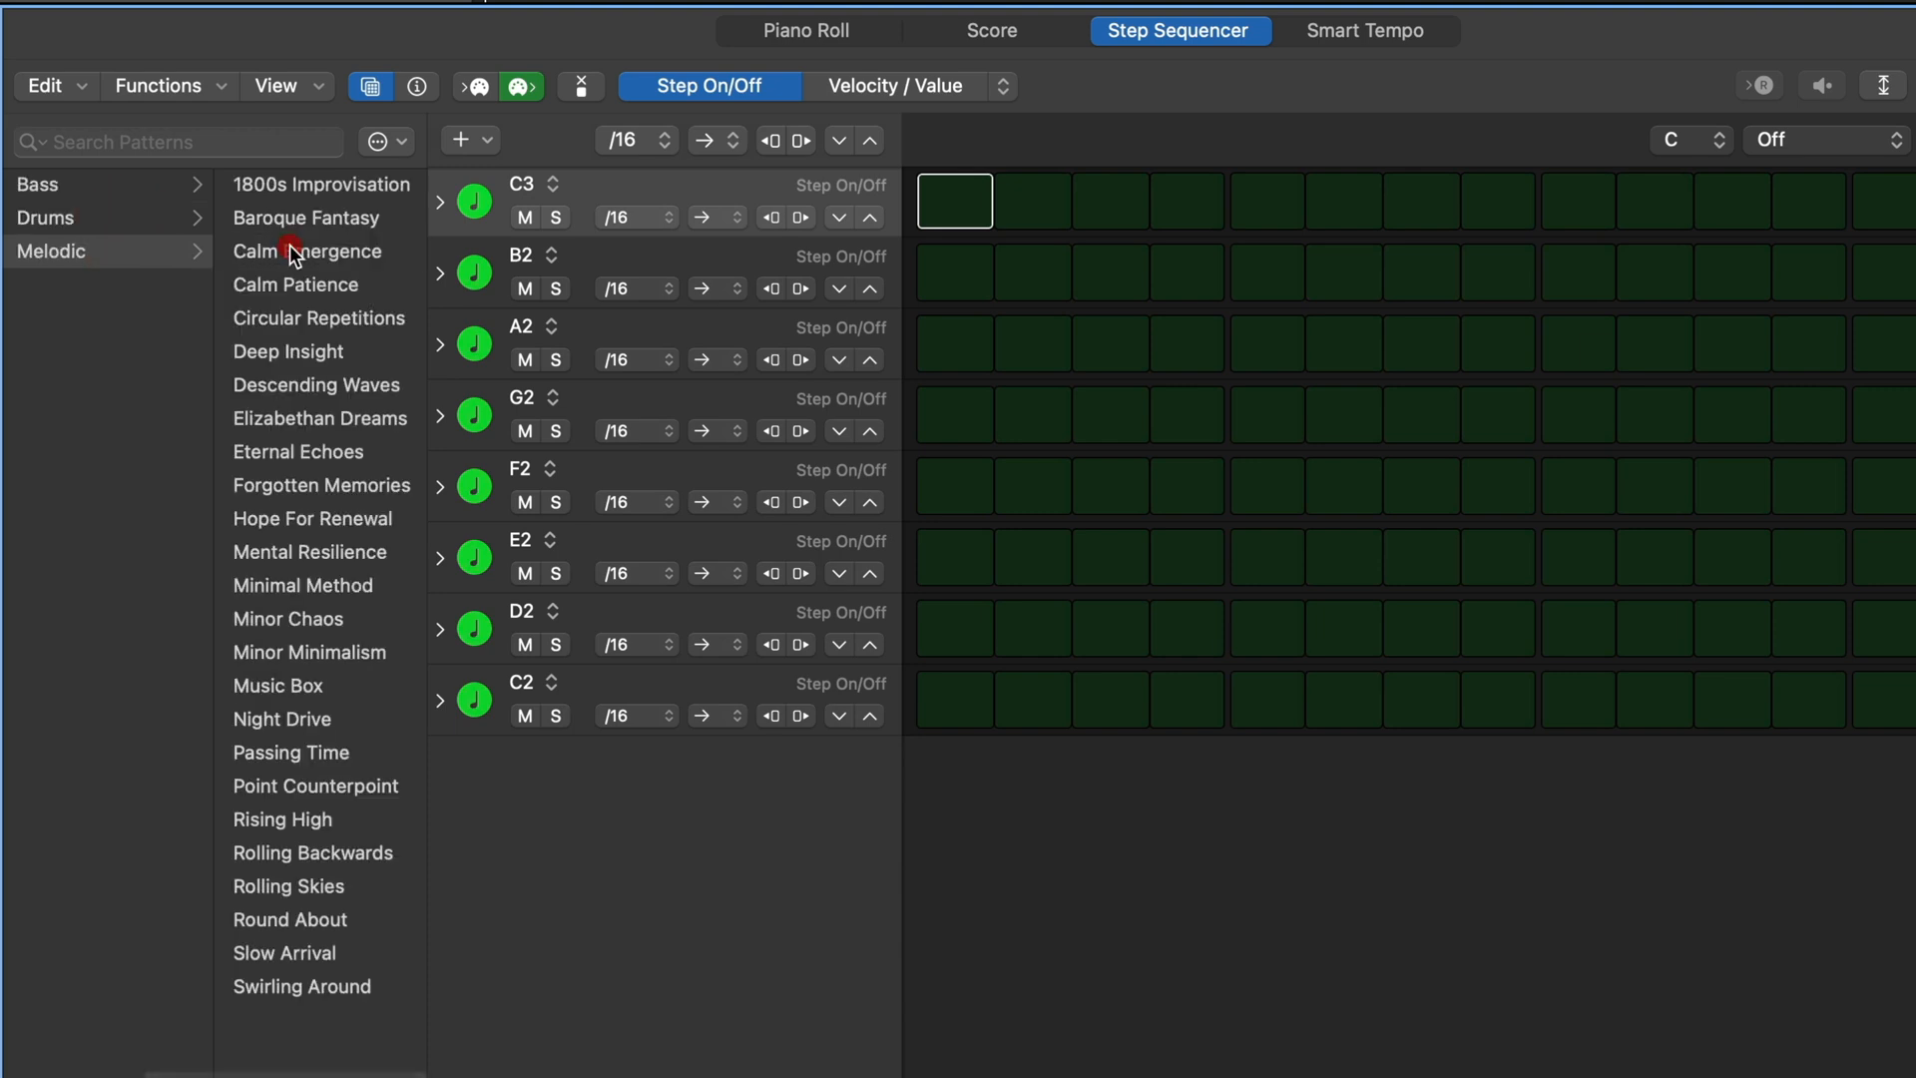
- Audition Circular Repetitions and Deep Insight, then load Descending Waves onto the Faded Keys region
left_click(319, 183)
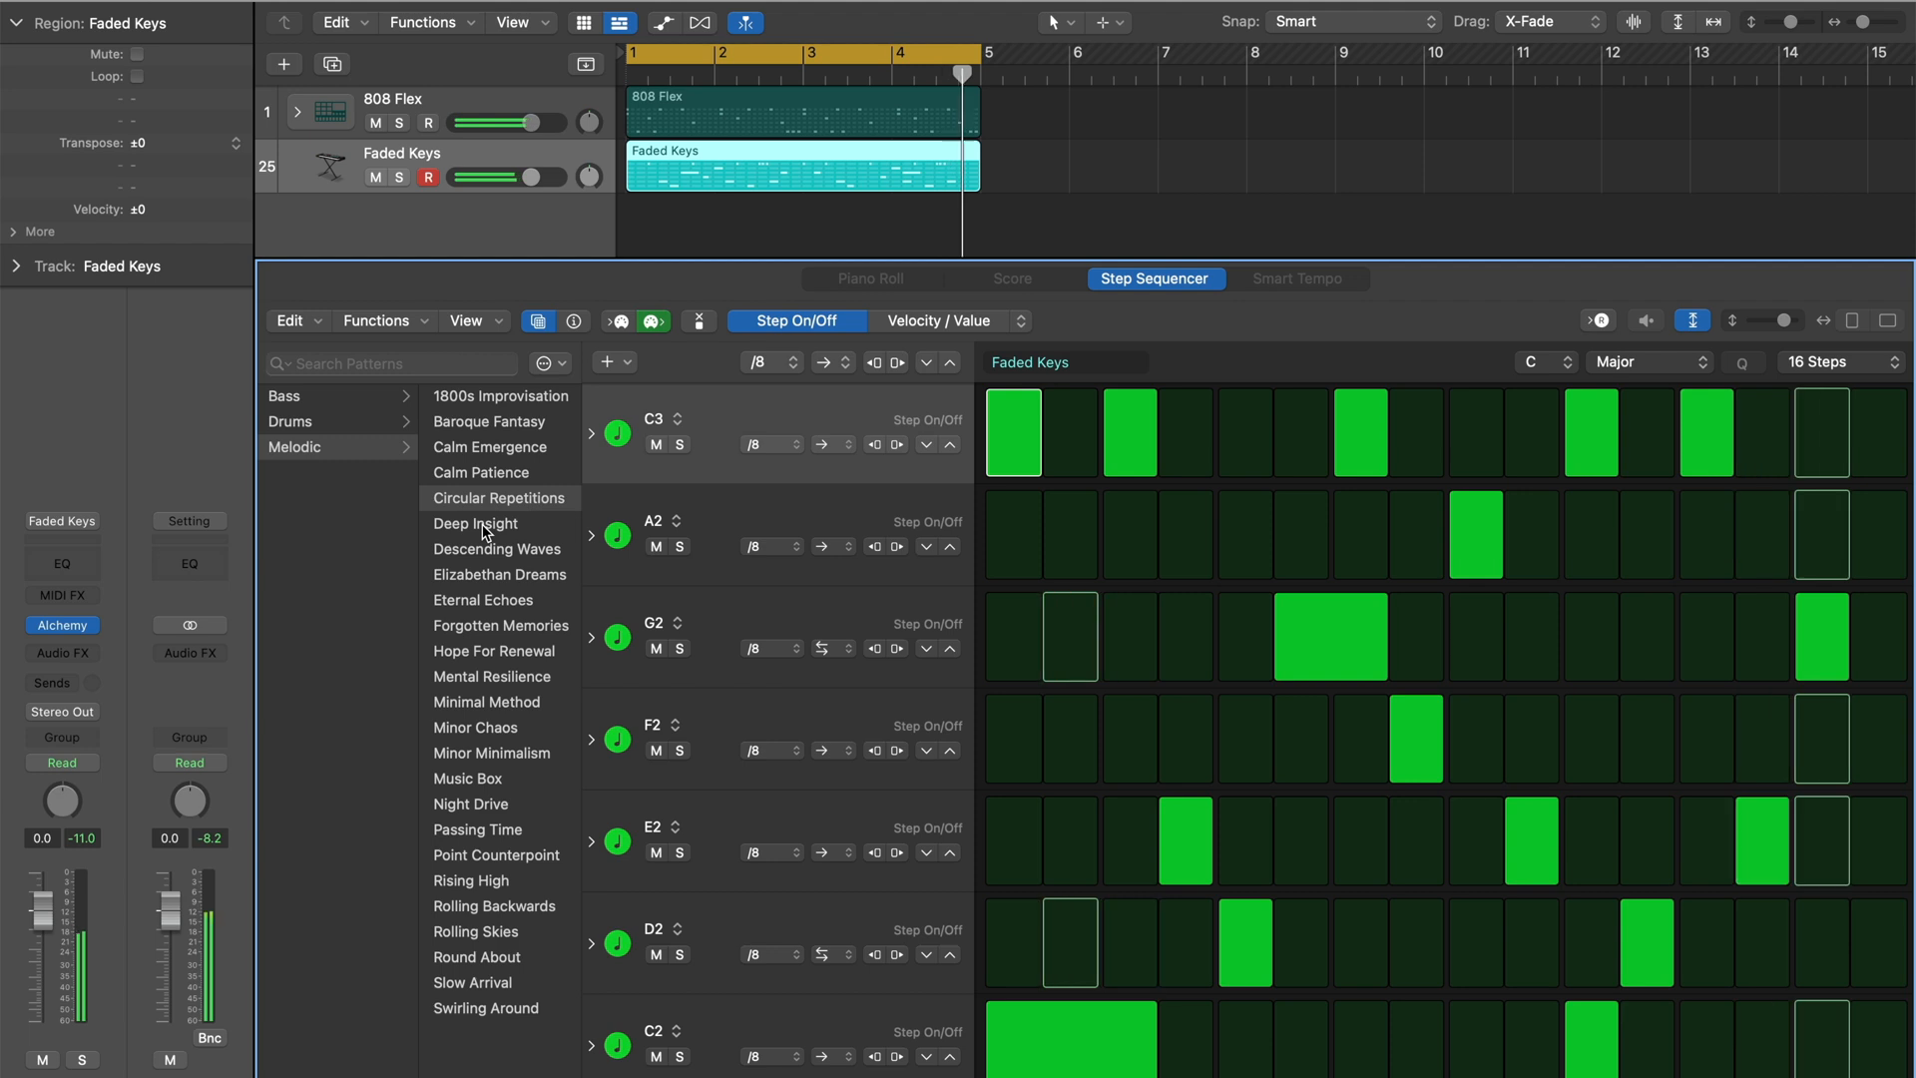
left_click(475, 523)
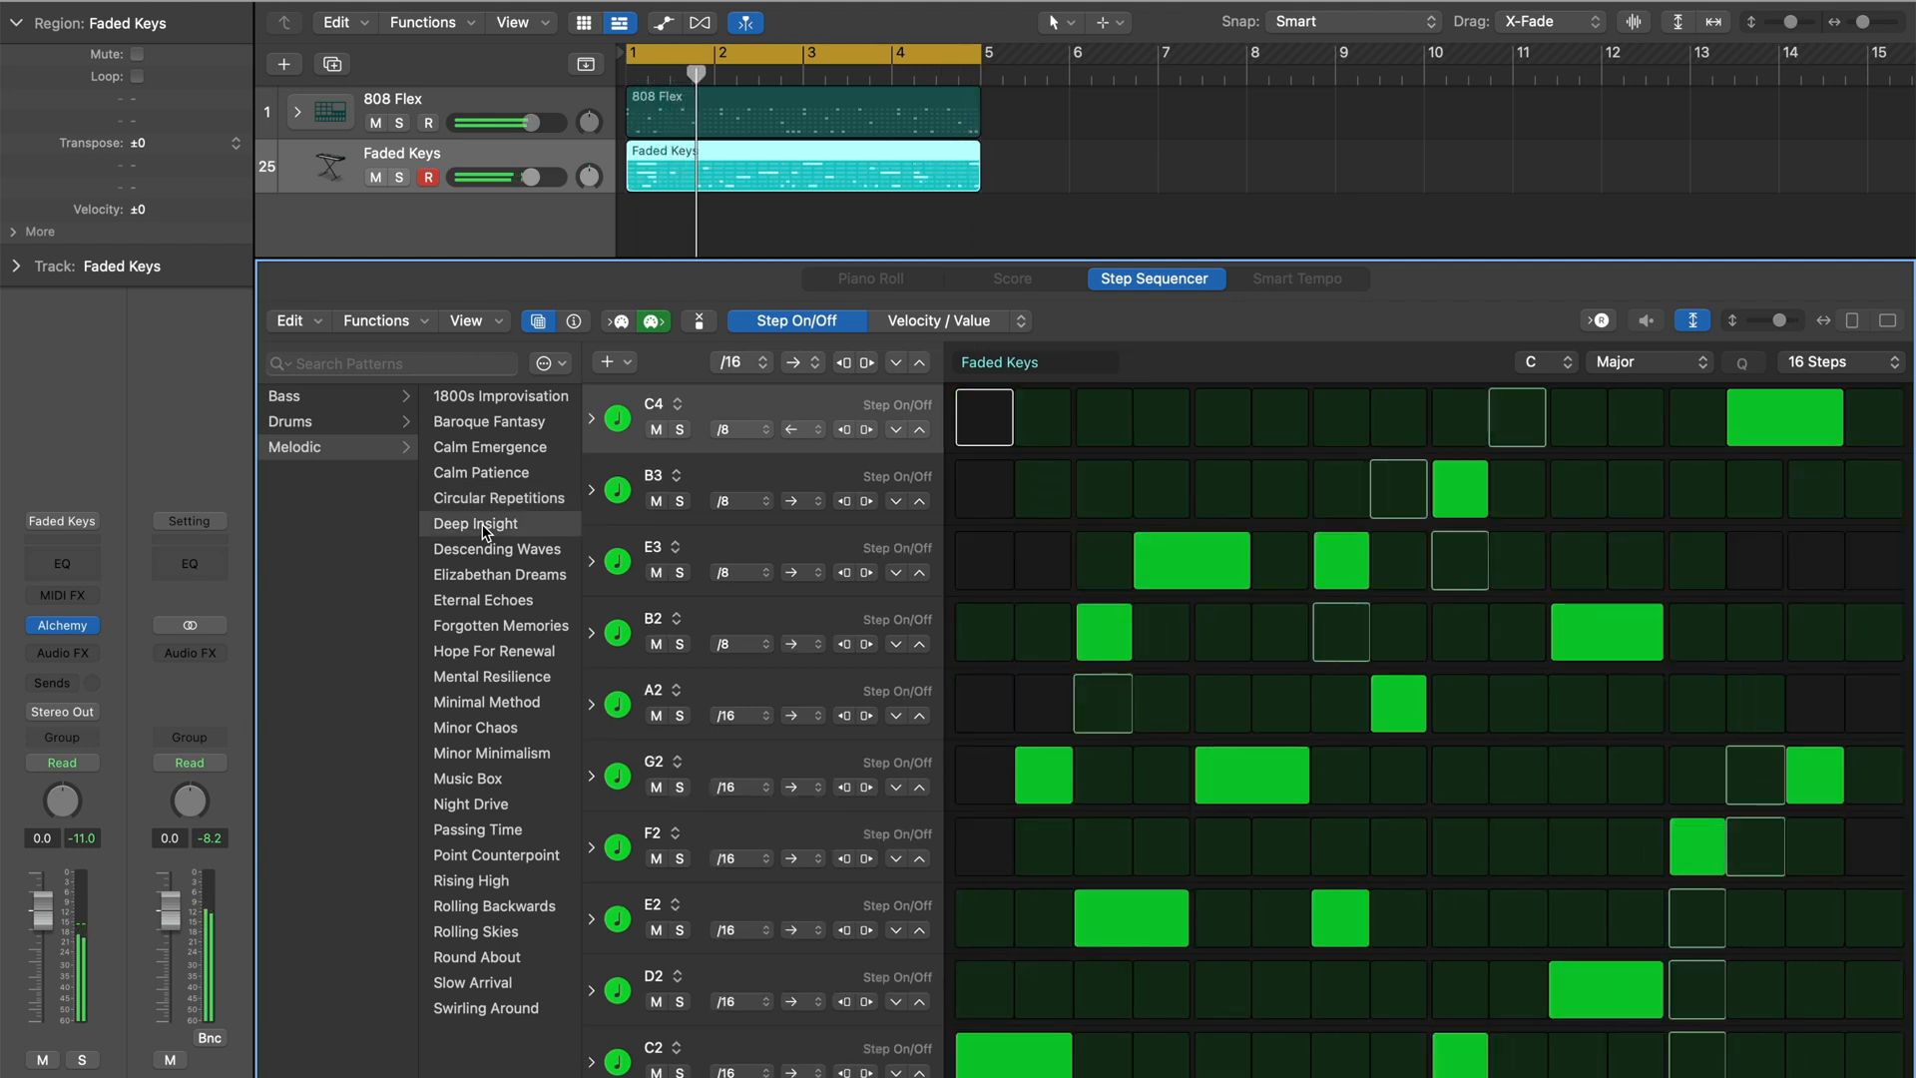
left_click(497, 551)
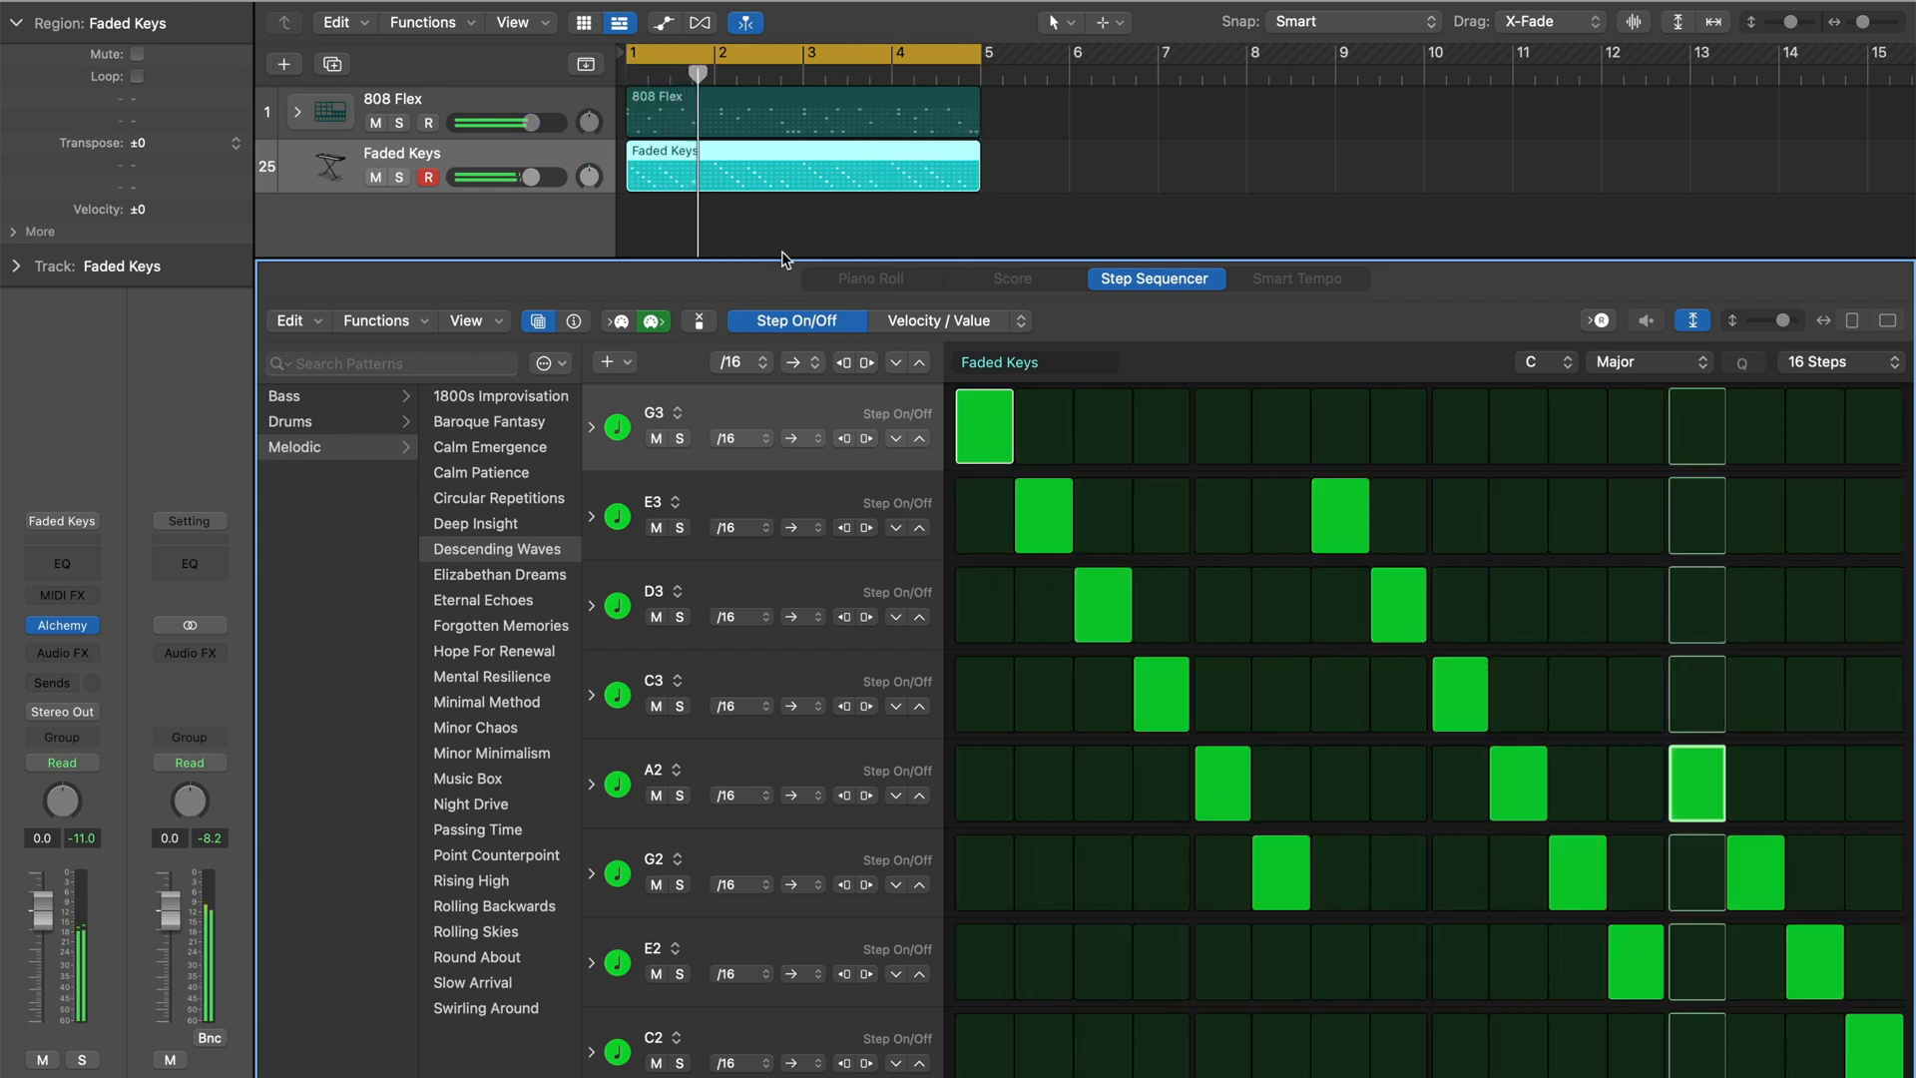
left_click(574, 320)
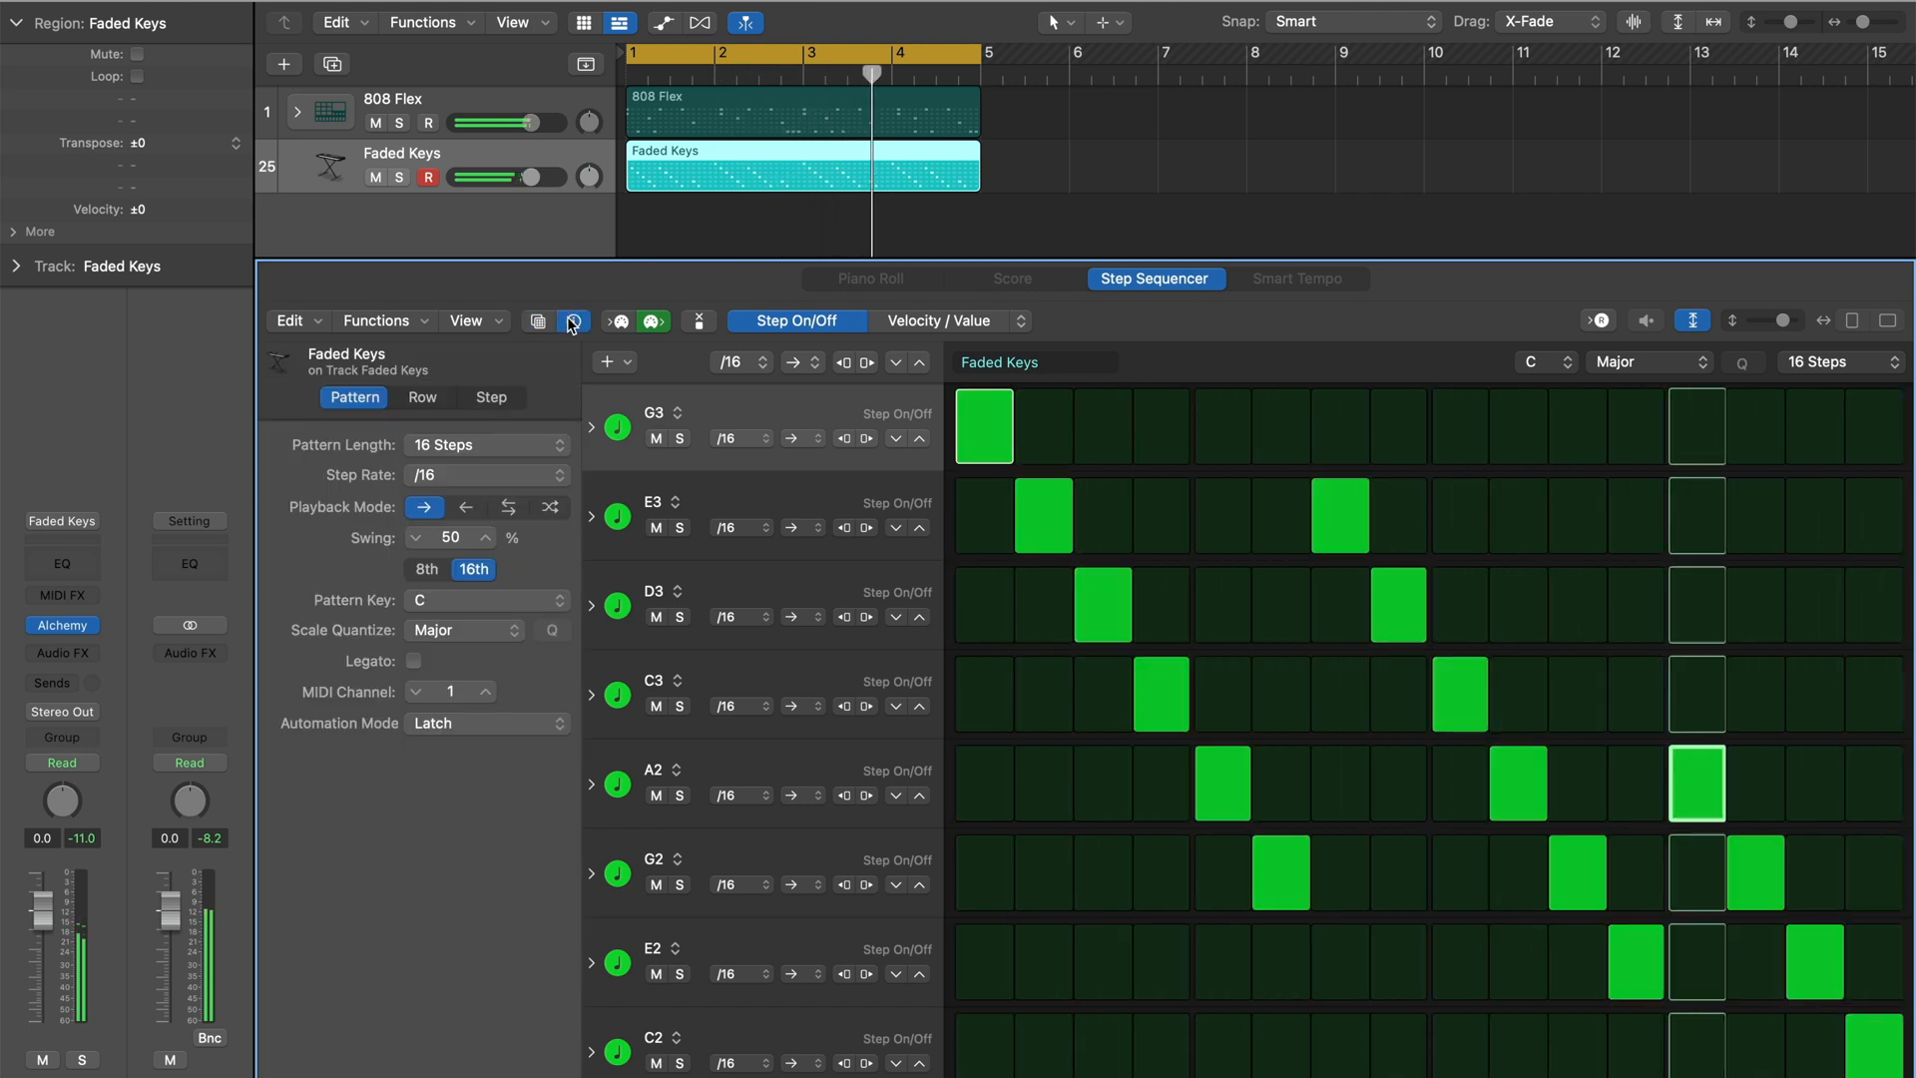
- Set the Faded Keys Pattern Key to F, then settle on D
left_click(483, 599)
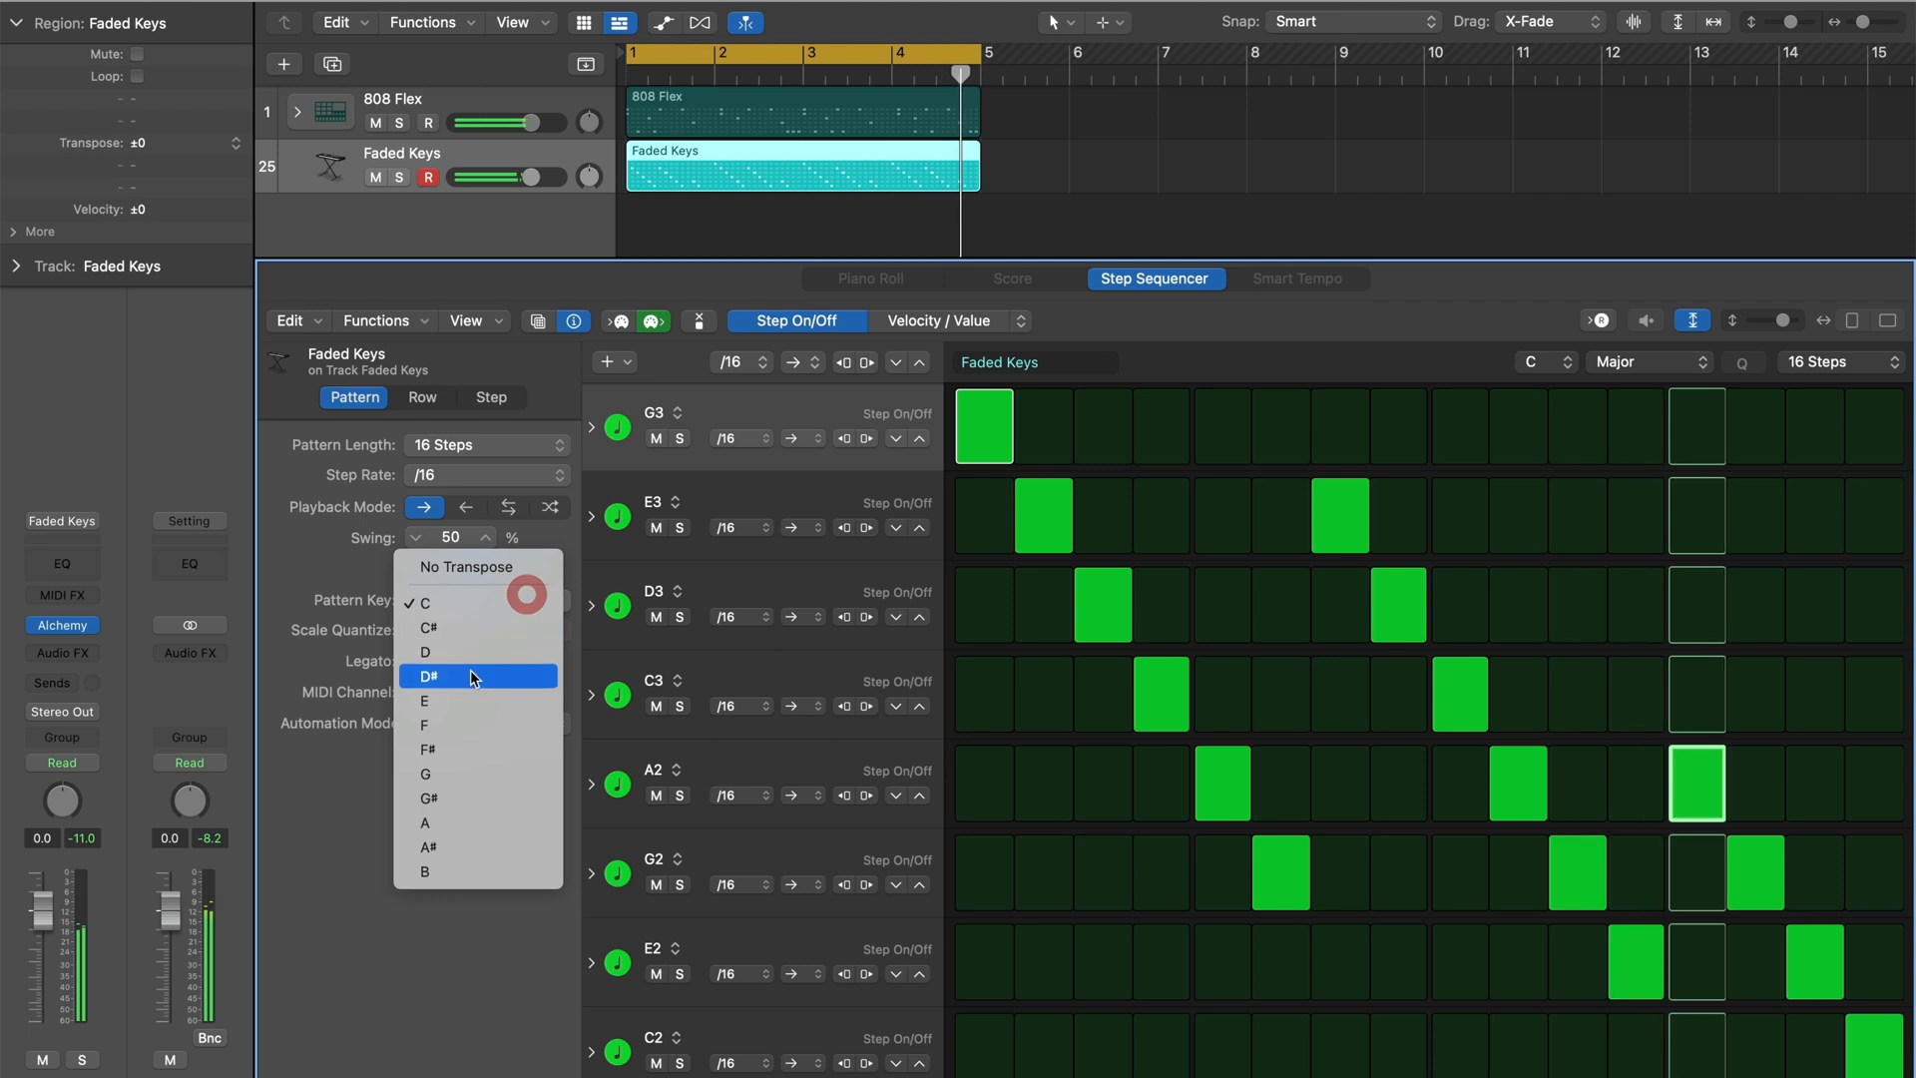
left_click(423, 724)
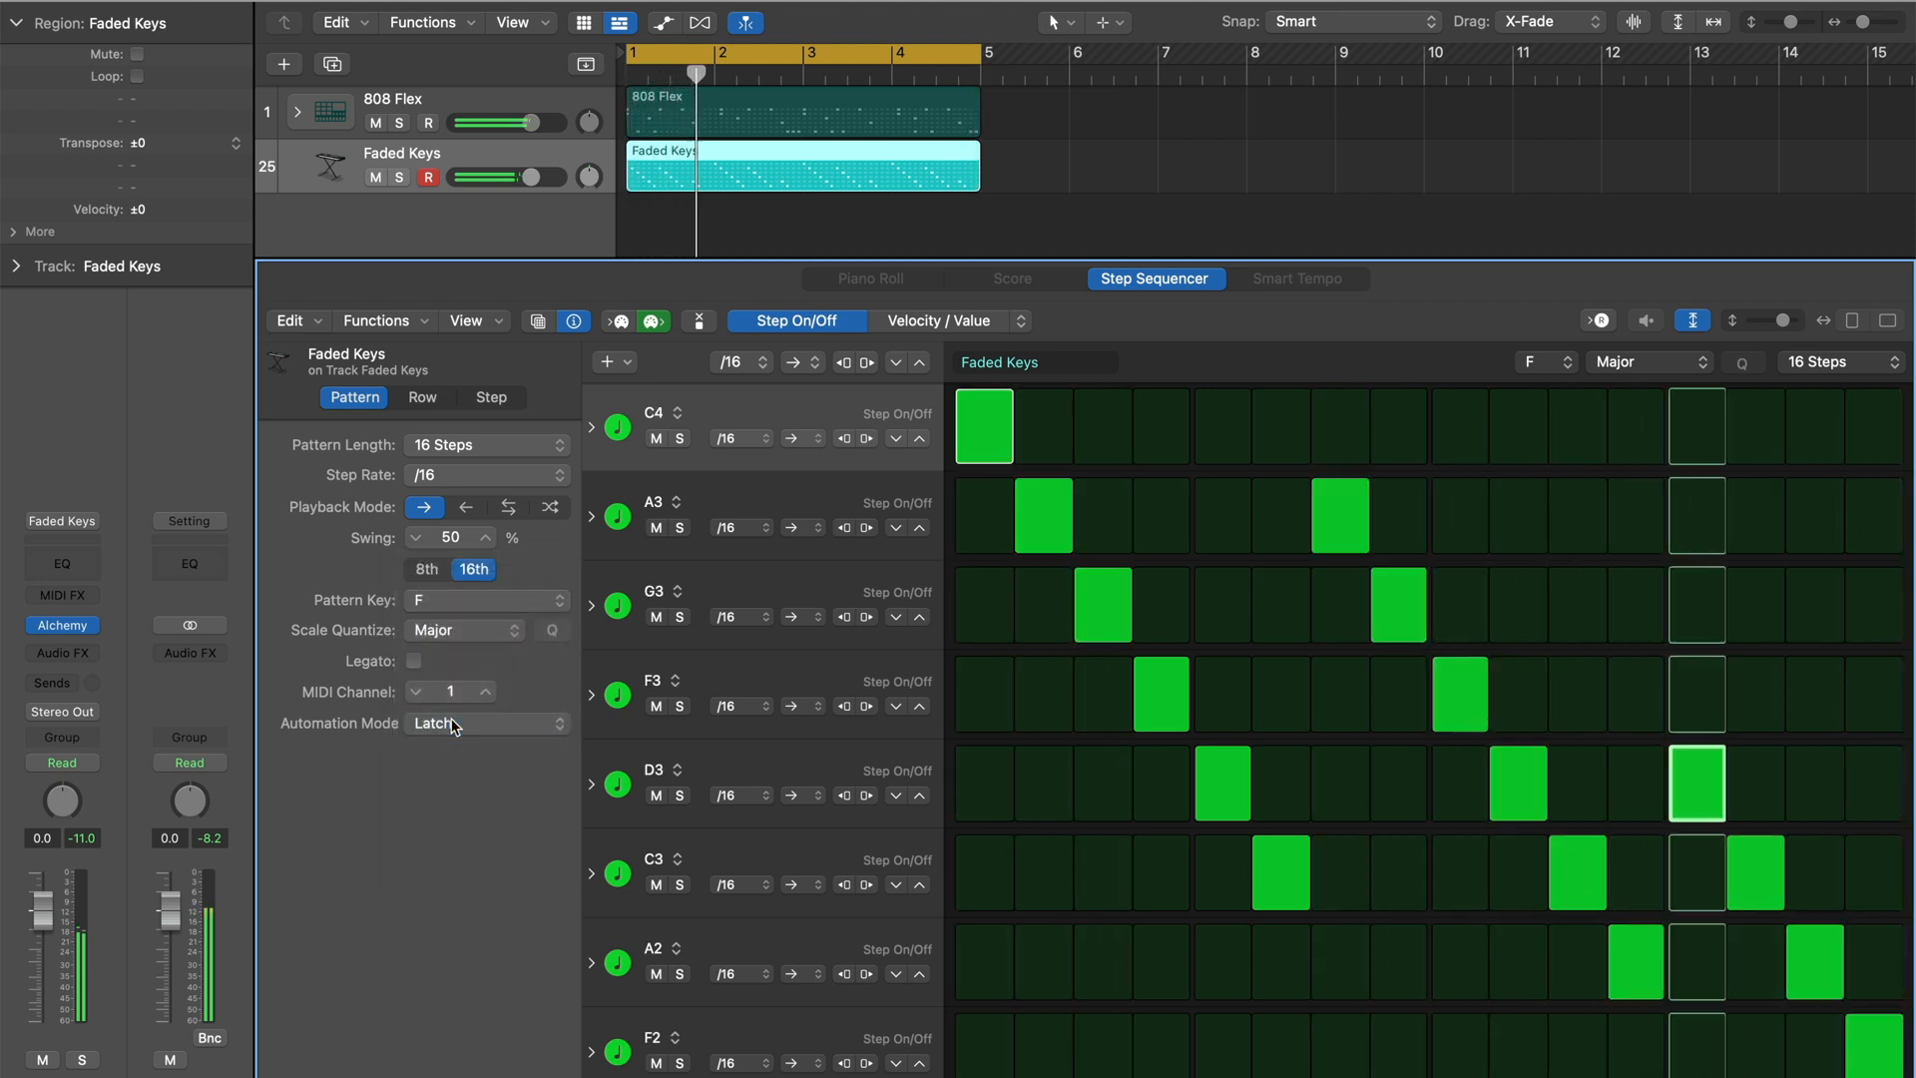
left_click(483, 599)
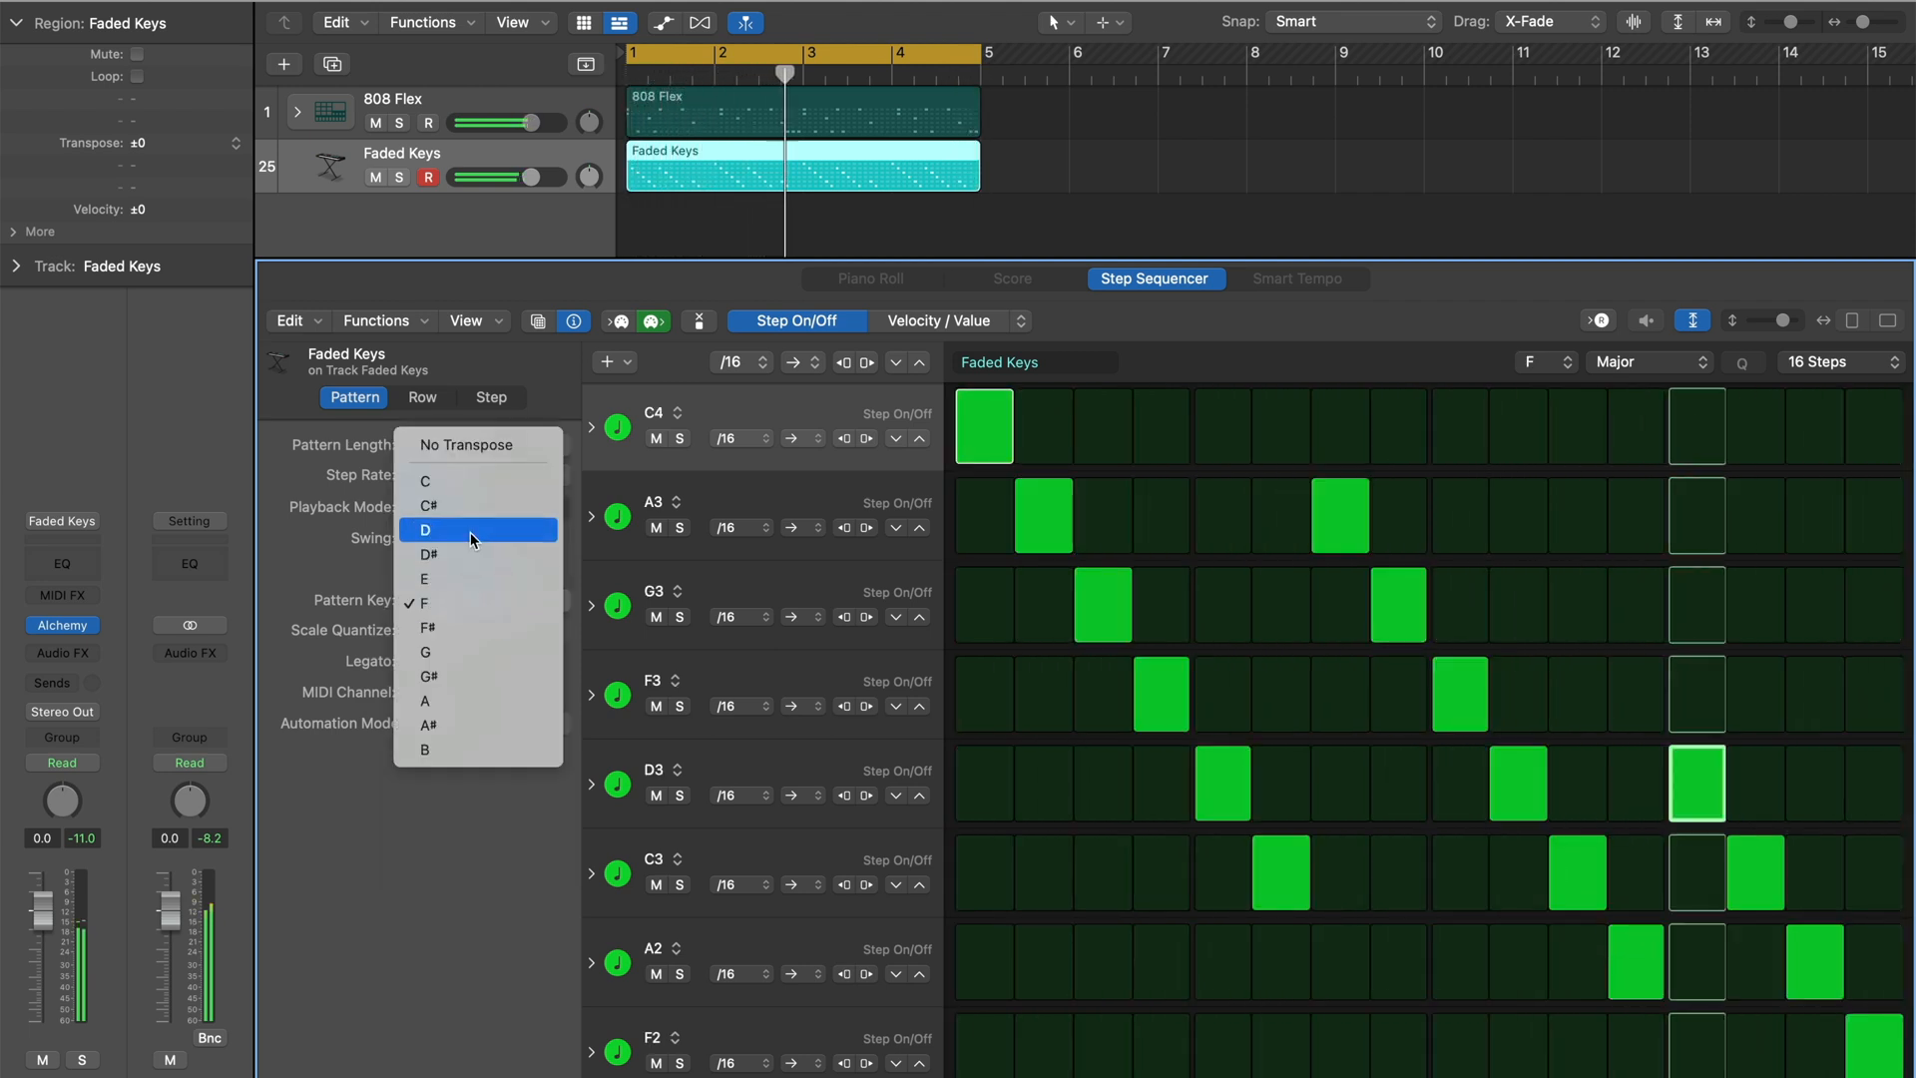
left_click(473, 529)
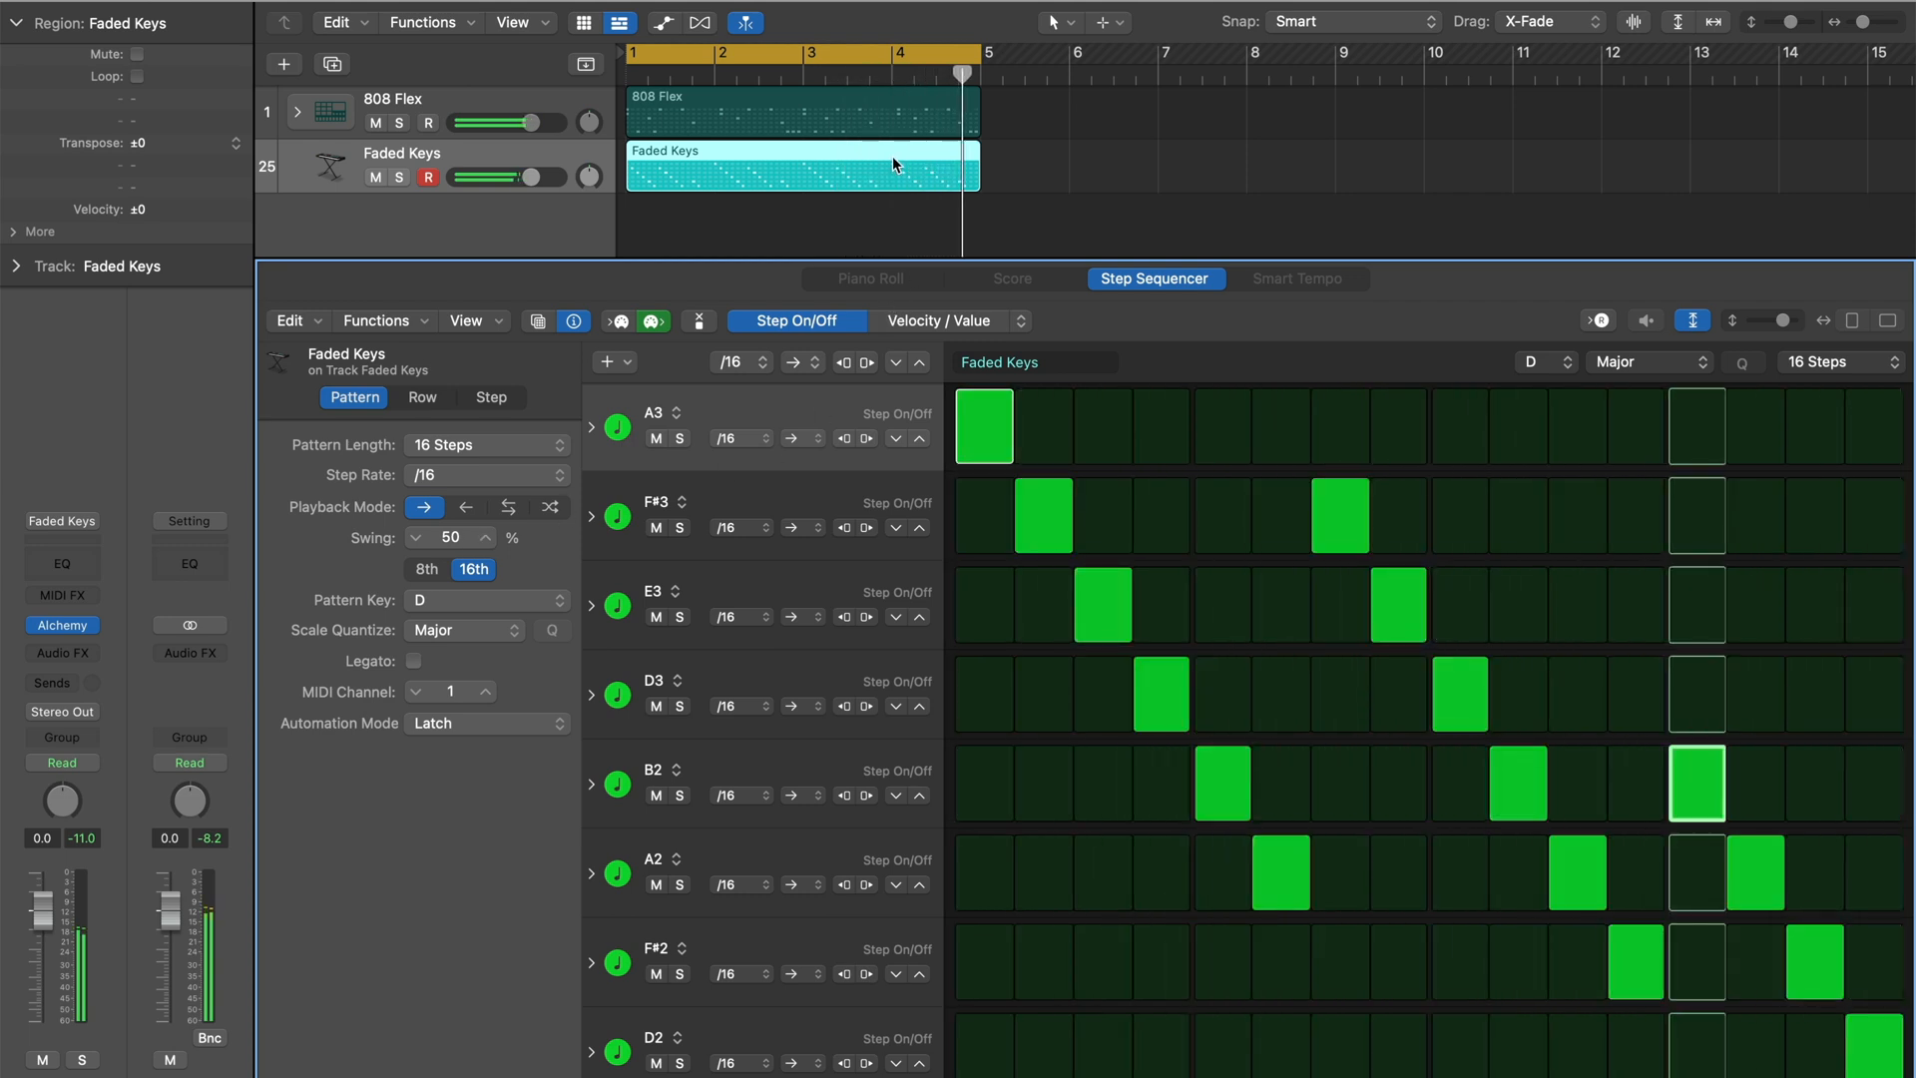
- Copy the Faded Keys region to bar 5 and pick the pattern's step rate
left_click_drag(800, 166, 1168, 166)
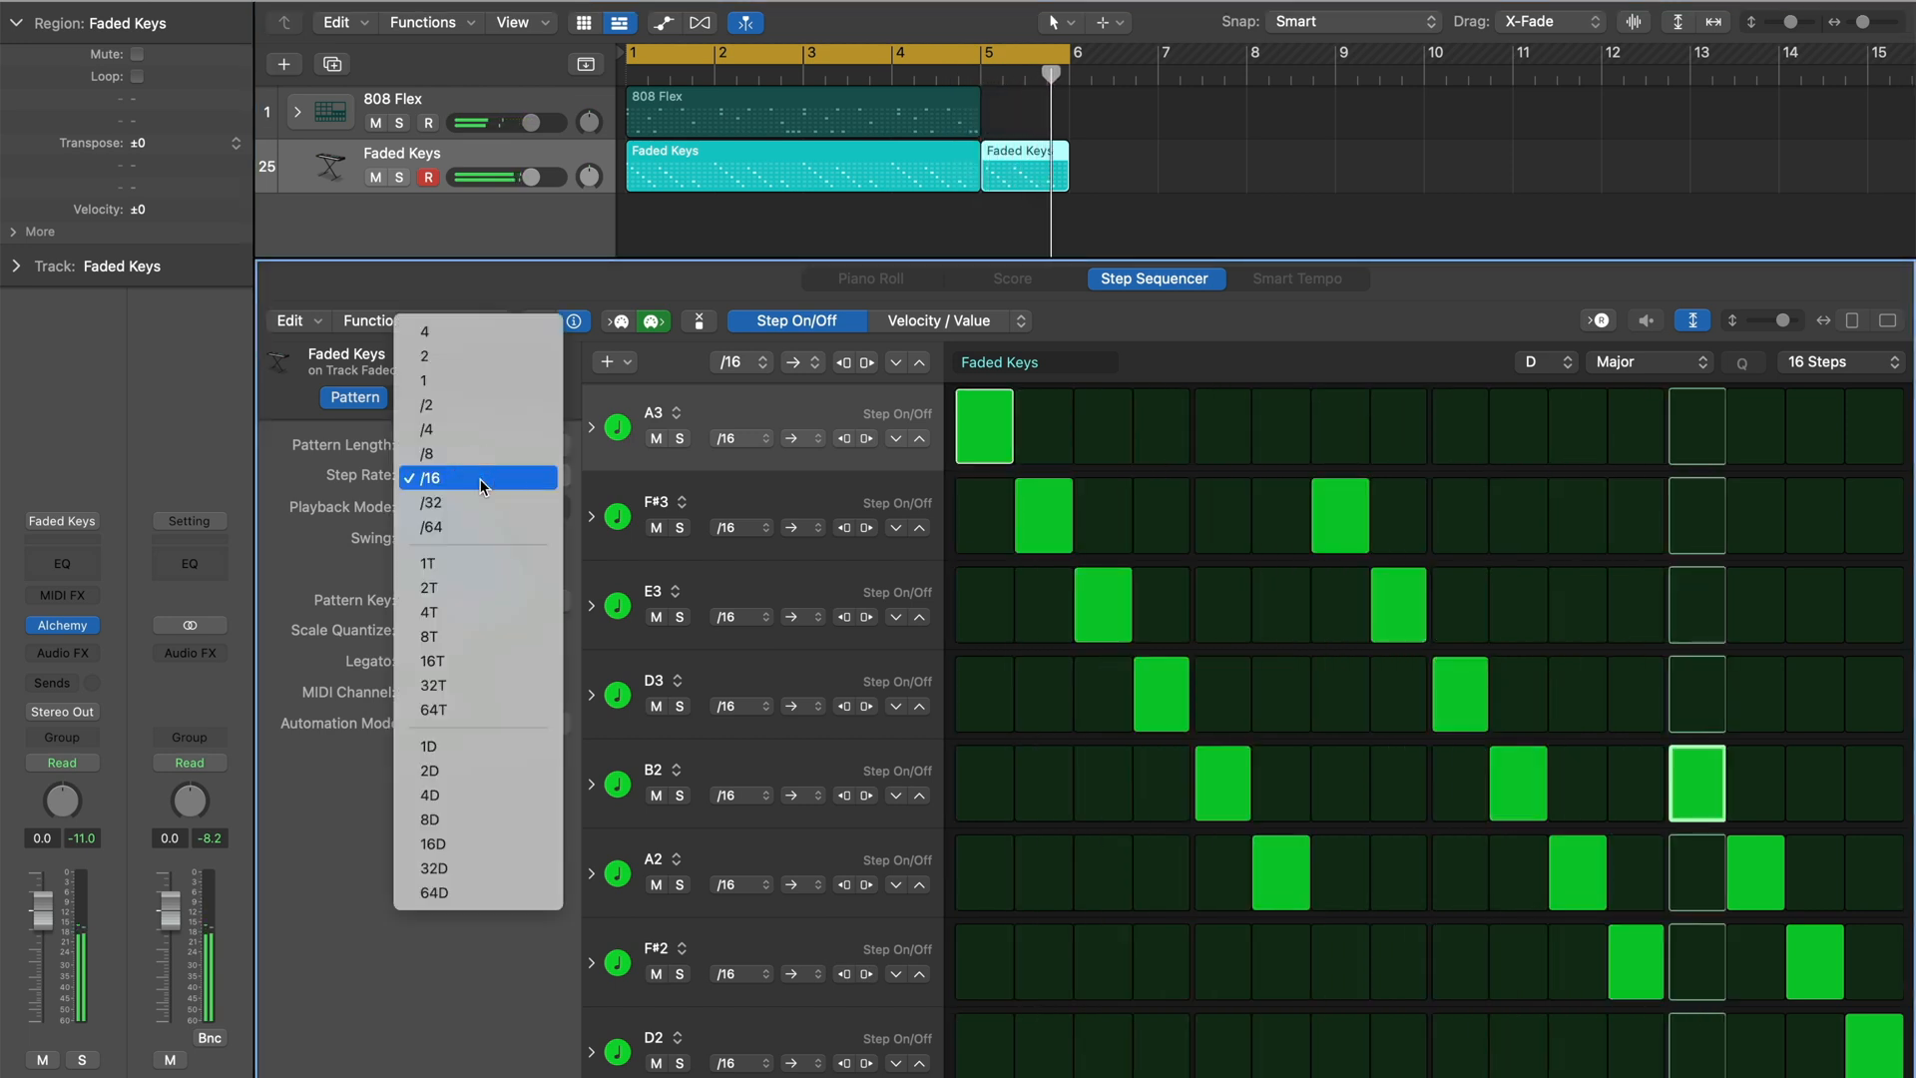
left_click(433, 503)
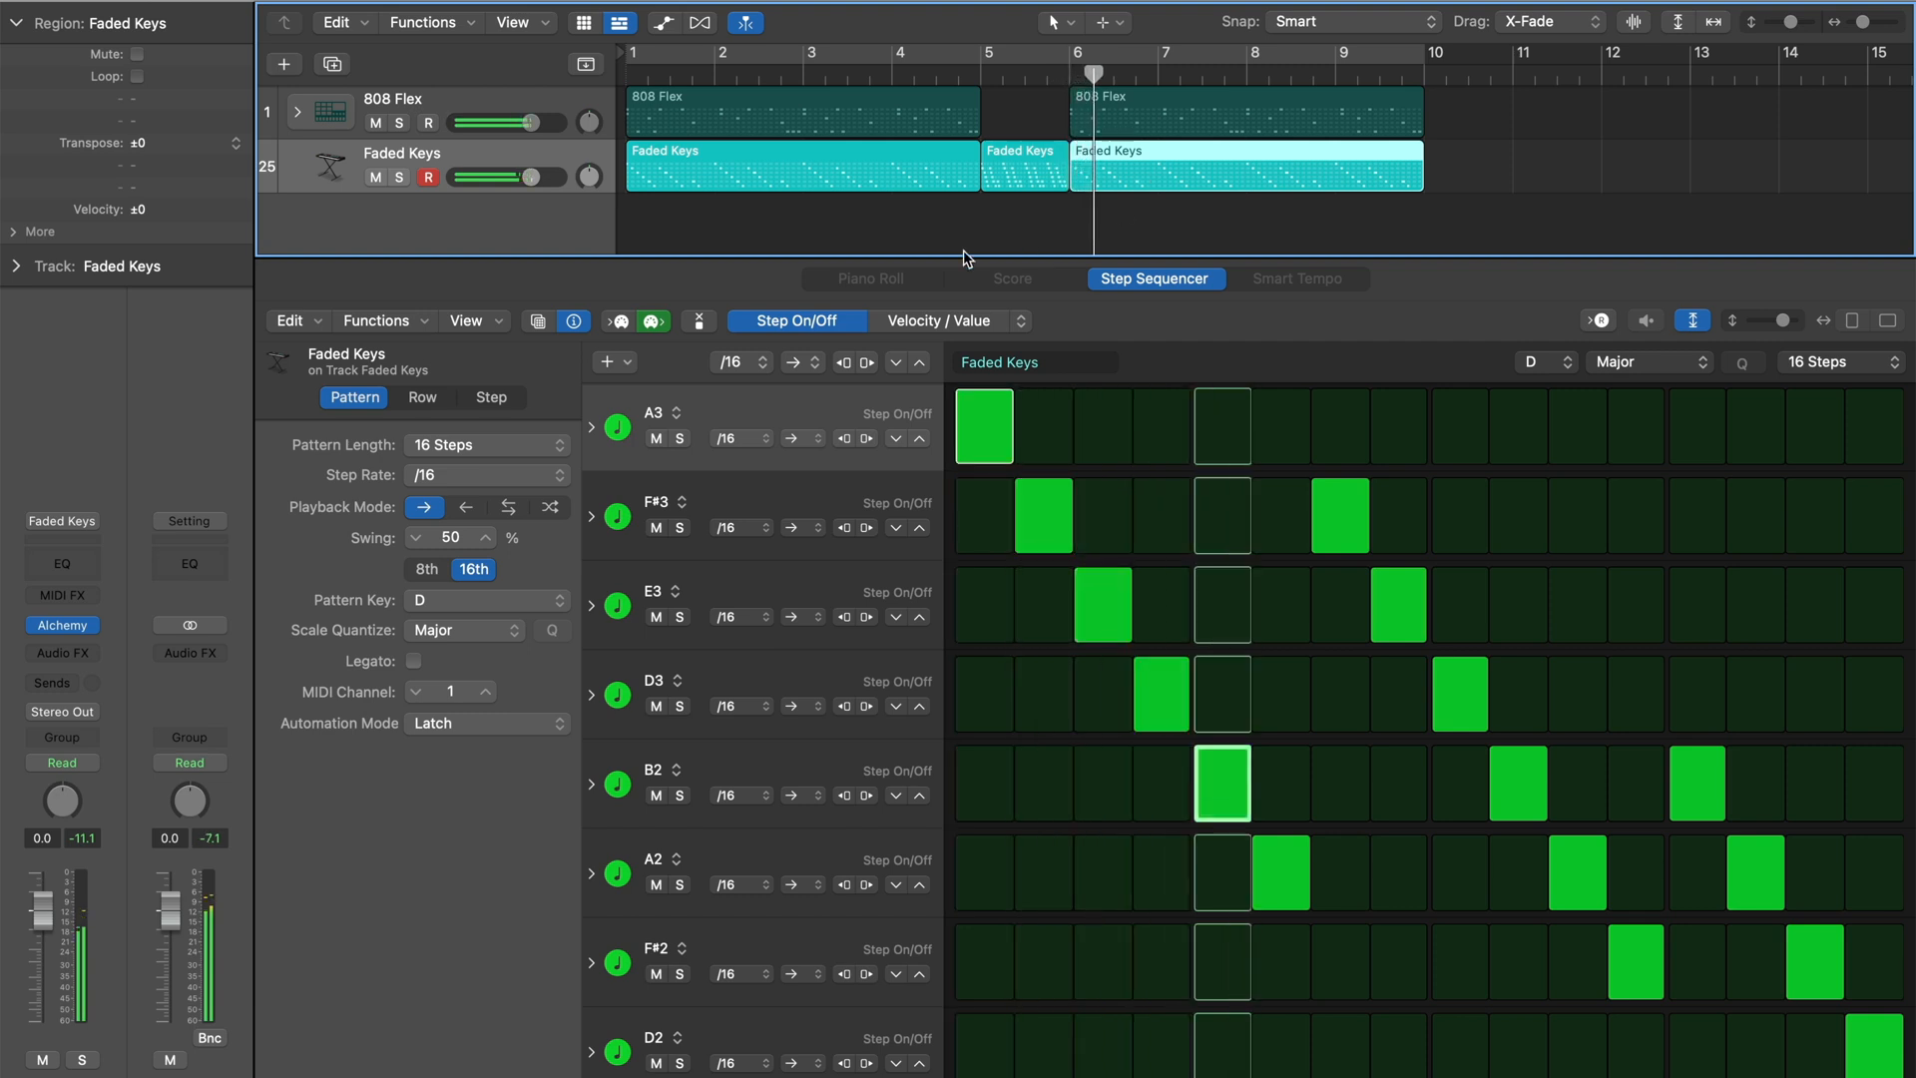
- Set Scale Quantize to Natural Minor, then start adding another track
left_click(485, 628)
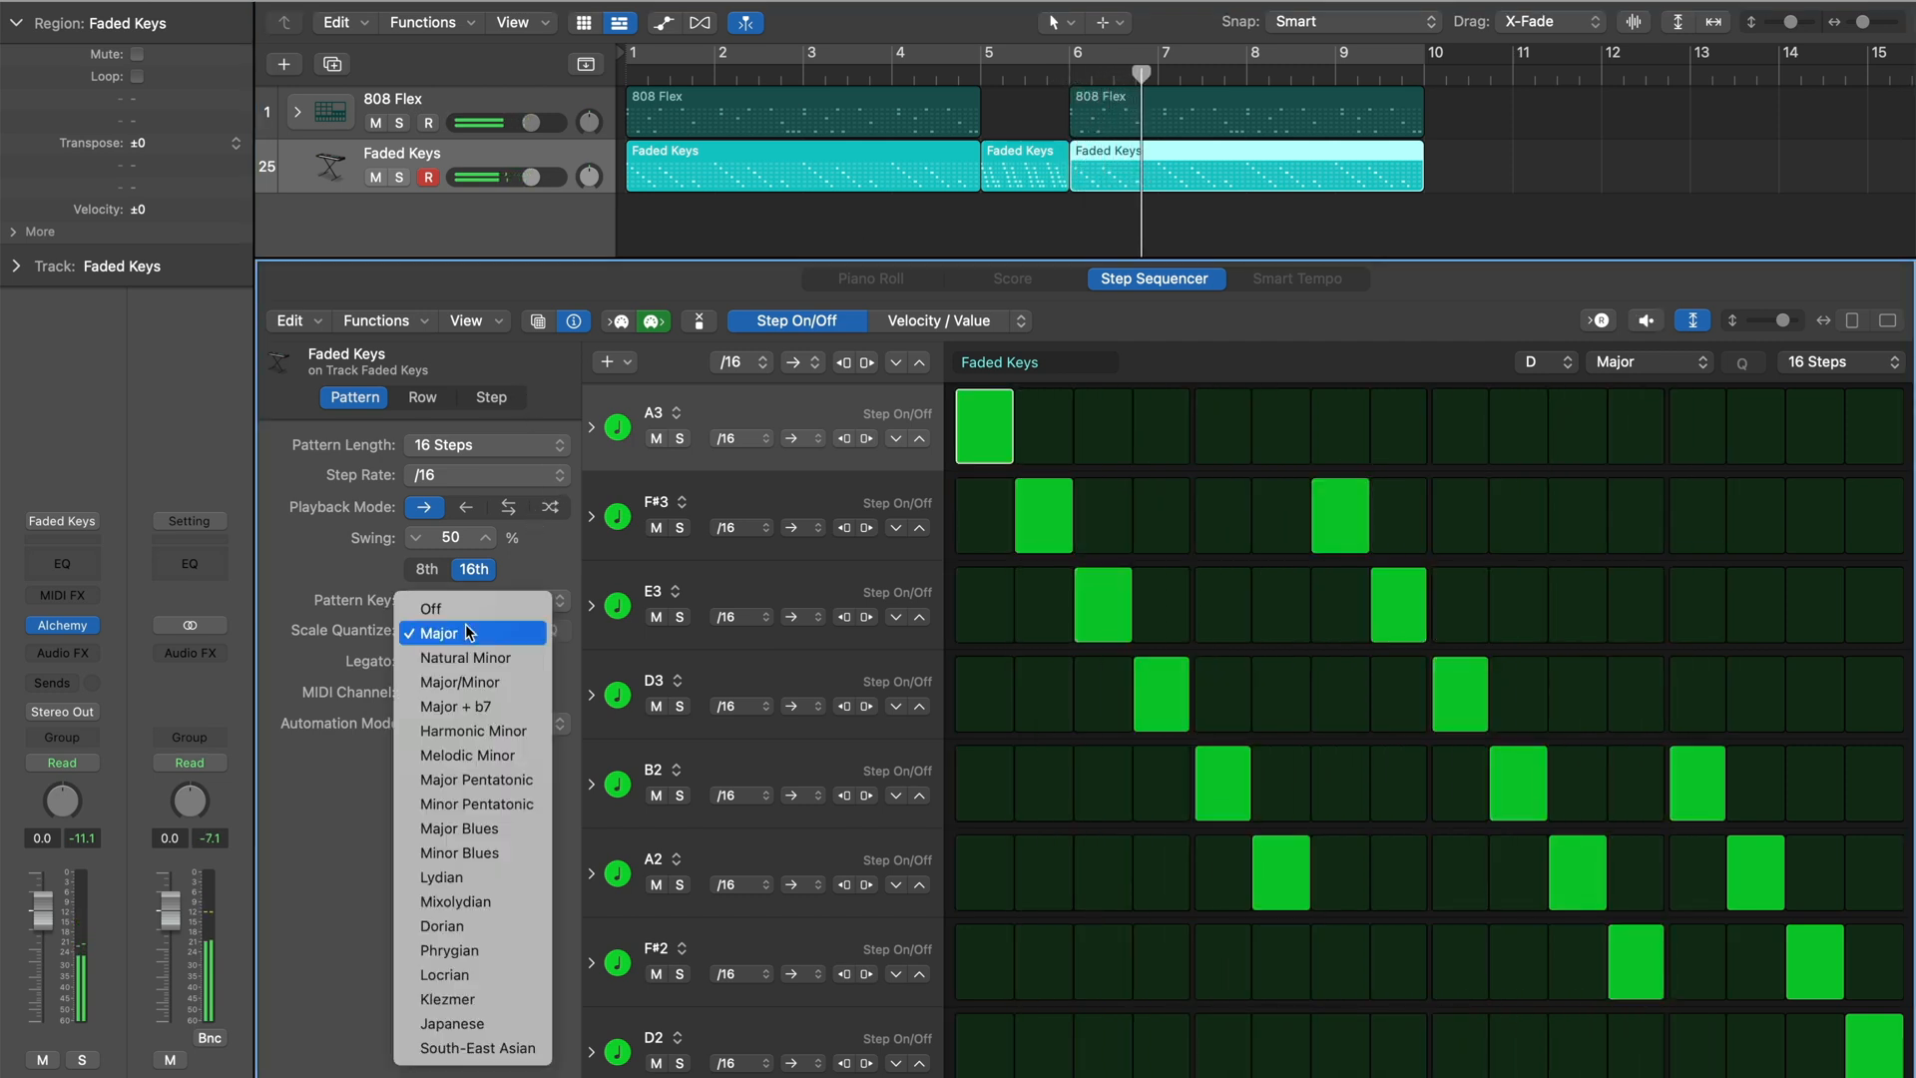
left_click(467, 657)
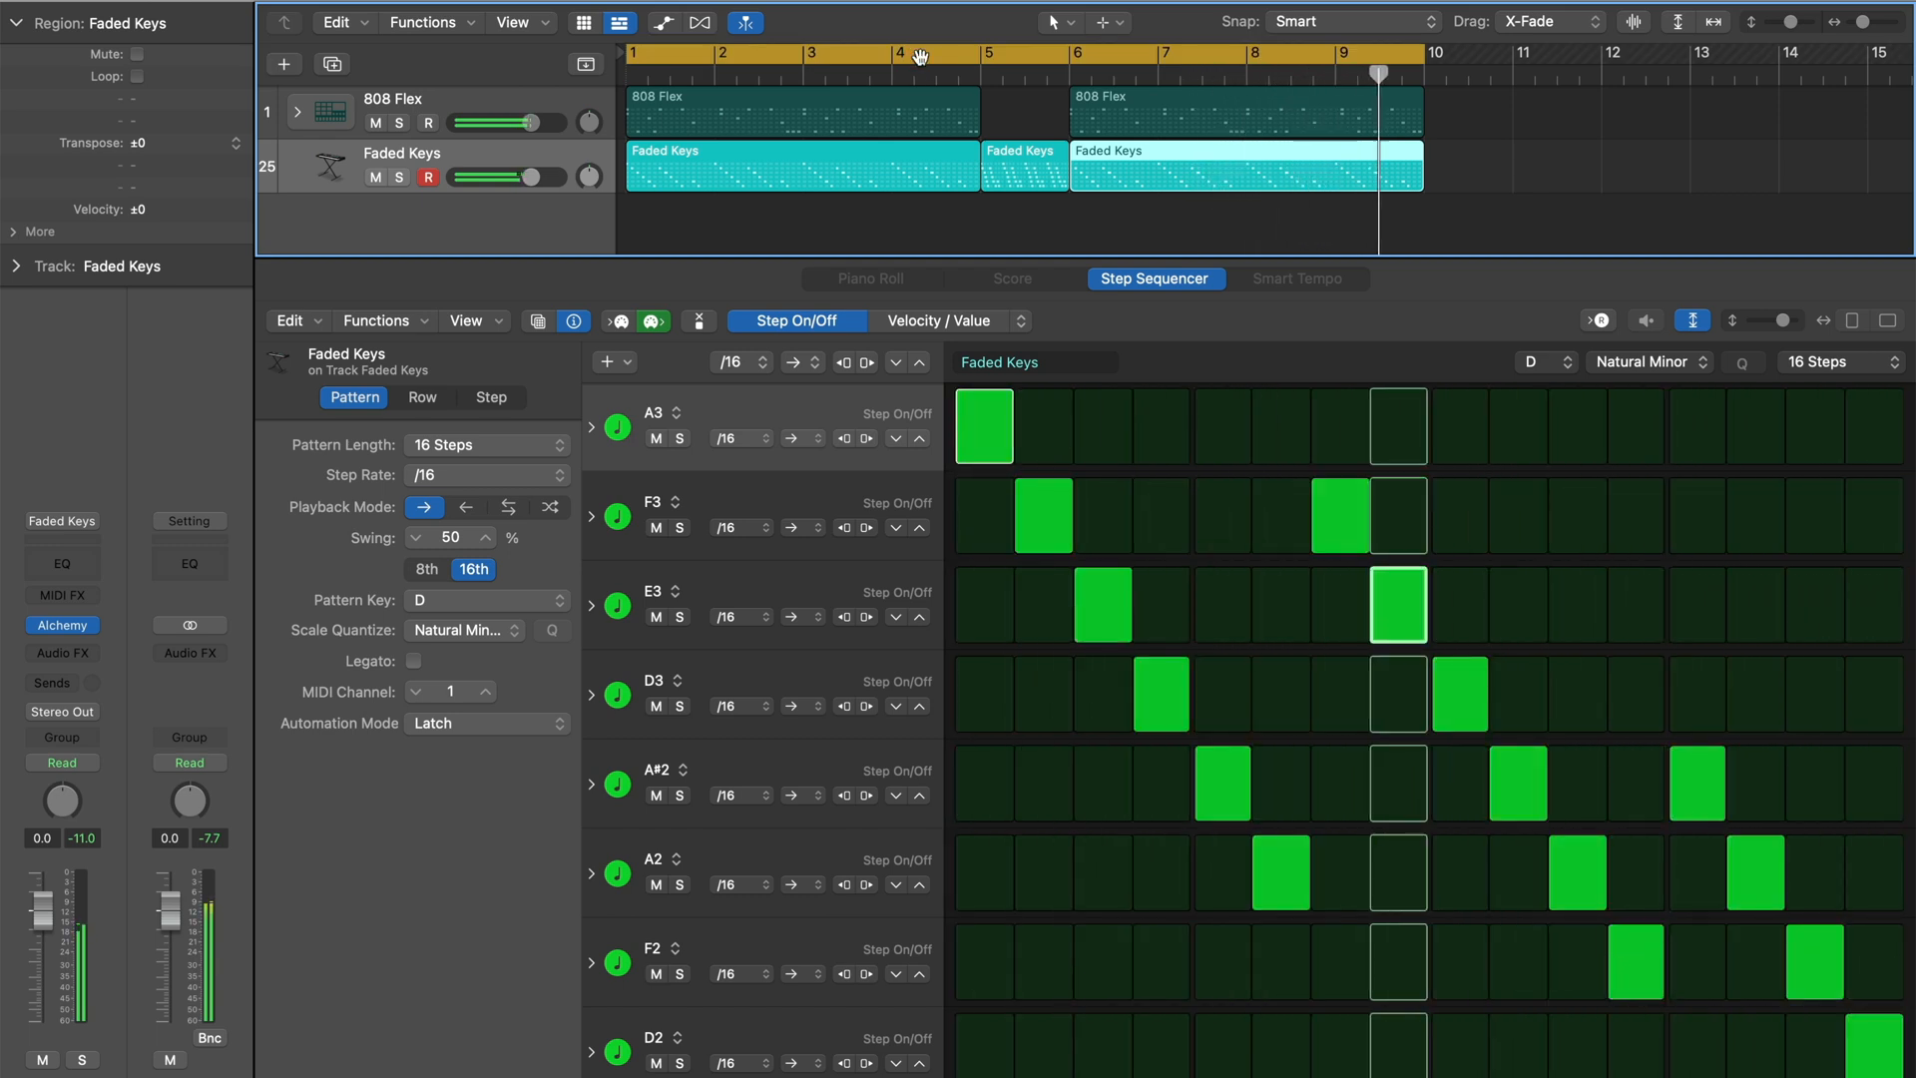
left_click(283, 64)
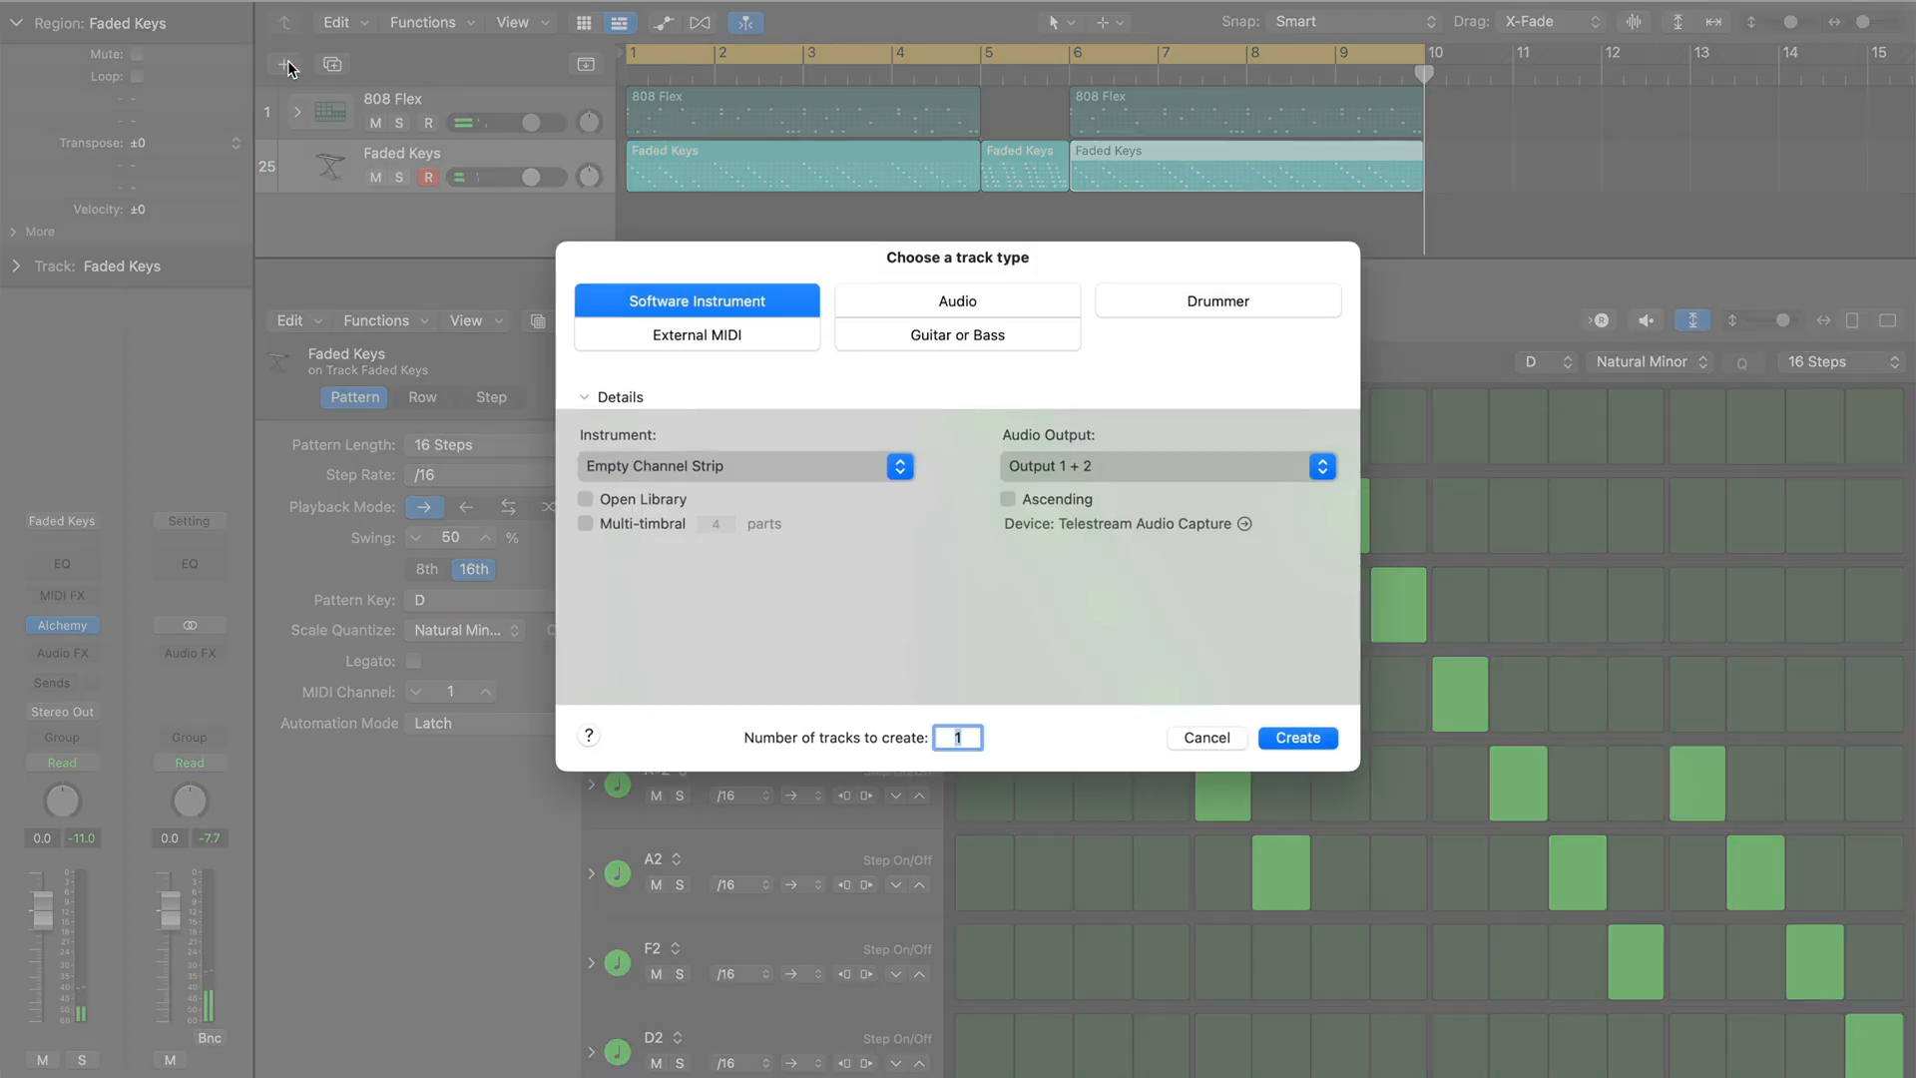
- Create a Thumb Bass instrument track, load an Off Beat bass pattern and select its second region at bar 6
left_click(1295, 737)
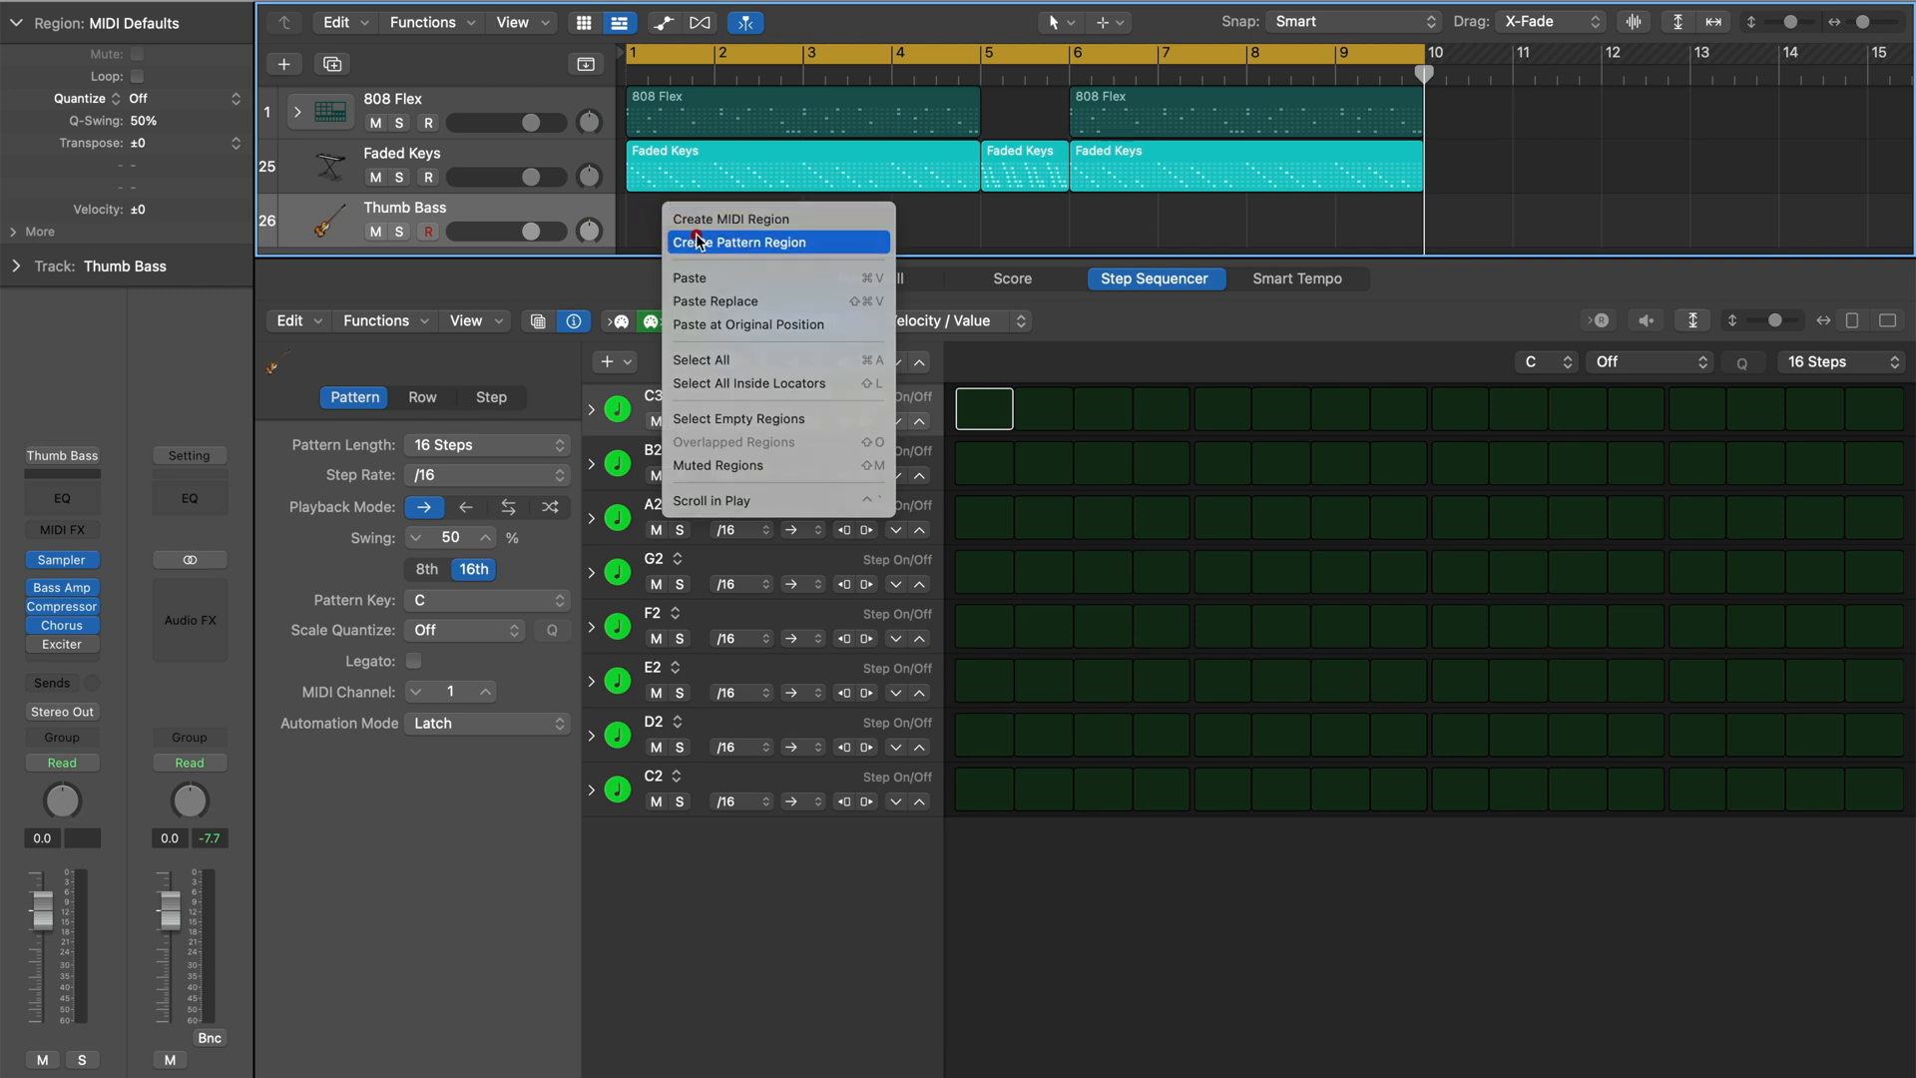
left_click(738, 242)
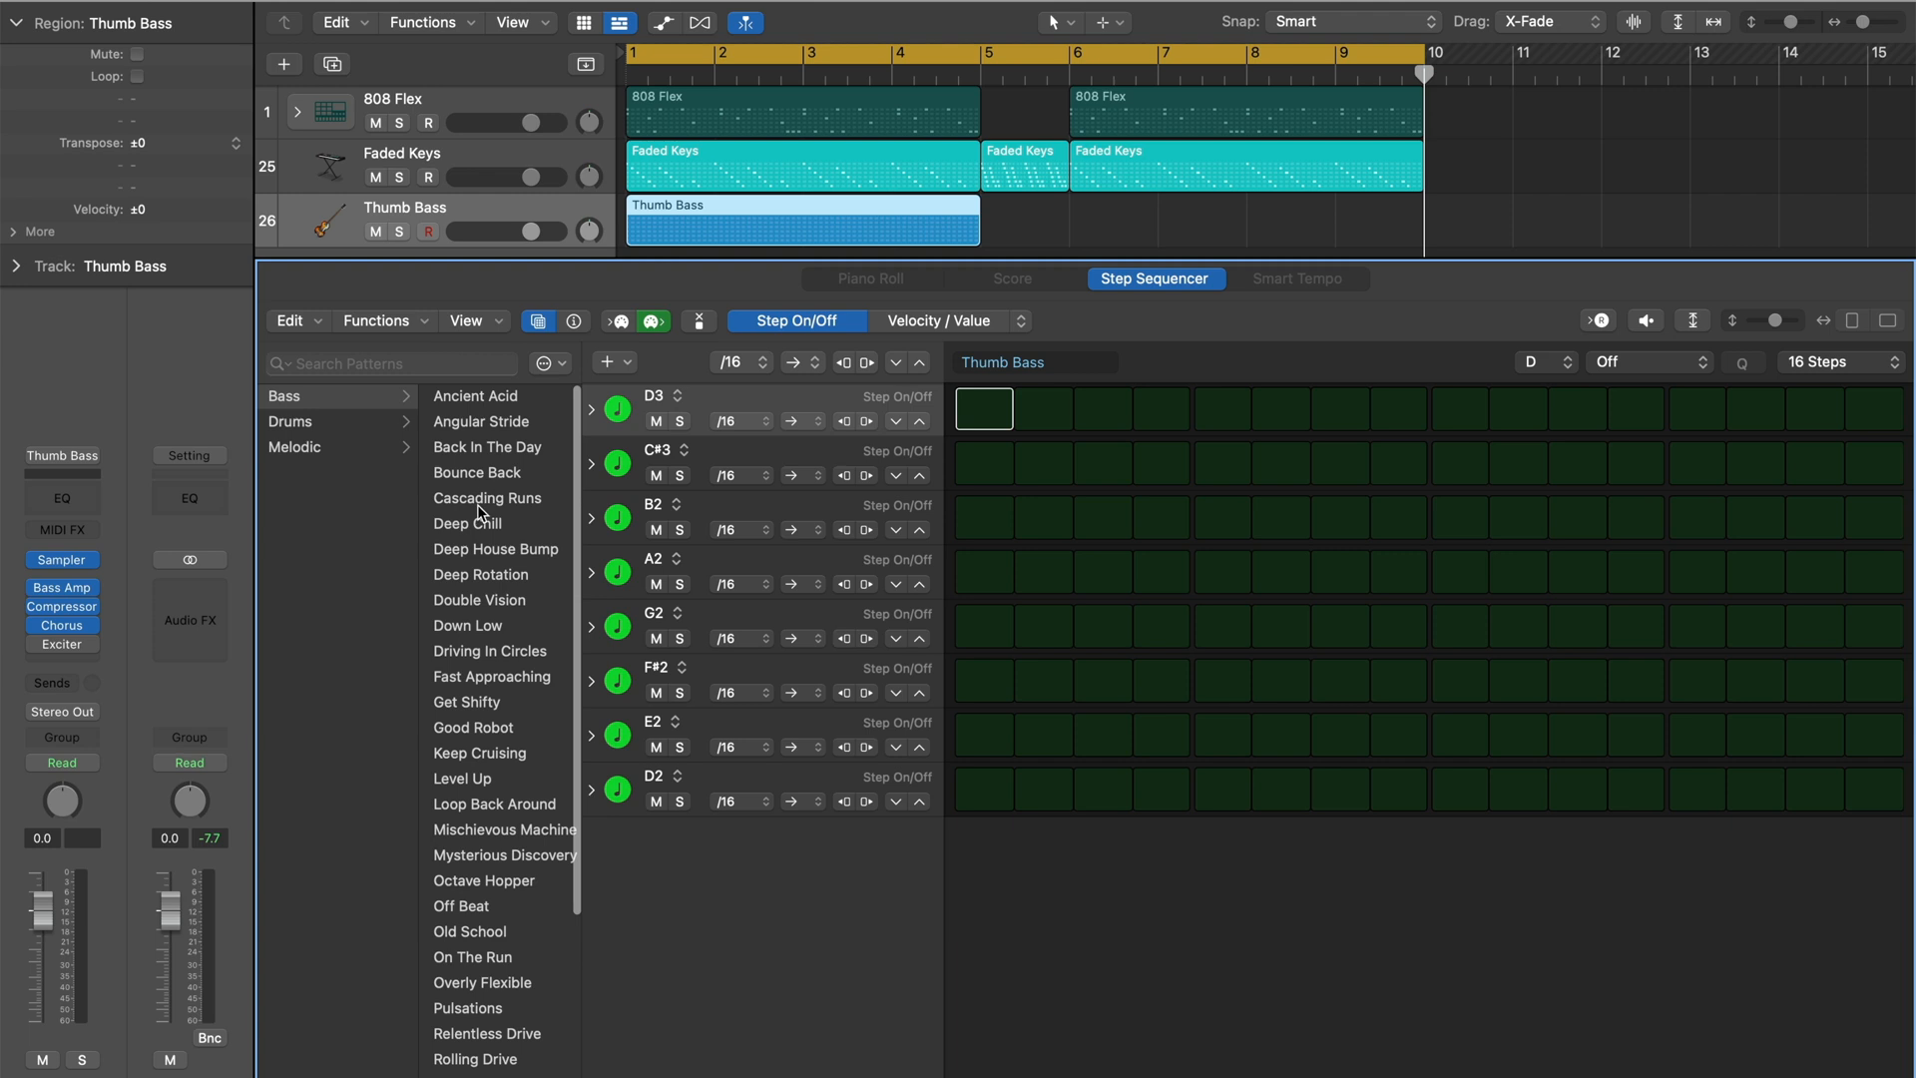
left_click(481, 601)
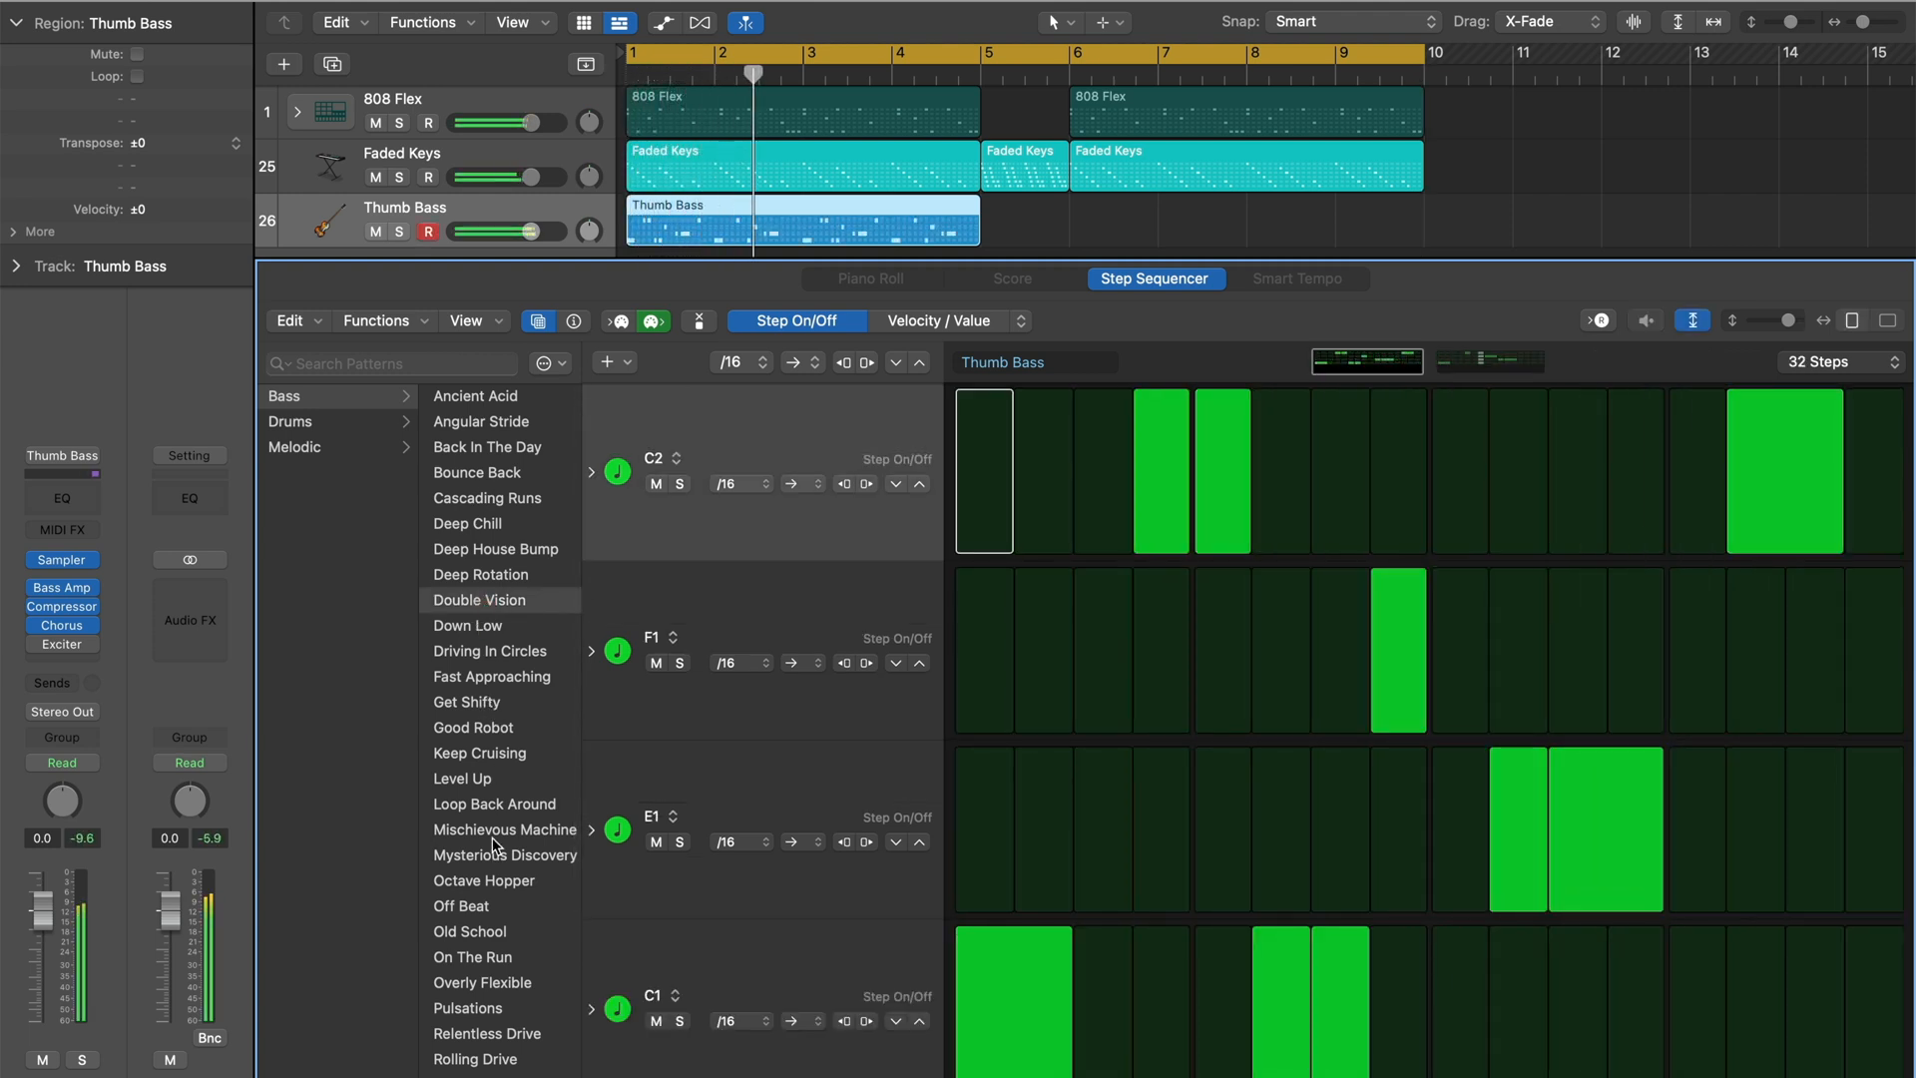
left_click(495, 803)
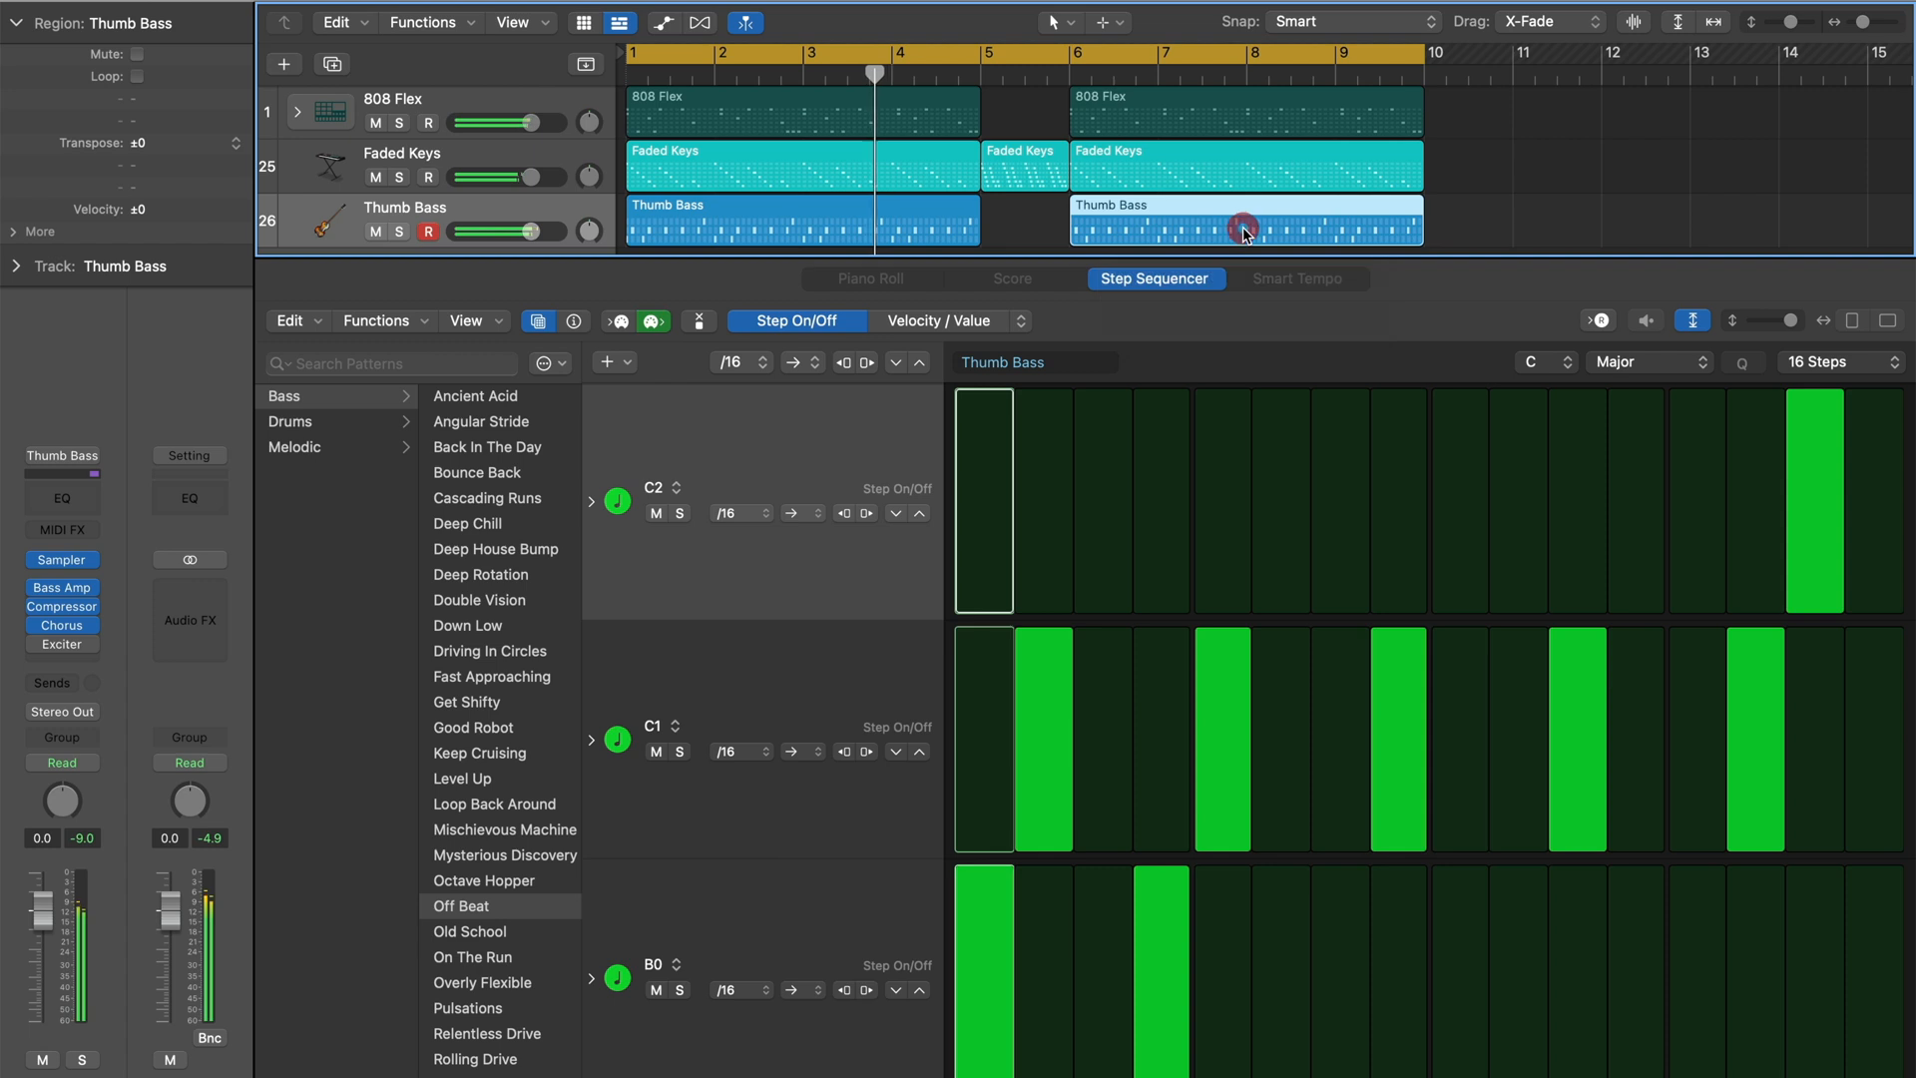
left_click(575, 319)
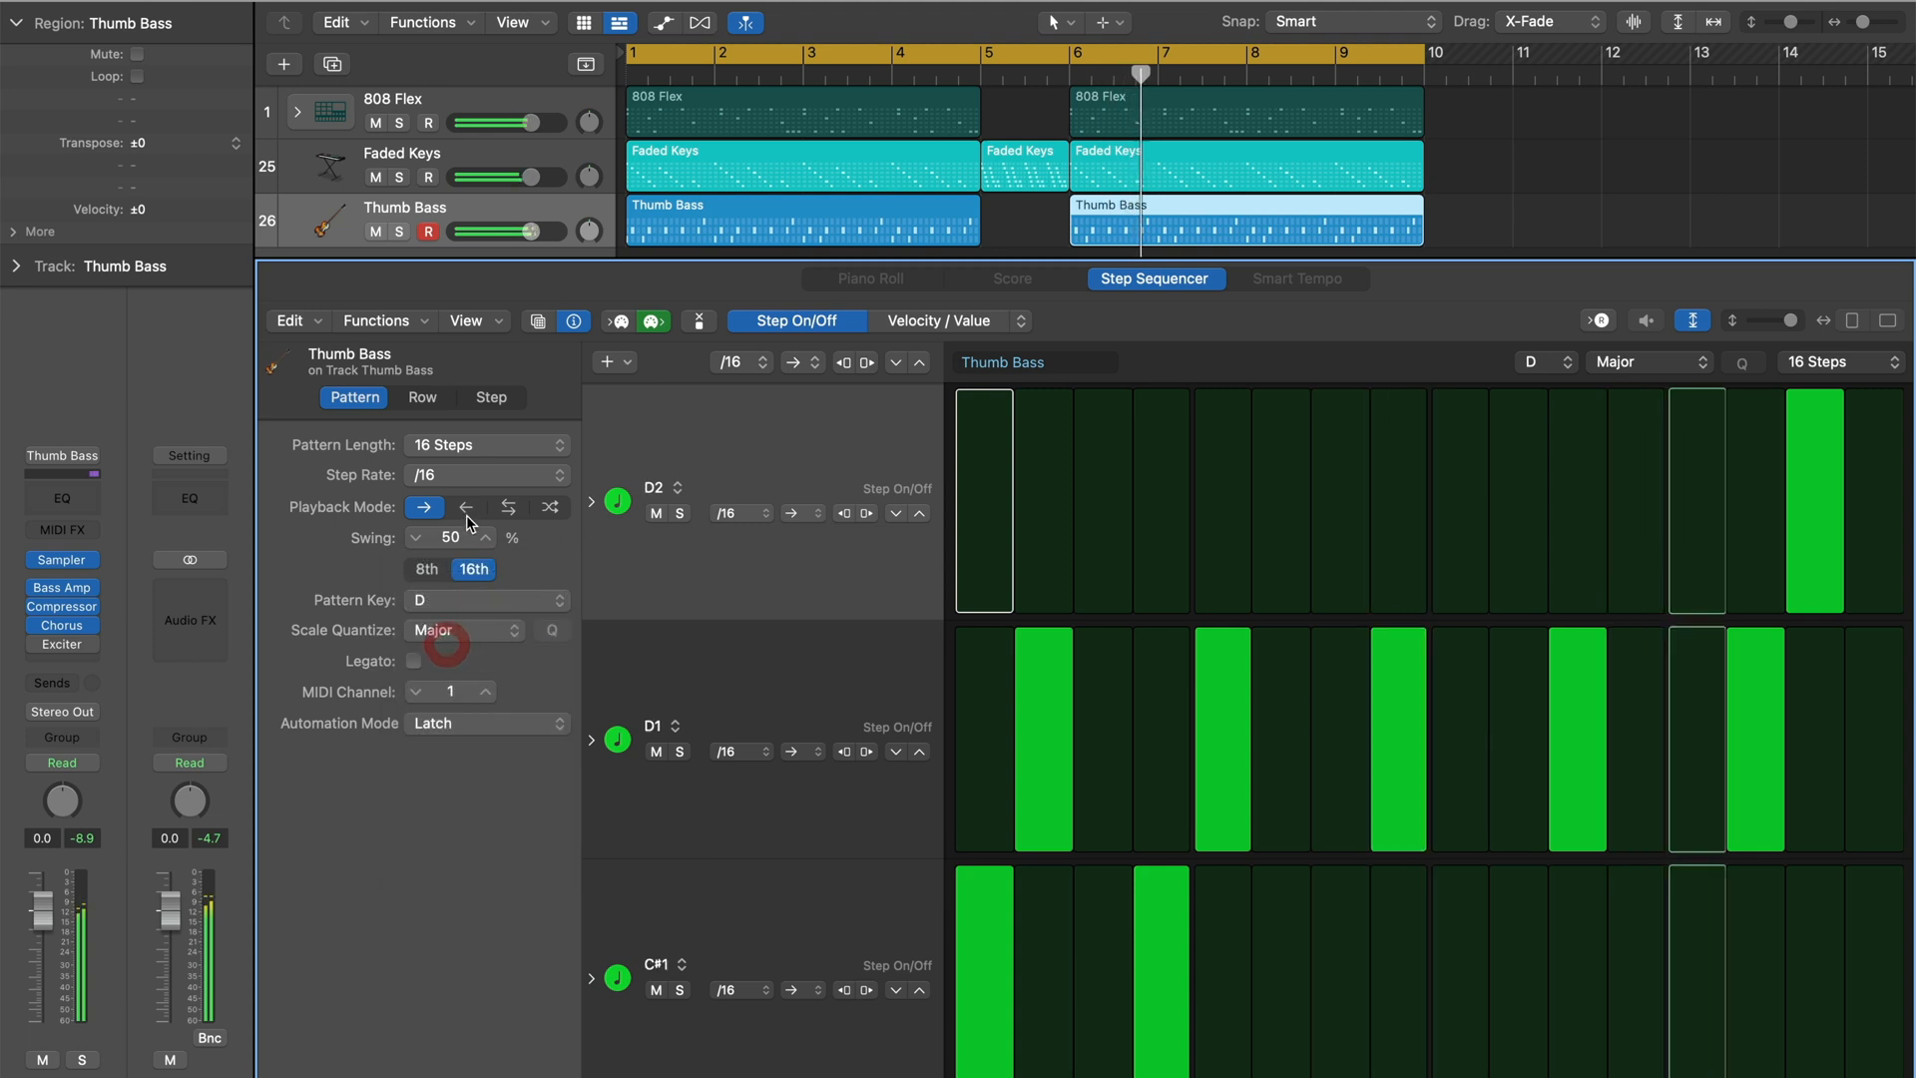
- Quantize the second Thumb Bass pattern to Natural Minor, then load the second 808 Flex region
left_click(485, 629)
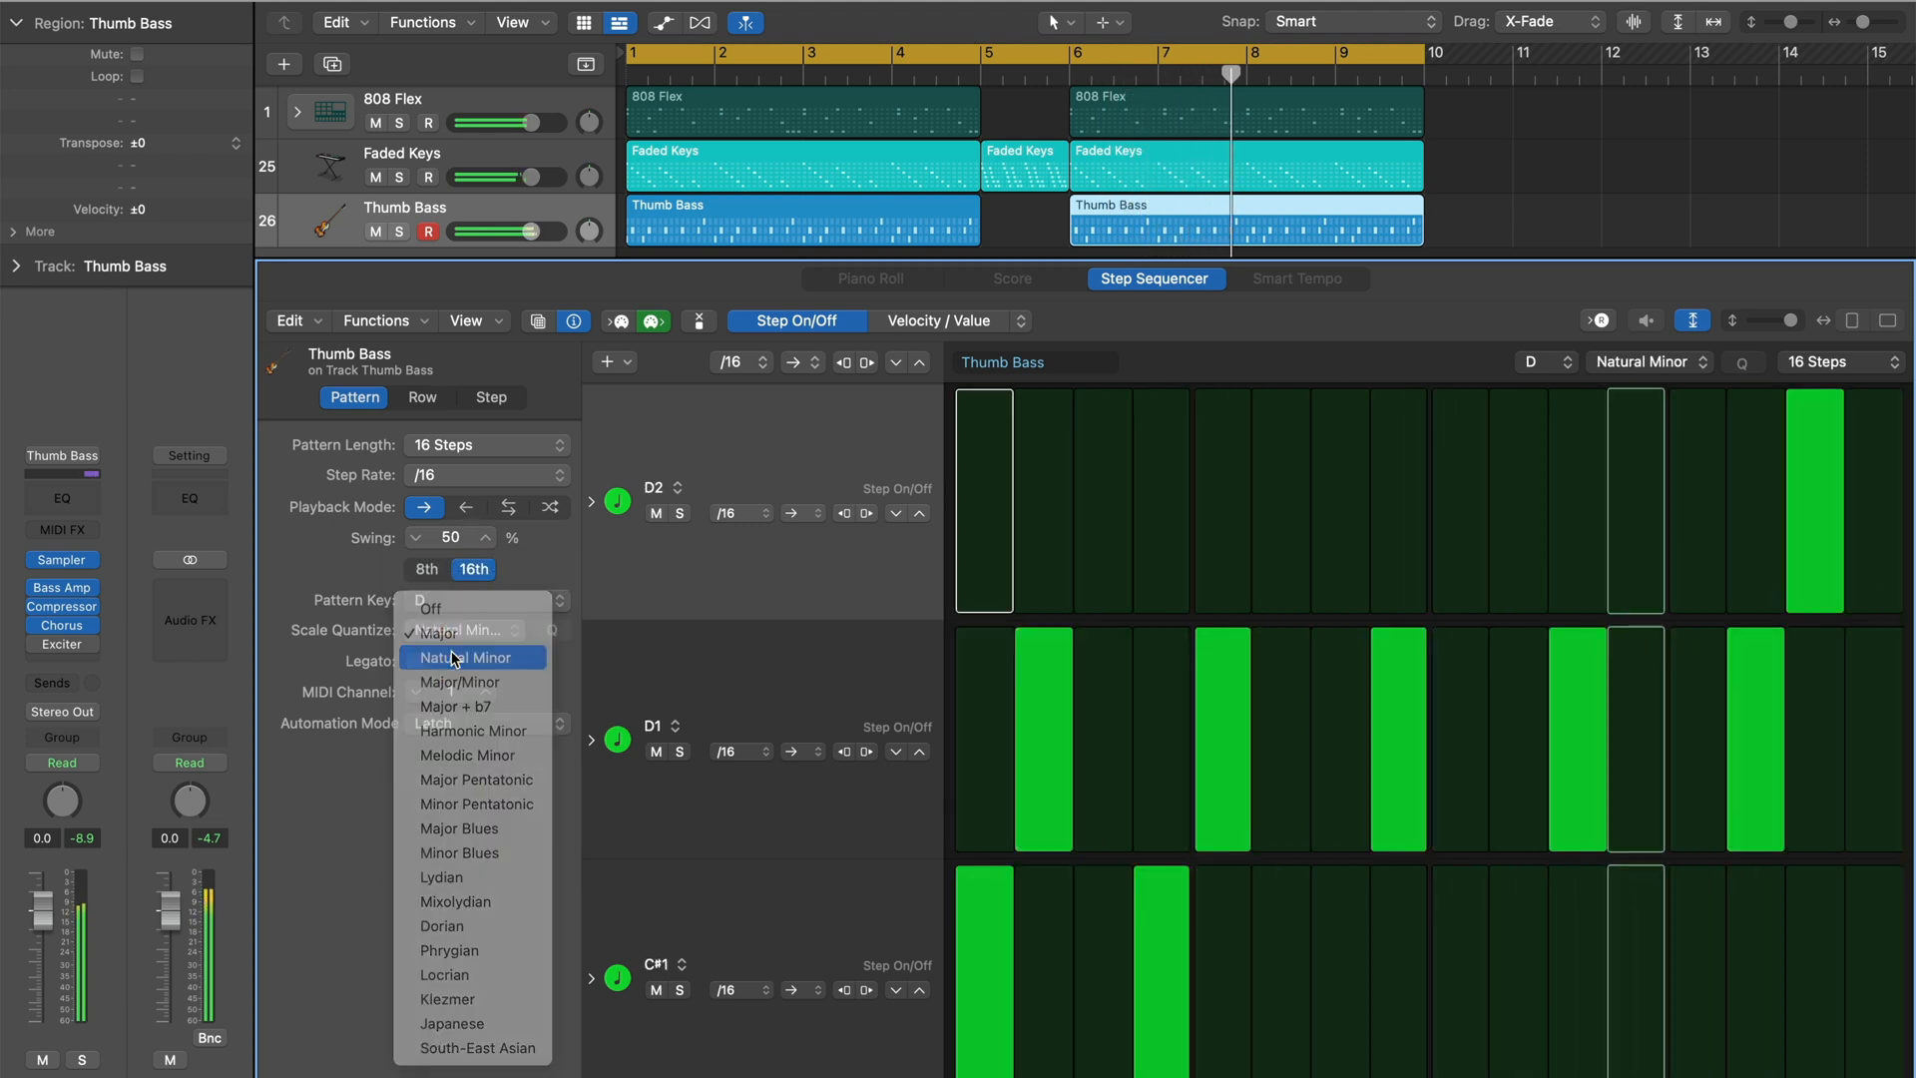
left_click(461, 633)
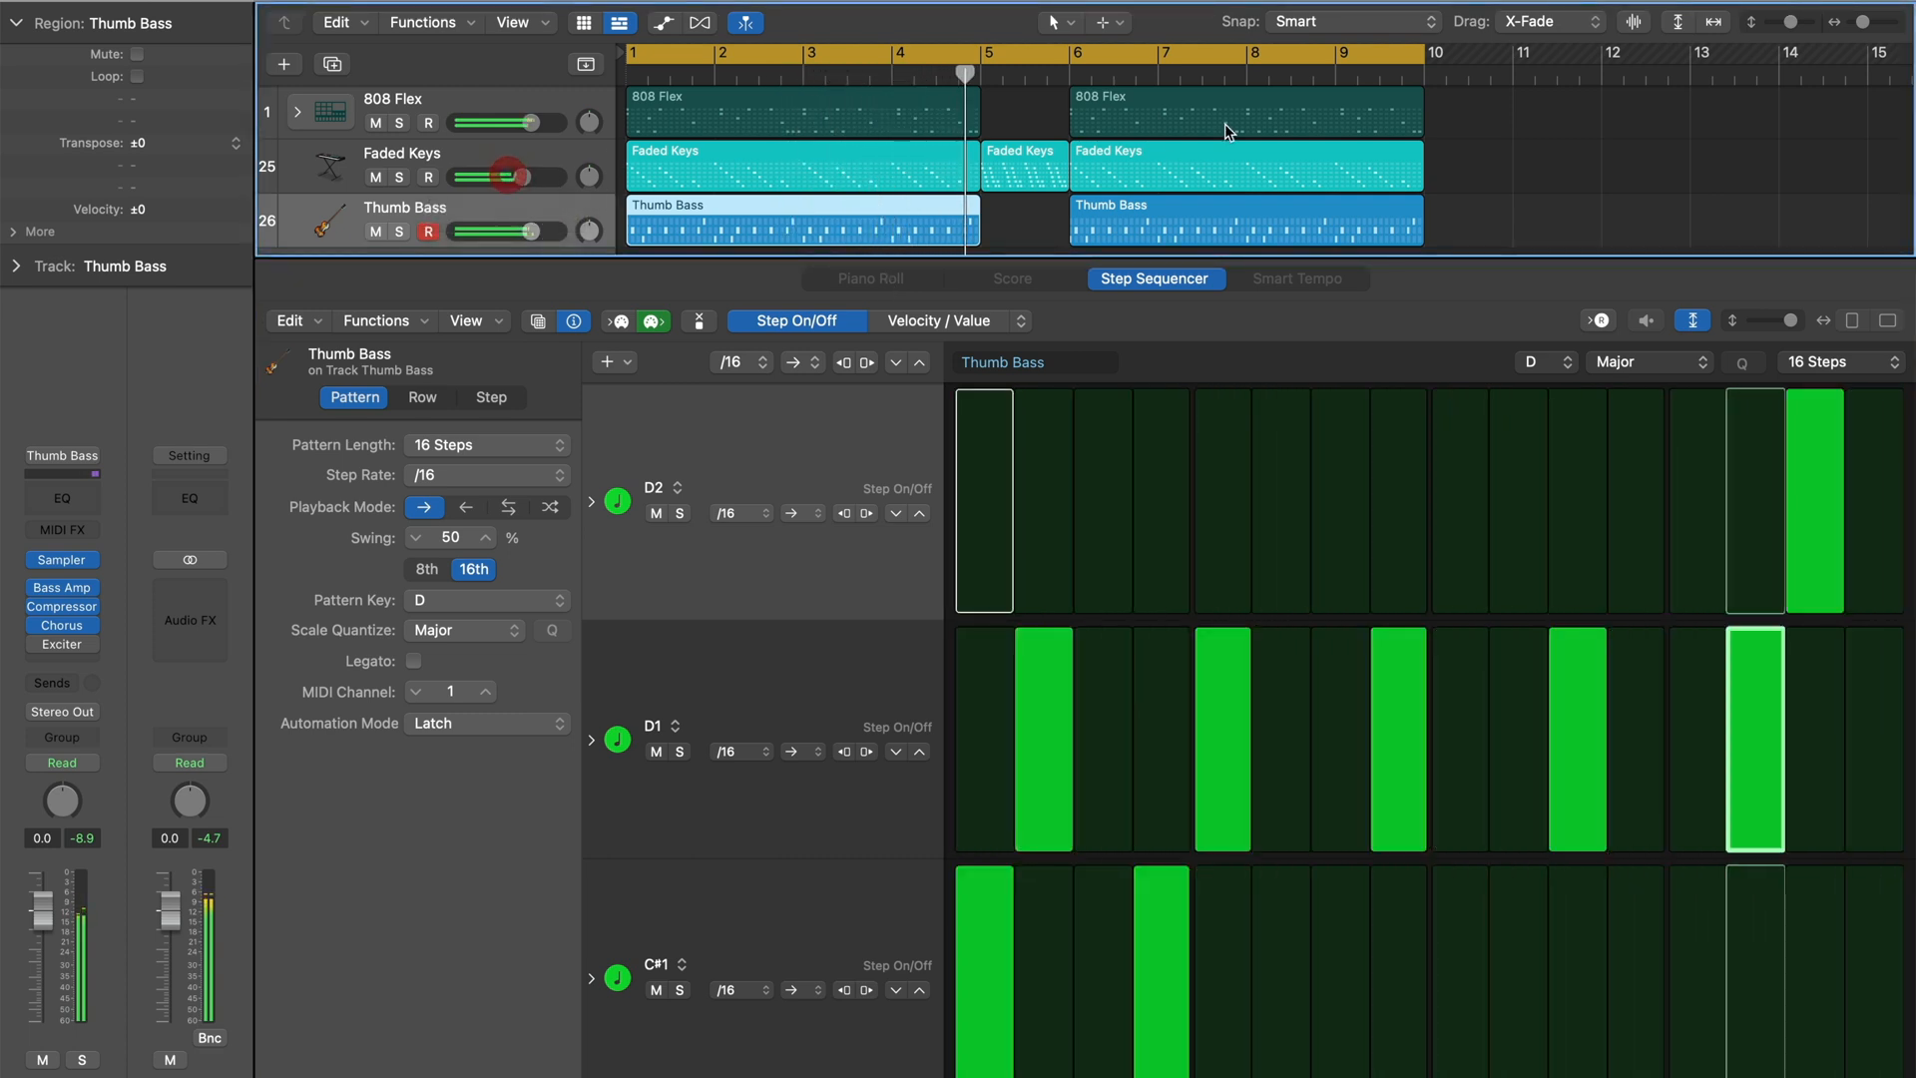
left_click(1244, 112)
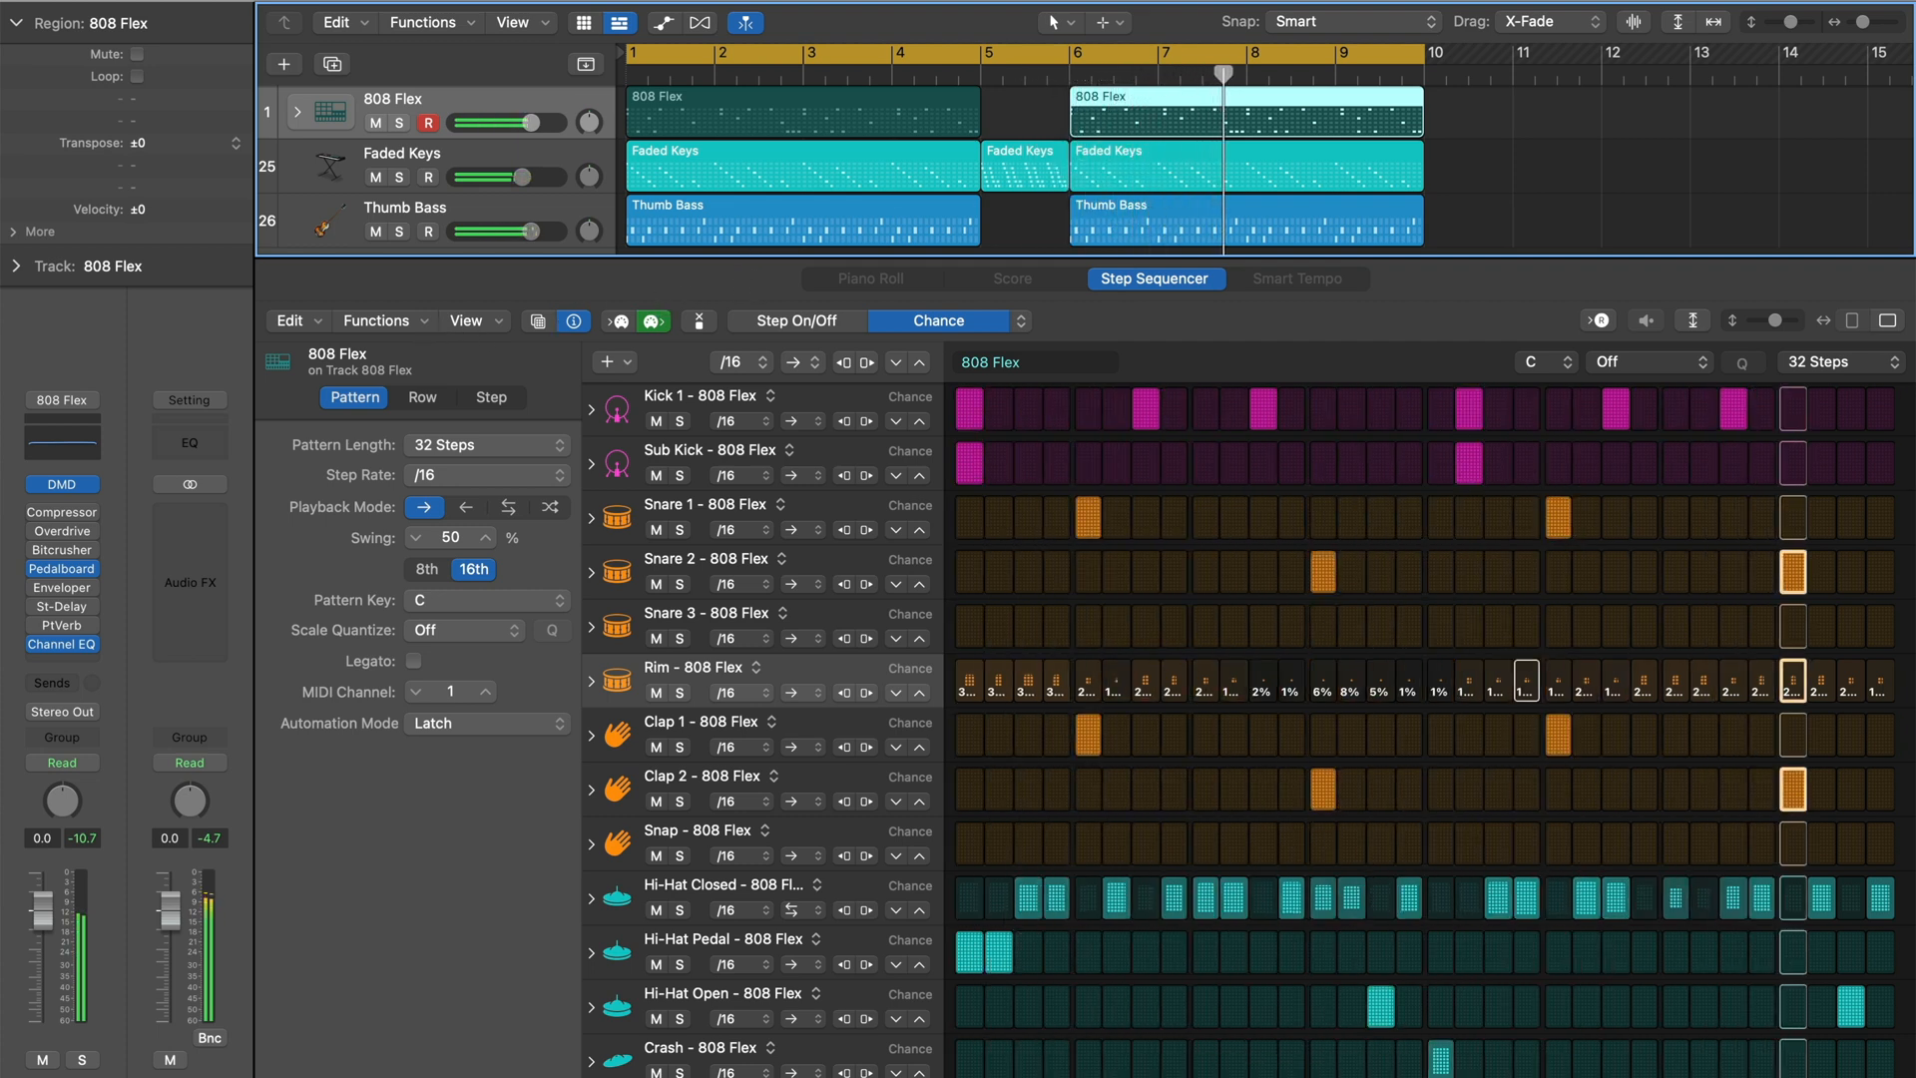
- Browse the Pattern Browser's built-in Drums category for the 808 Flex region
left_click(537, 320)
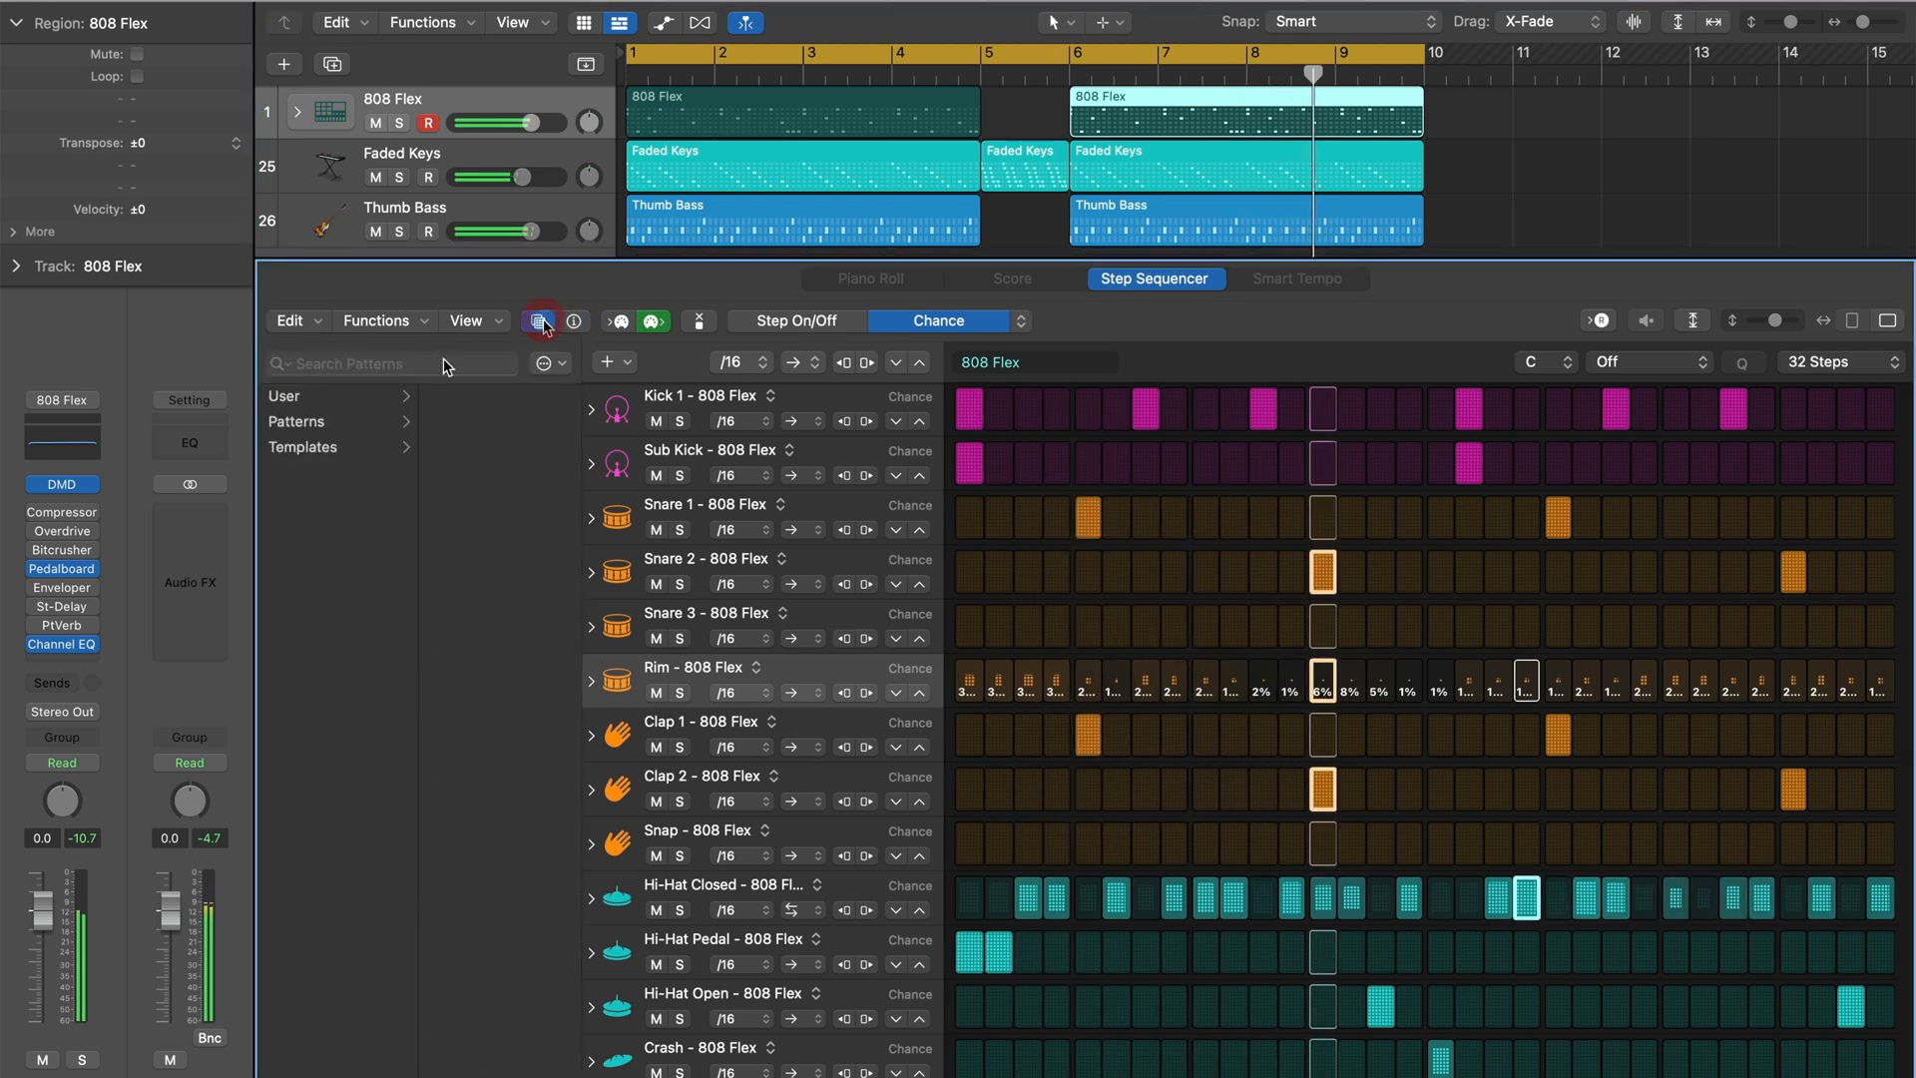
left_click(298, 421)
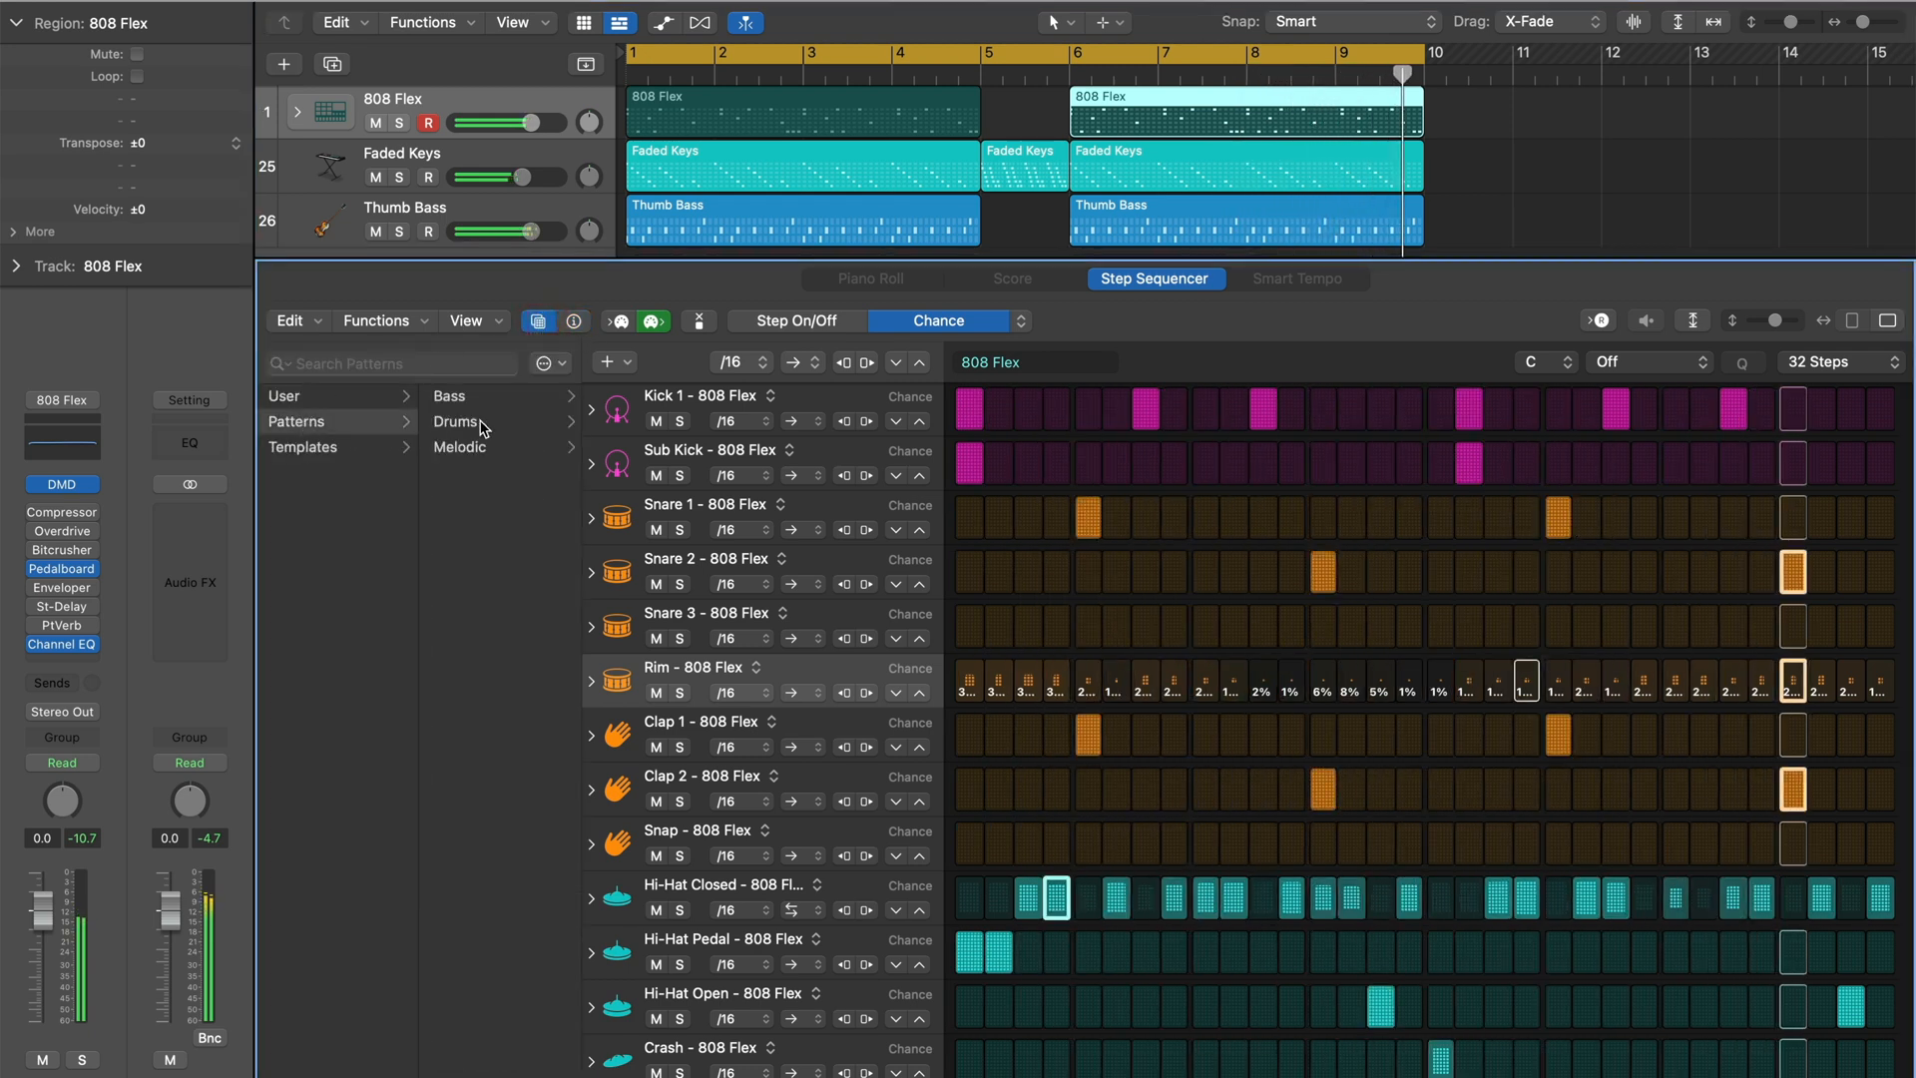
left_click(457, 421)
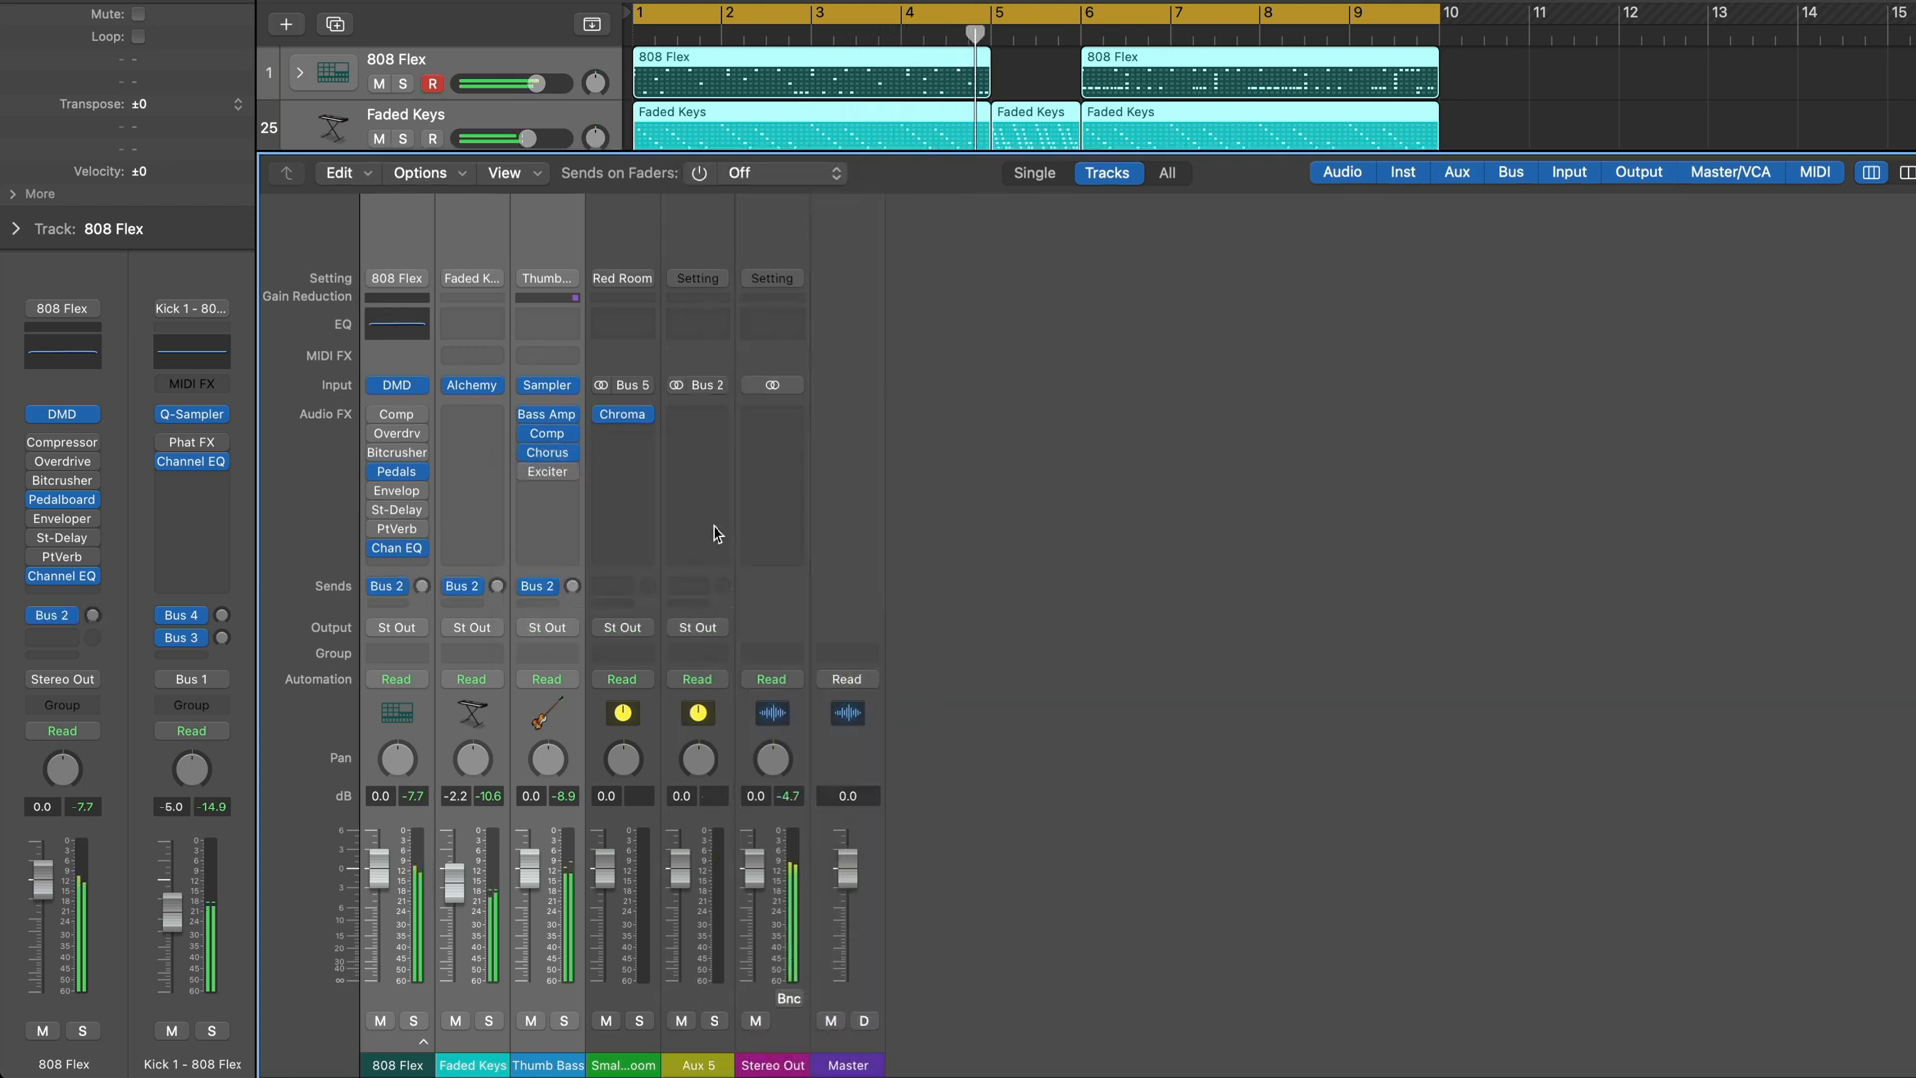
- Insert ChromaVerb on Aux 5 and set its room type to Reflective Hall
left_click(621, 415)
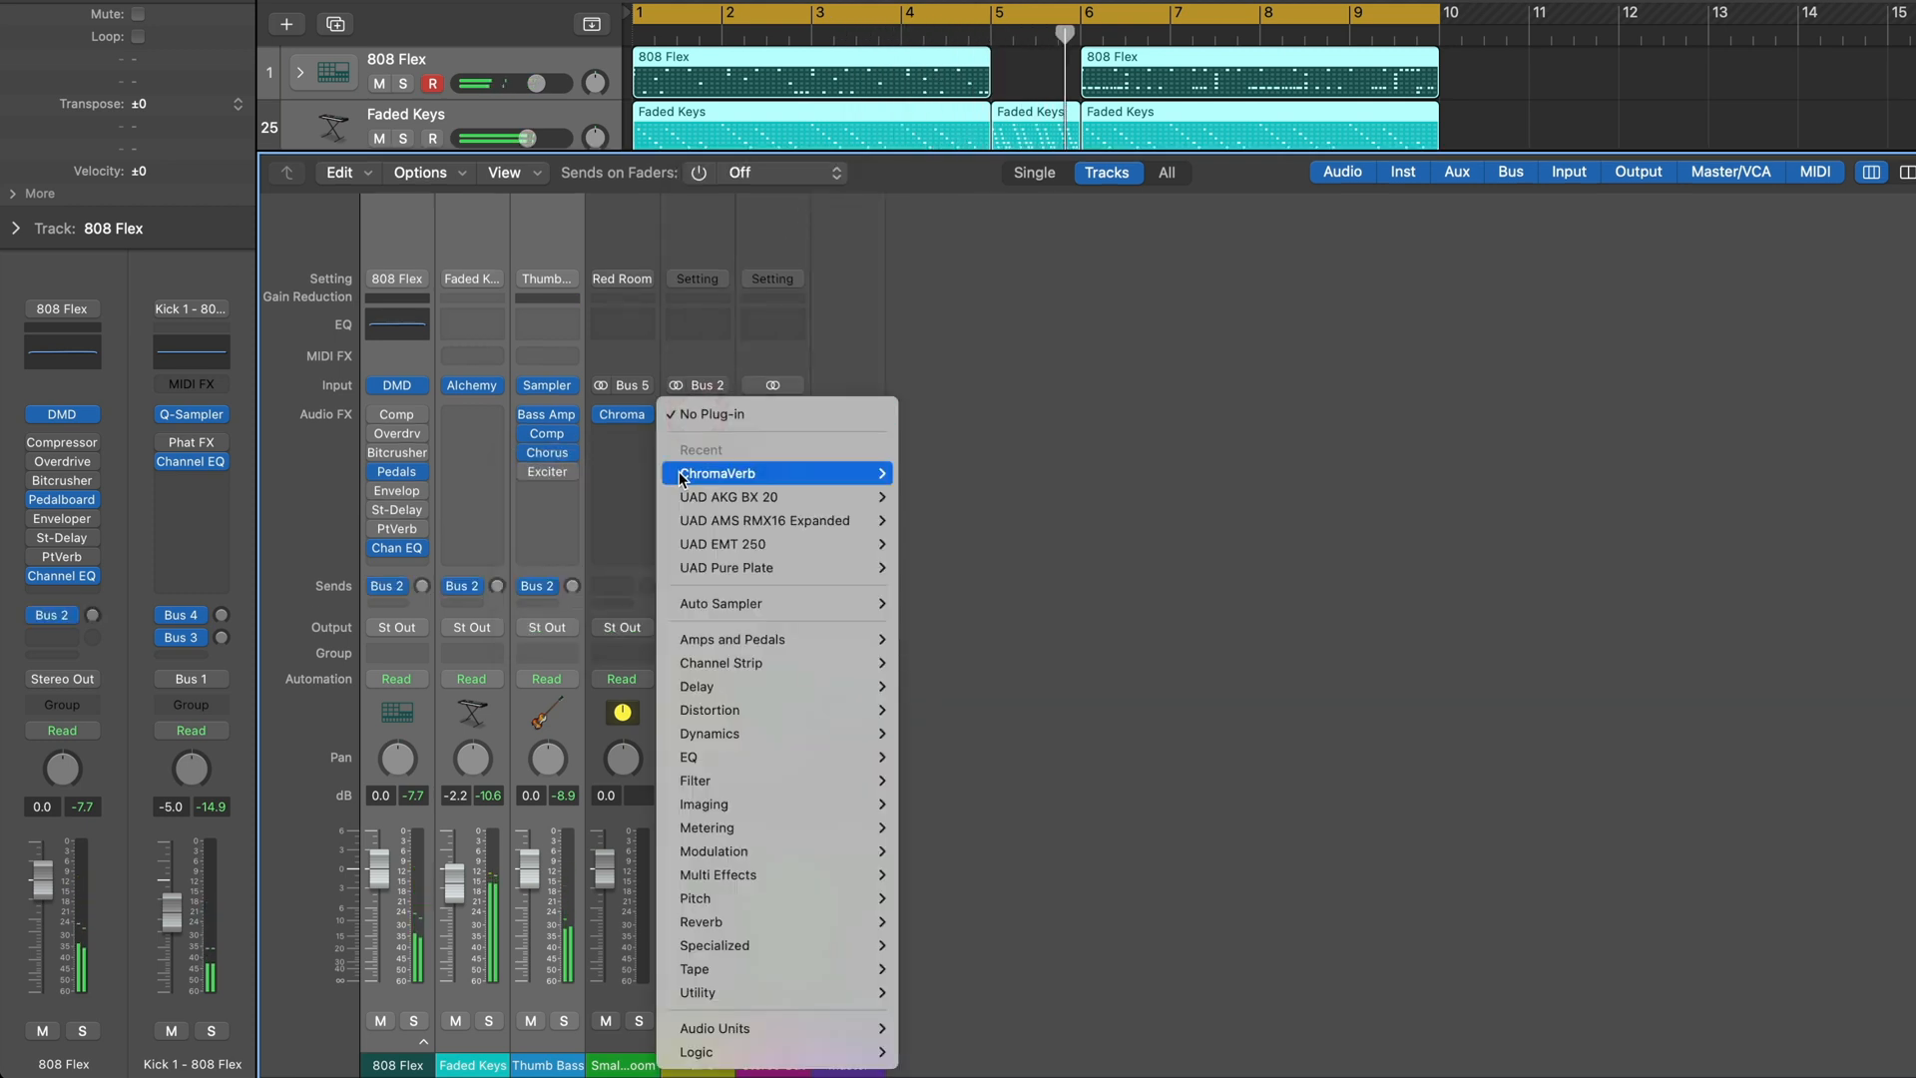
left_click(717, 473)
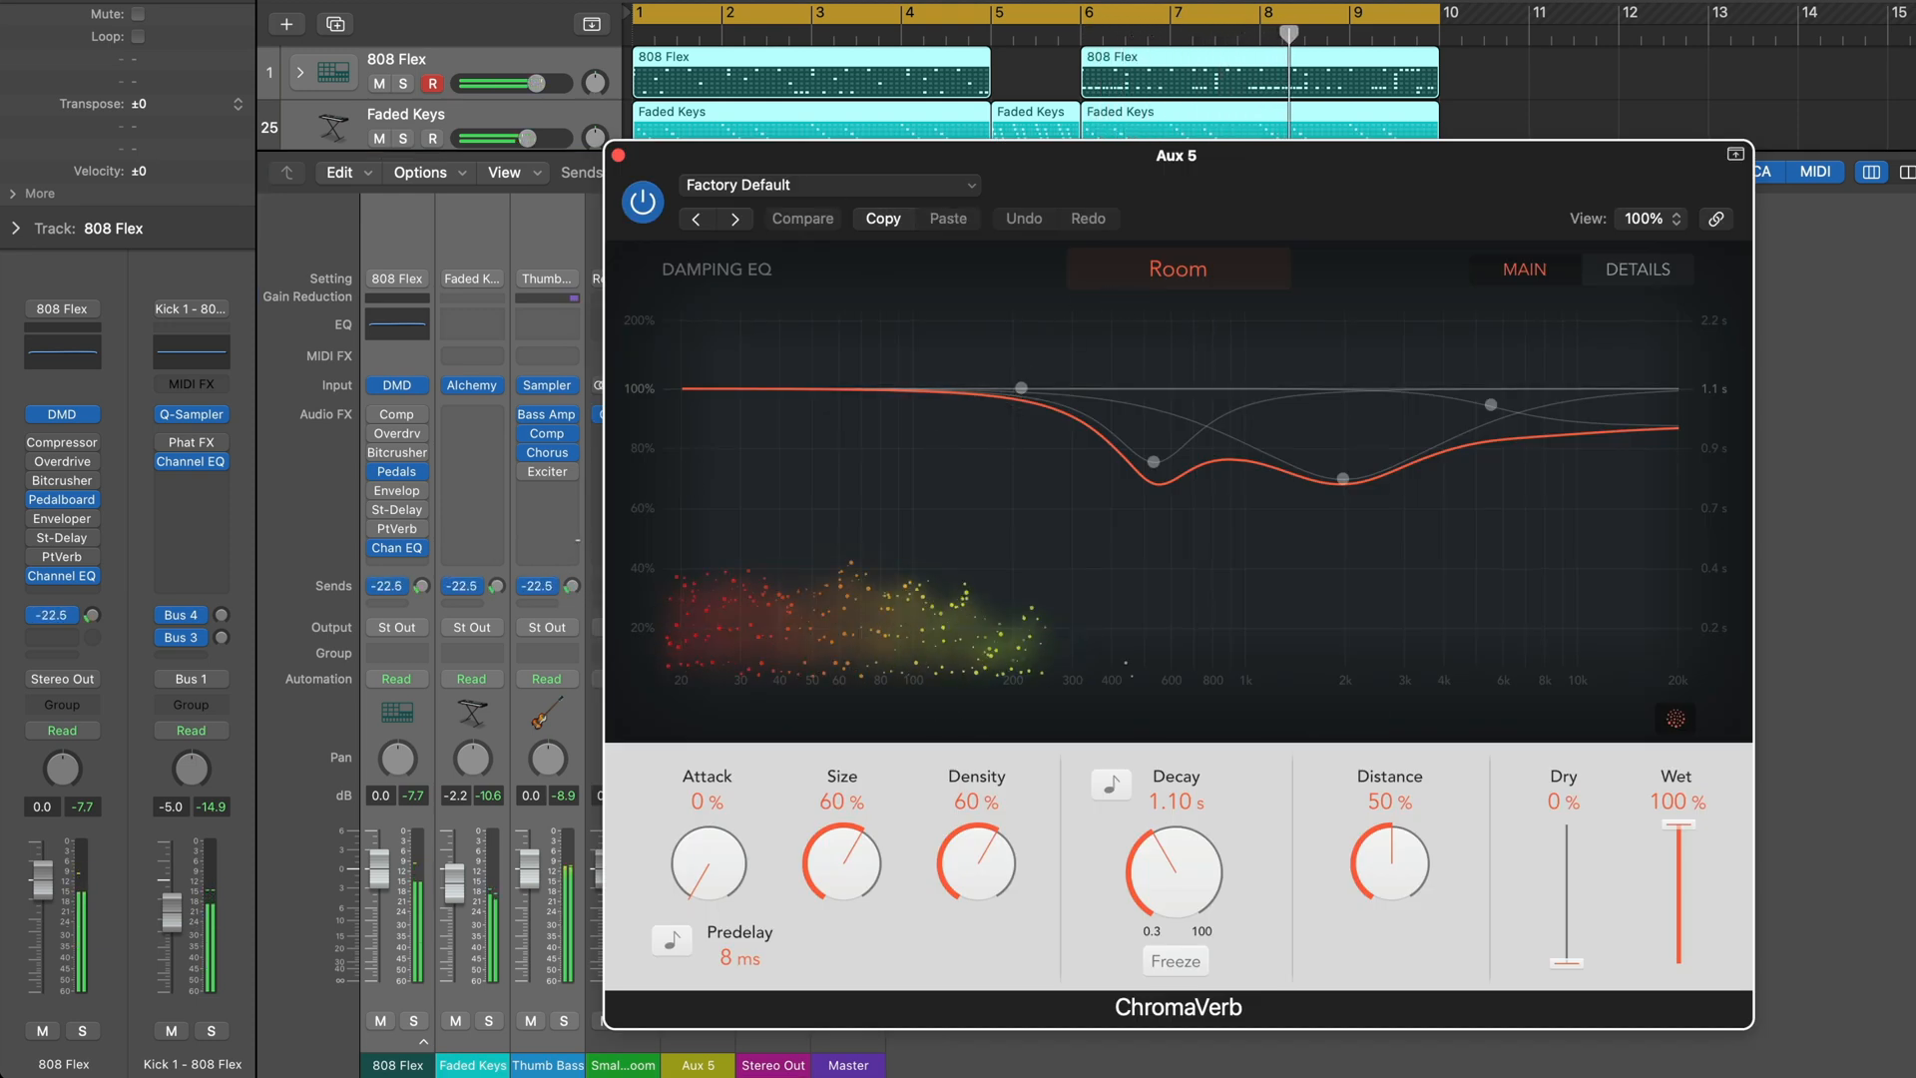
left_click(1176, 269)
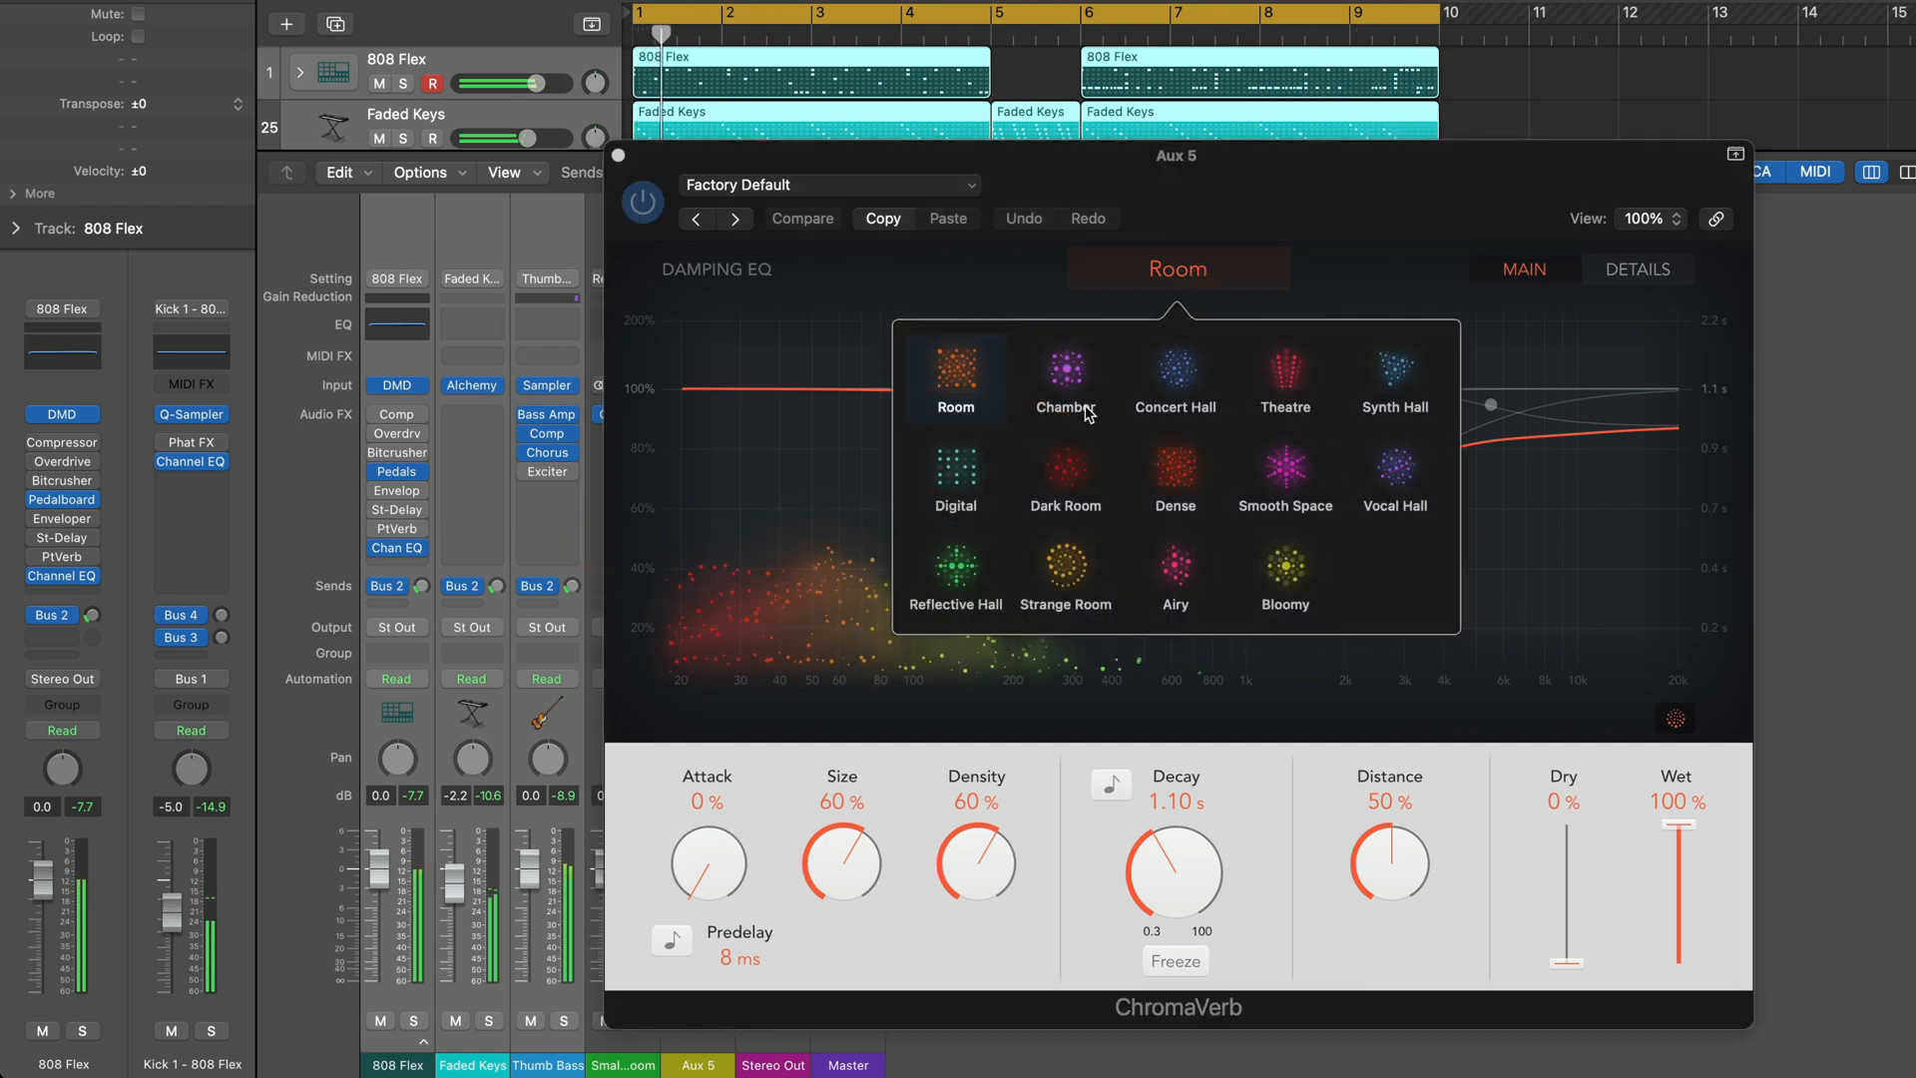
left_click(956, 569)
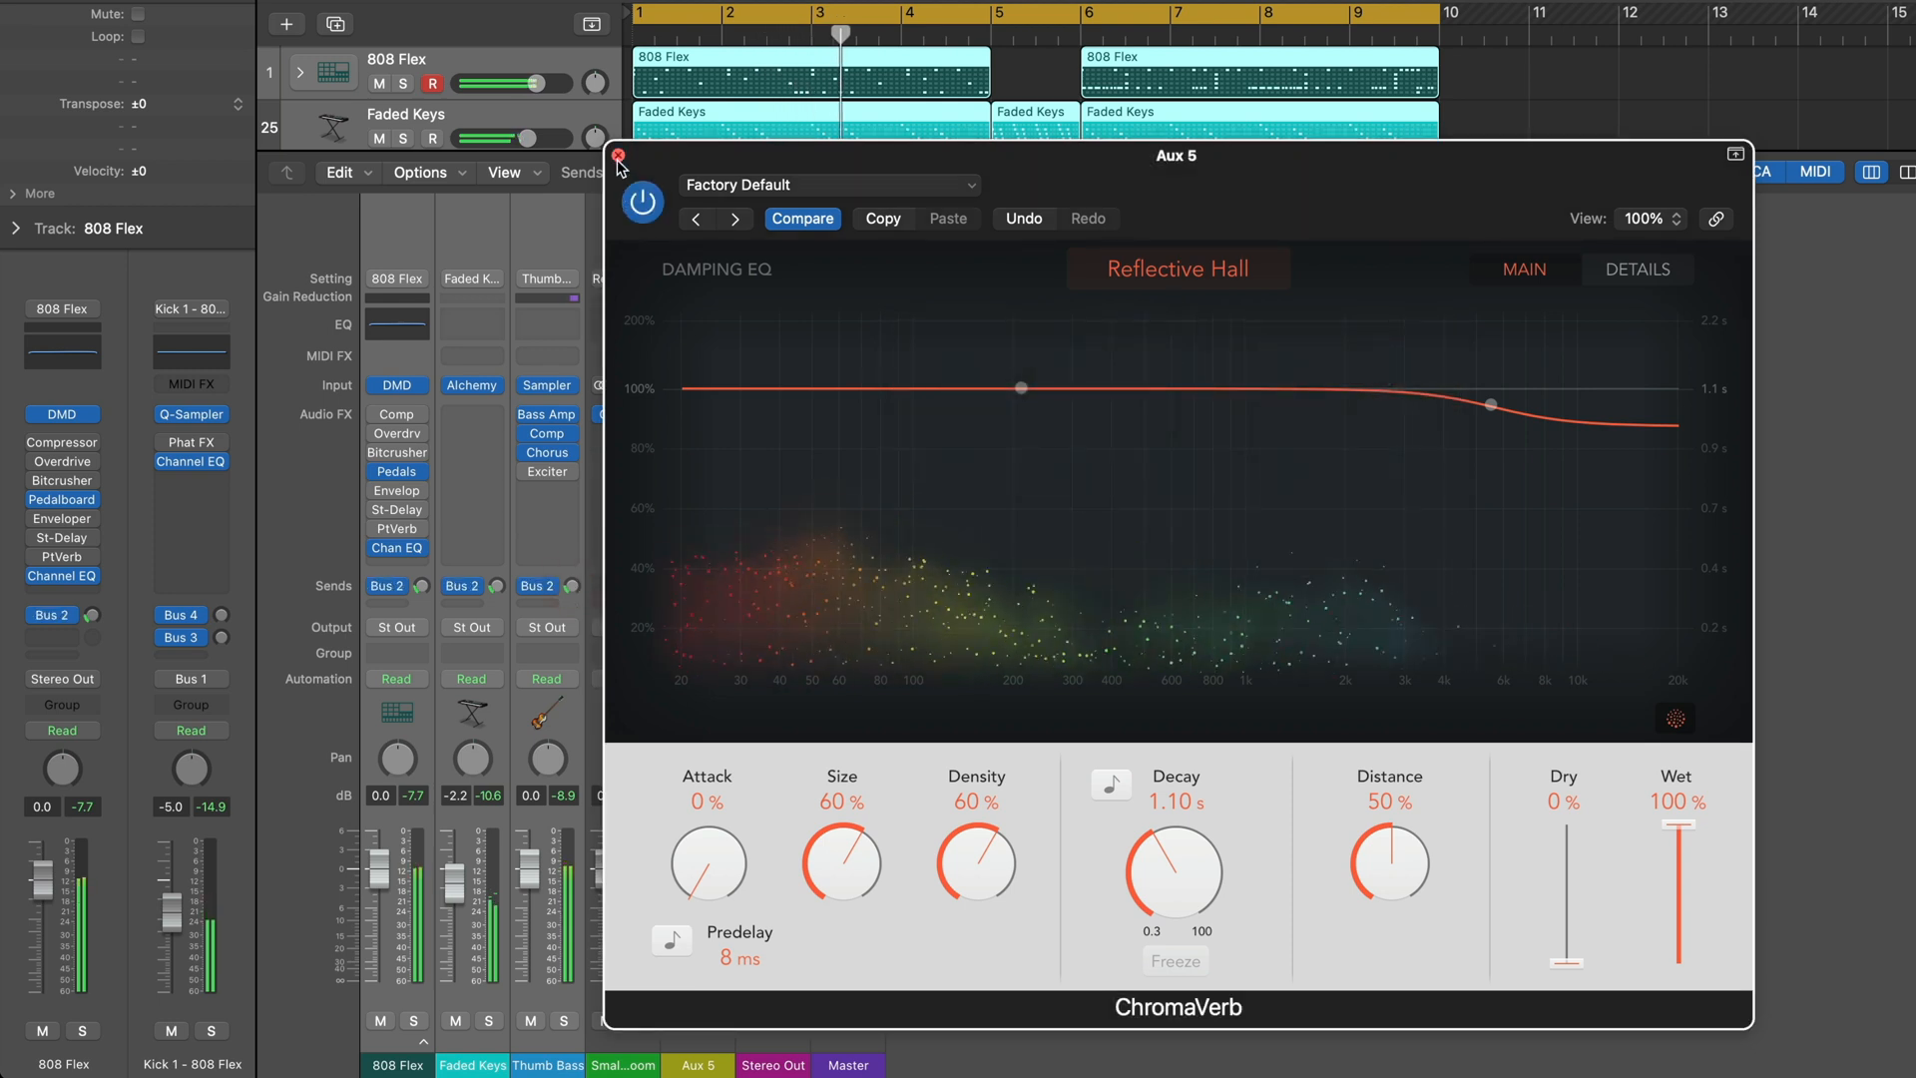
left_click(619, 168)
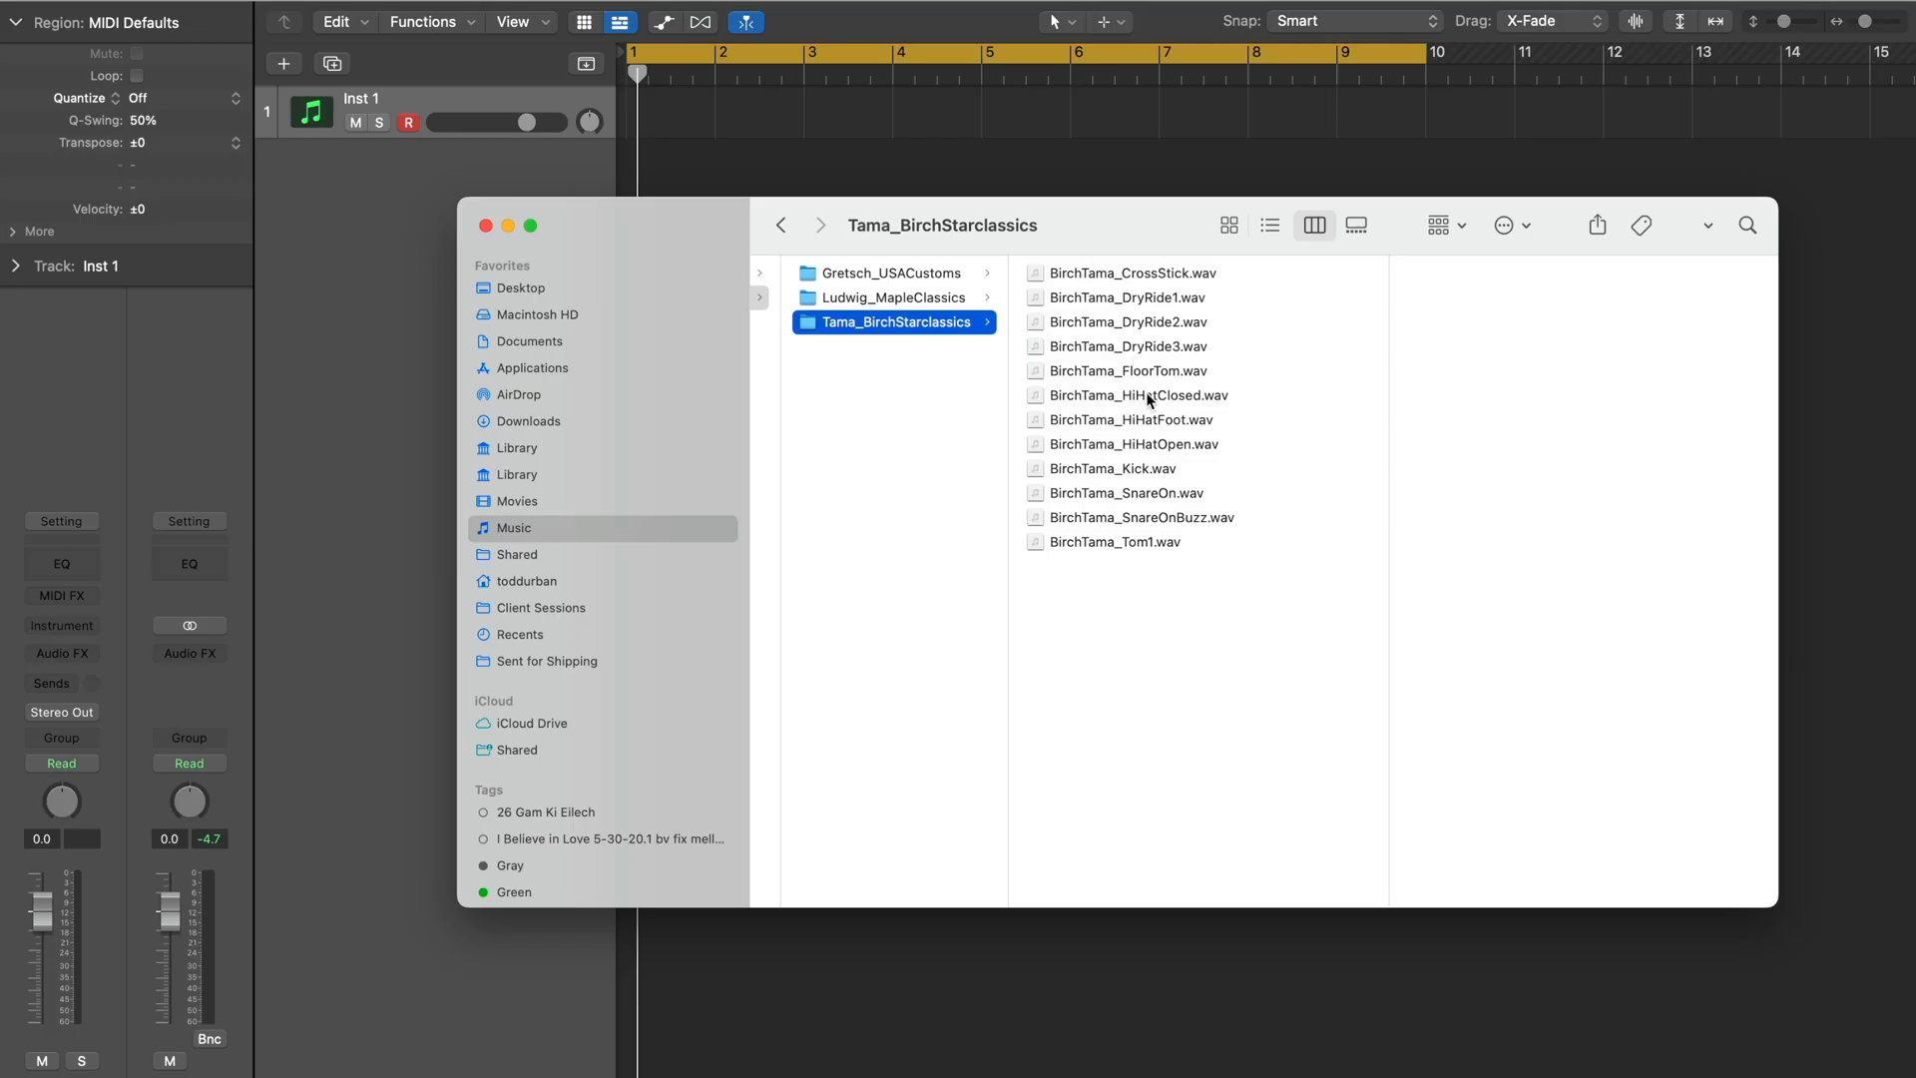
- Drag the four BirchTama WAV samples into Logic as a new Drum Machine Designer kit
left_click(1134, 443)
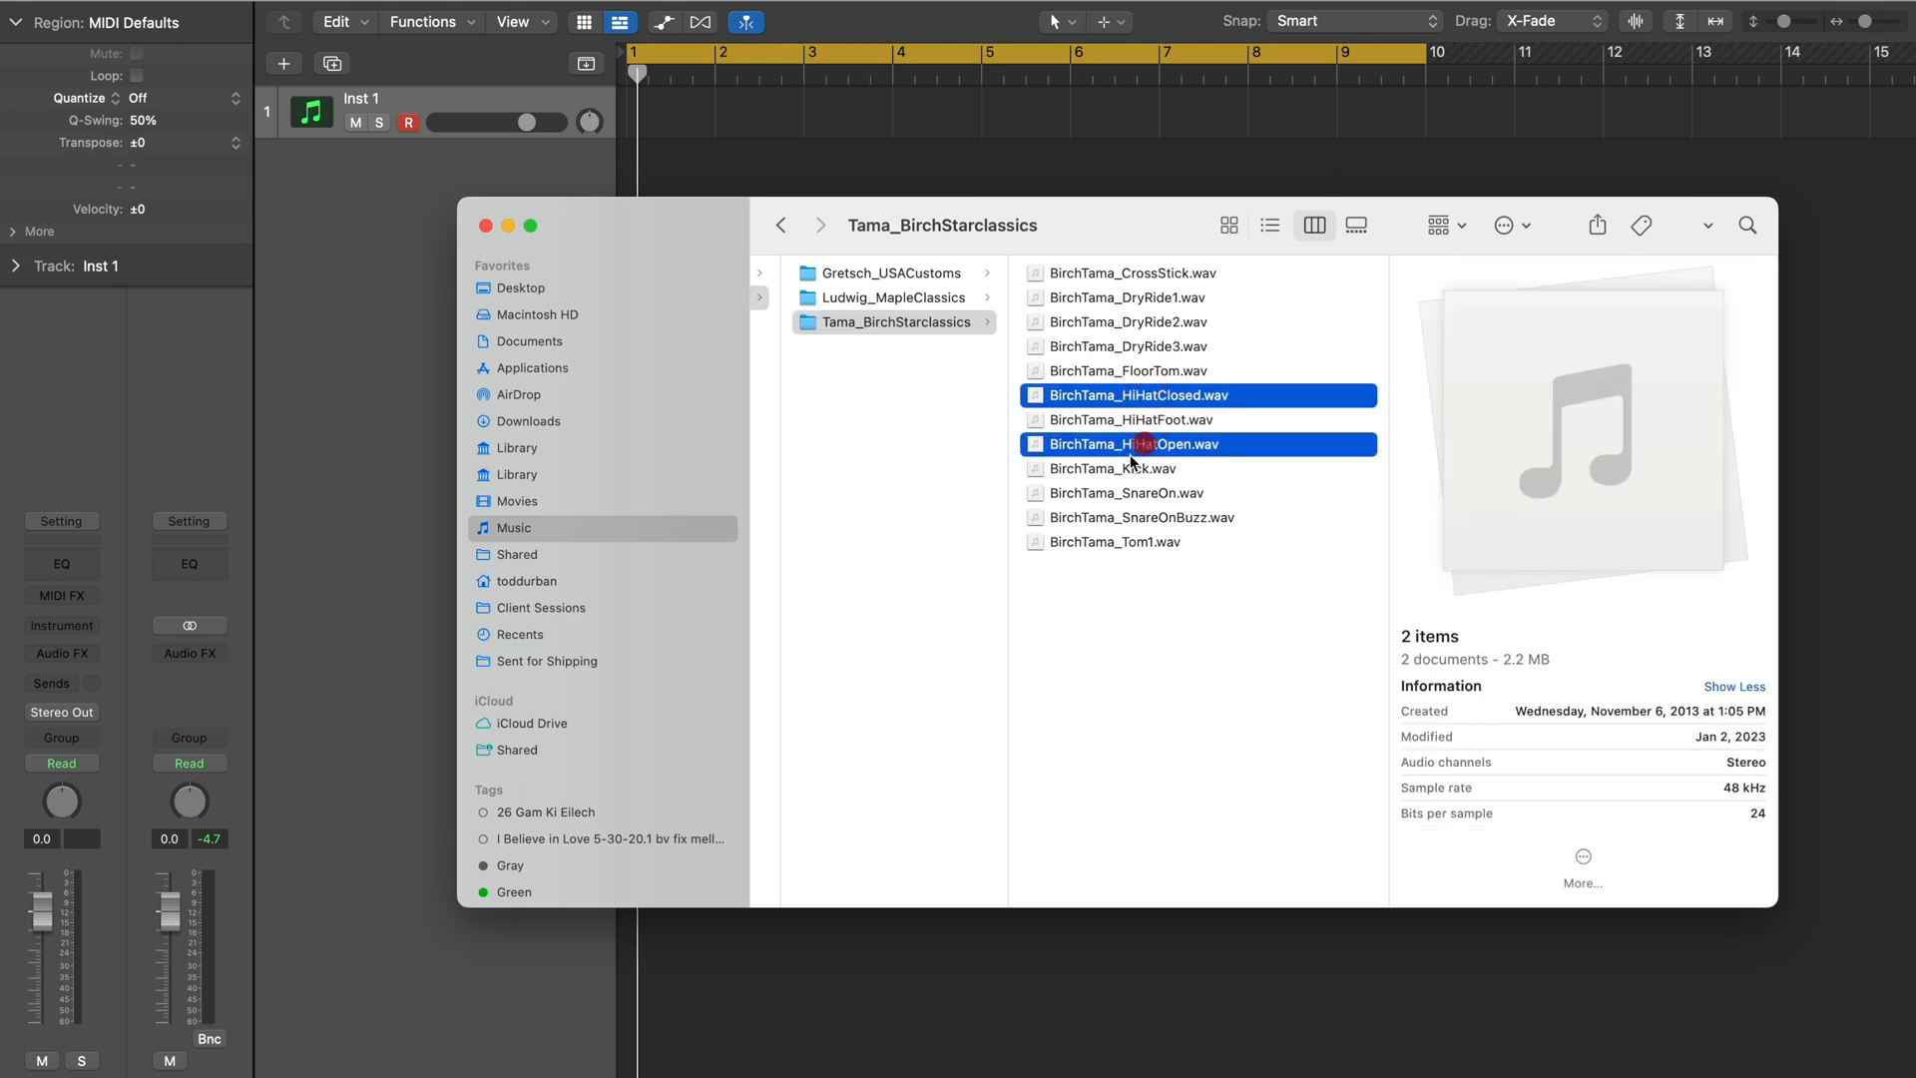
left_click(1126, 493)
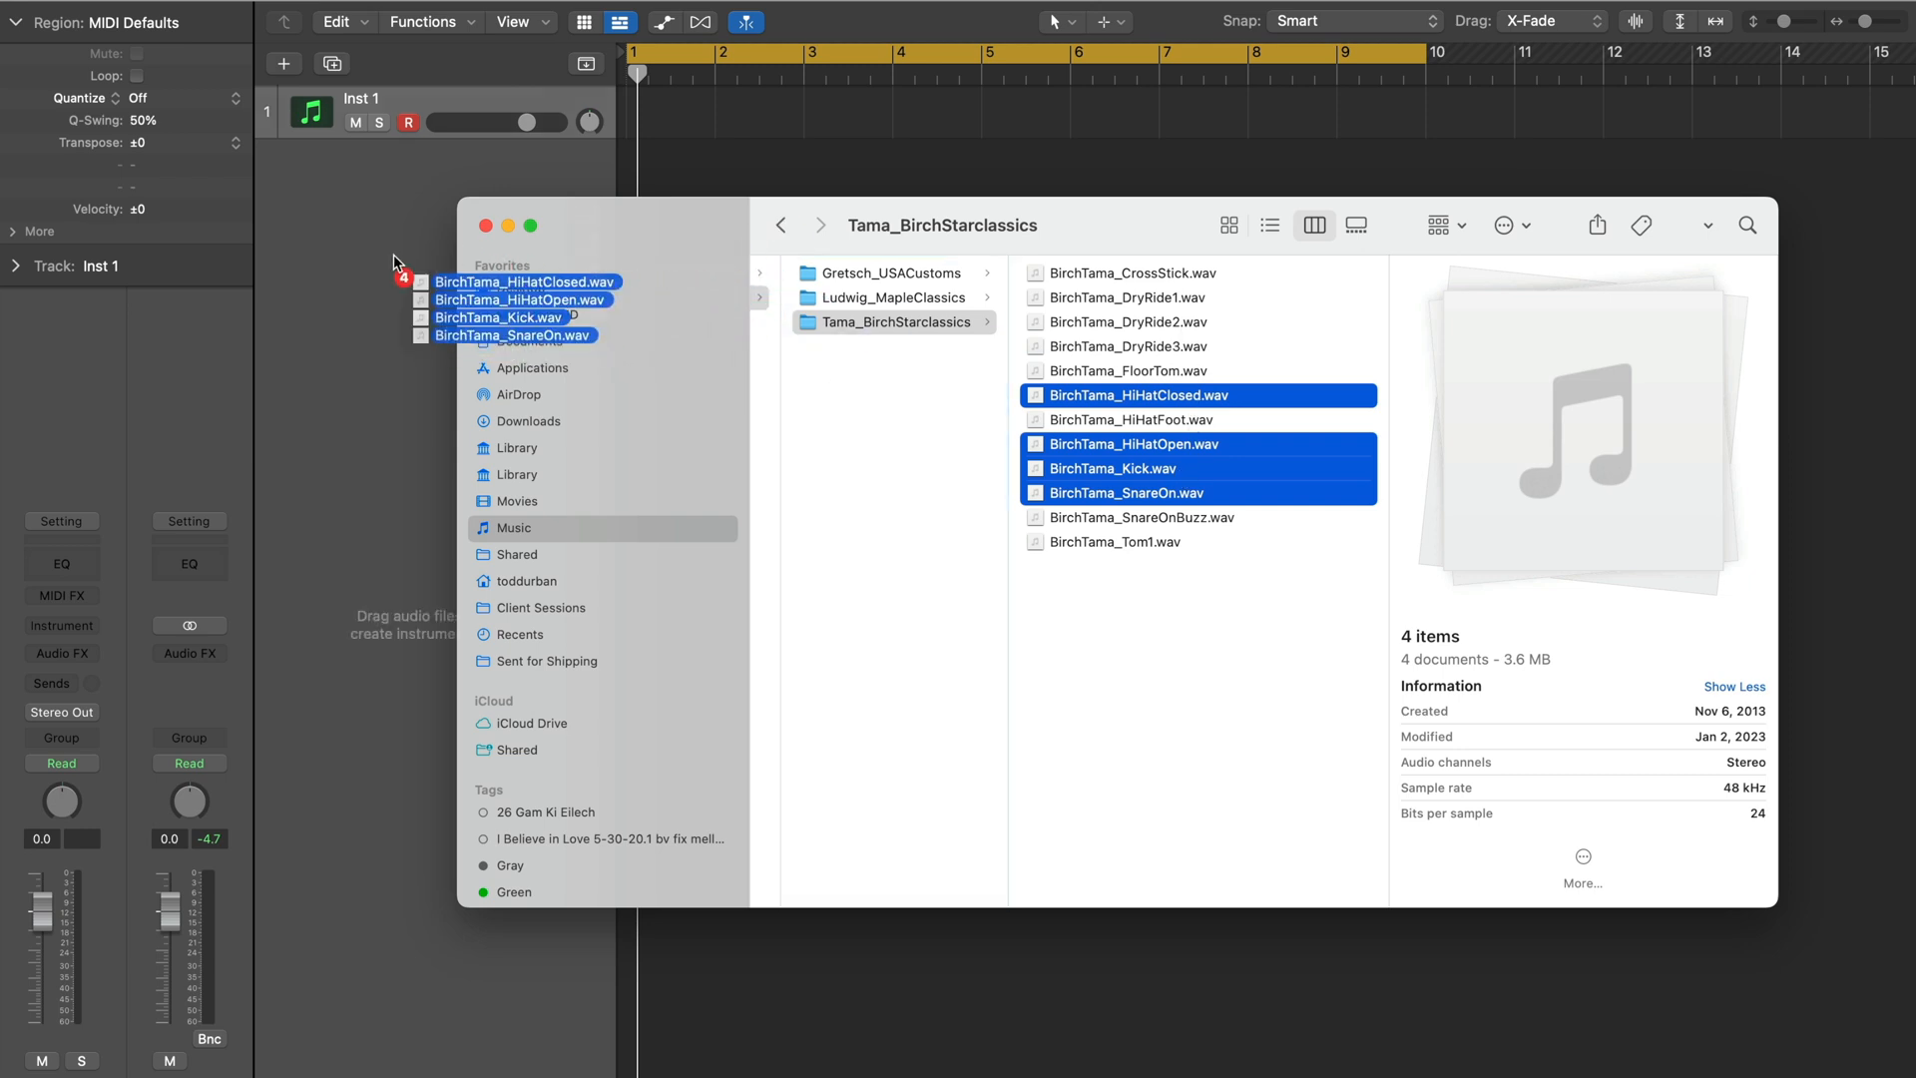
left_click_drag(525, 299, 433, 300)
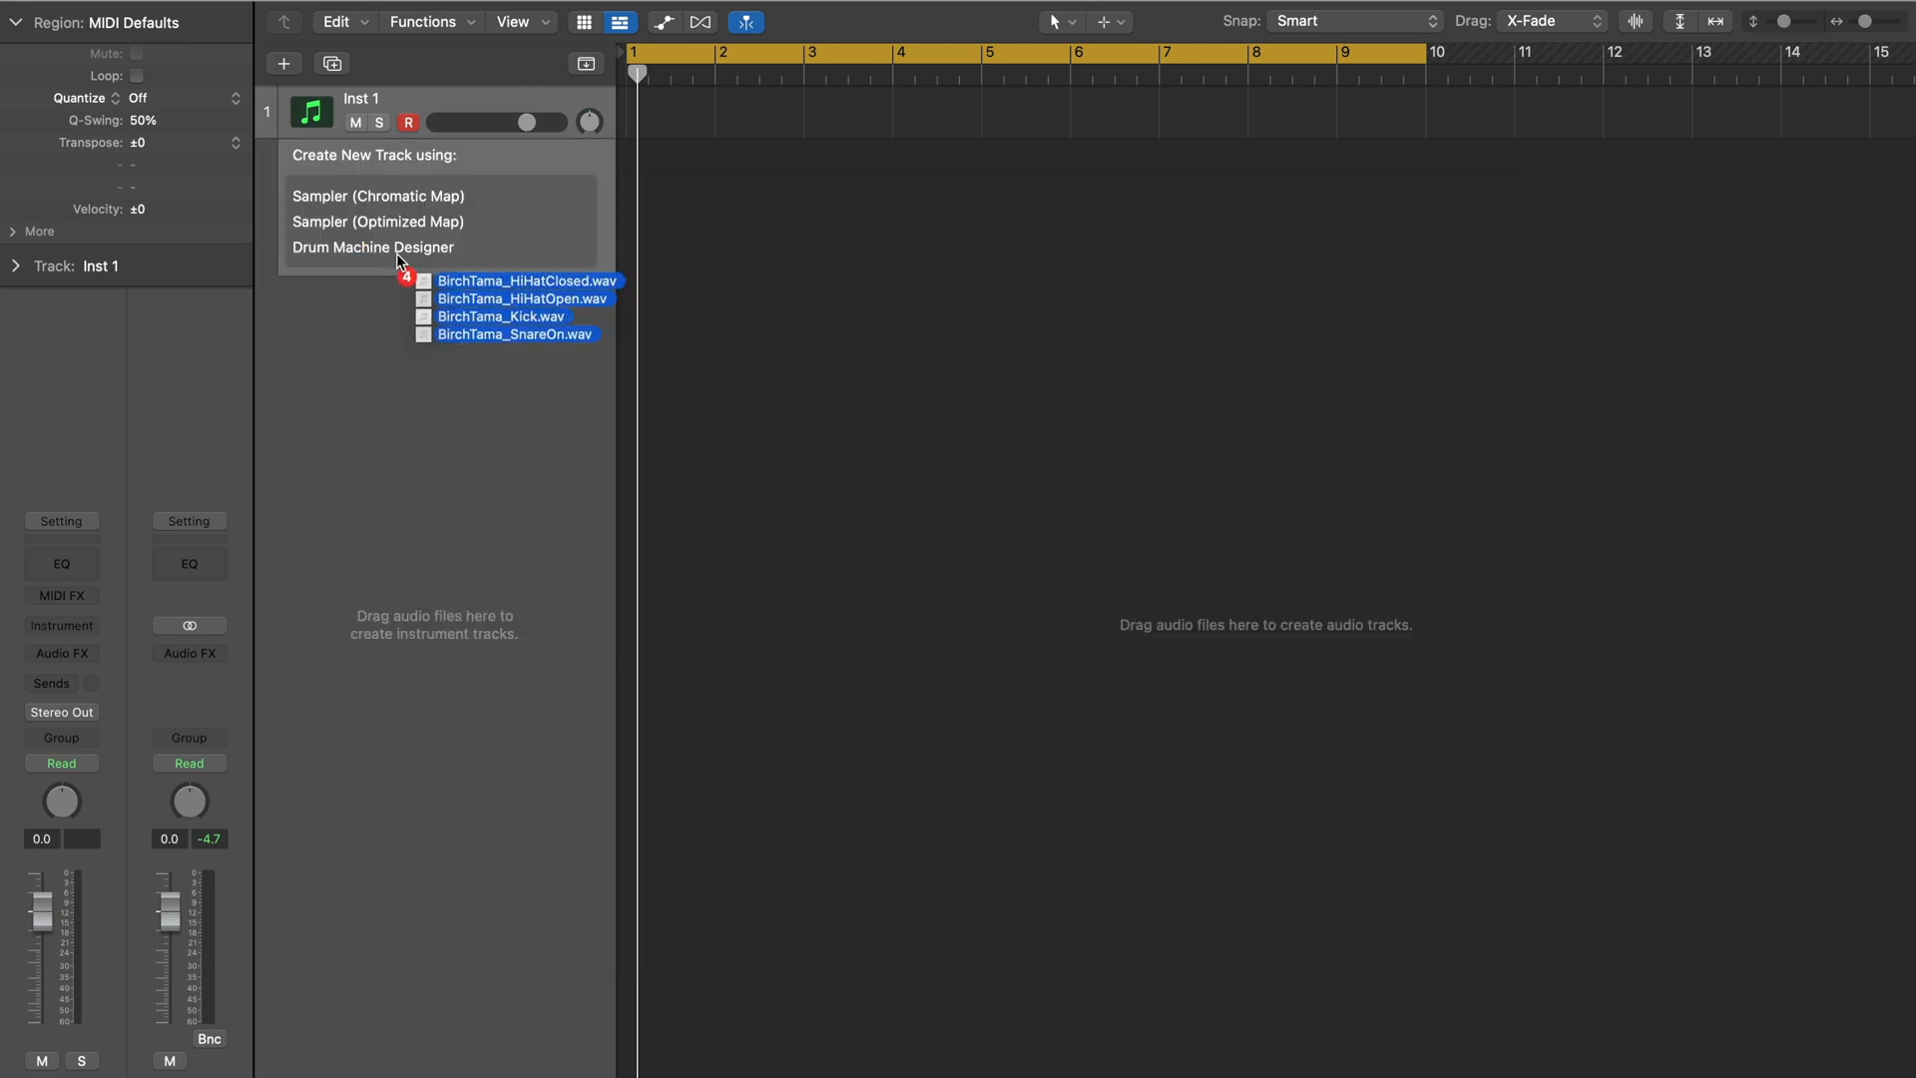
mouse_move(374, 247)
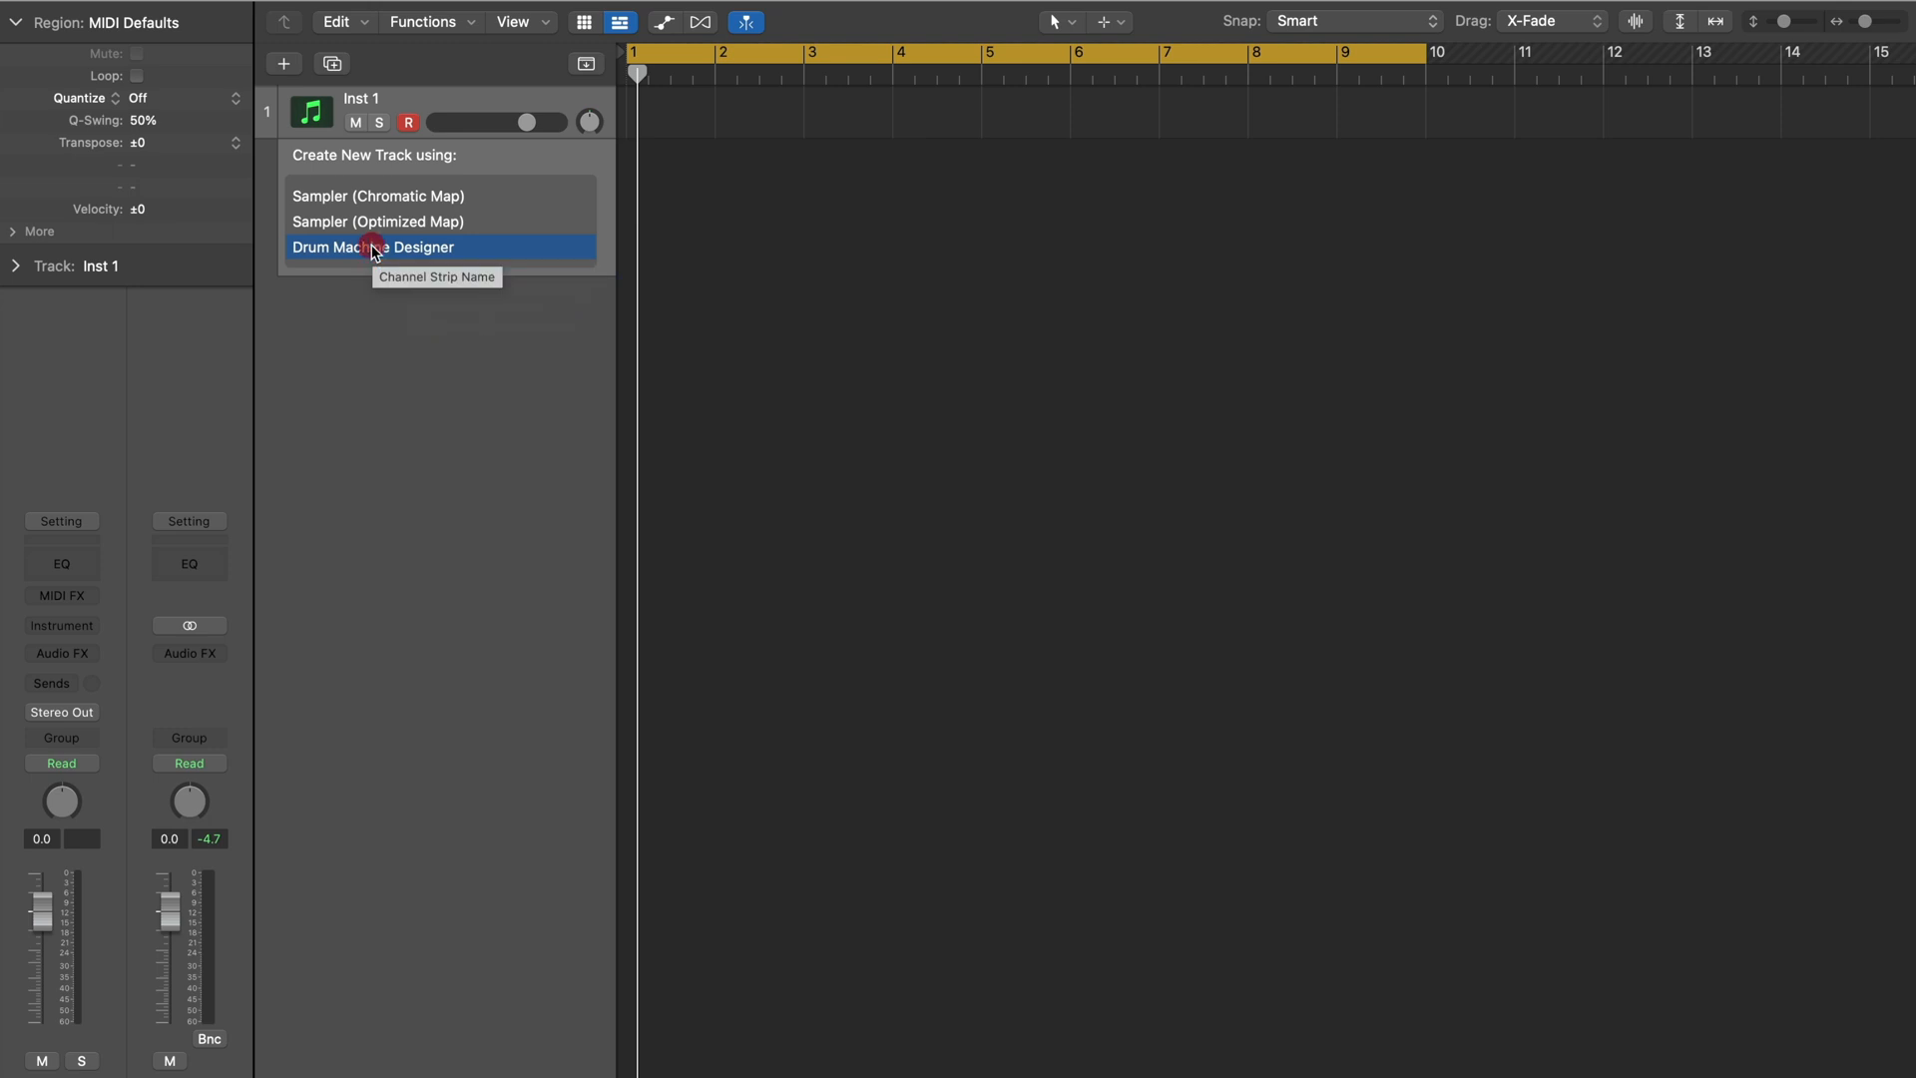
left_click(374, 247)
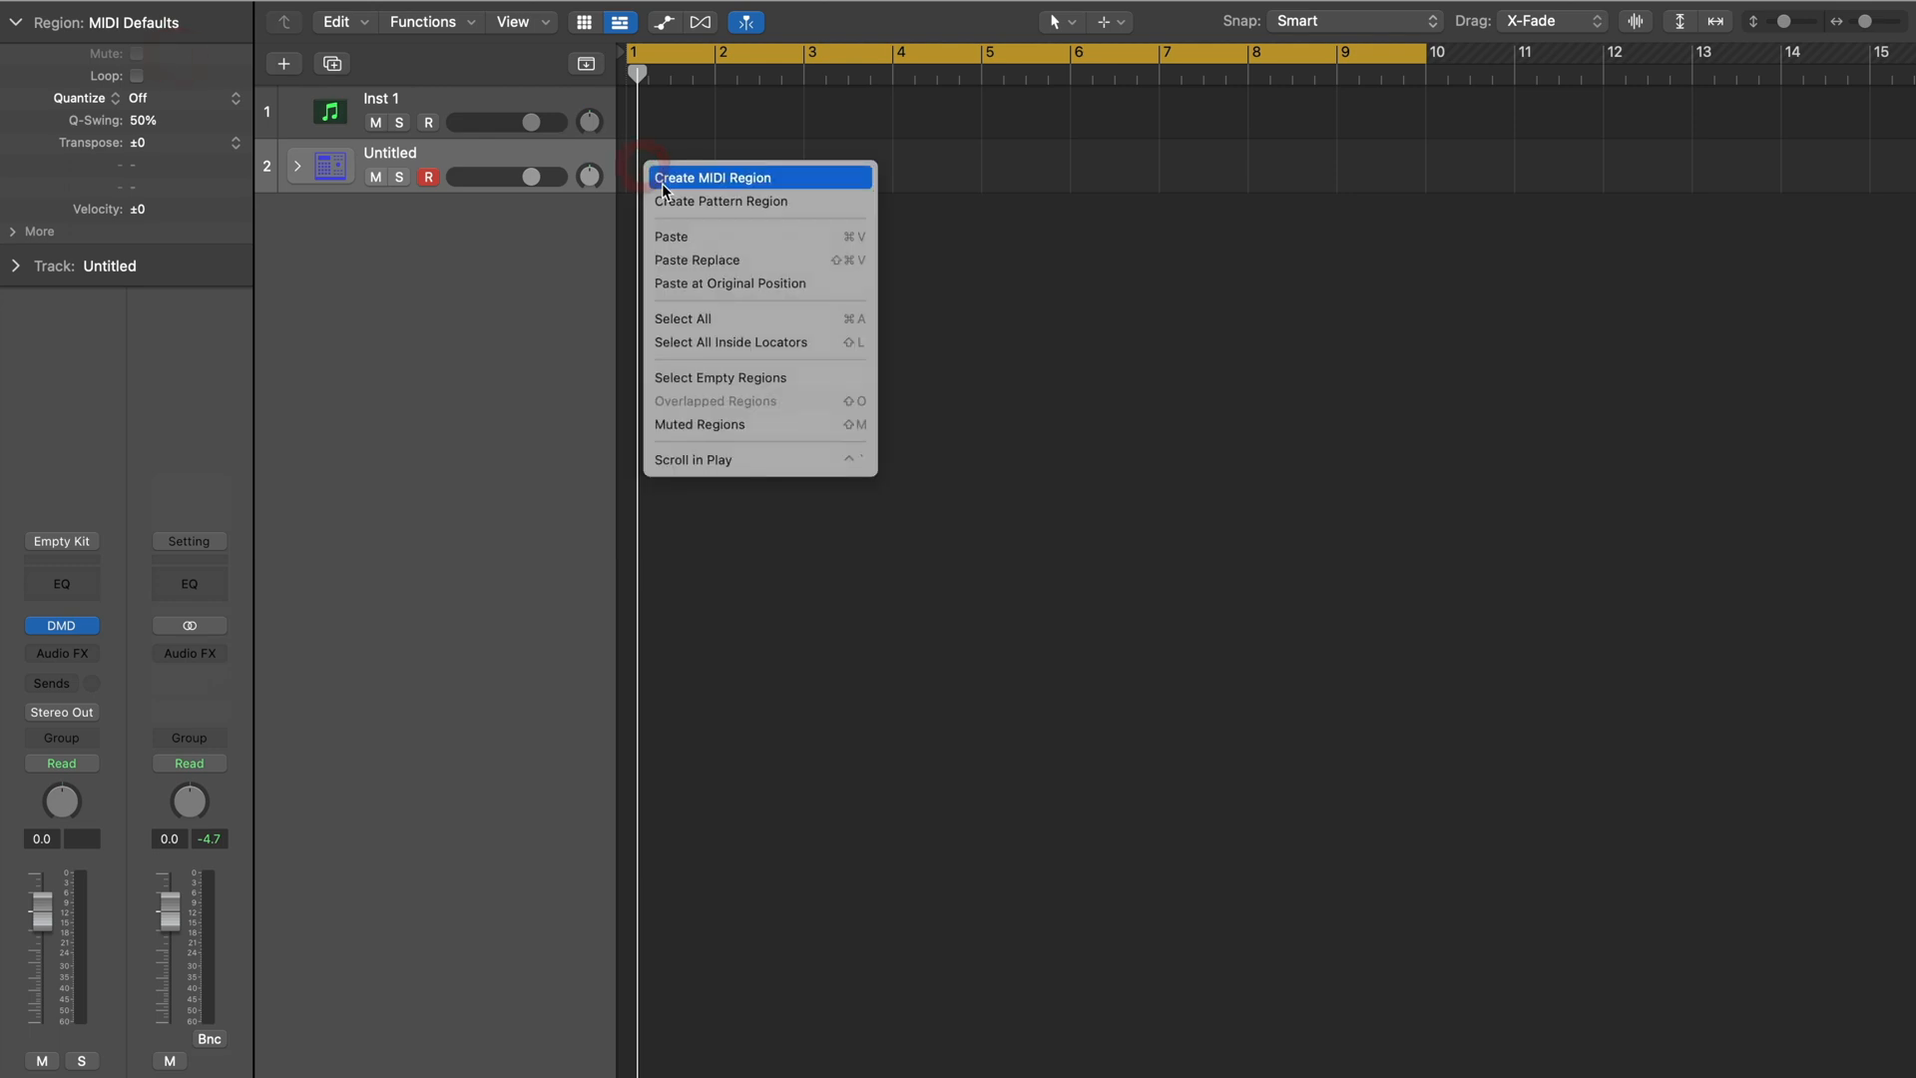
- Create a pattern region on the kit track with a kick on step 13, snare on step 5 and a further hit
left_click(714, 178)
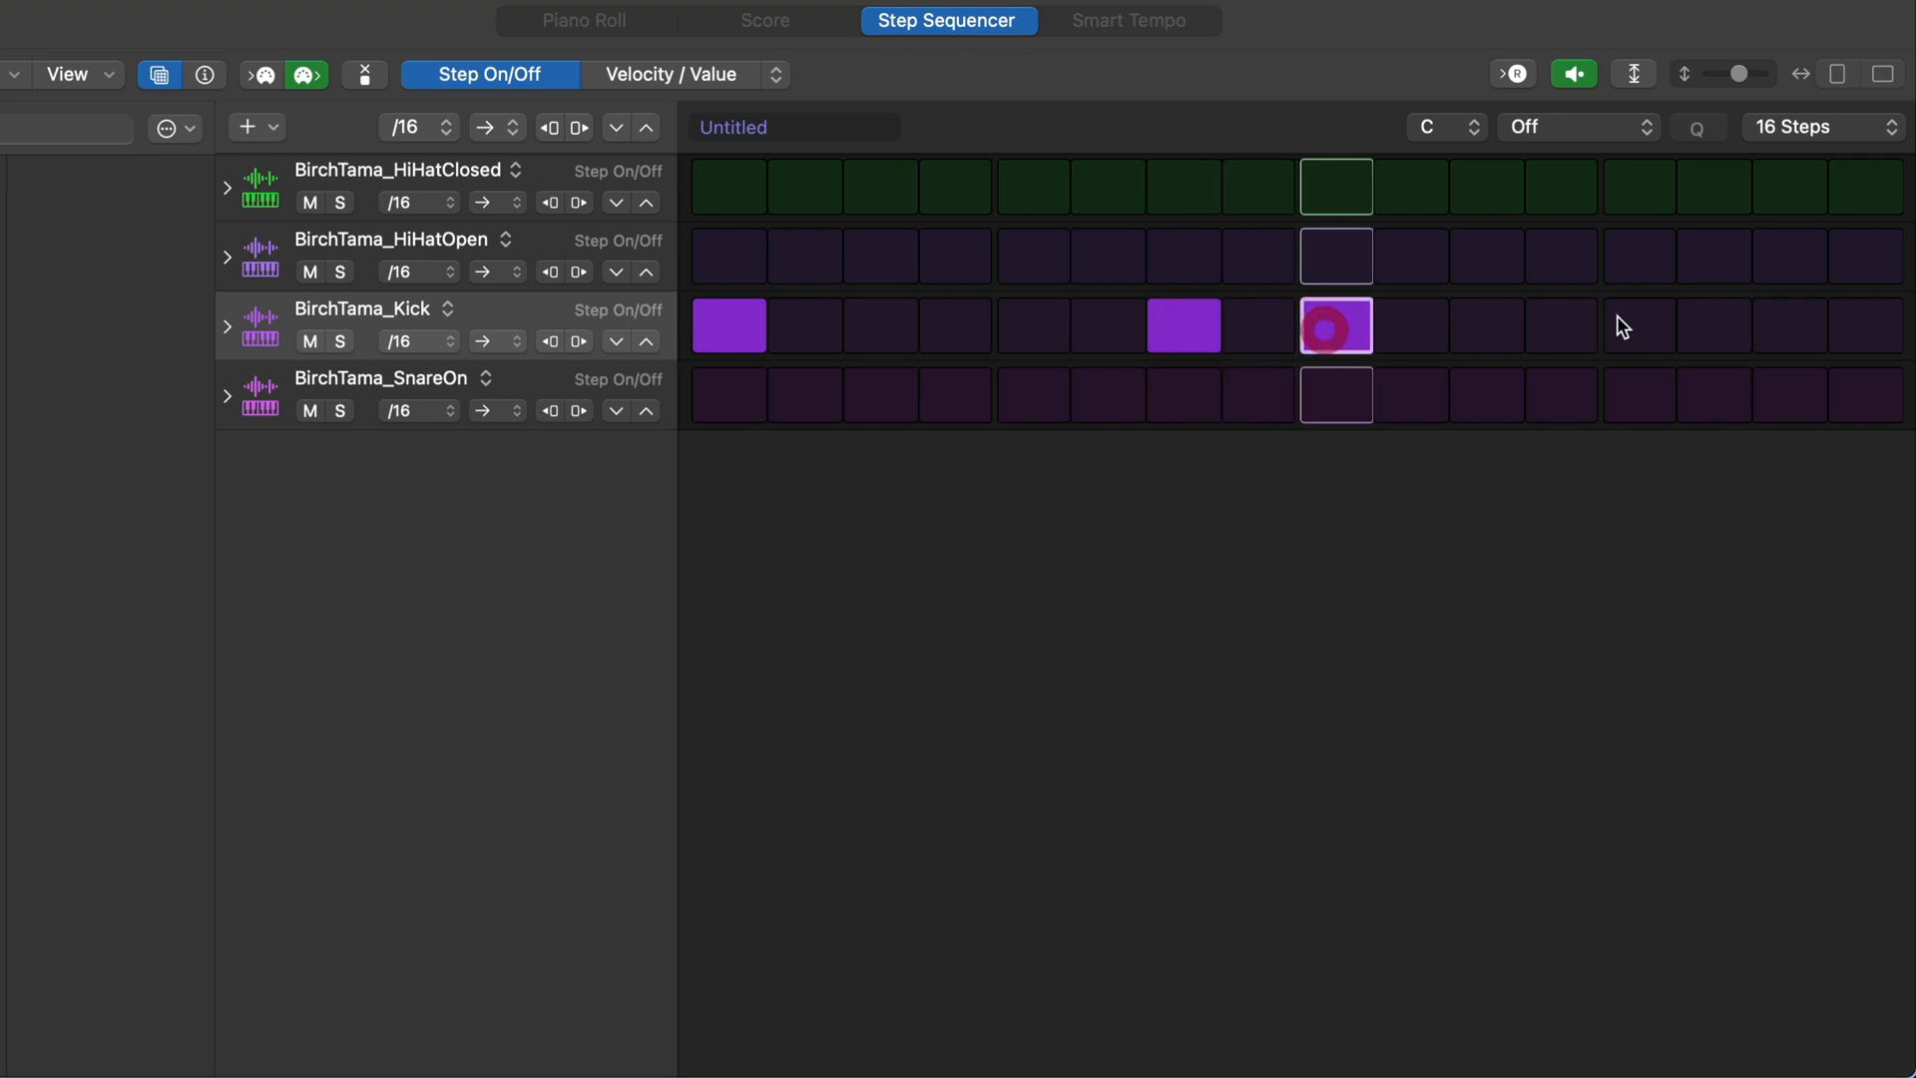
left_click(1639, 325)
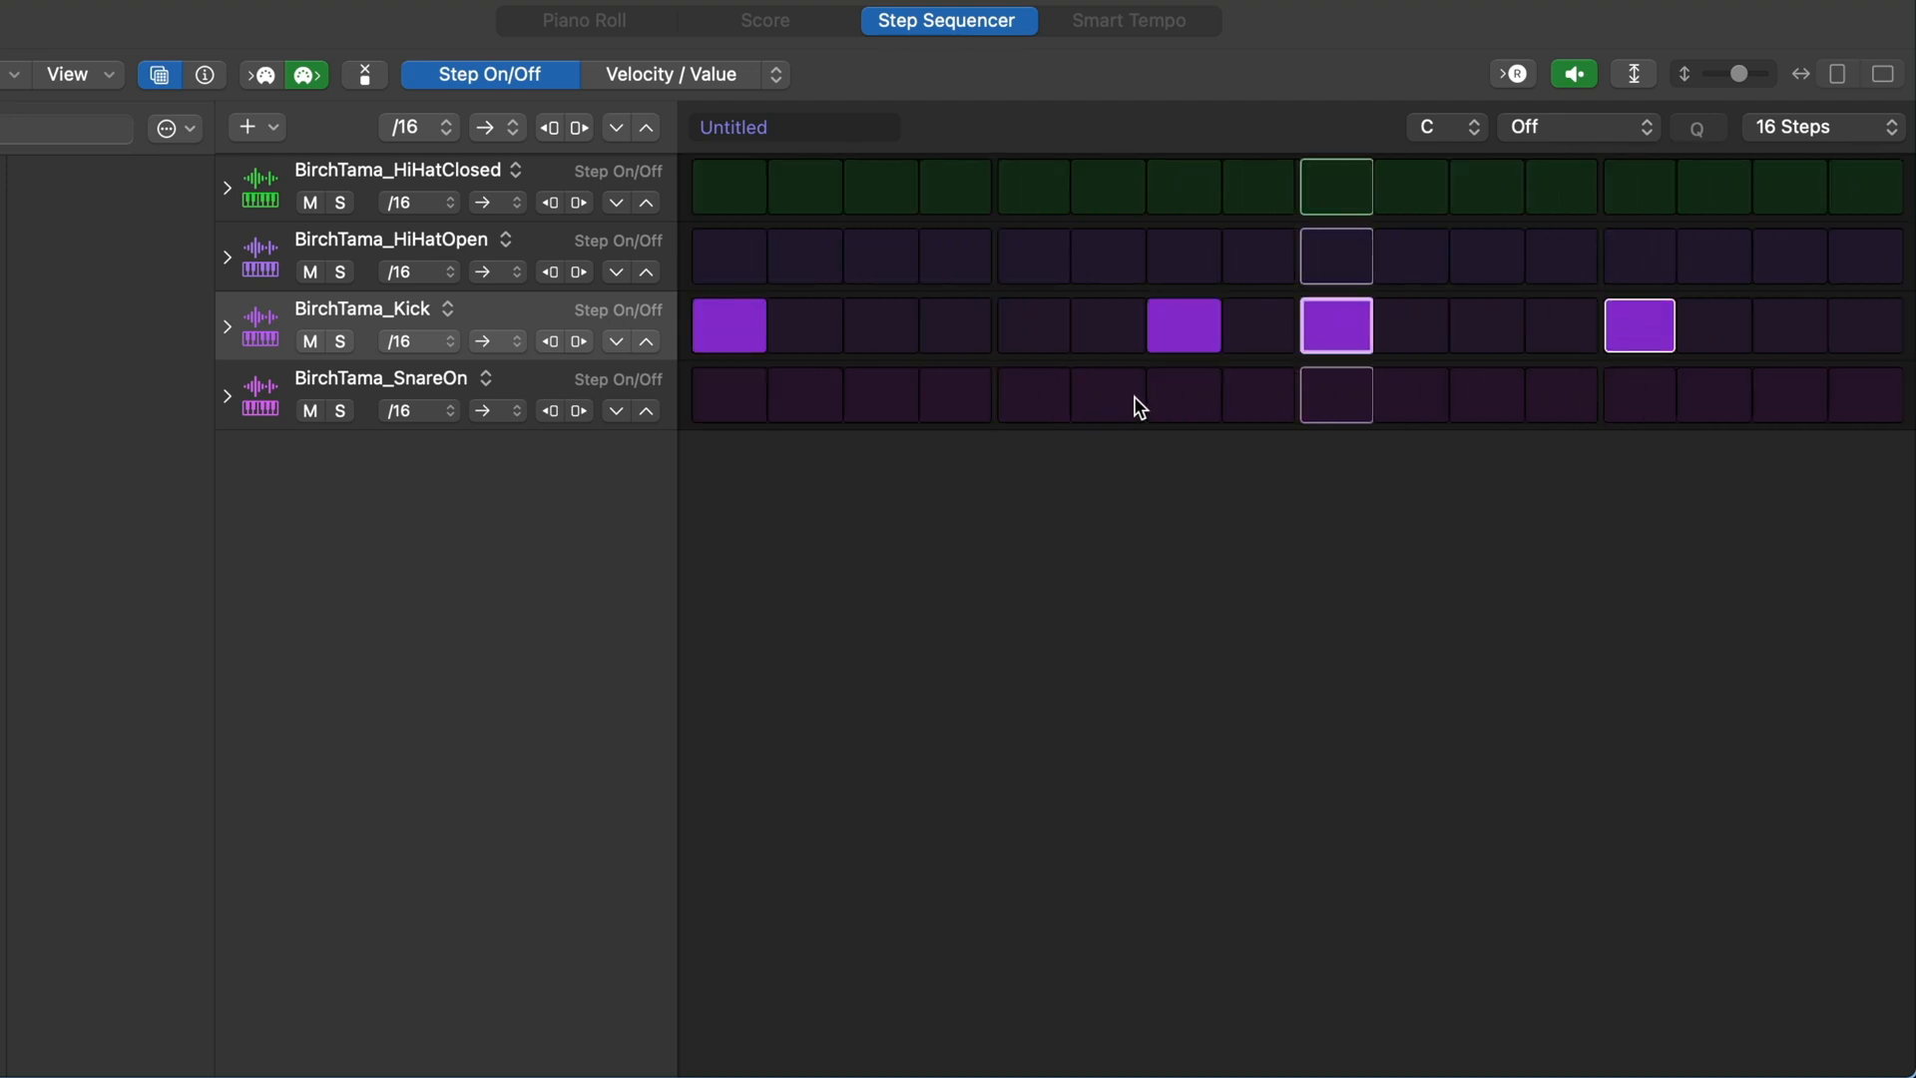
left_click(1032, 396)
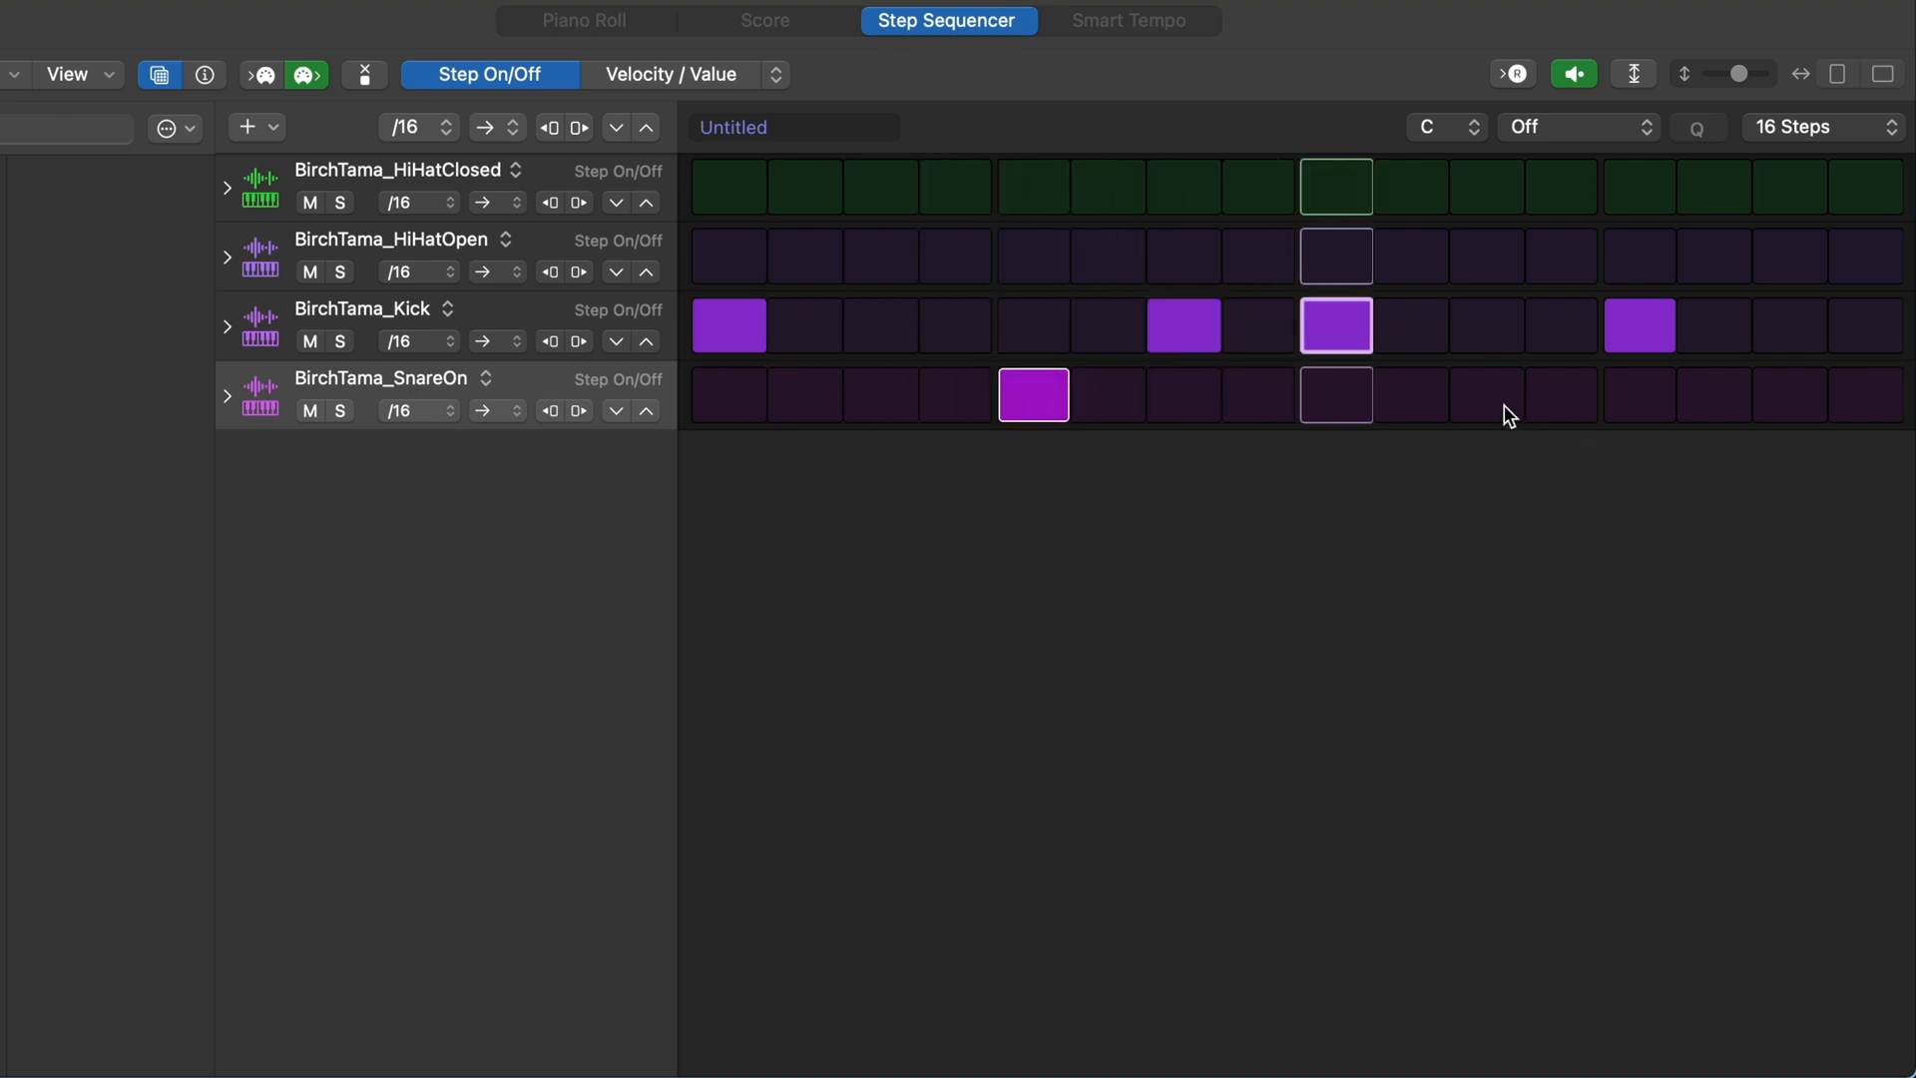
left_click(1485, 395)
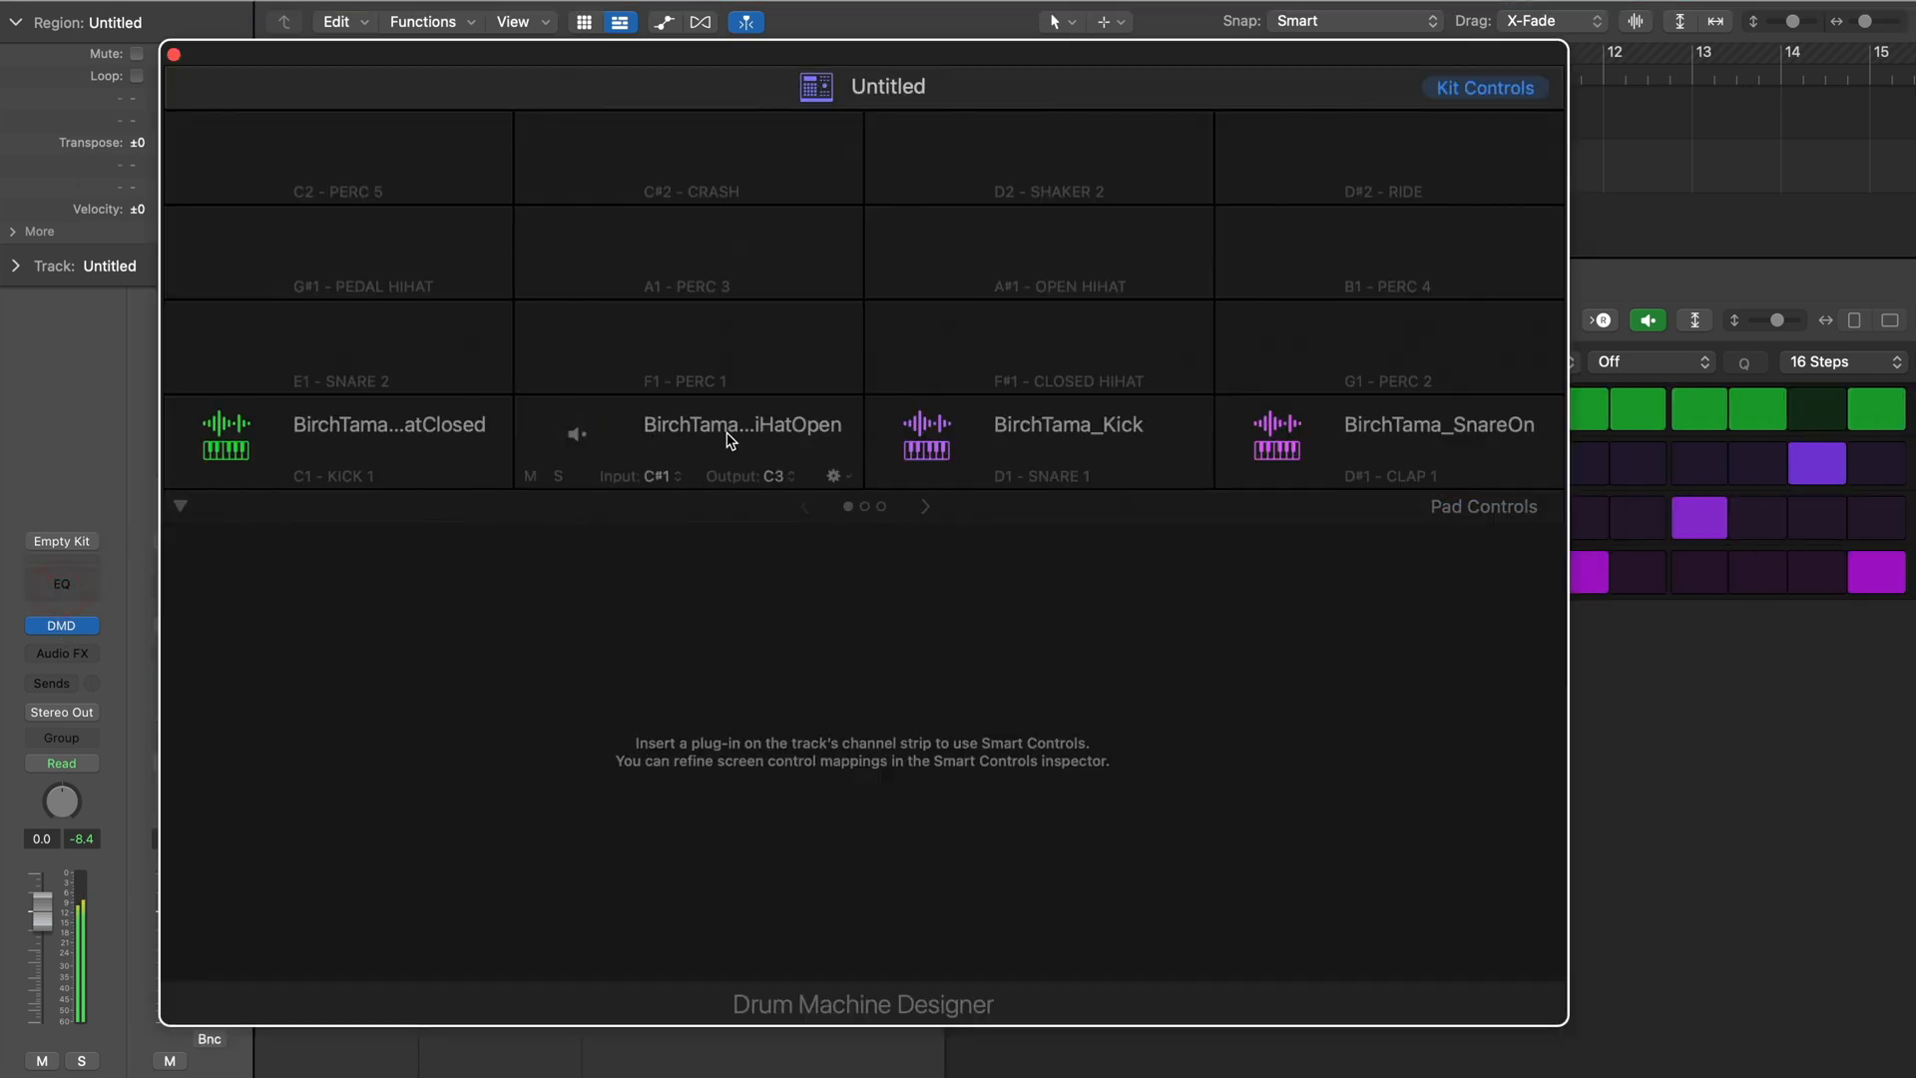
- Select the BirchTama HiHatOpen pad in Drum Machine Designer
left_click(689, 441)
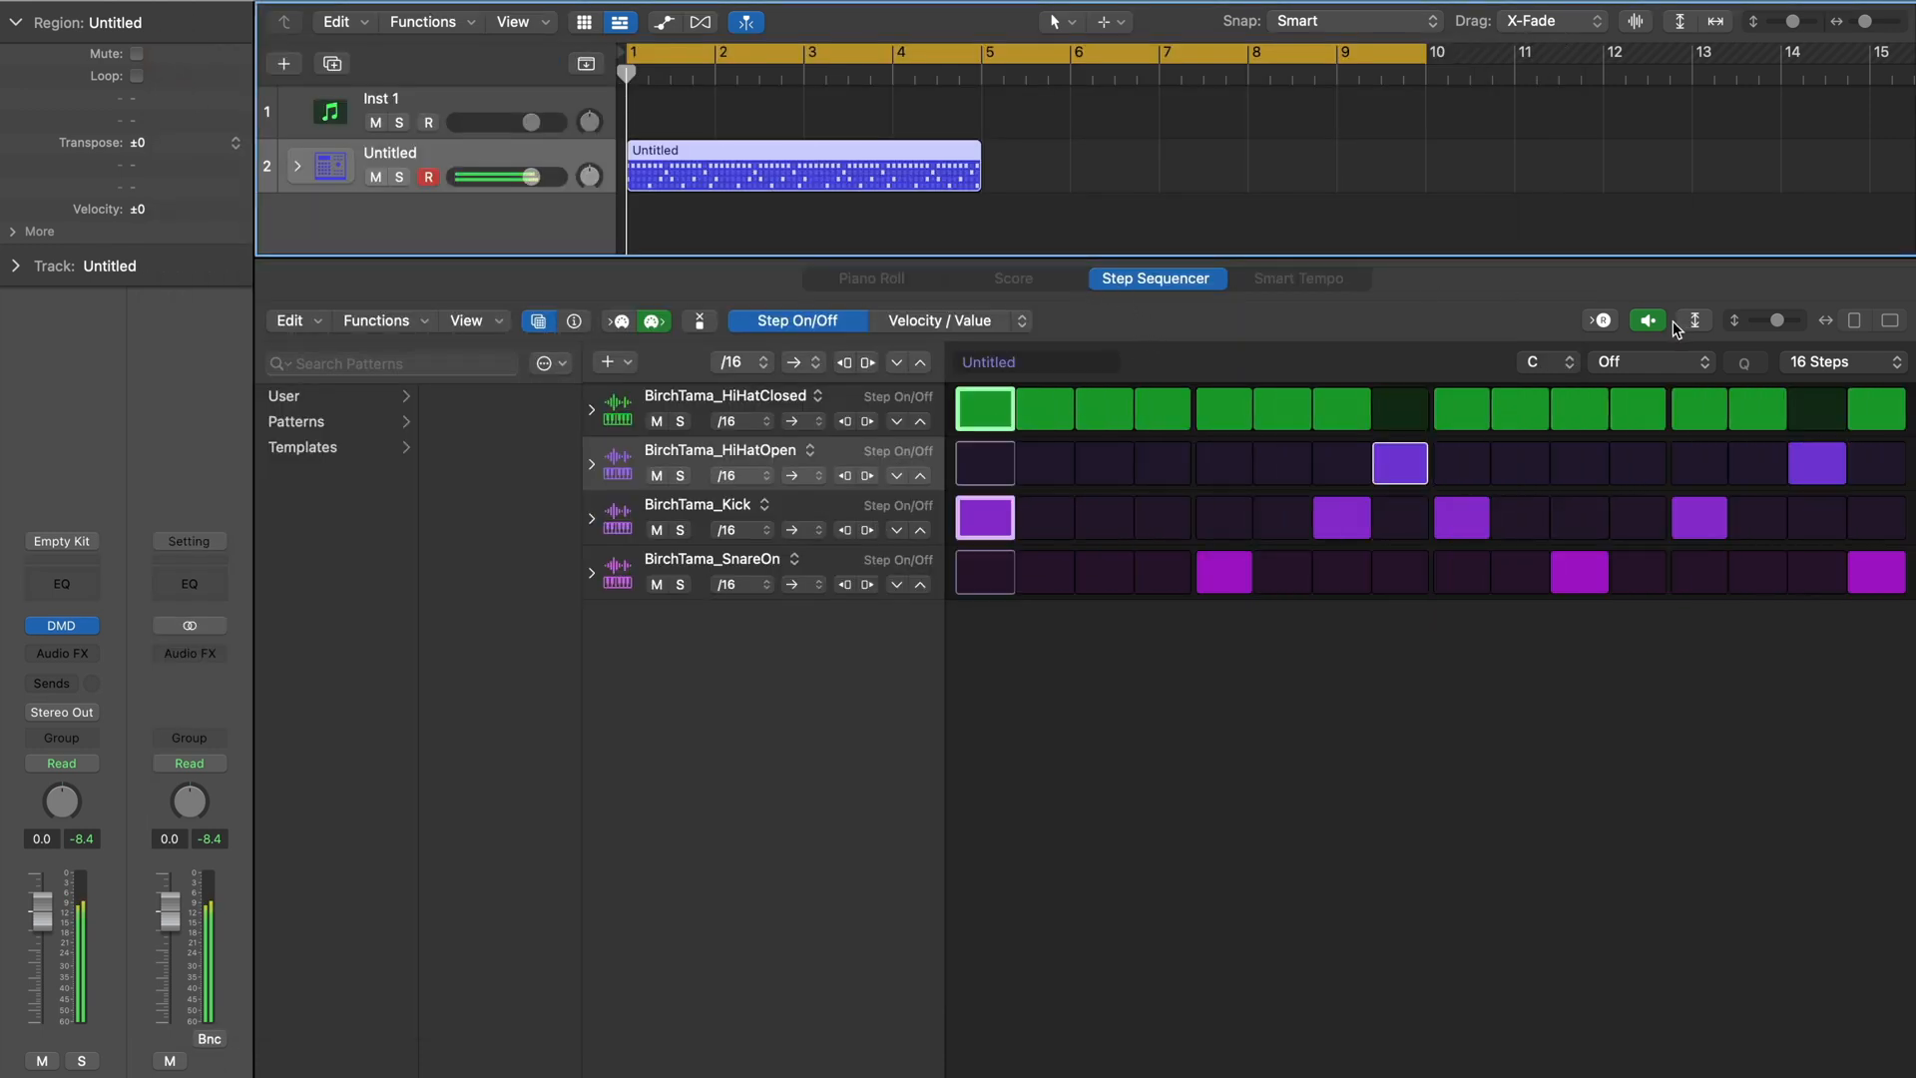
mouse_move(800, 521)
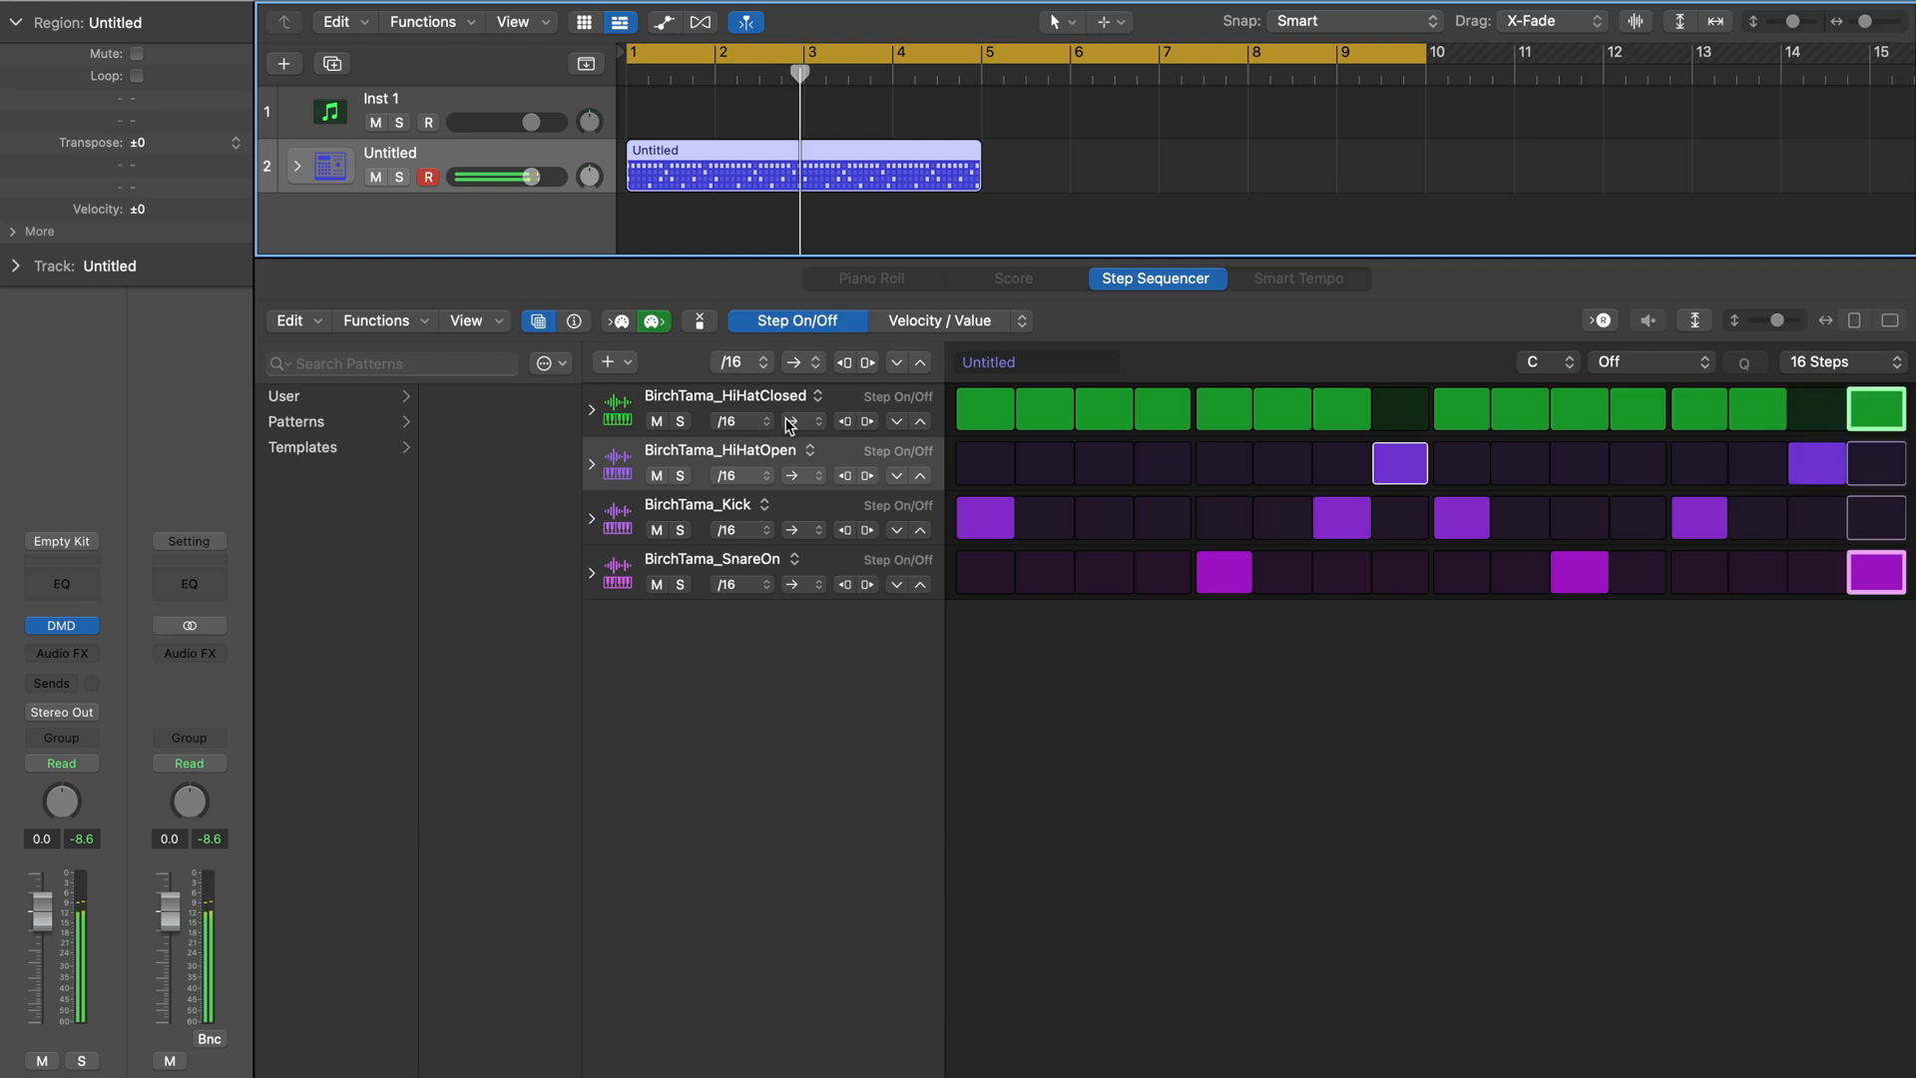
- Expand the BirchTama_HiHatClosed row into its velocity, note repeat, note and octave lanes
left_click(592, 409)
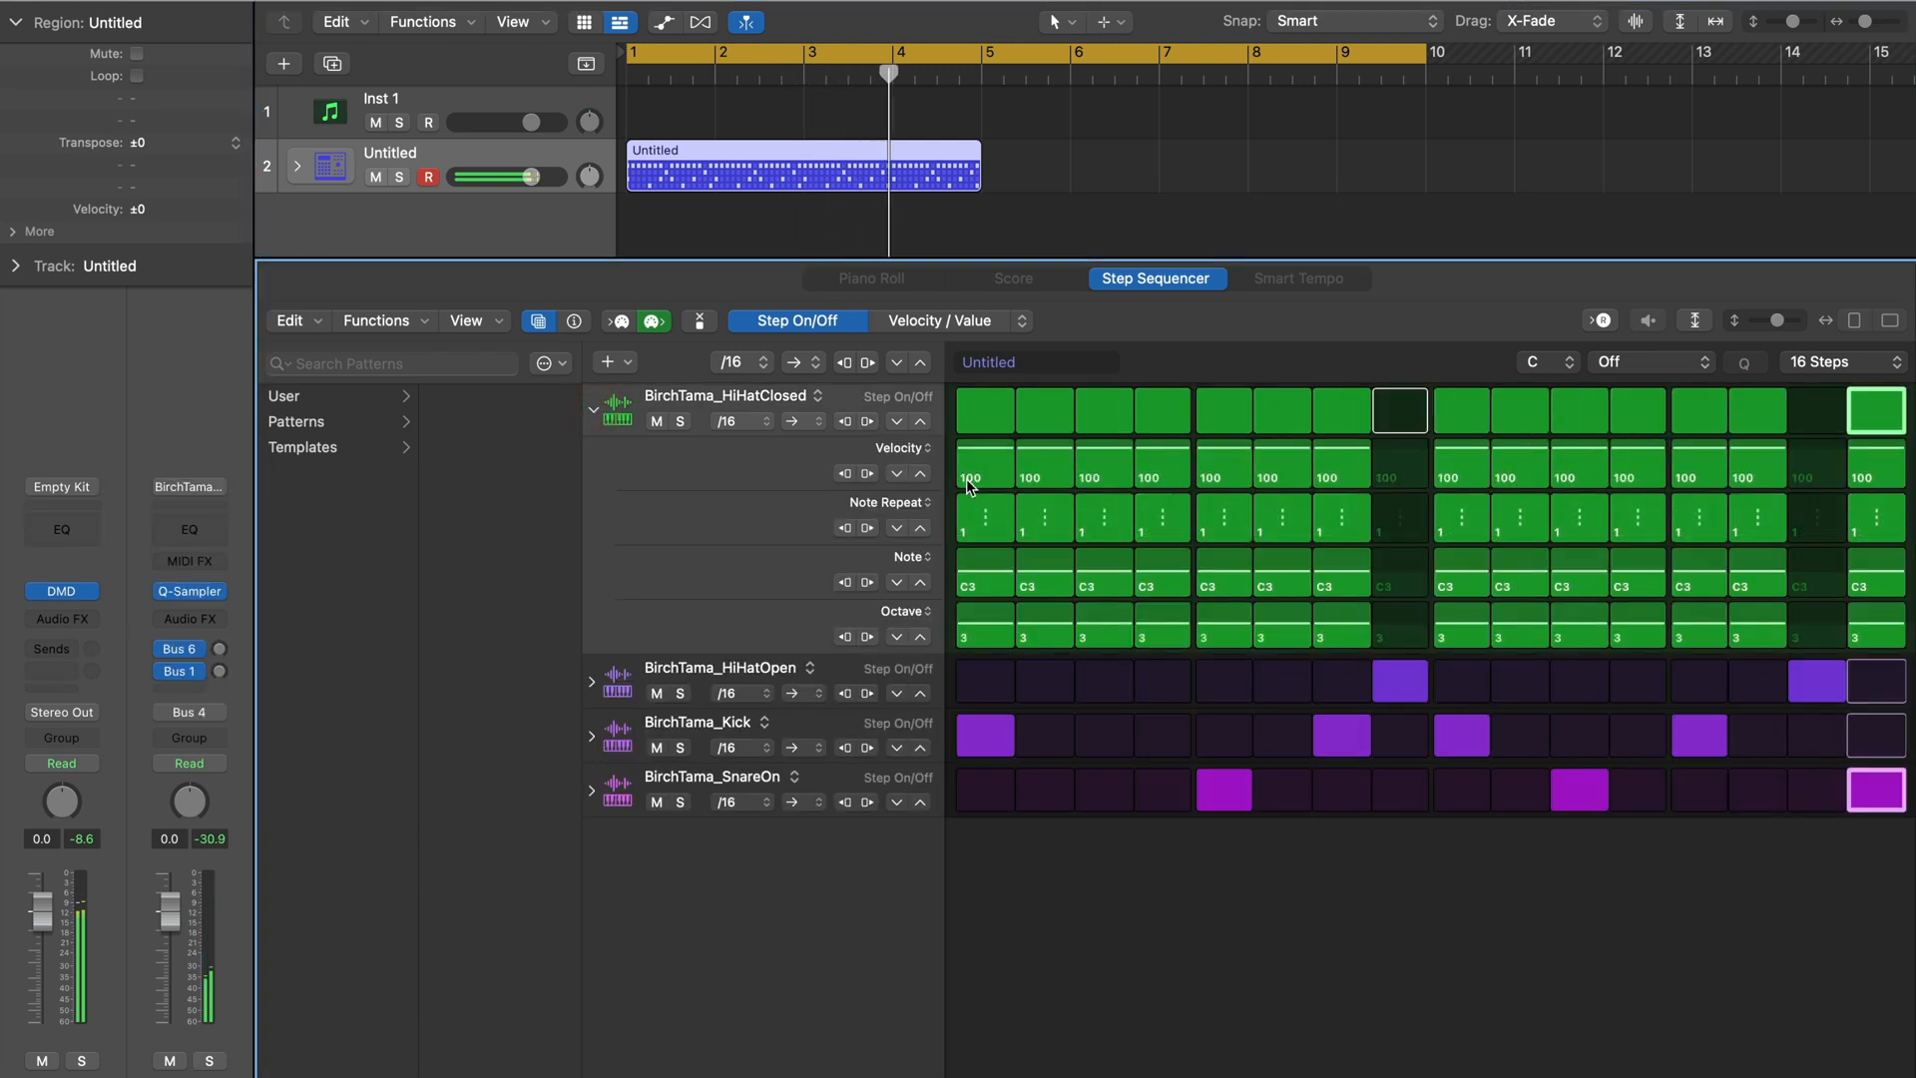